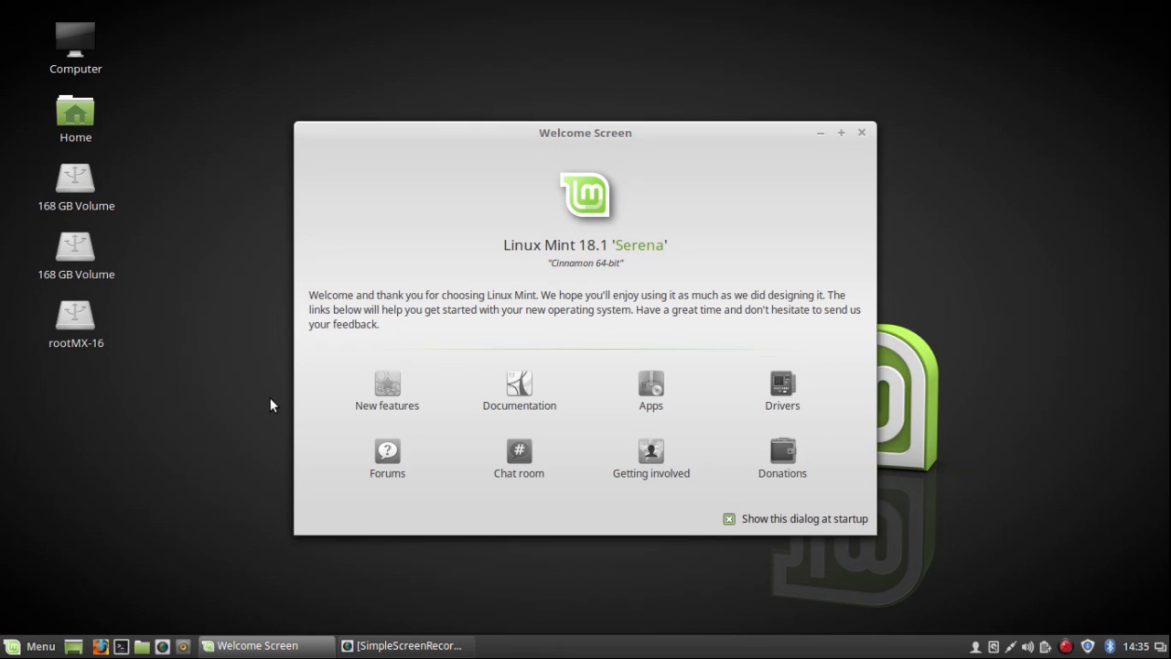
mouse_move(388, 384)
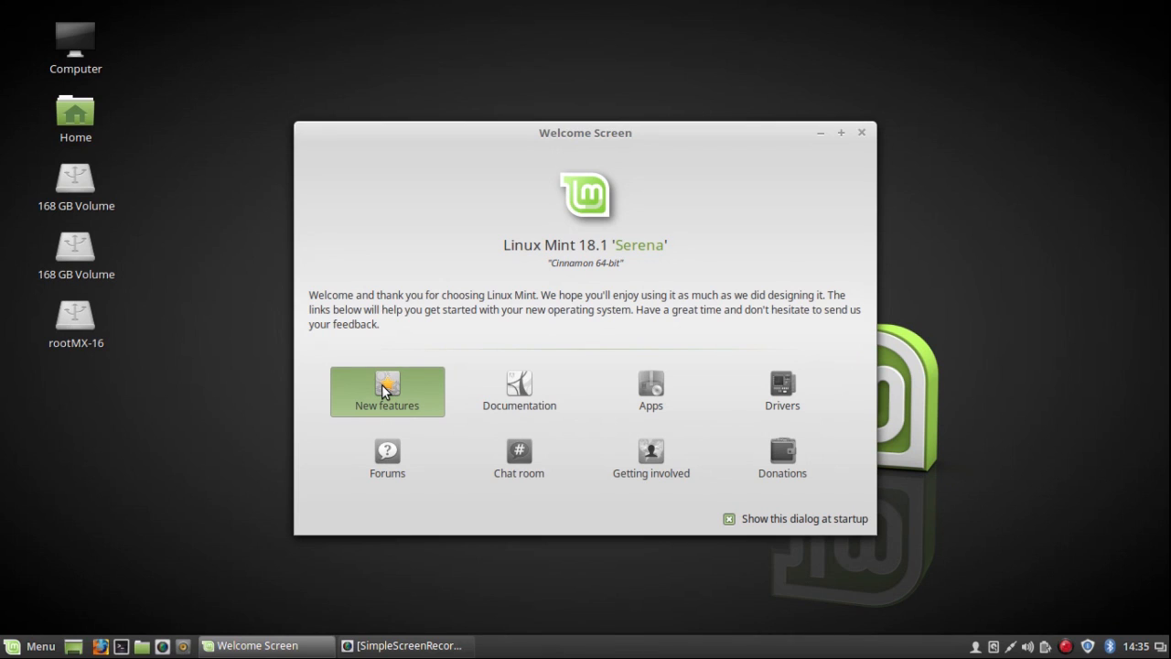
Read the Linux Mint 18.1 new-features page from the Welcome Screen, scrolling past the Cinnamon 3.2 section.
left_click(388, 392)
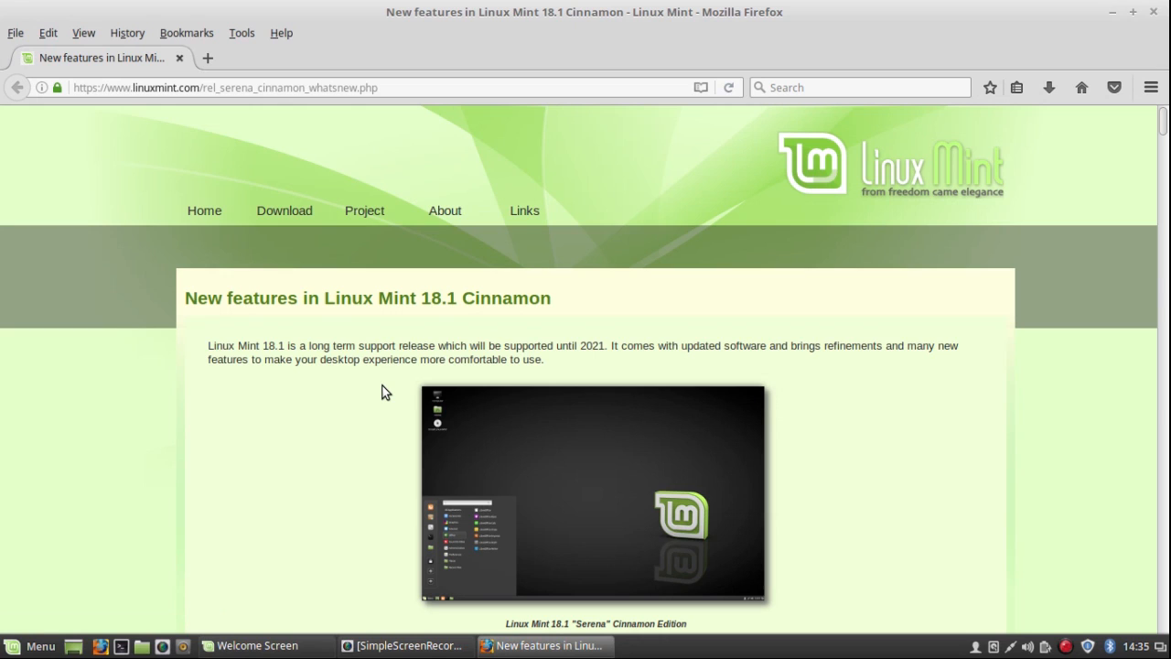
mouse_move(929, 318)
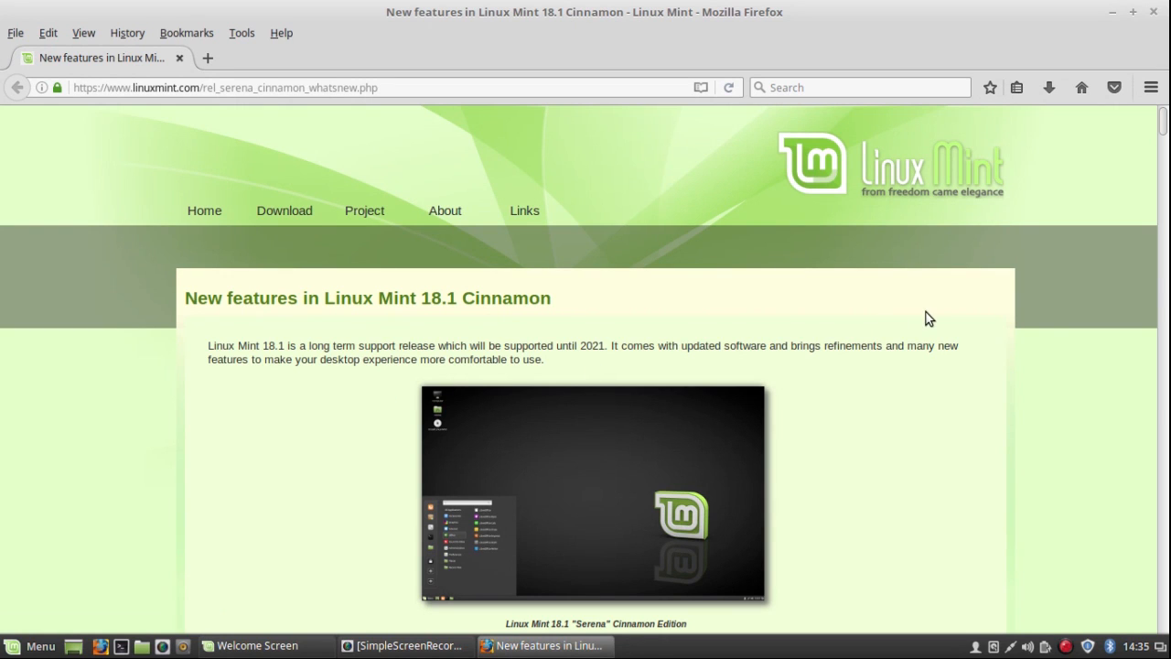
mouse_move(1164, 125)
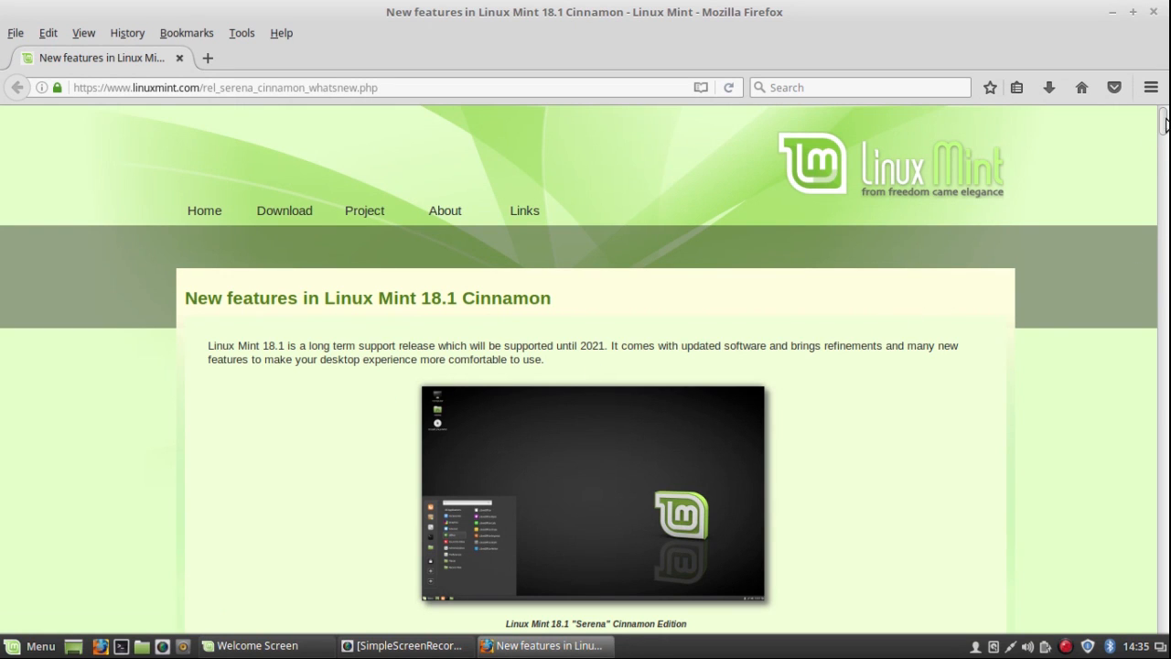
scroll("down", 3)
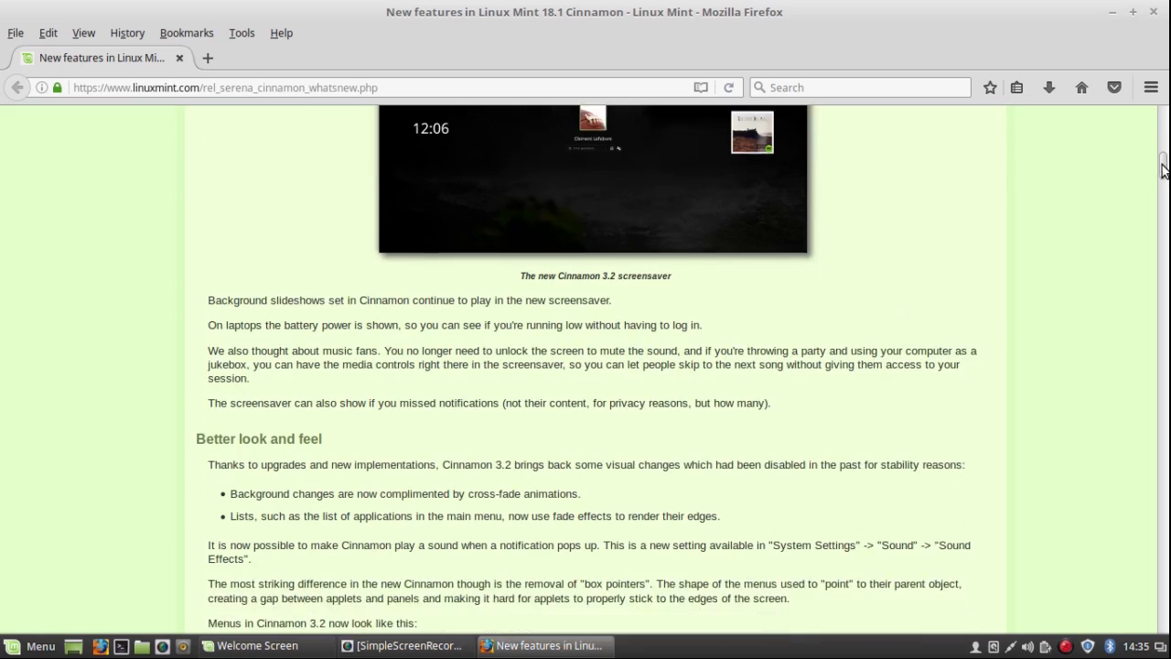
scroll("down", 3)
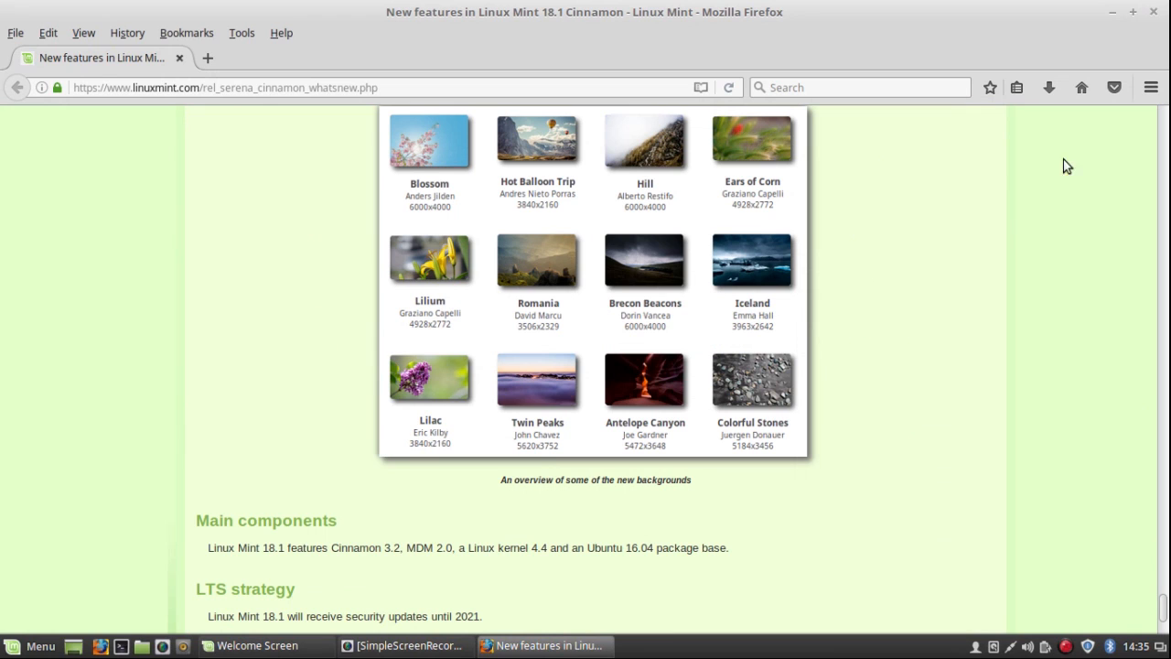
mouse_move(1150, 14)
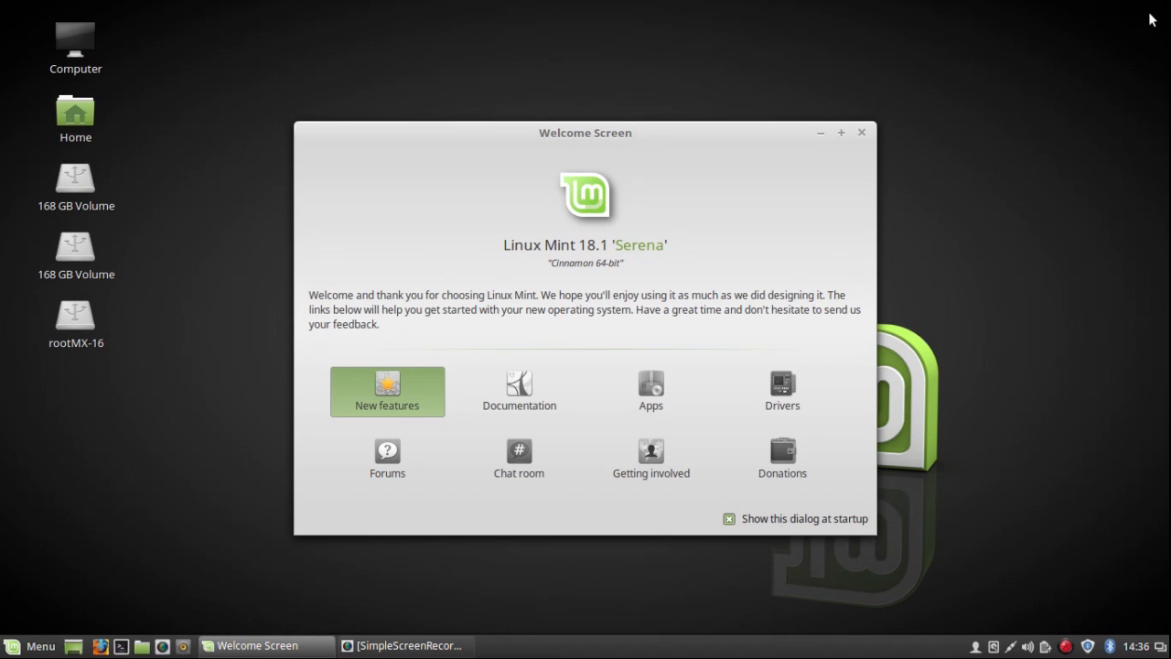
mouse_move(1028, 553)
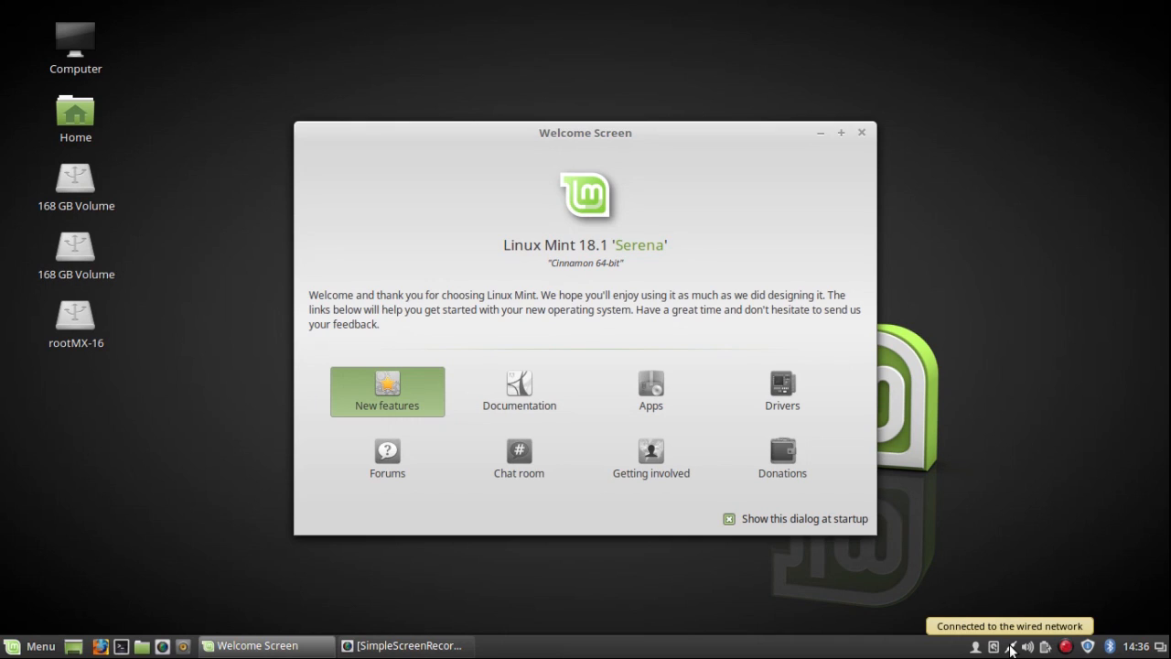
From the network applet, reach Network Connections and edit the saved 'Auto jeffrey' Wi-Fi entry.
left_click(1028, 646)
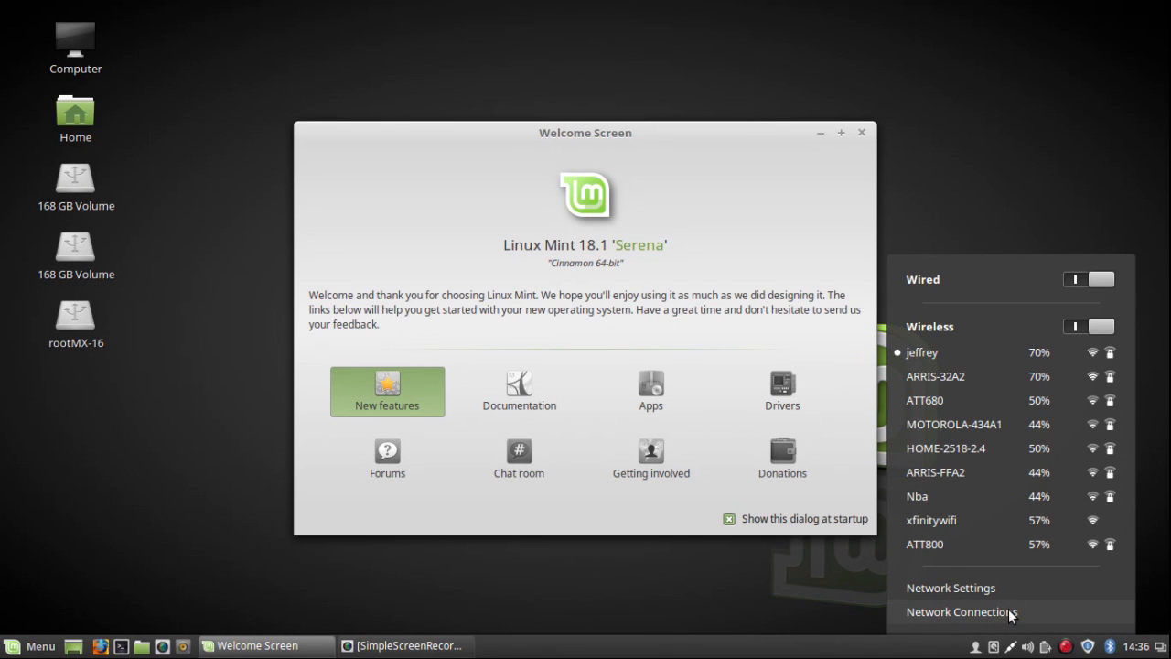
left_click(961, 611)
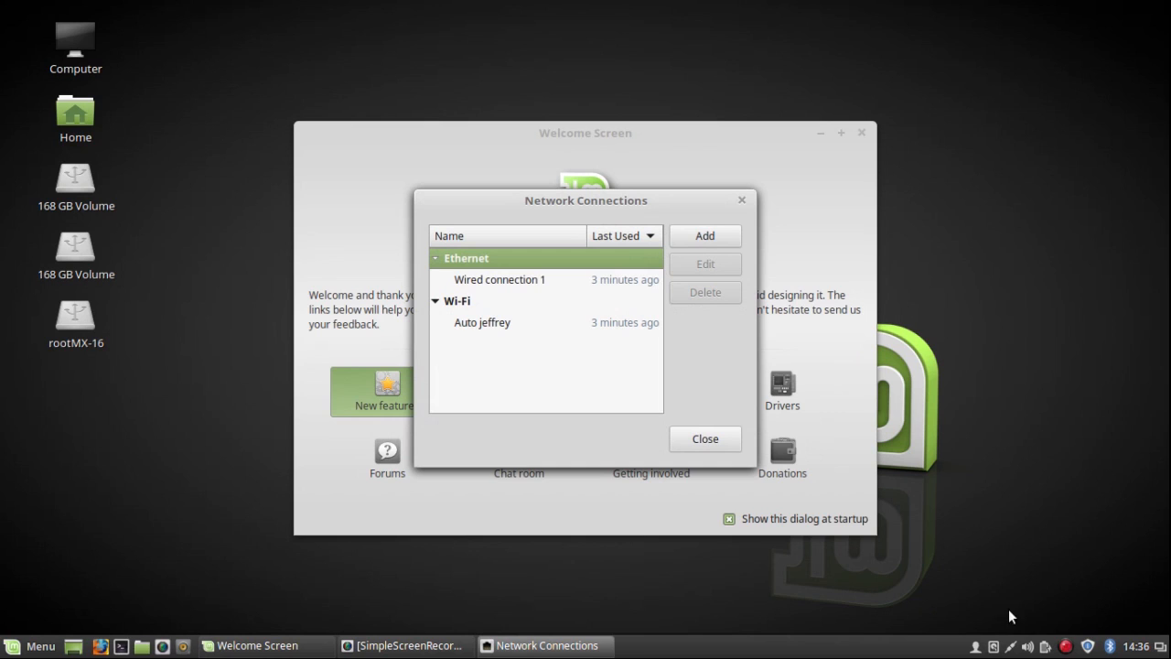
mouse_move(497, 336)
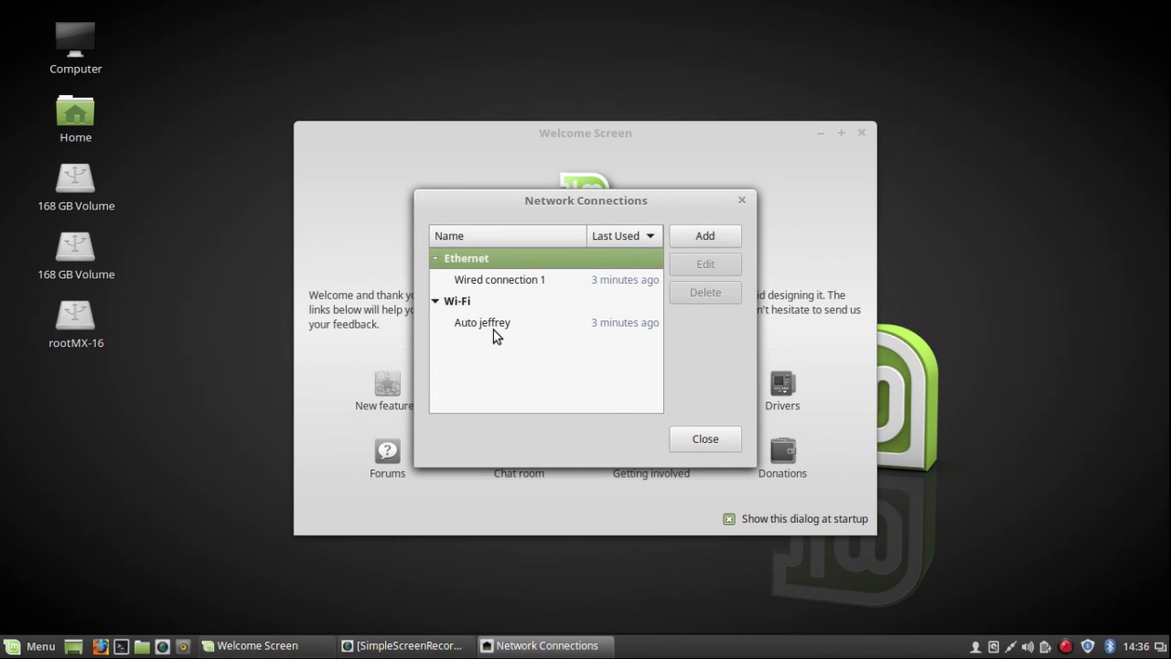
left_click(483, 322)
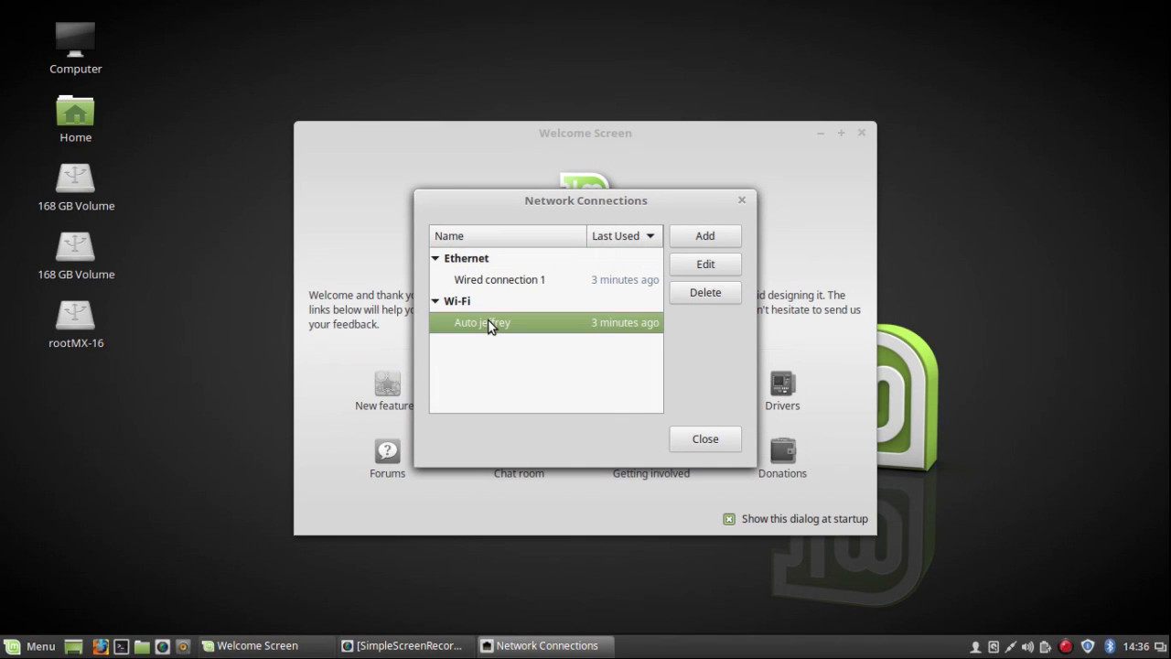
mouse_move(609, 315)
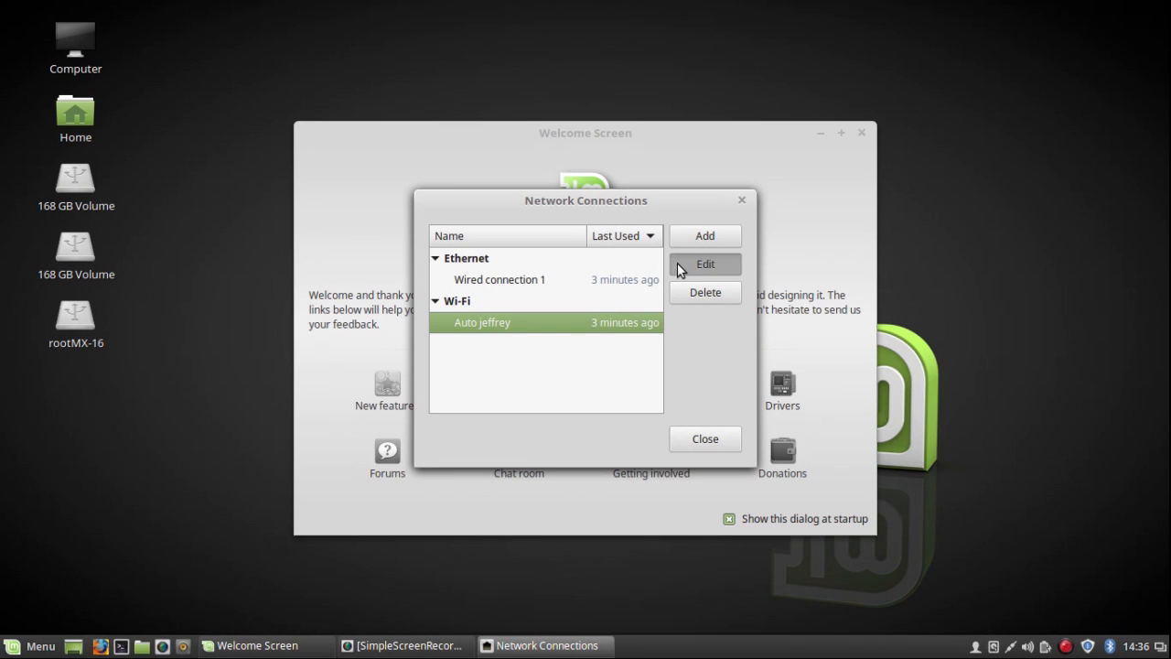
left_click(704, 264)
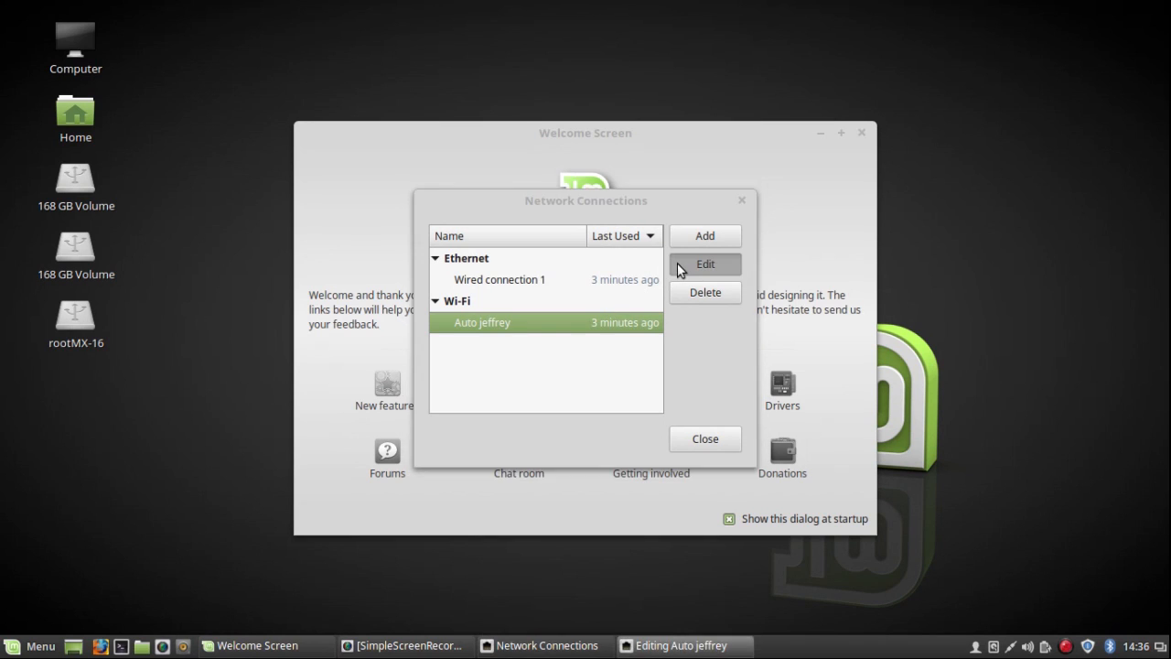
Review the connection's Wi-Fi and WEP security settings, then leave the editor without saving.
left_click(705, 264)
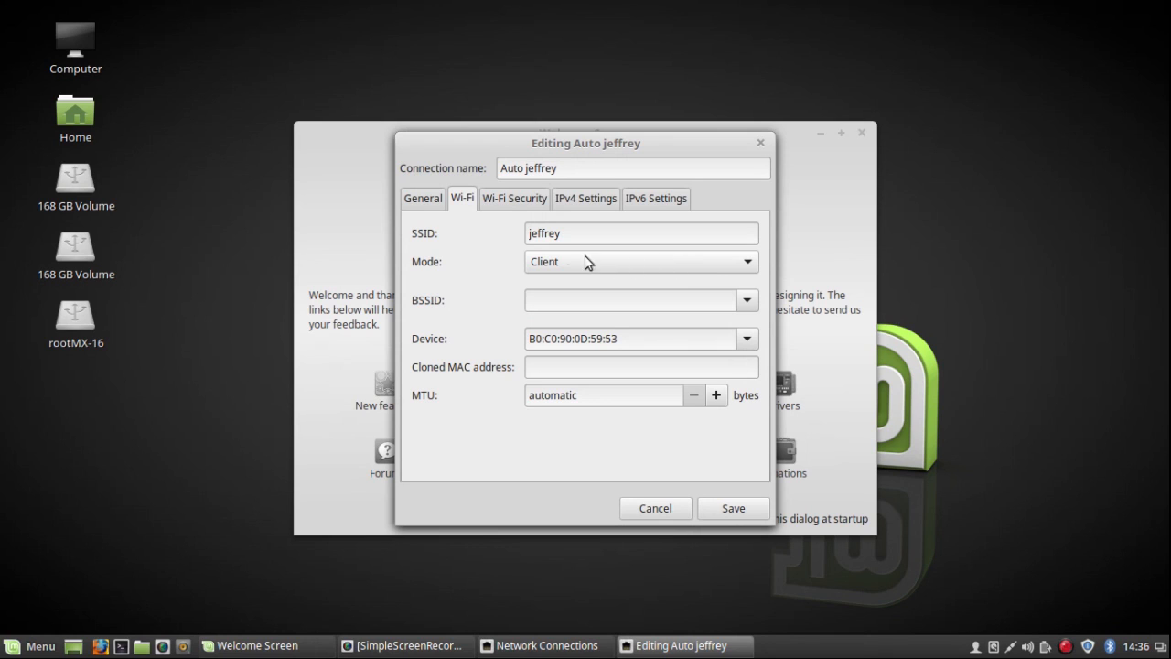
left_click(514, 198)
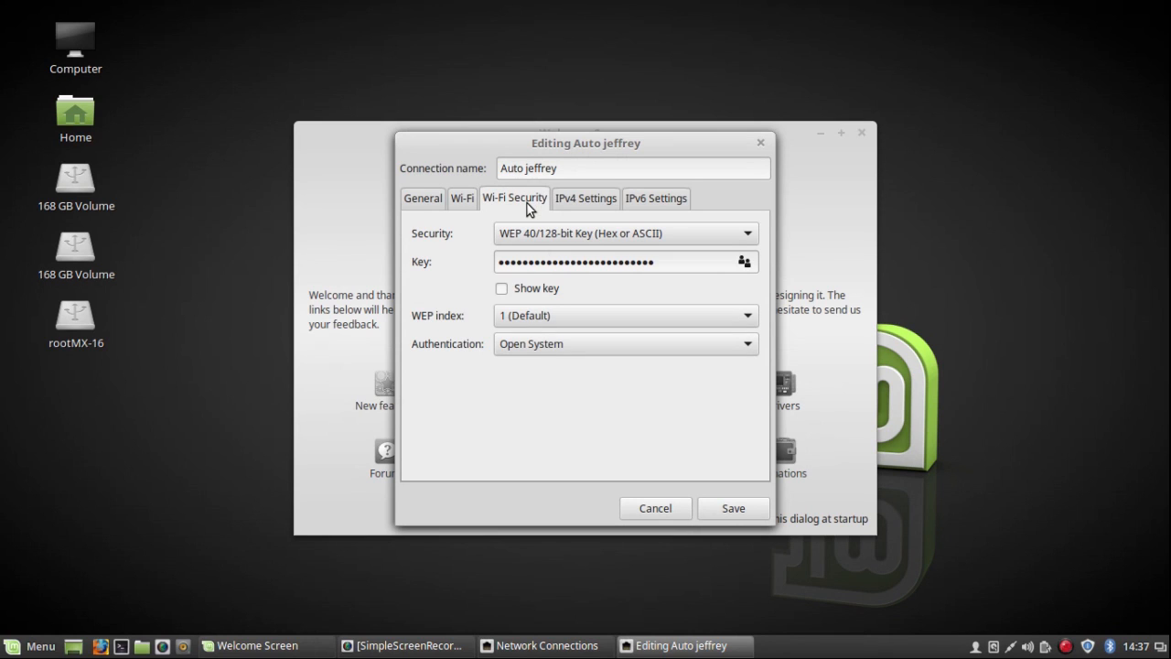
mouse_move(475, 260)
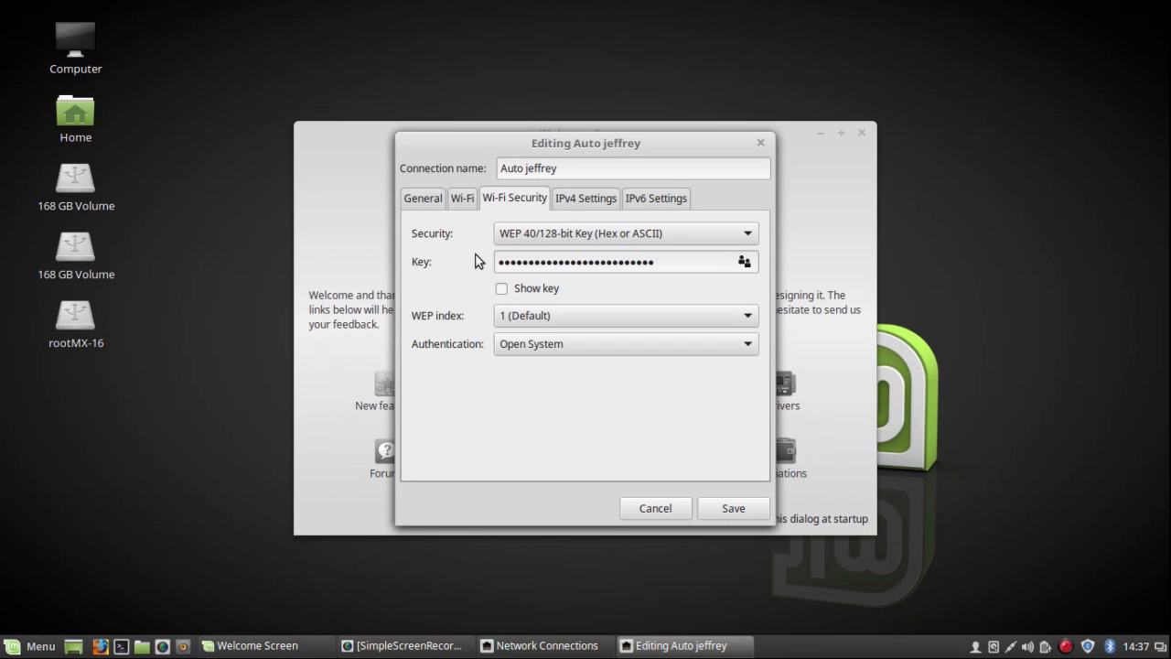
mouse_move(732, 289)
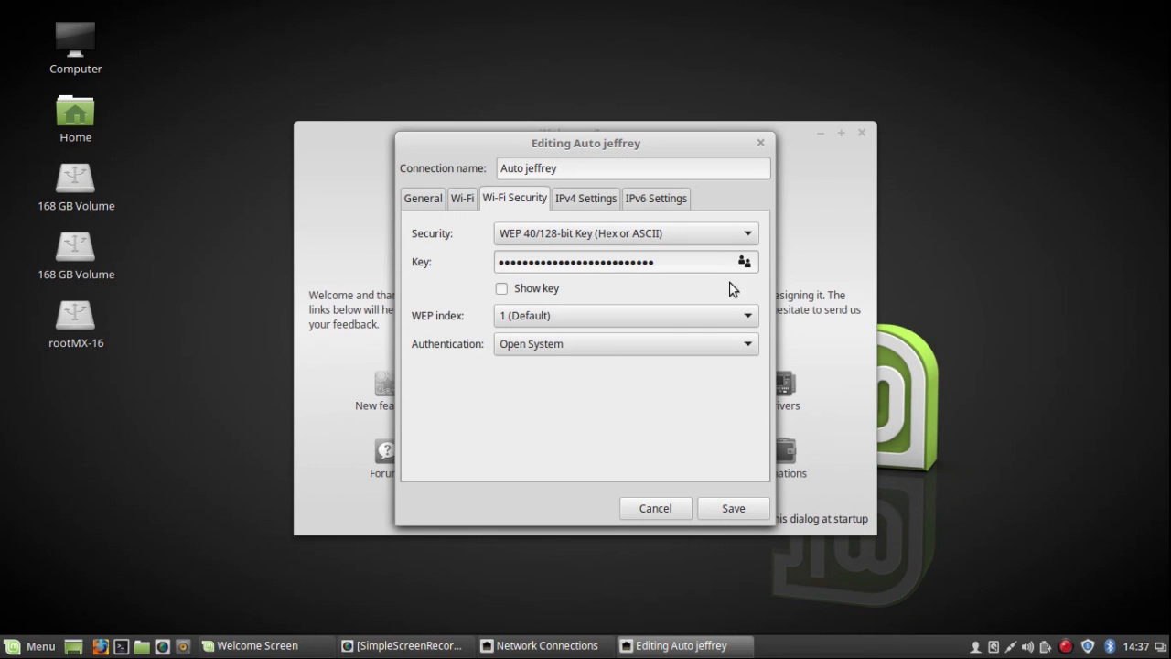
mouse_move(762, 145)
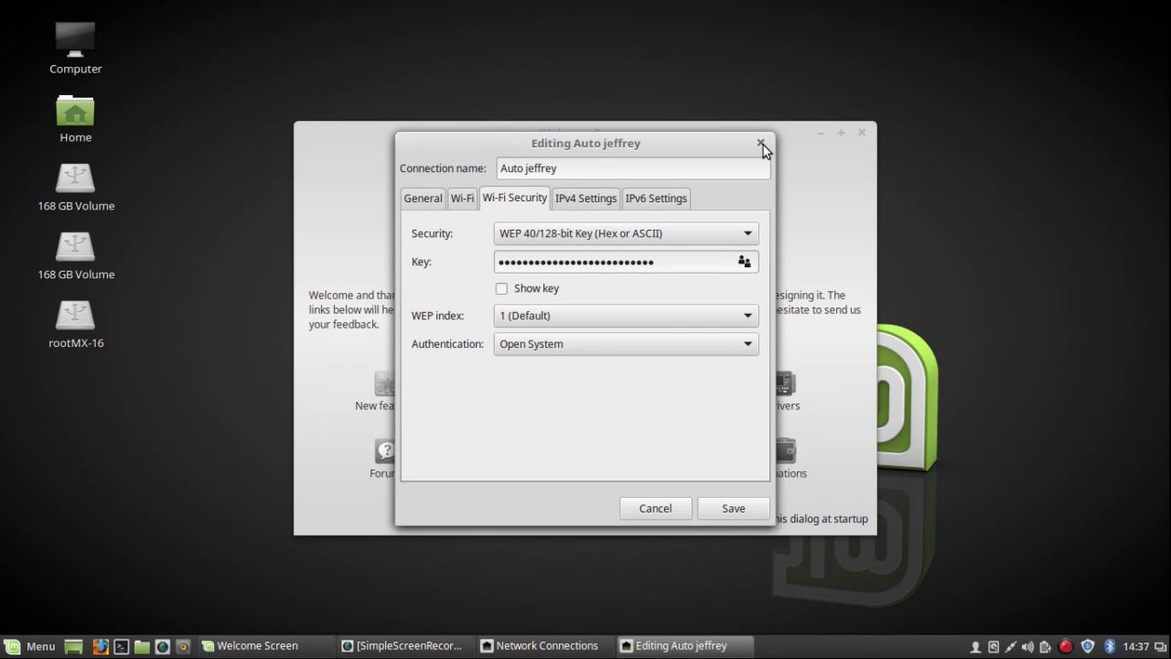
left_click(759, 144)
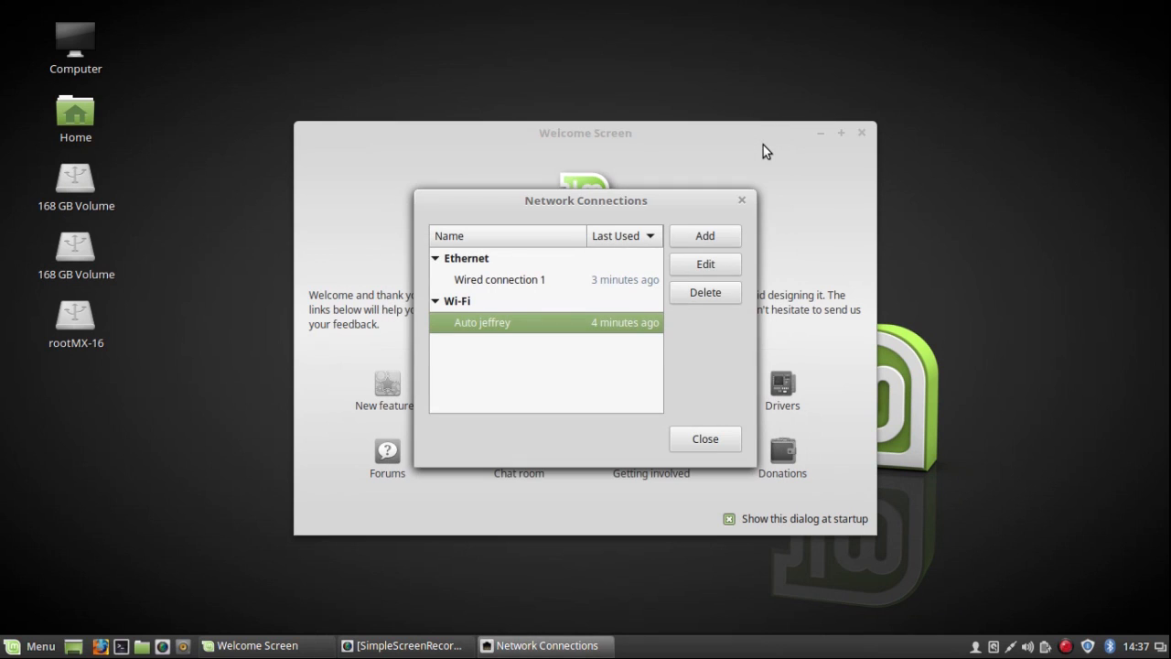
mouse_move(743, 205)
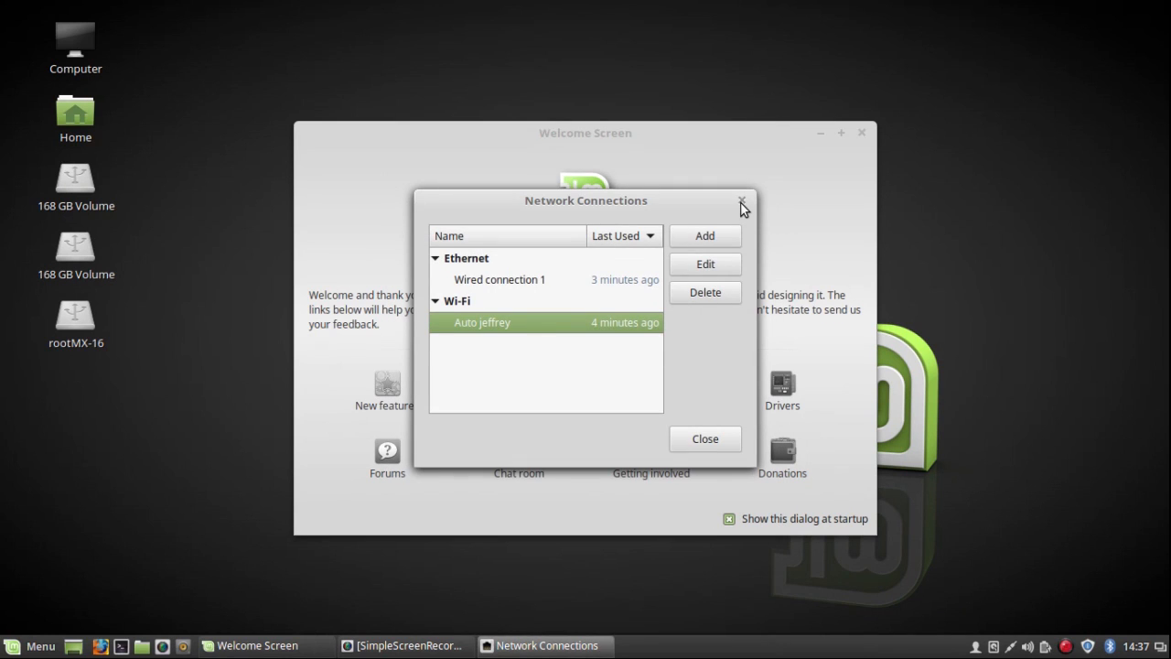
Close the Network Connections window, leaving only the Welcome Screen.
left_click(743, 201)
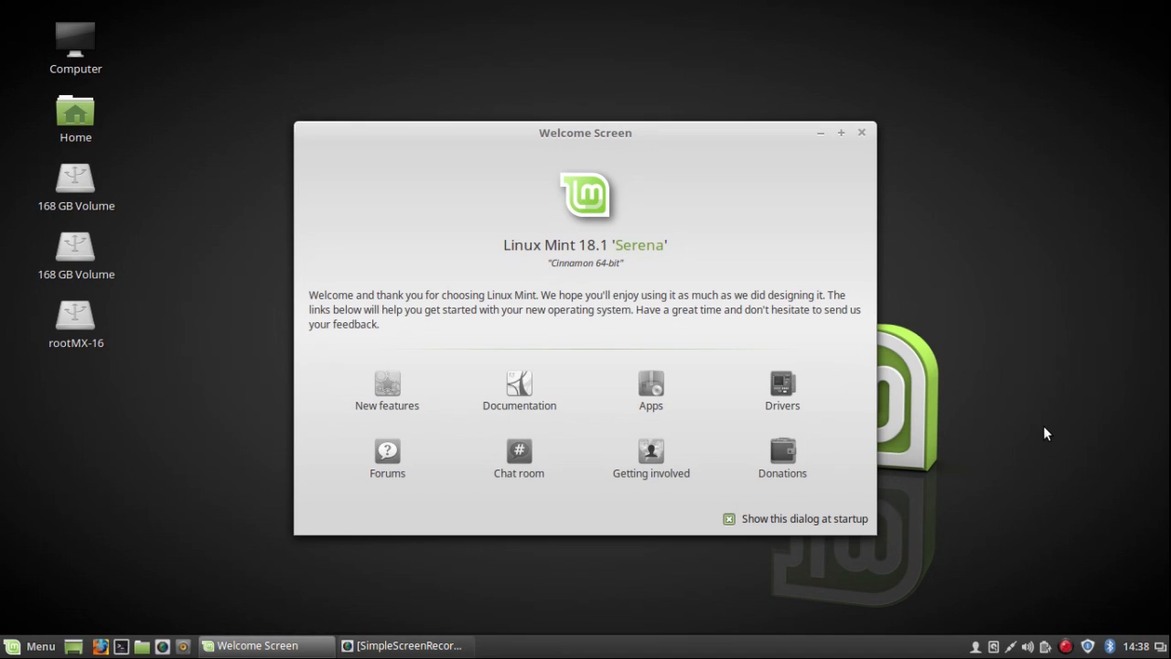
mouse_move(1072, 413)
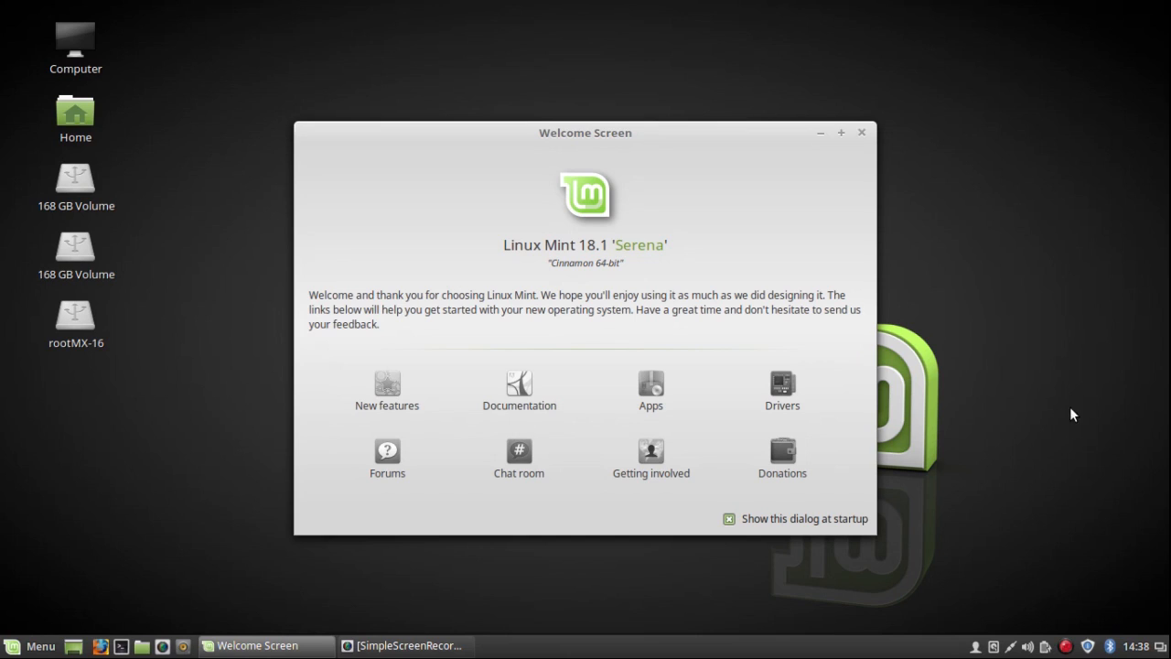
mouse_move(1005, 317)
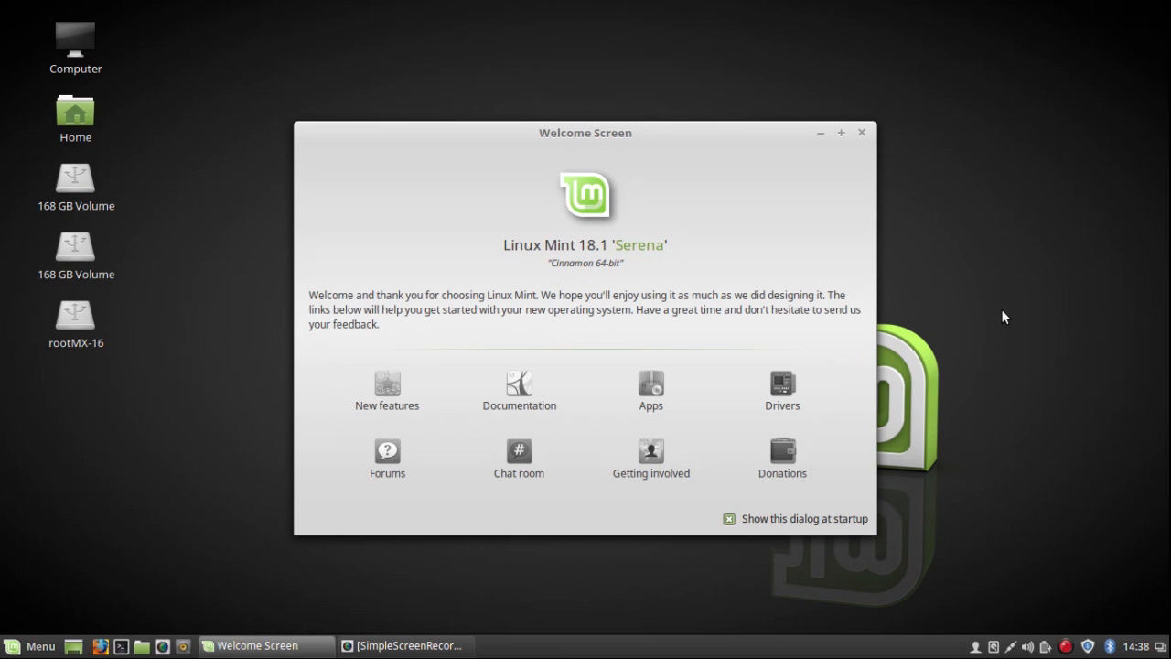
mouse_move(948, 251)
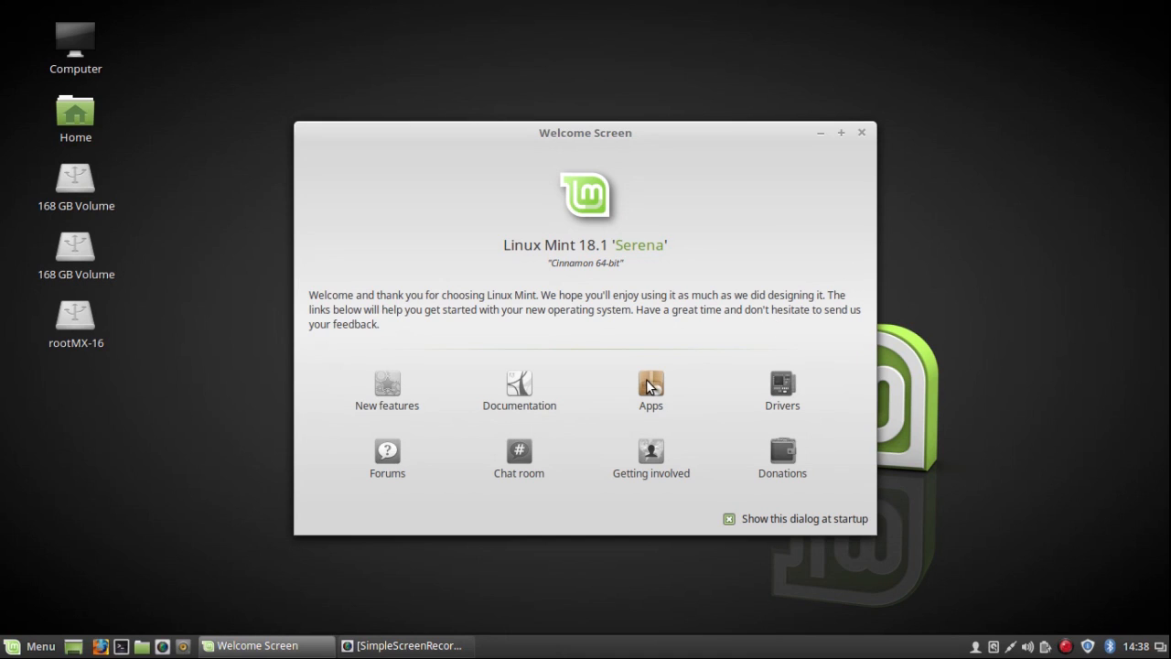
Launch Software Manager from the Welcome Screen with password authentication, then close its catalogue.
left_click(651, 388)
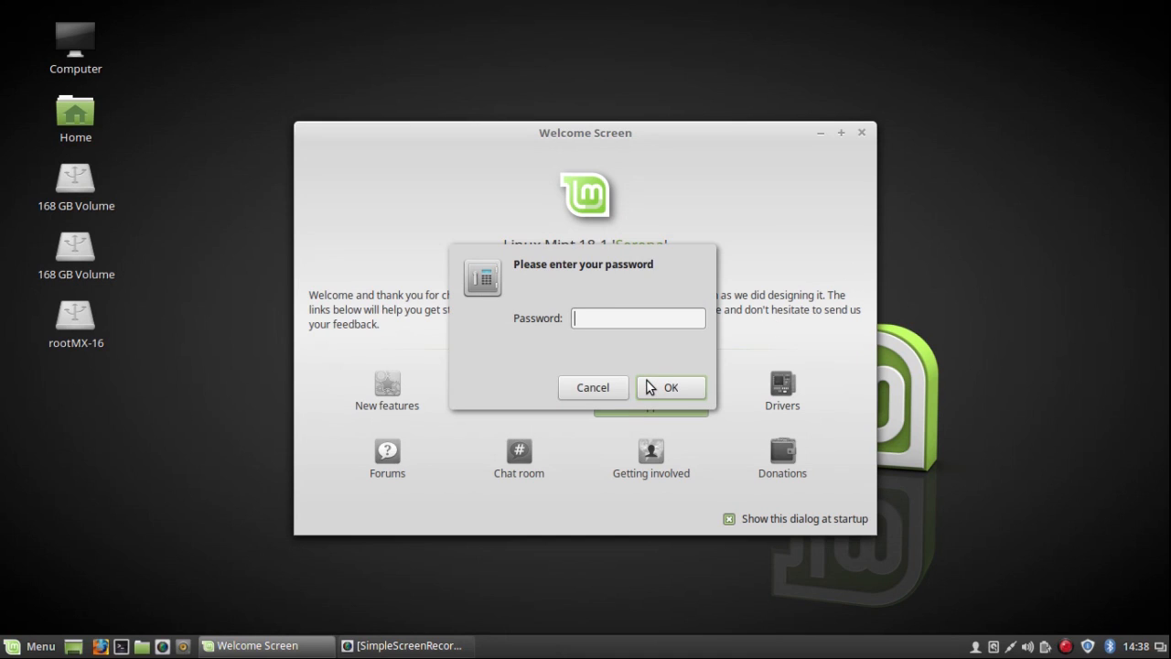
type("•")
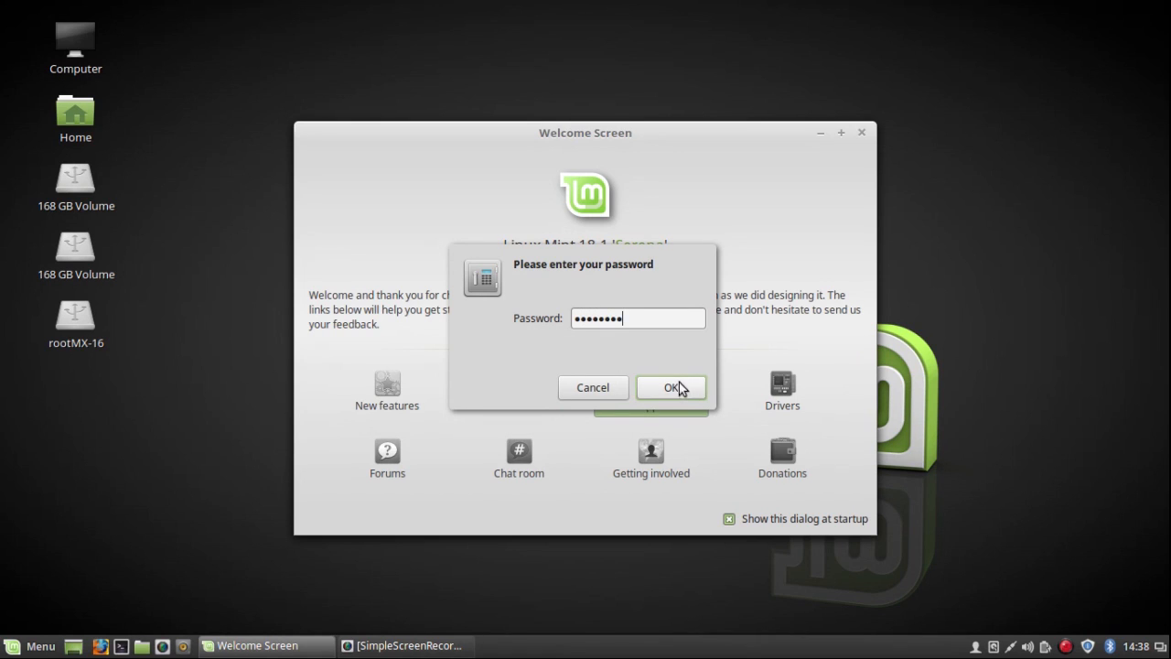
left_click(669, 387)
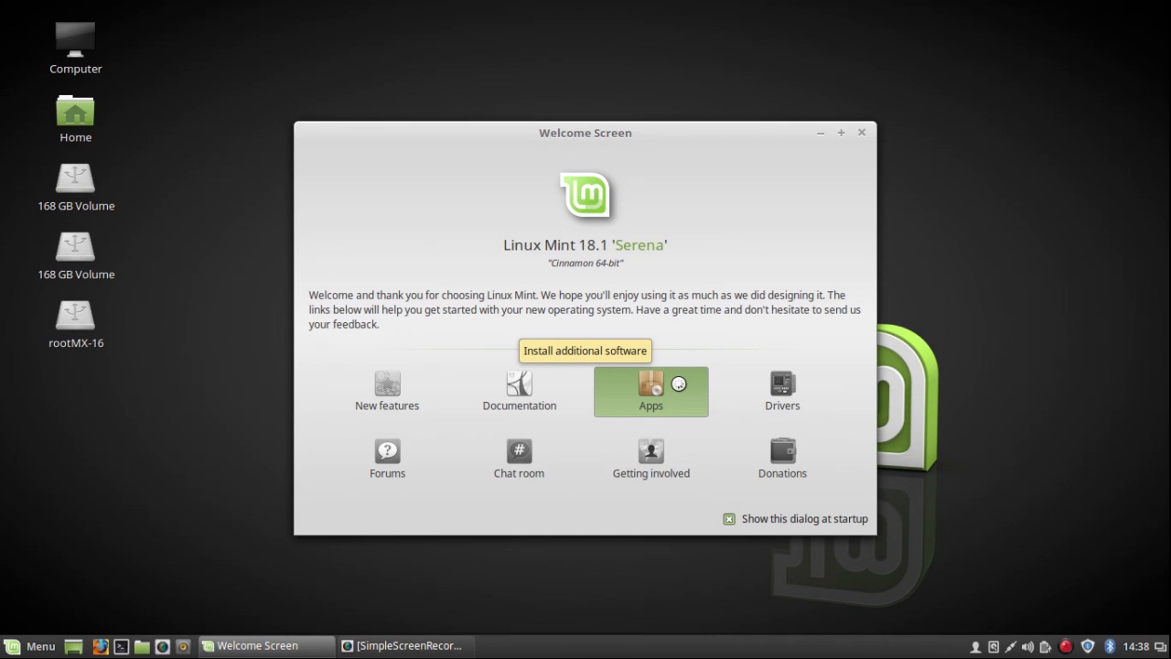
left_click(651, 392)
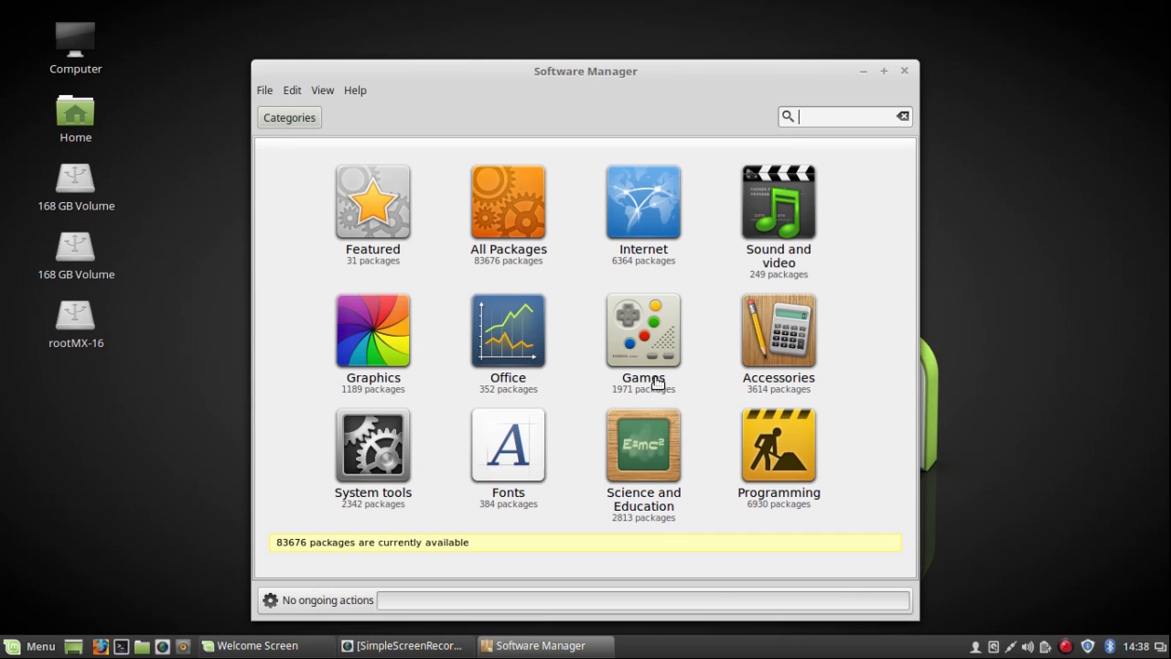
mouse_move(967, 196)
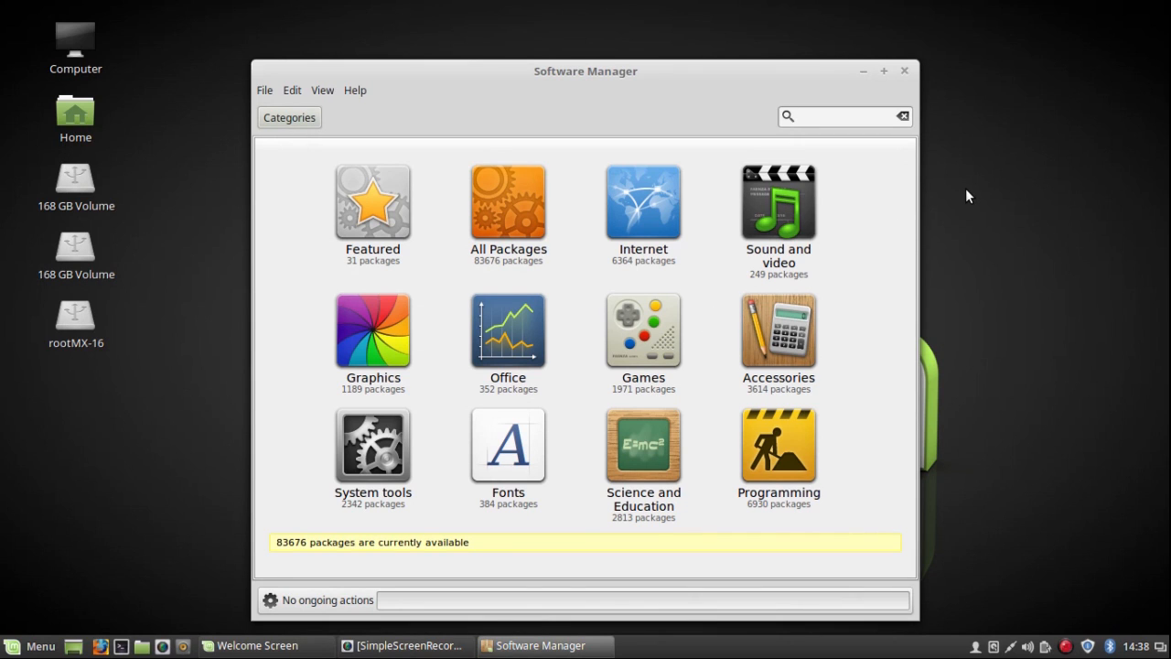
left_click(842, 117)
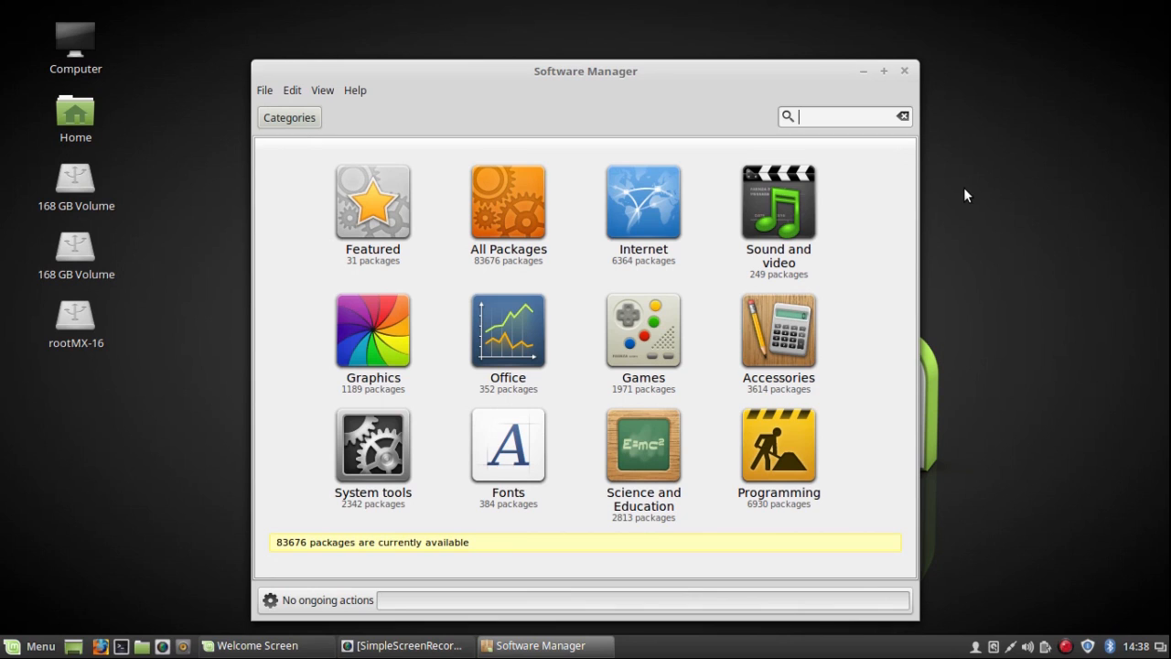
mouse_move(906, 73)
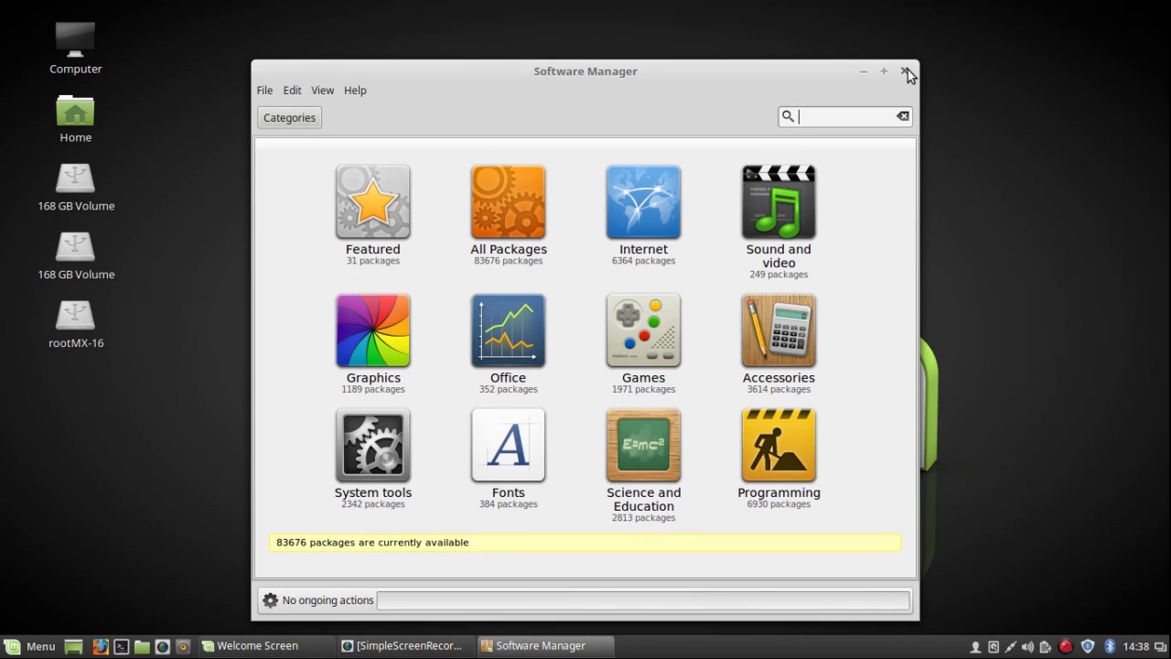
mouse_move(911, 75)
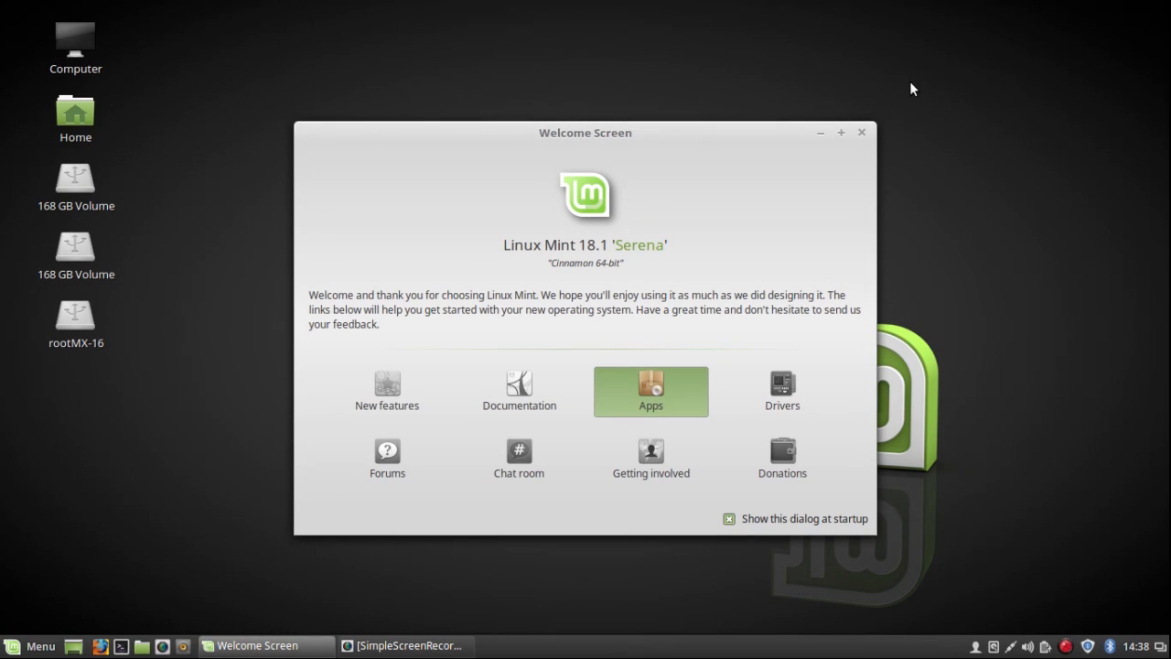
mouse_move(794, 342)
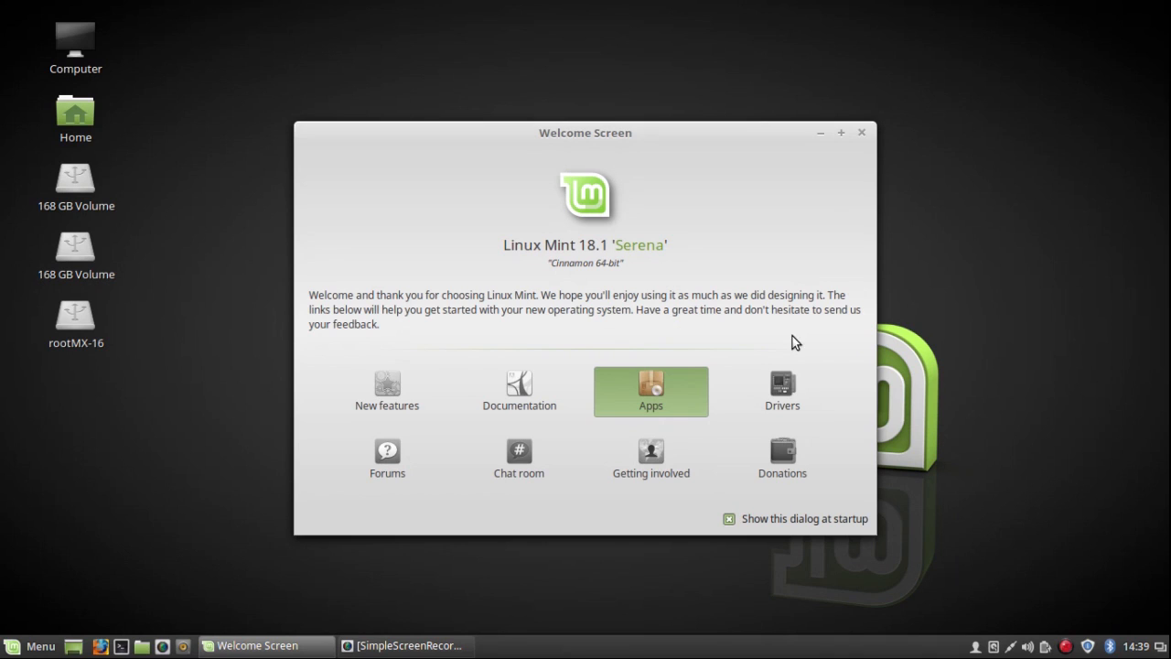
Launch Driver Manager from the Welcome Screen, authenticating with the password.
left_click(783, 392)
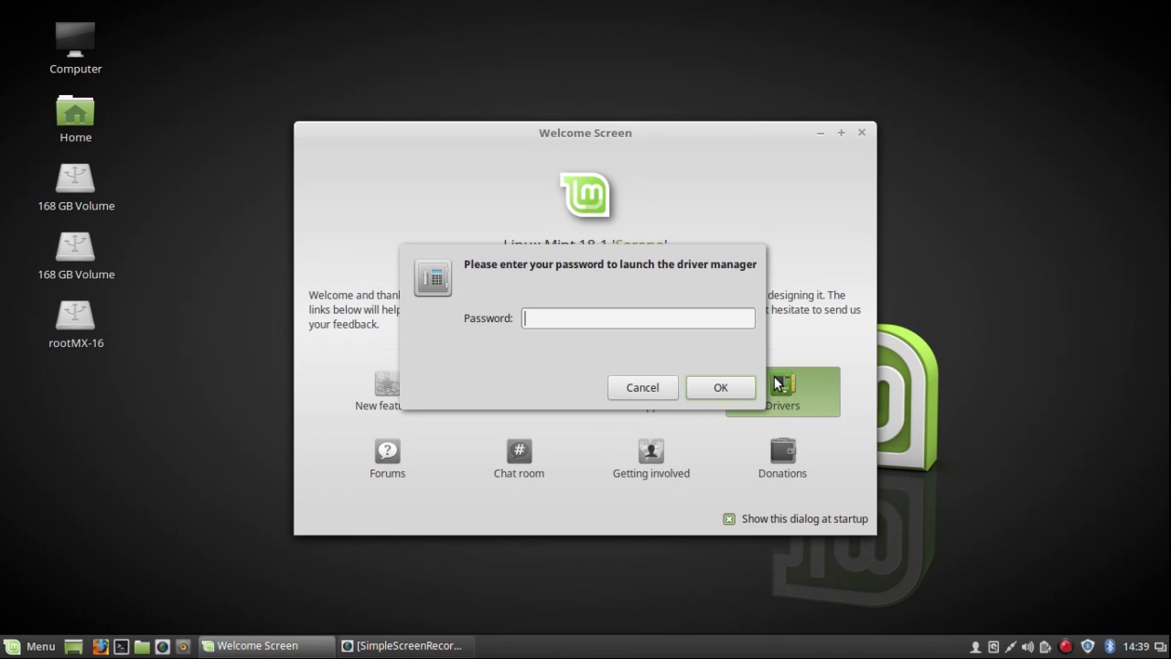
type("•")
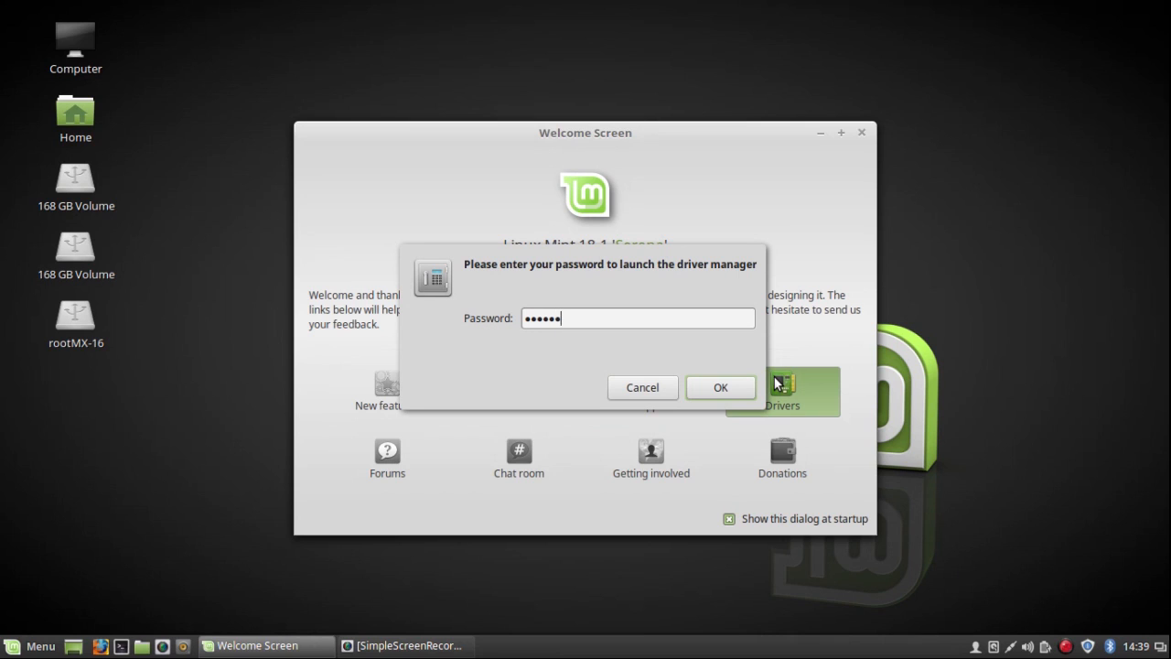
type("•")
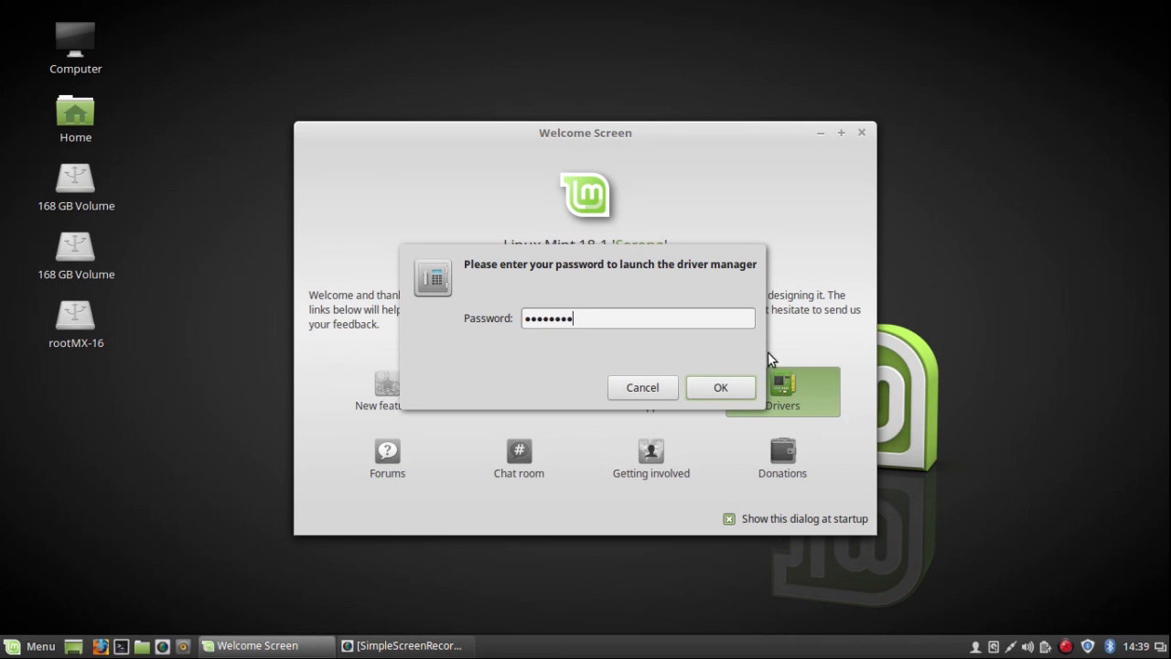
left_click(721, 388)
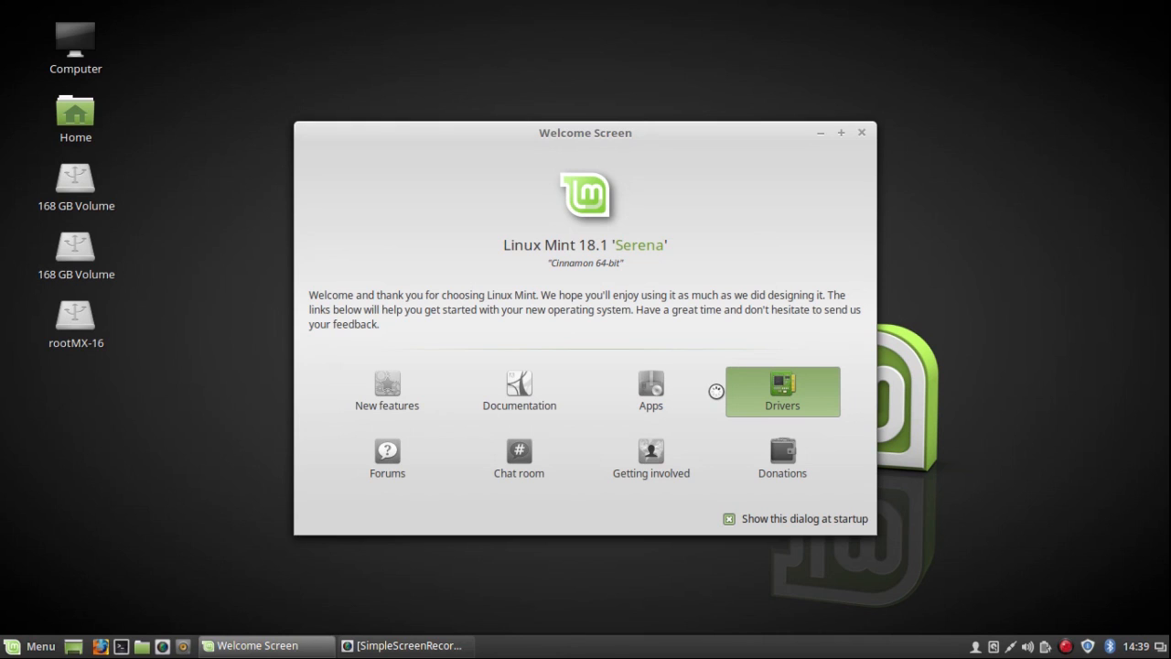
left_click(783, 391)
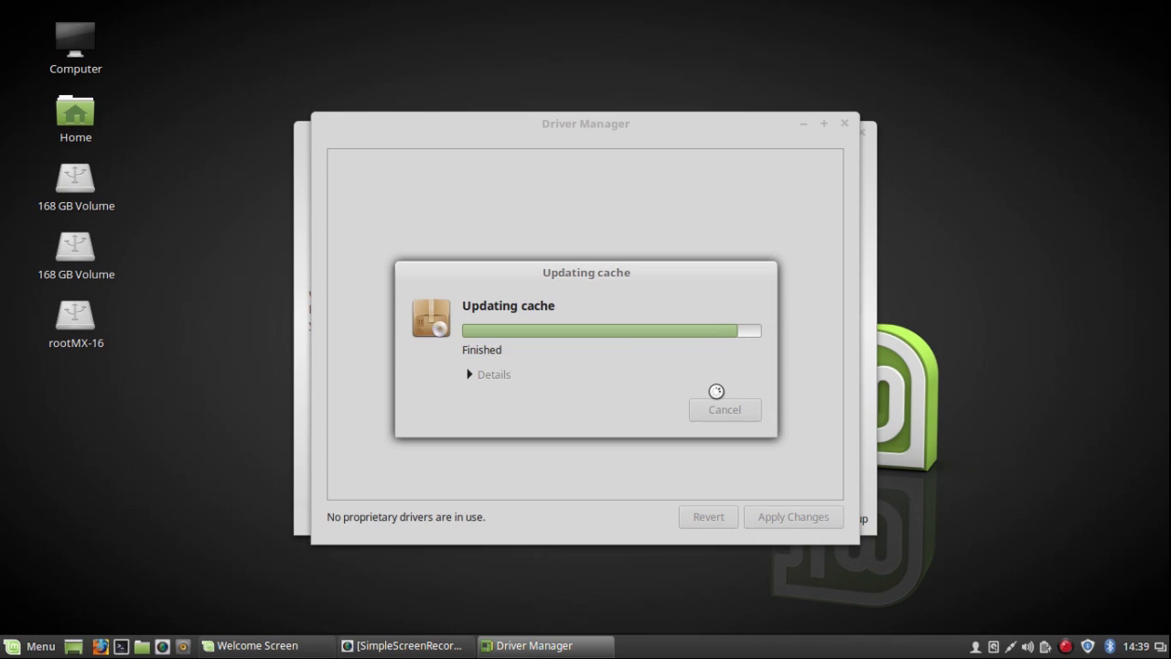
mouse_move(720, 399)
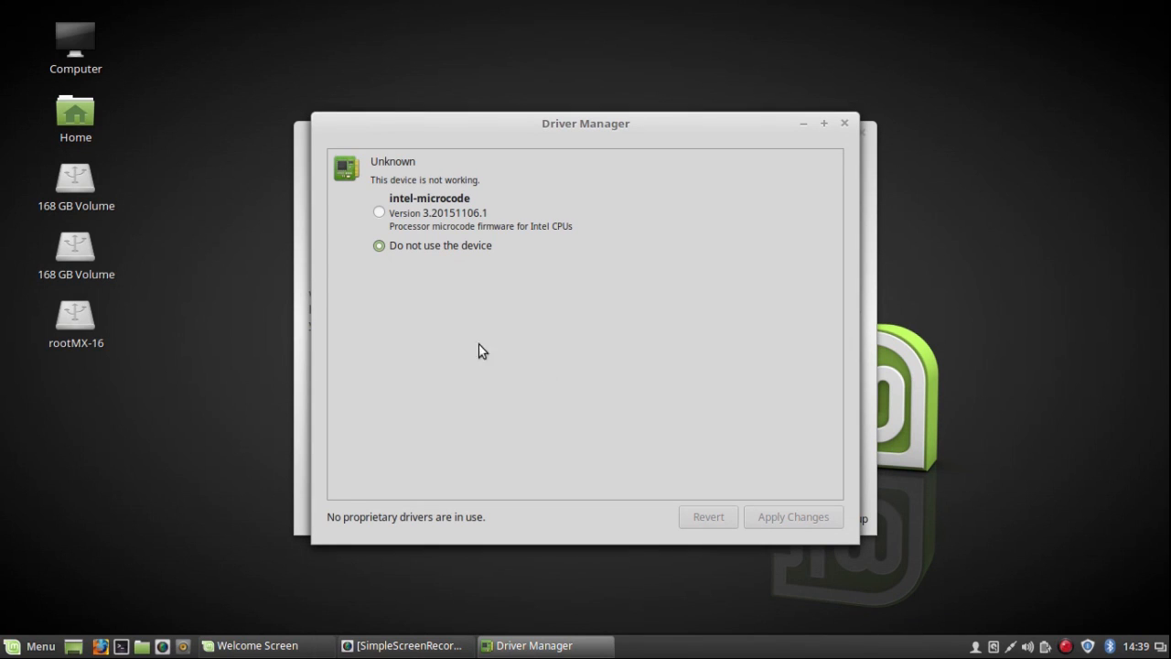
mouse_move(391, 214)
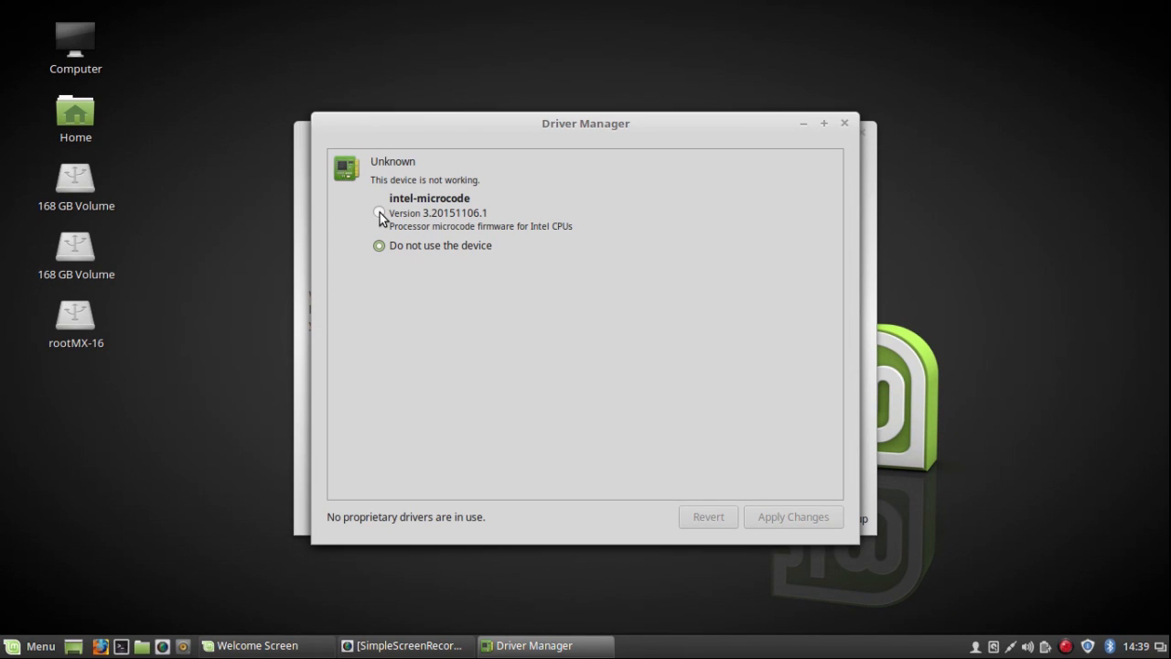
Apply intel-microcode as the unknown device's driver, then close Driver Manager and the Welcome Screen.
left_click(379, 212)
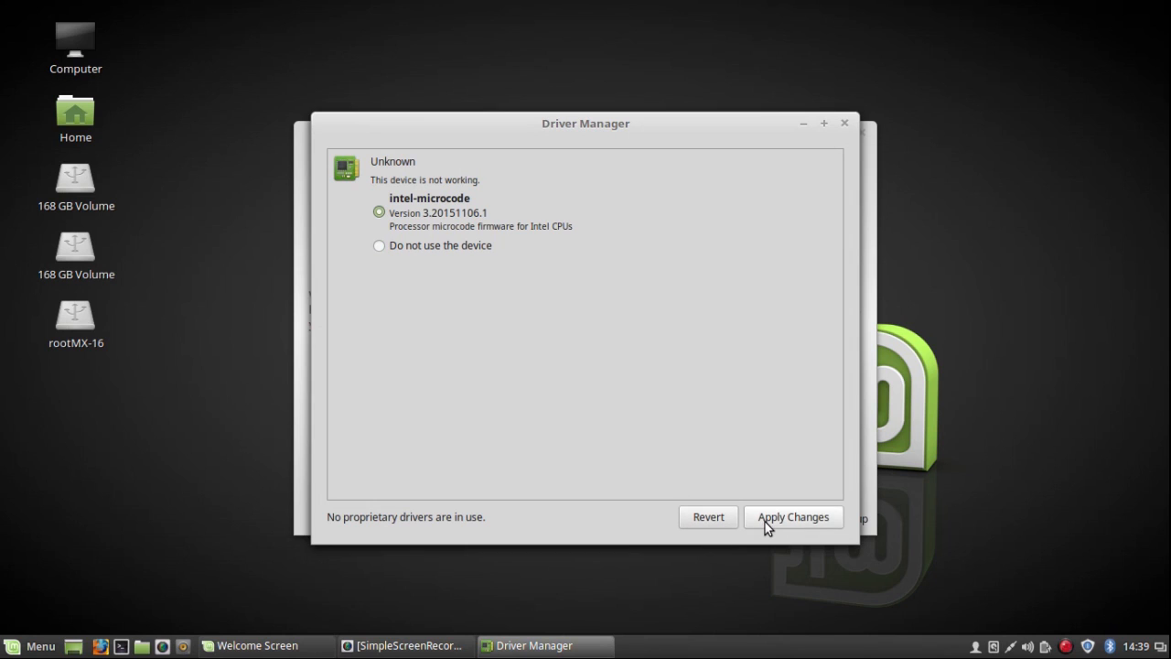
left_click(792, 516)
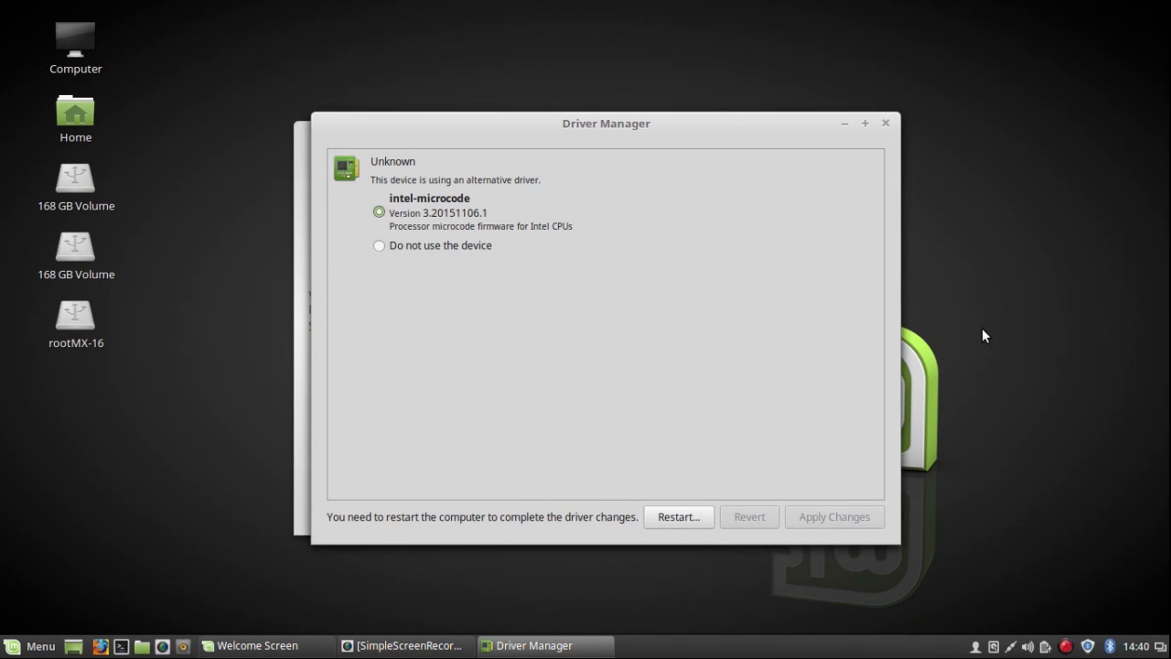
mouse_move(850, 355)
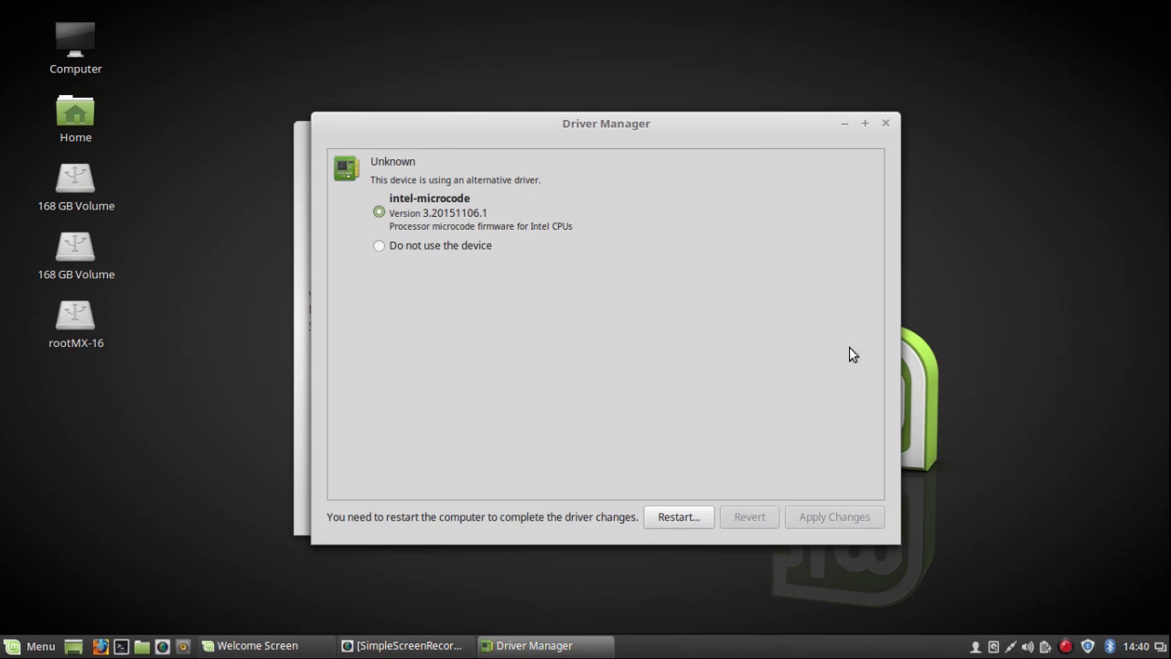
mouse_move(721, 498)
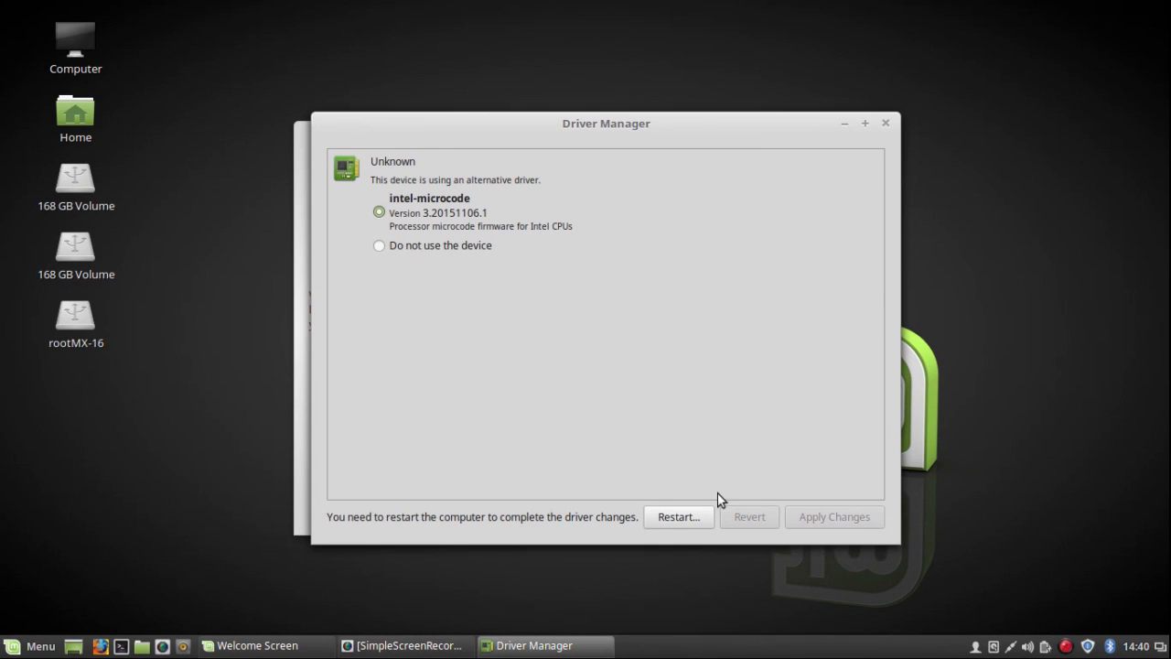
mouse_move(823, 307)
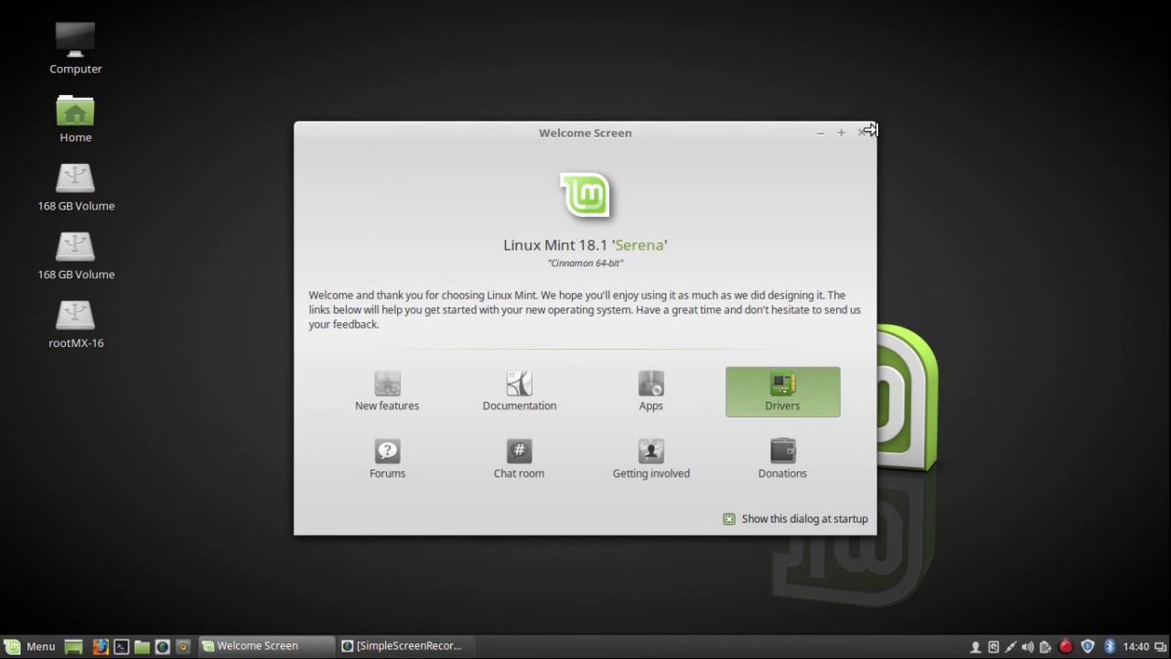
mouse_move(875, 154)
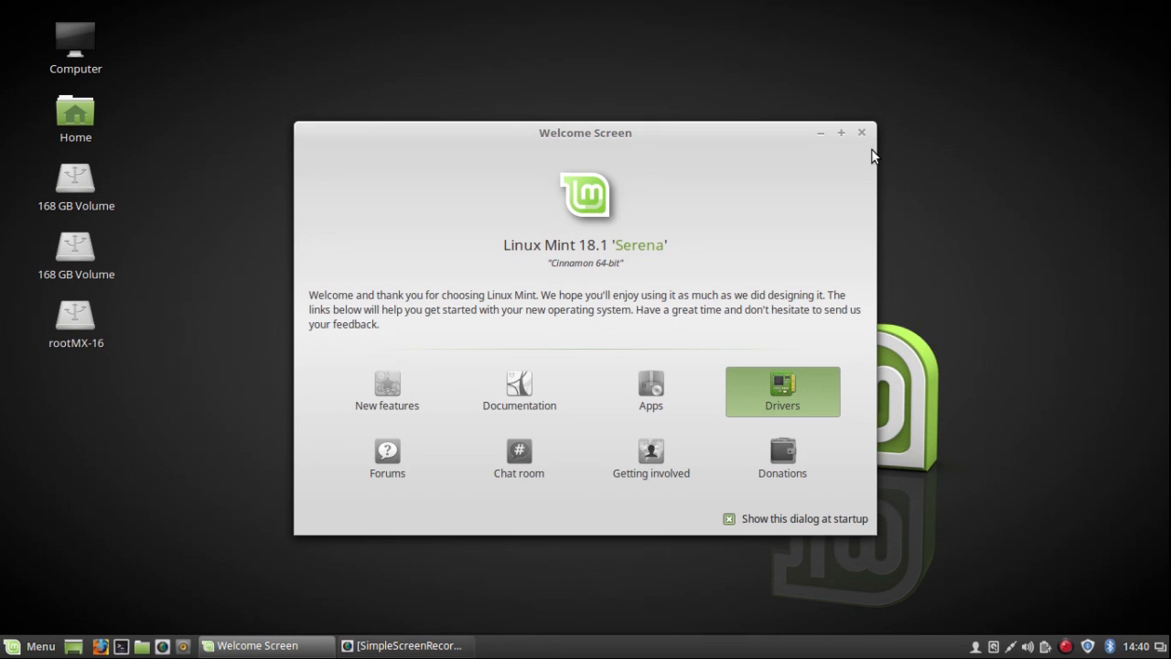
left_click(860, 131)
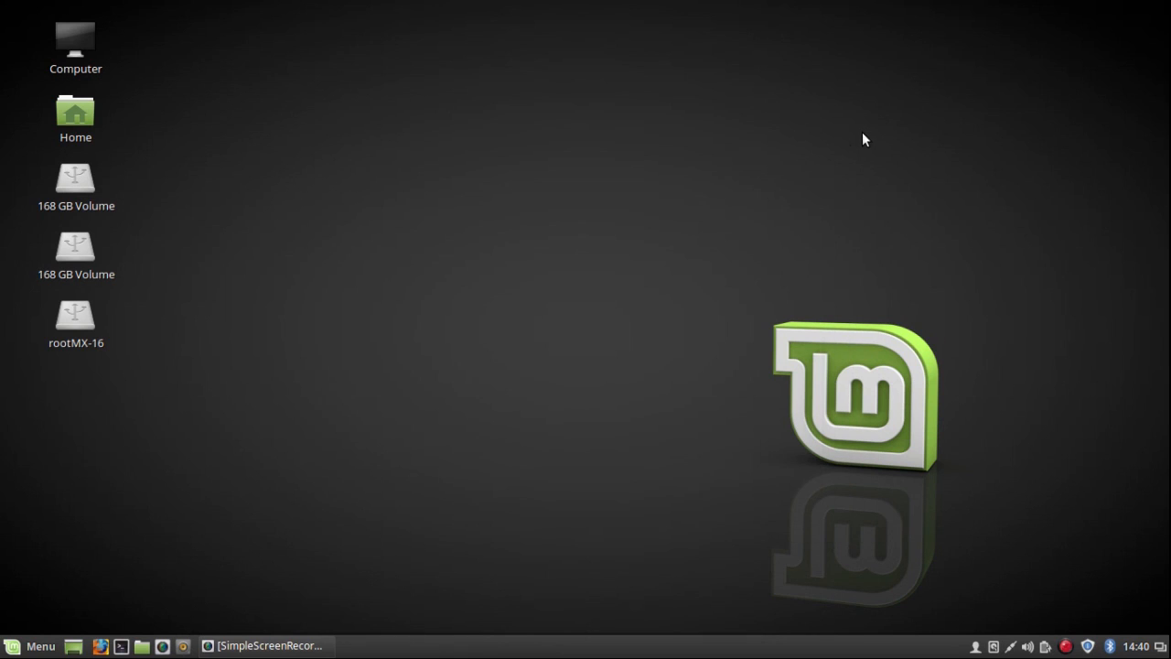
mouse_move(37, 645)
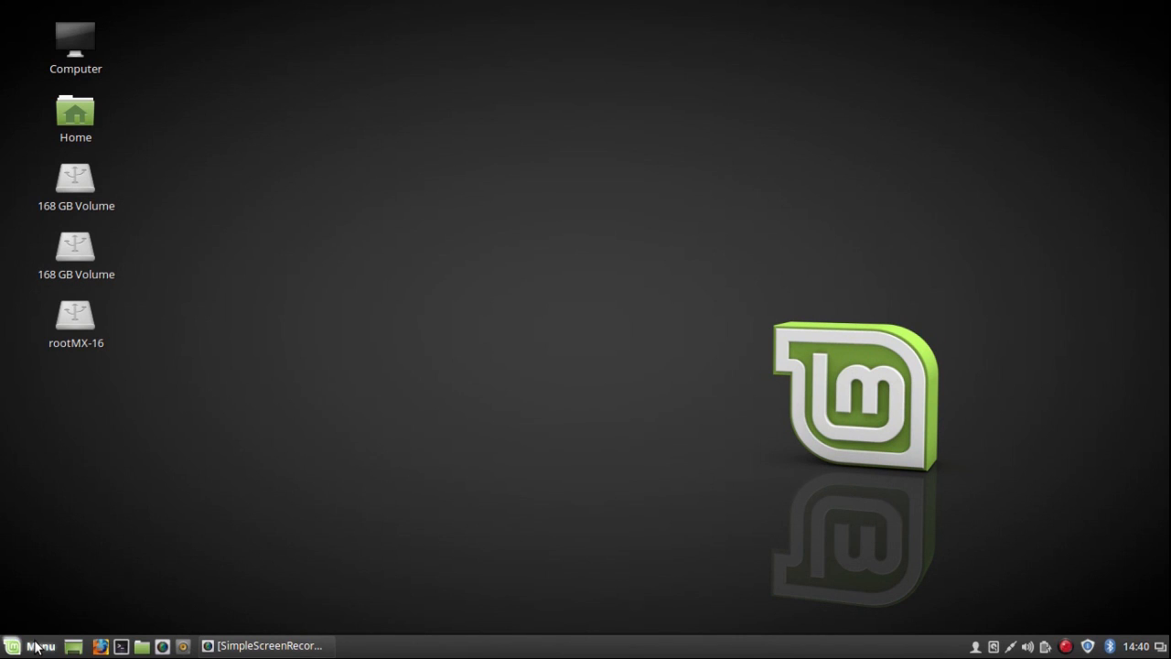
left_click(40, 645)
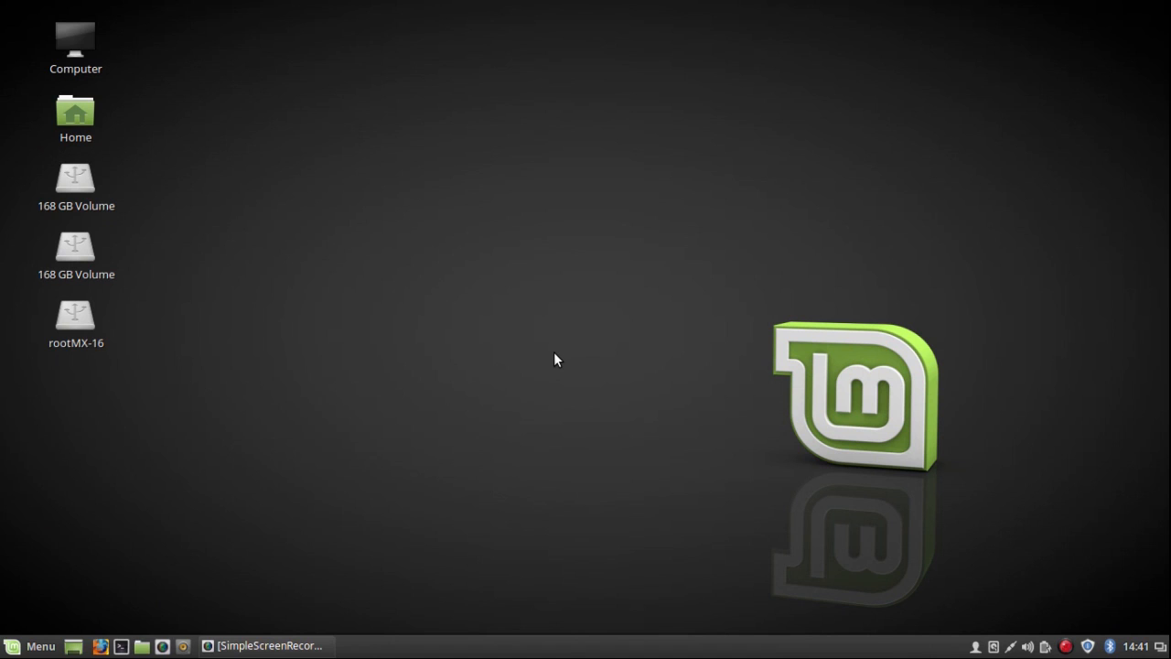
mouse_move(91, 591)
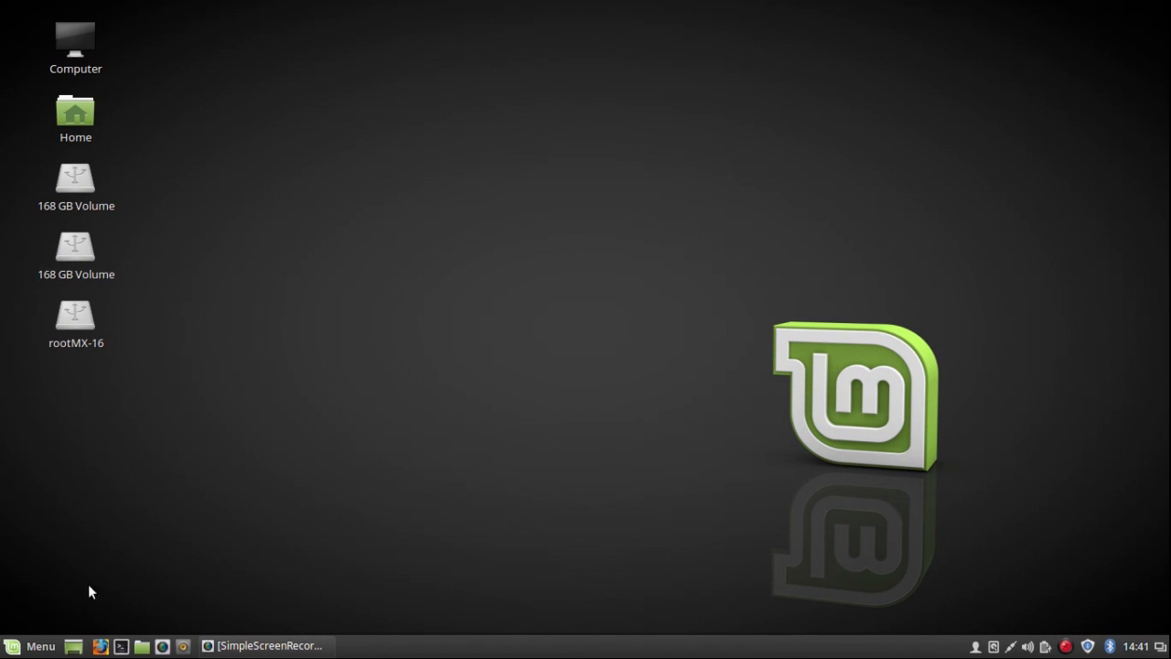
mouse_move(485, 270)
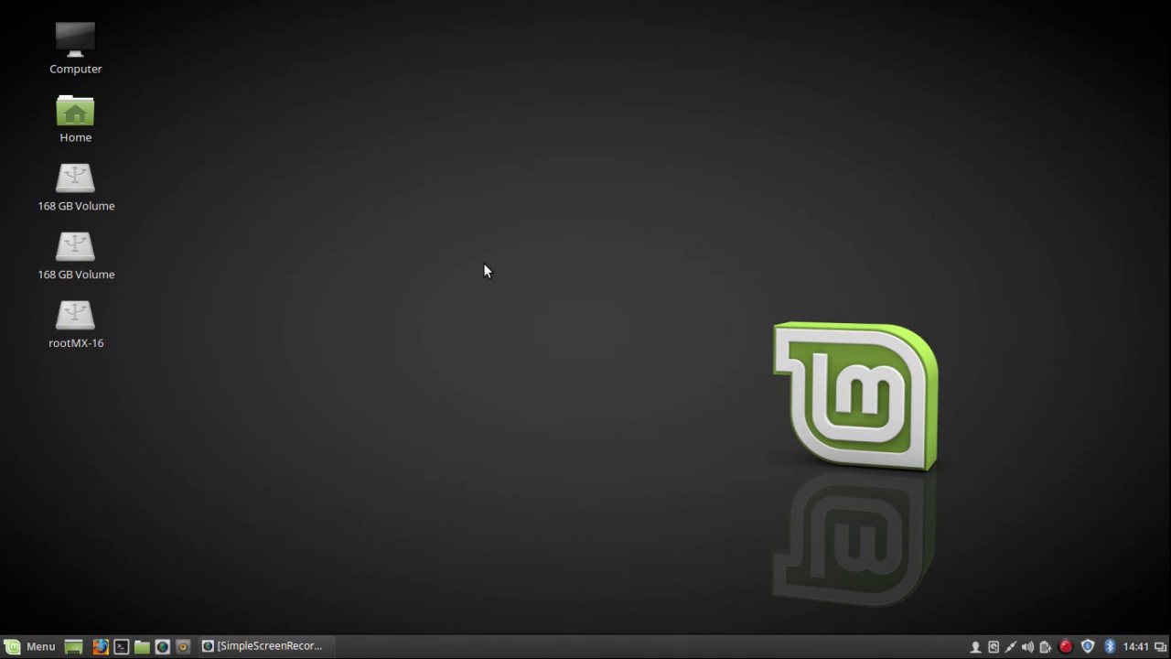
Bring up the desktop's right-click action menu.
right_click(487, 270)
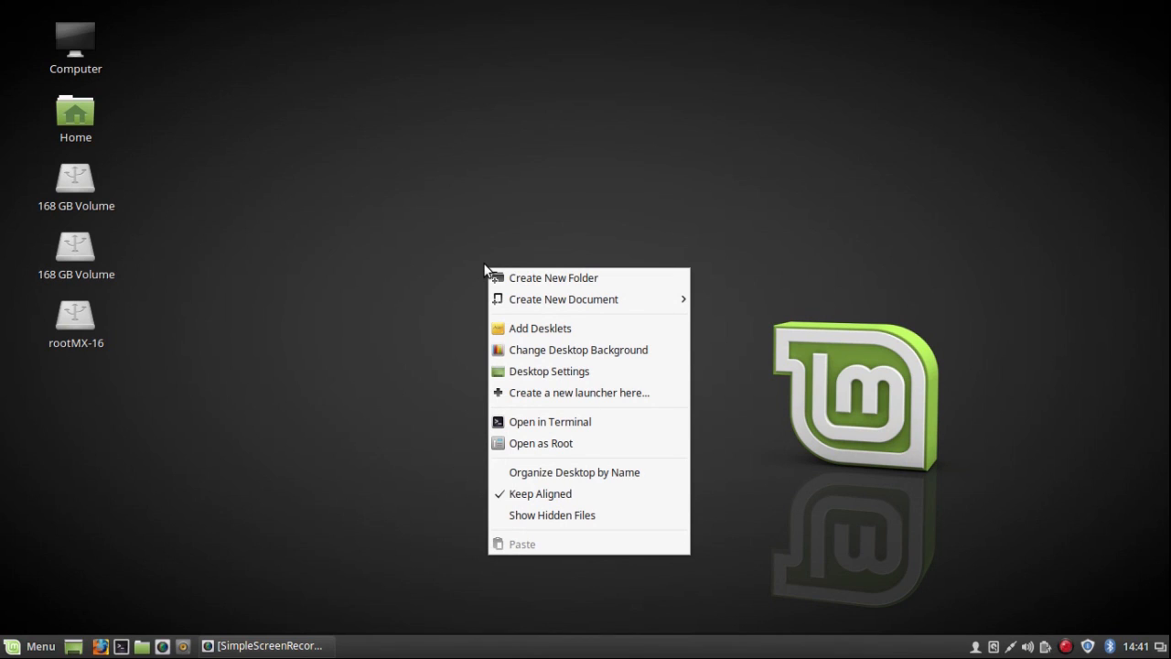
mouse_move(501, 417)
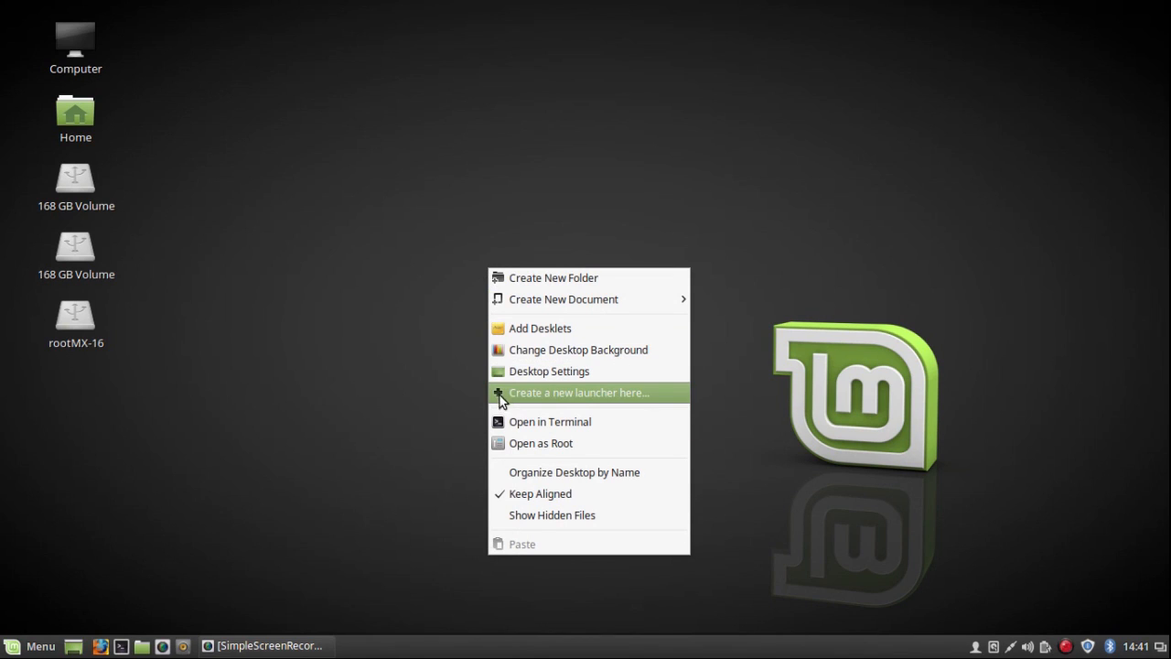
mouse_move(503, 411)
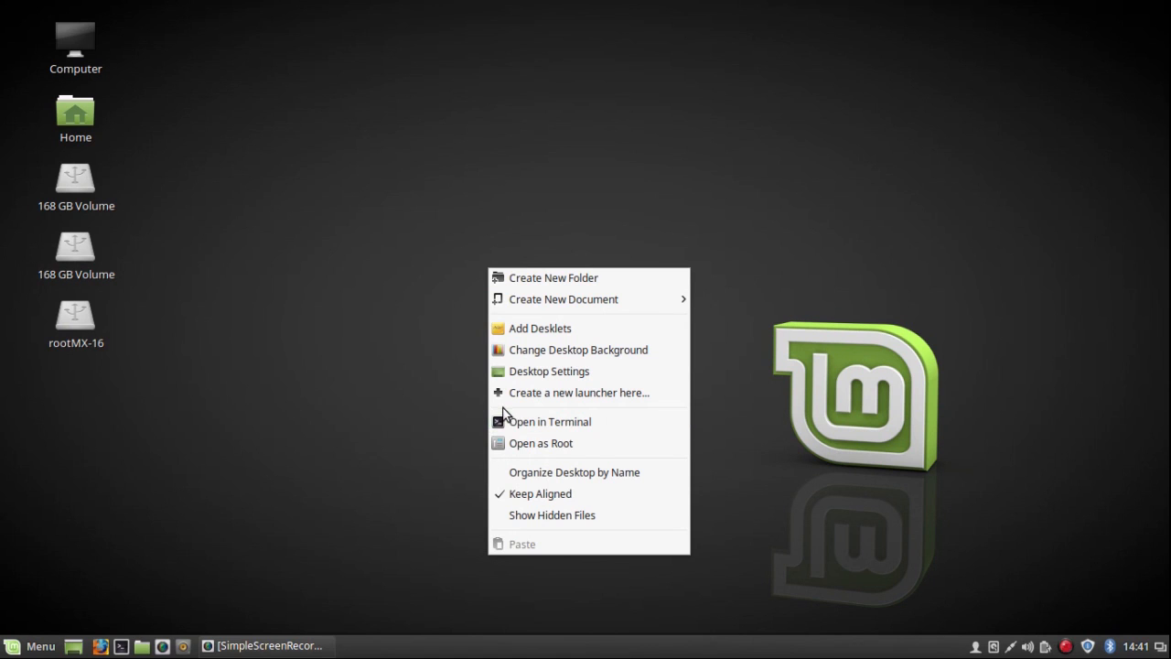
mouse_move(579, 350)
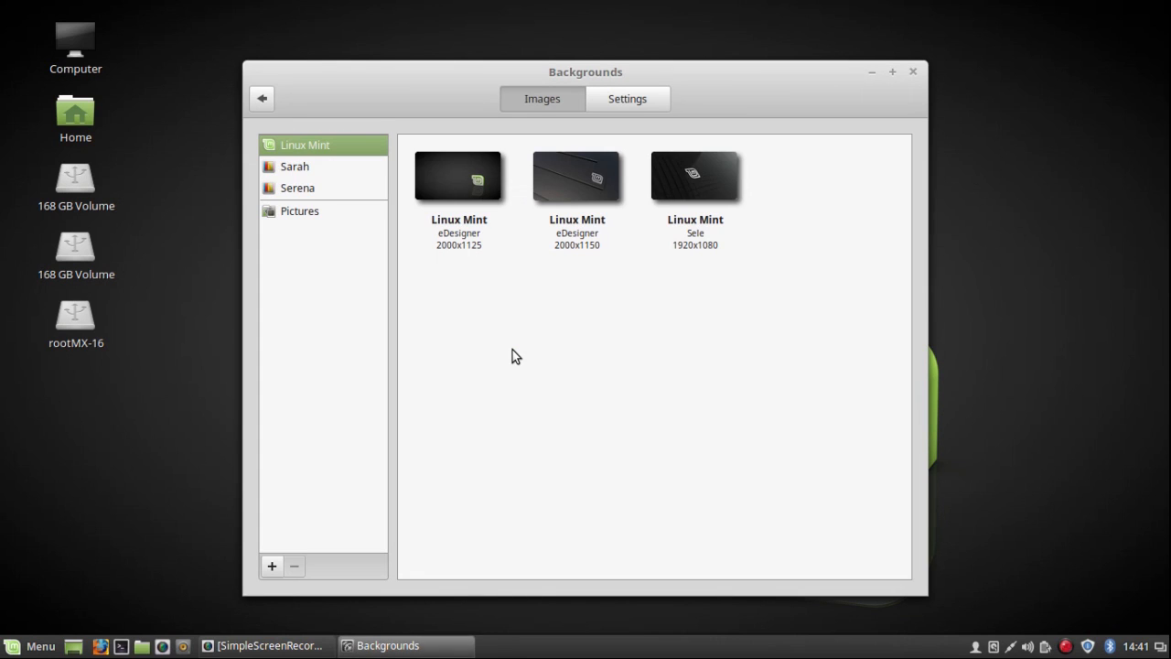
mouse_move(381, 223)
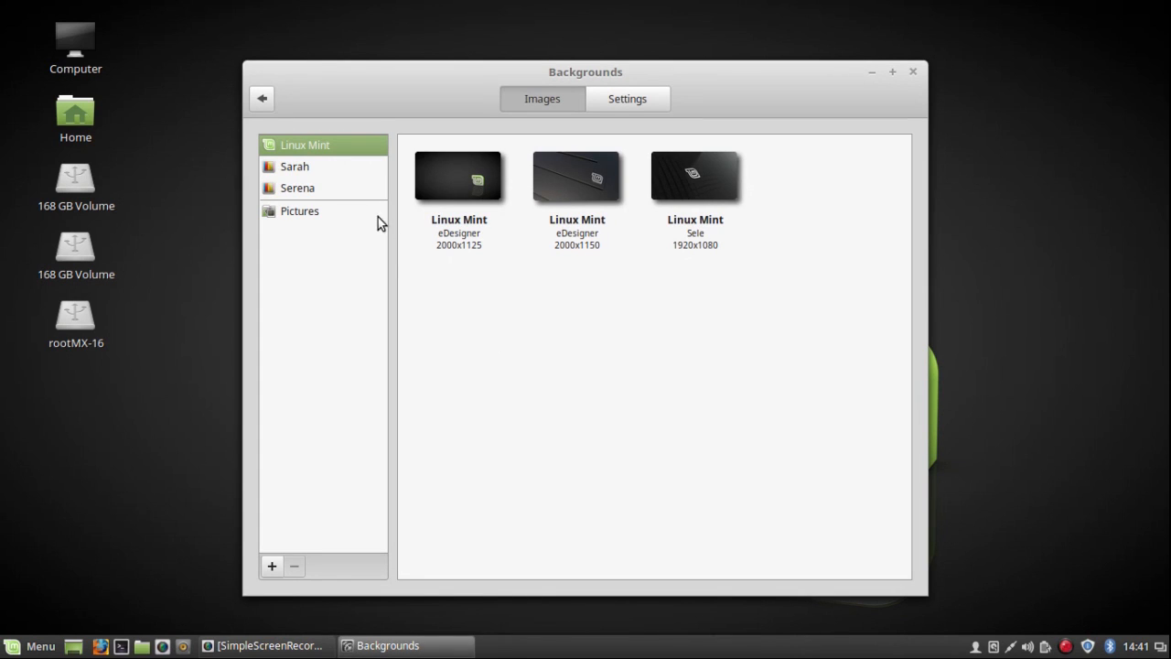
mouse_move(300, 174)
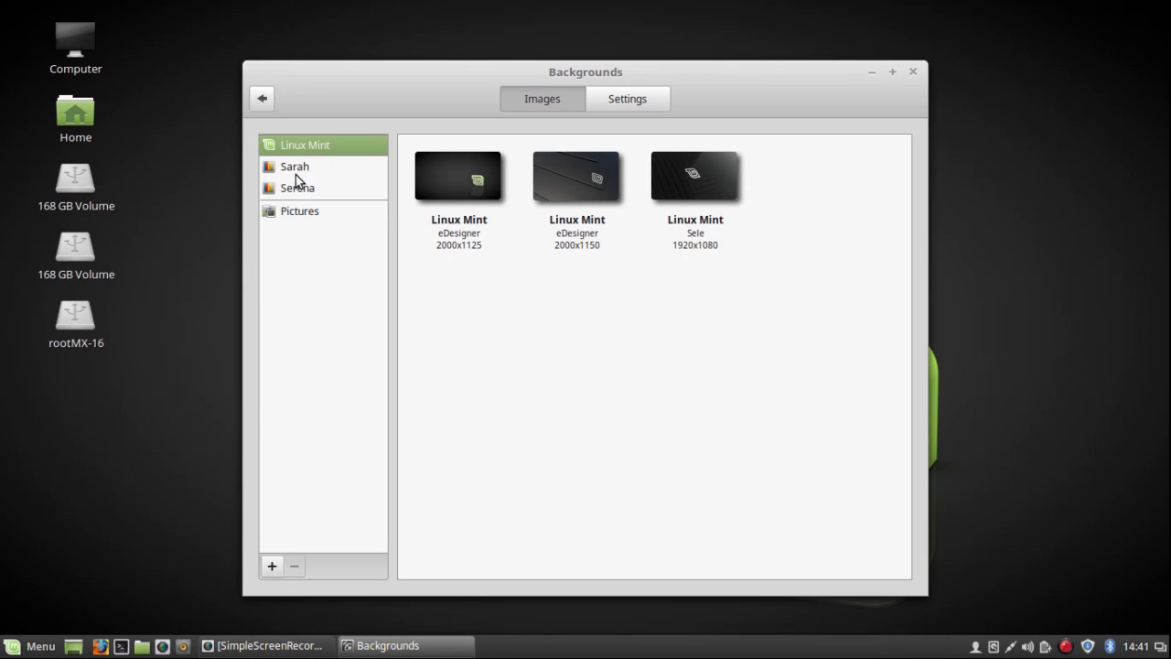
Browse the Sarah and Serena collections, set the Romania mountain photo as background and close Backgrounds.
left_click(294, 165)
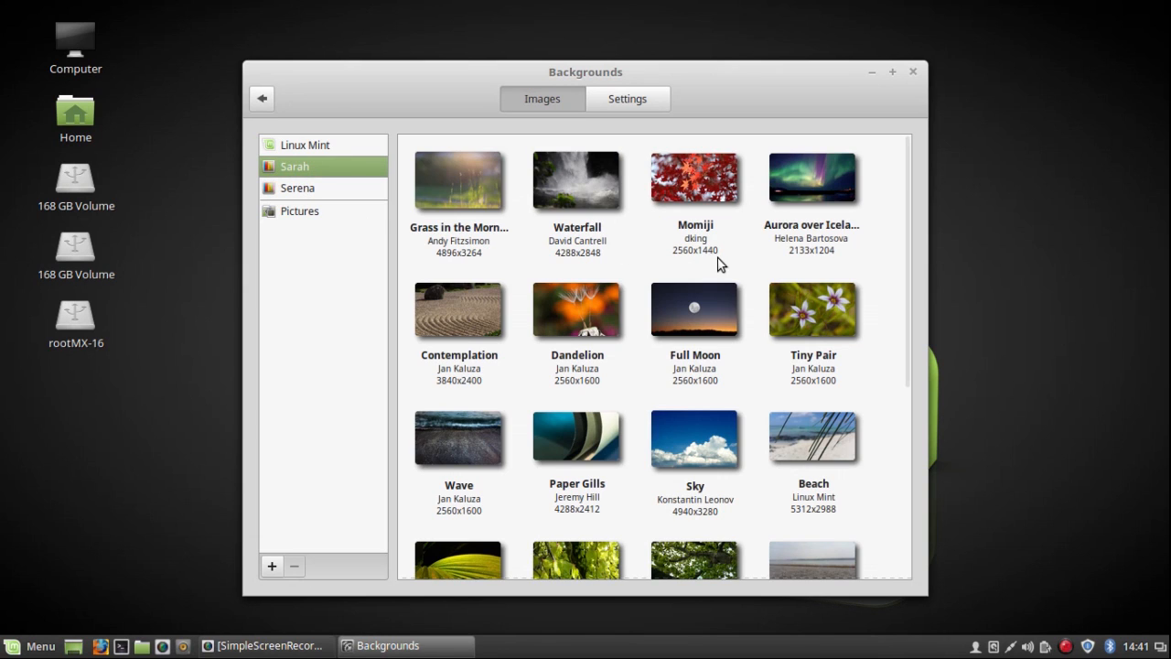
mouse_move(910, 263)
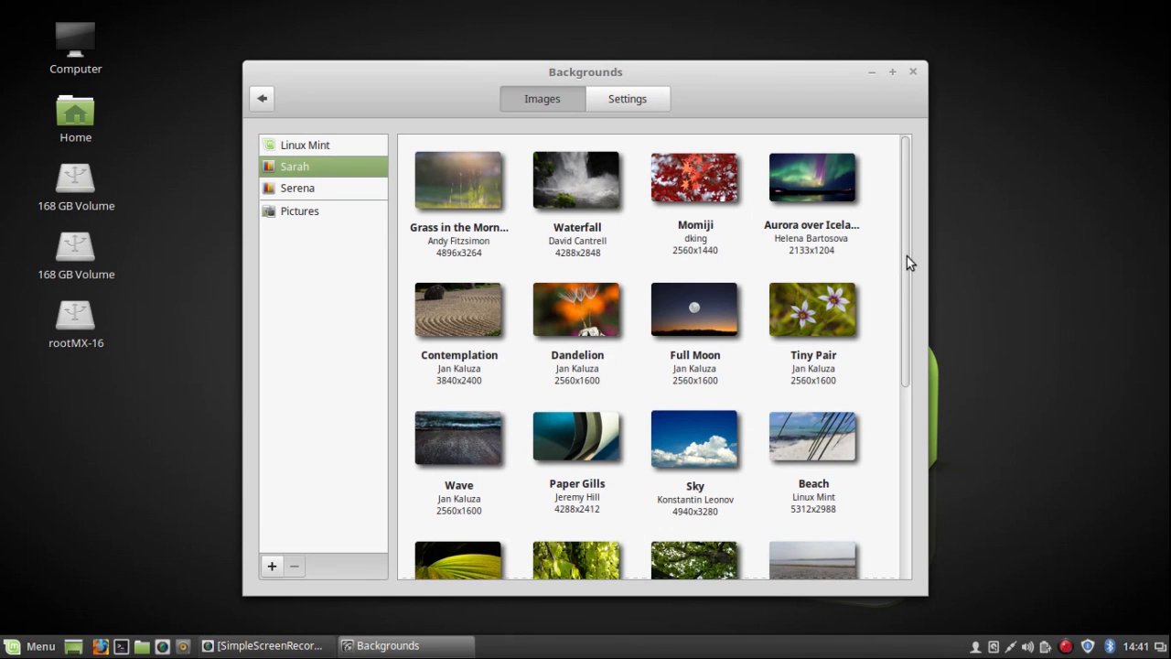
scroll("down", 3)
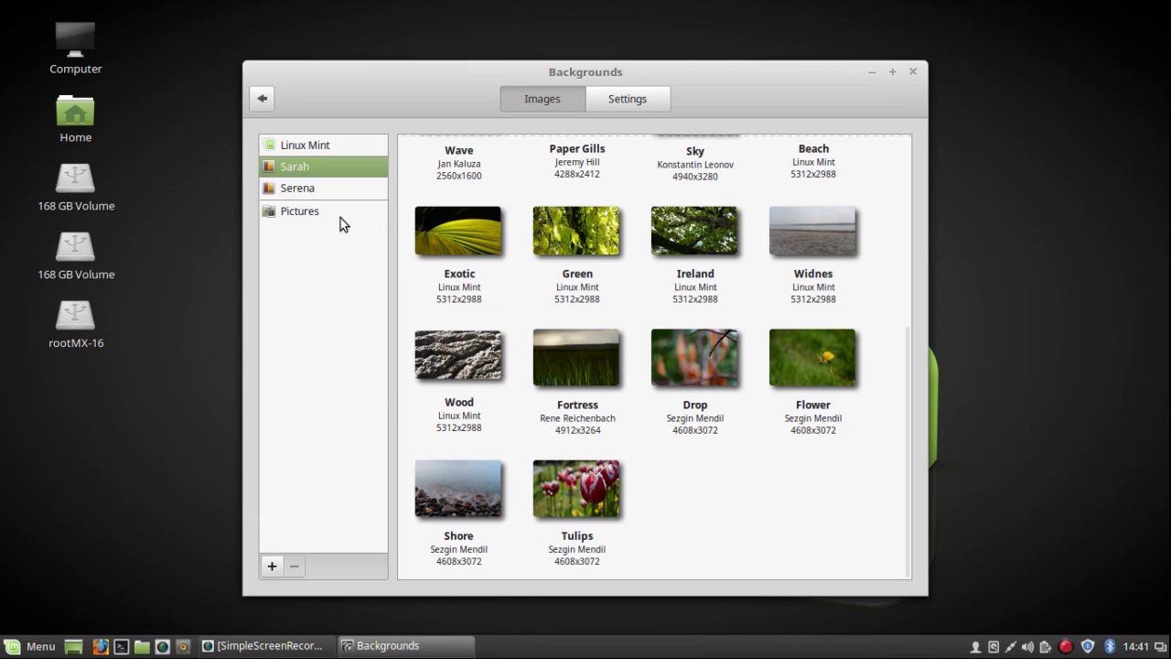
left_click(296, 187)
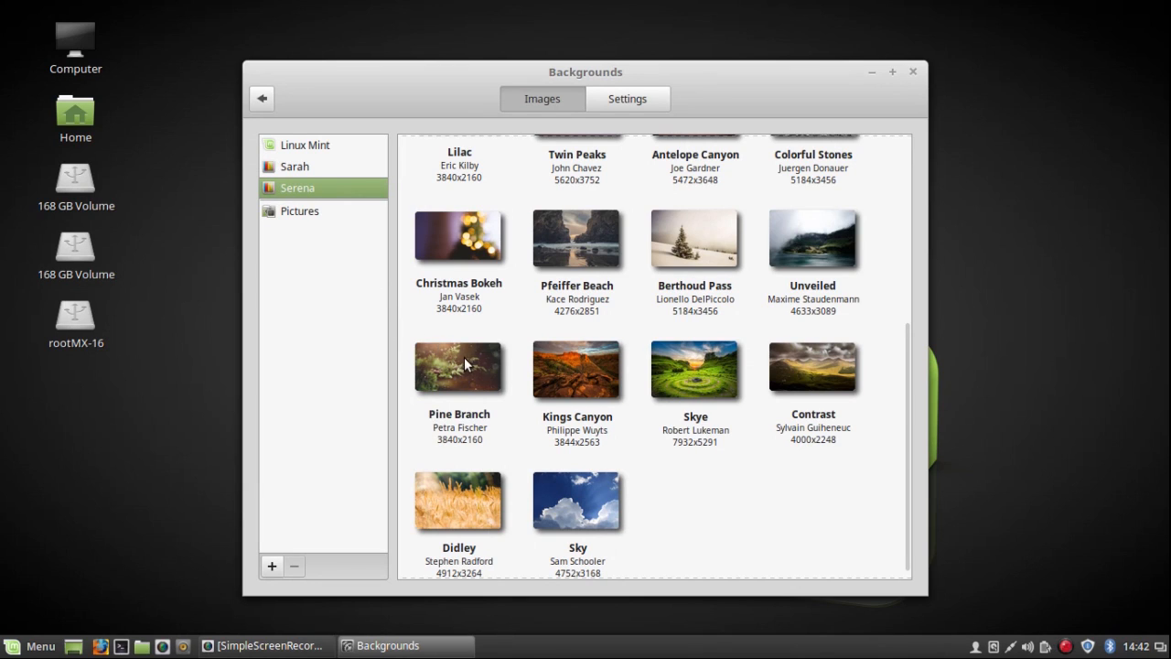
mouse_move(893, 329)
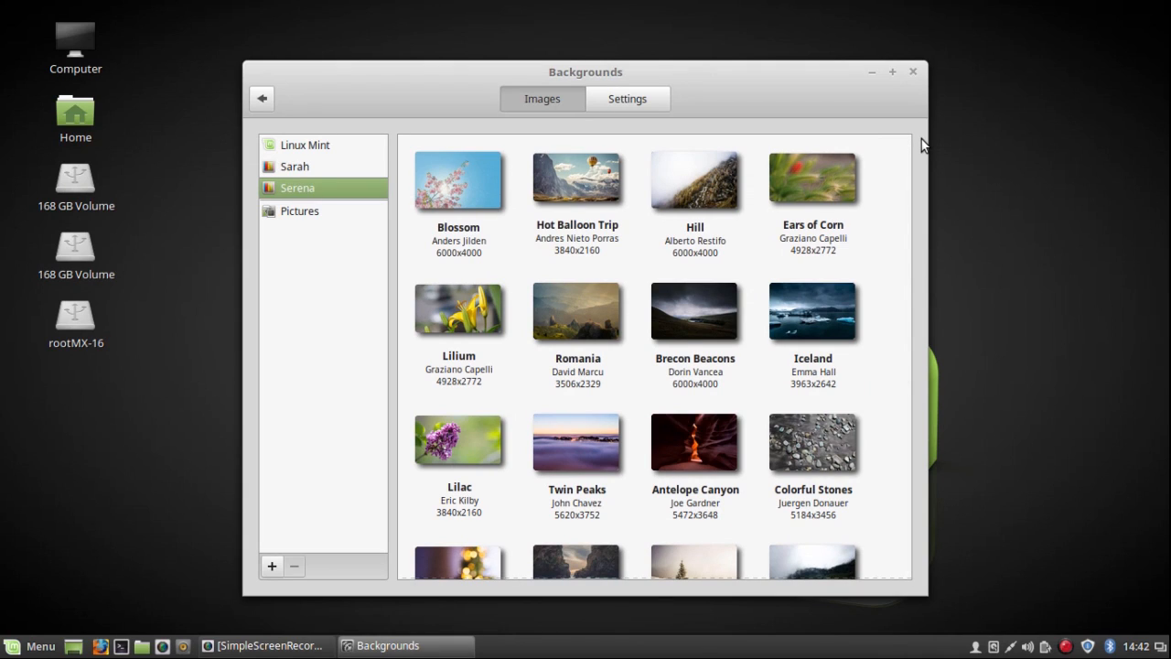
mouse_move(585, 311)
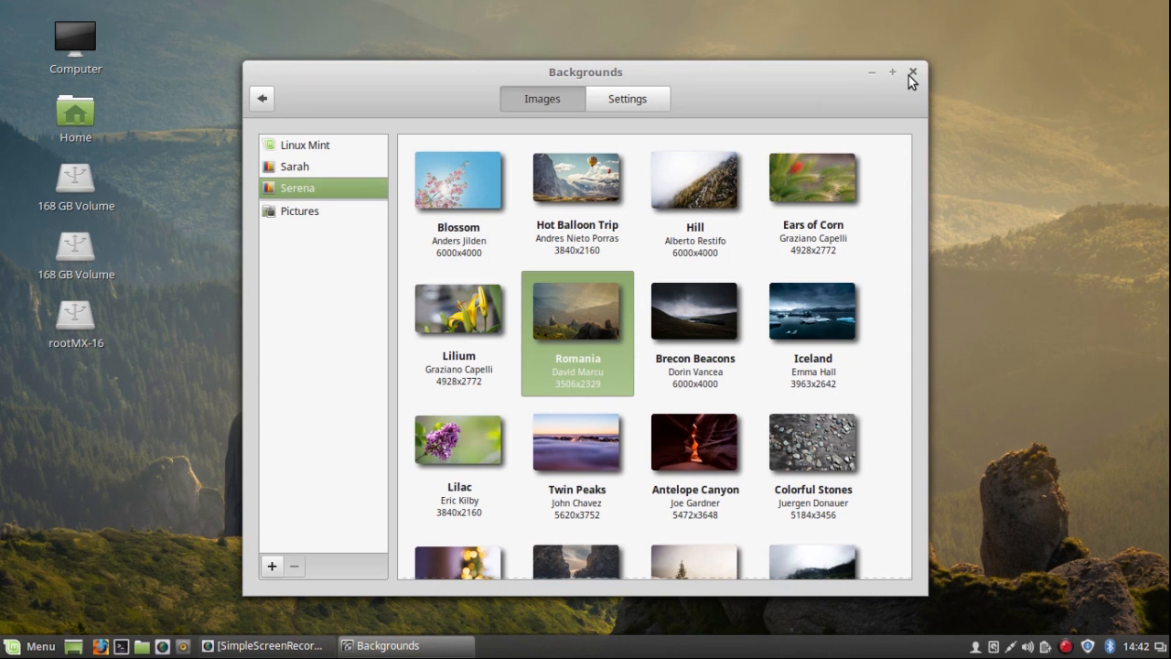
left_click(911, 73)
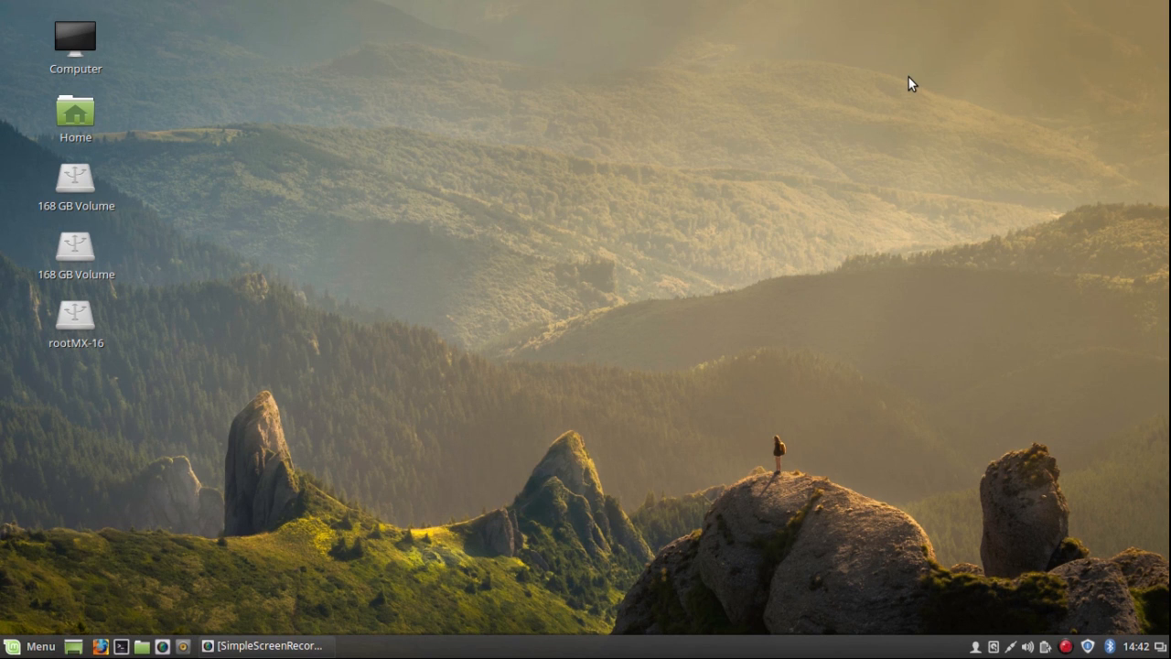
mouse_move(539, 187)
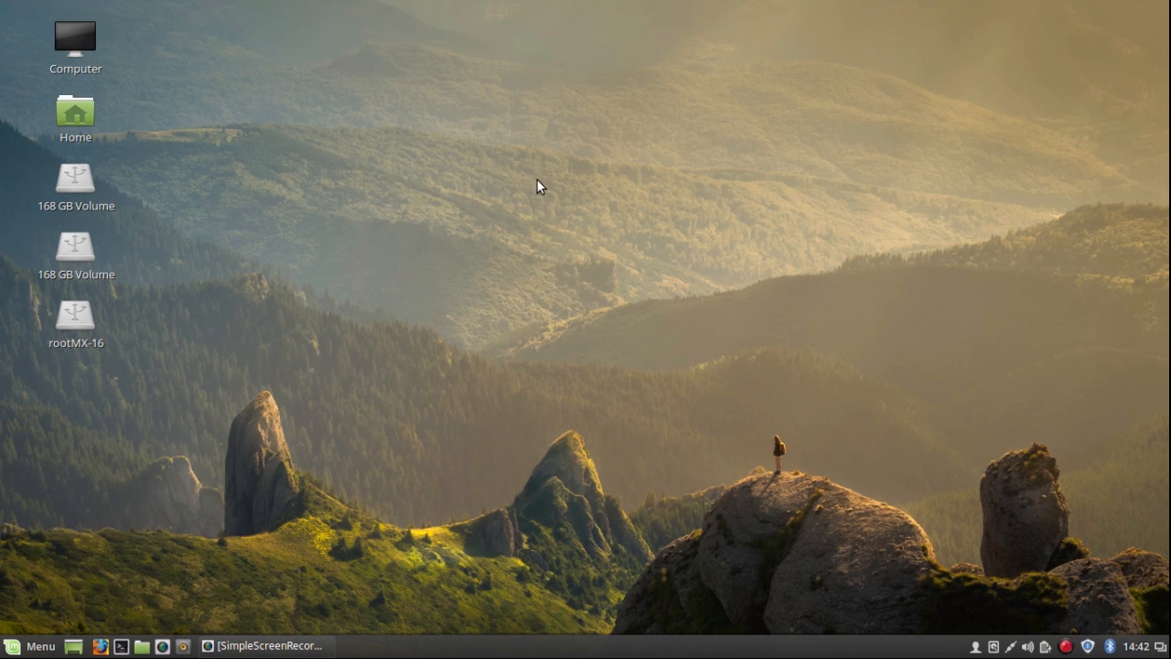
Bring up the desktop's right-click action menu over the new Romania background.
right_click(540, 187)
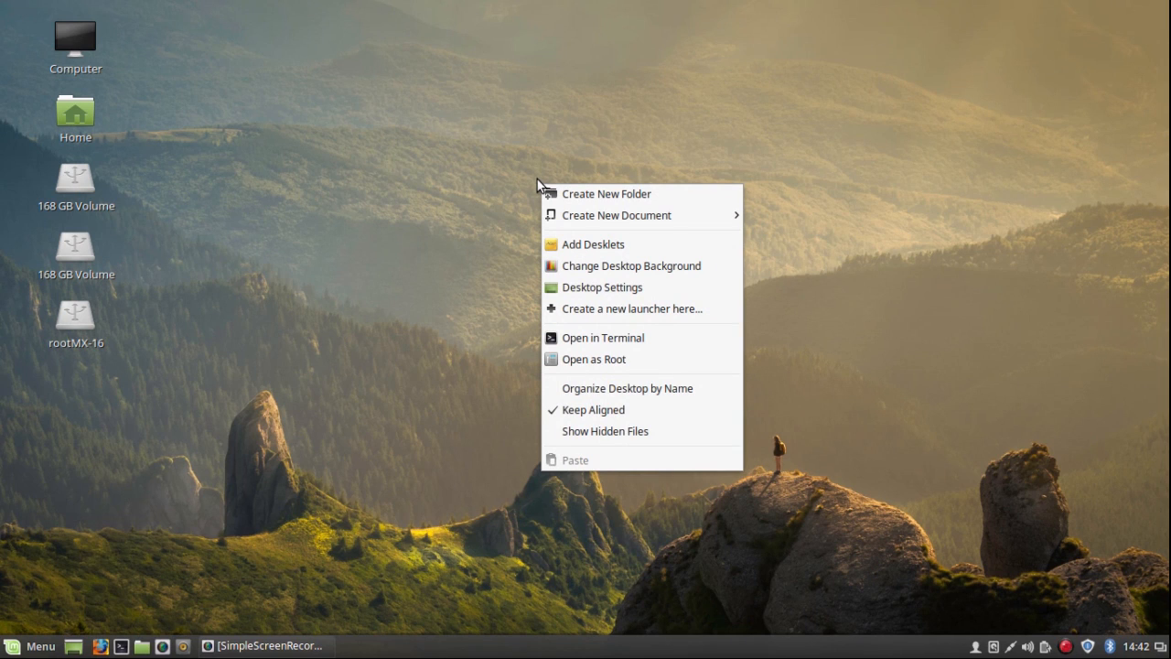
mouse_move(608, 194)
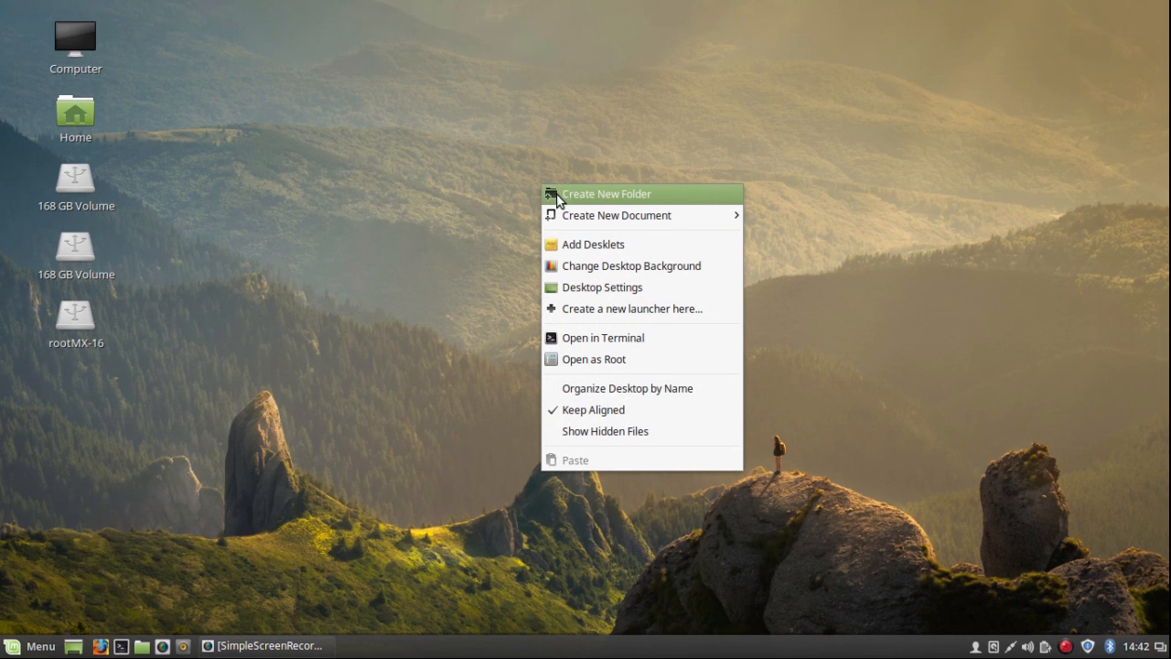
mouse_move(600, 288)
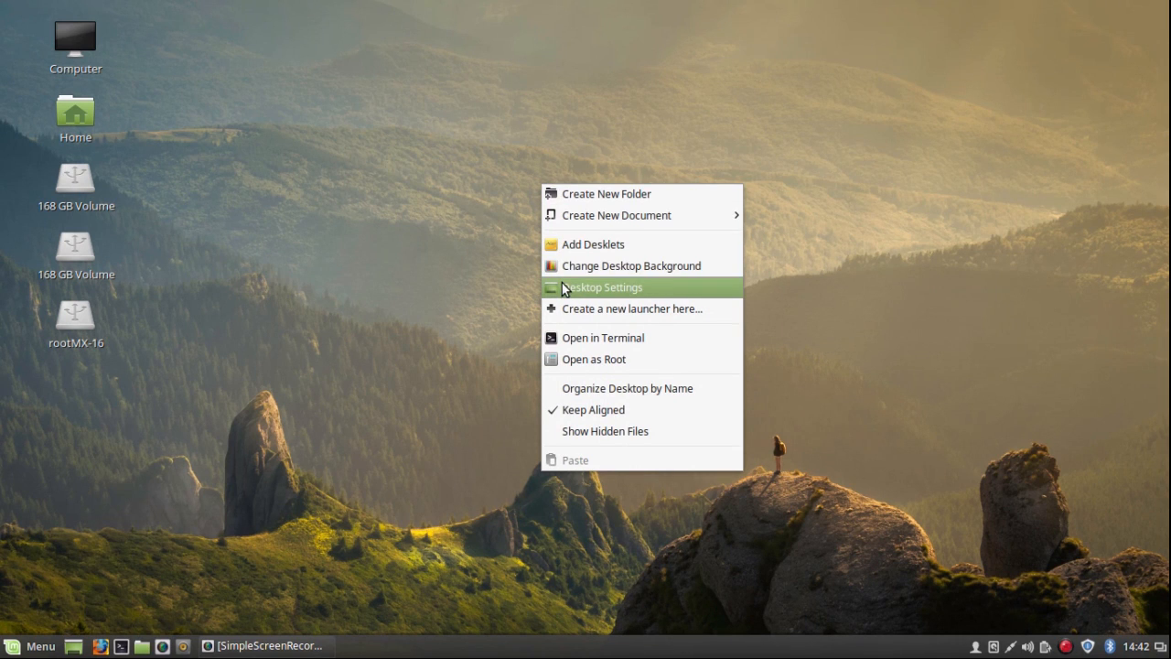
In Desktop Settings, switch off the Computer, Home, Trash and Mounted volumes icons.
left_click(602, 287)
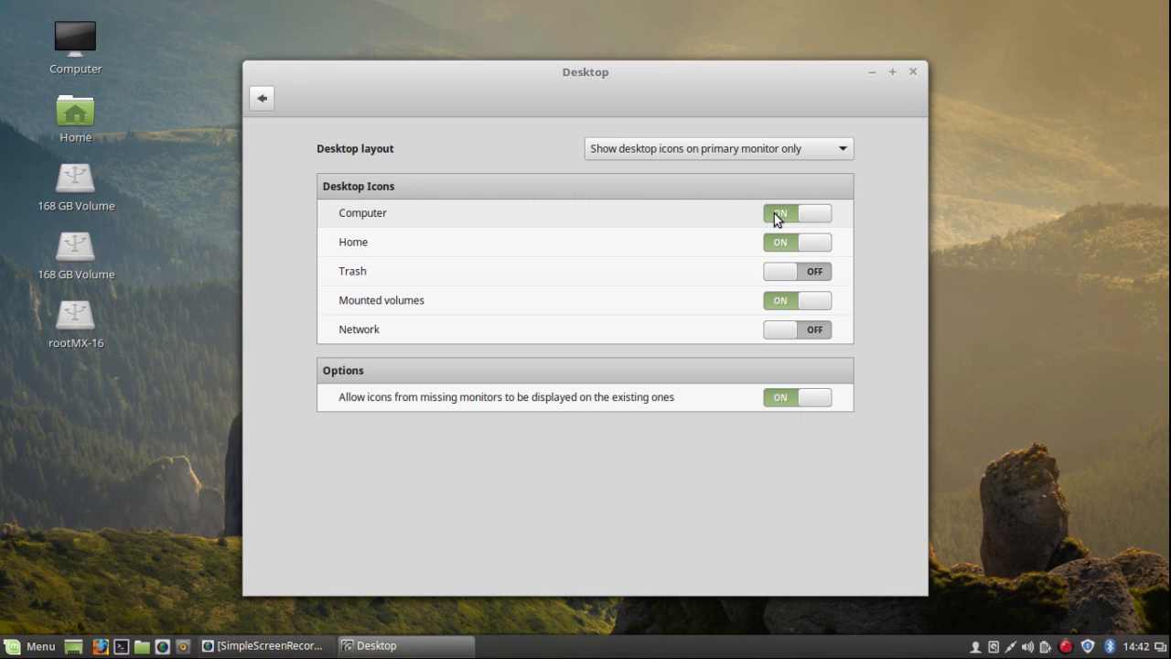
left_click(796, 212)
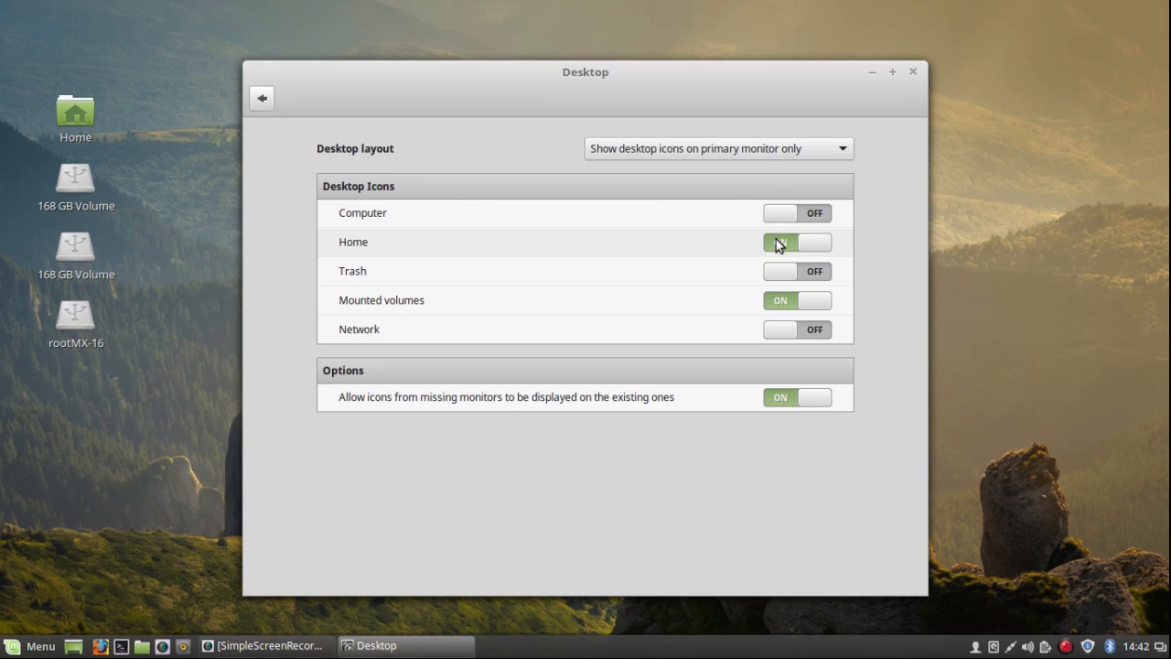
left_click(795, 241)
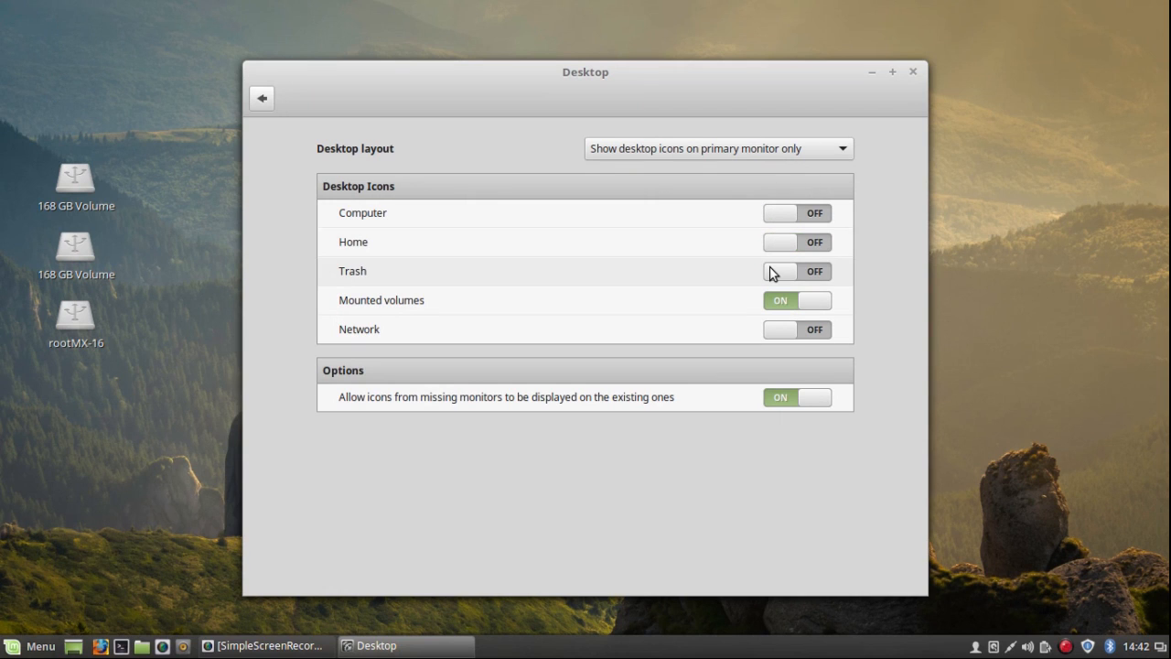
left_click(796, 271)
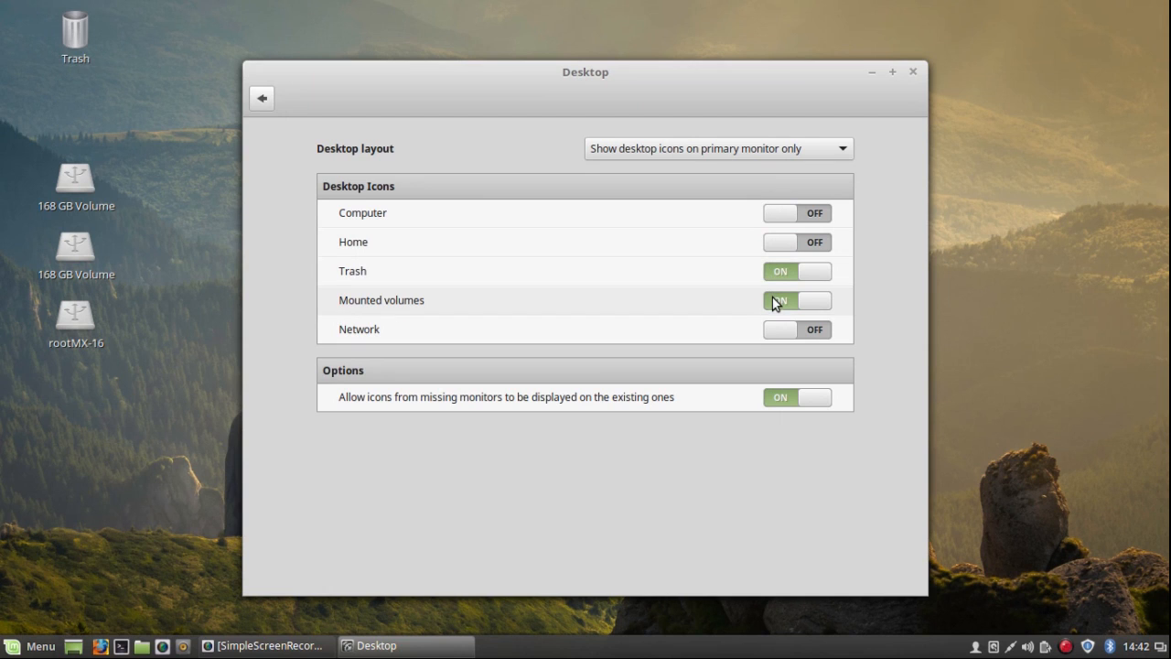
left_click(796, 300)
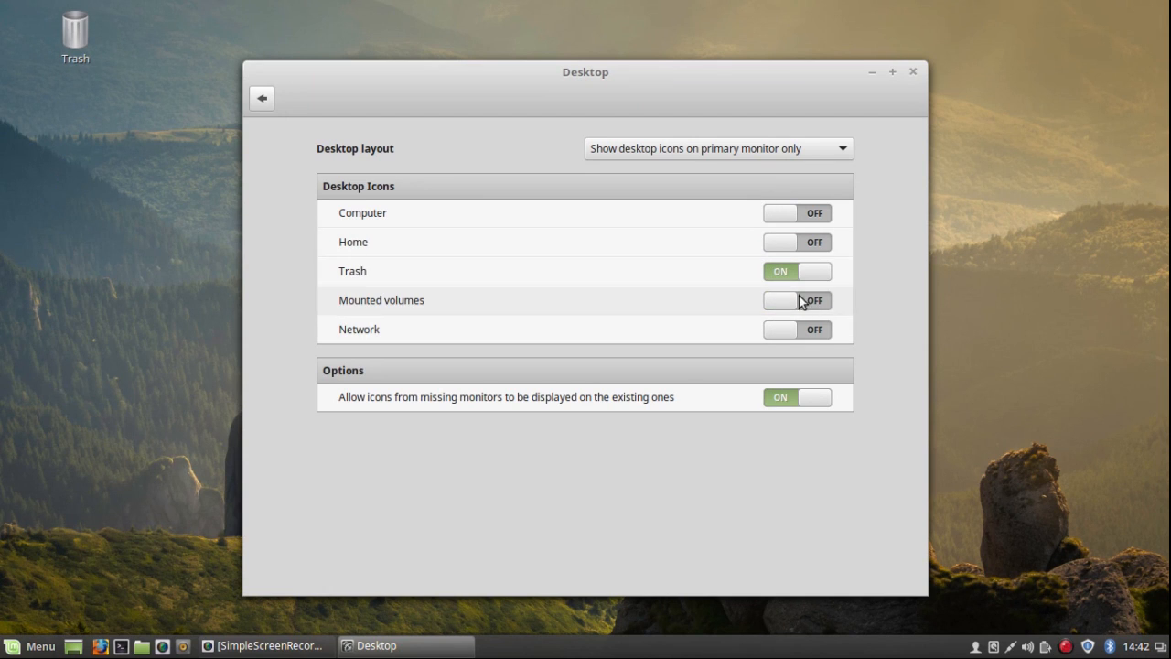
left_click(798, 271)
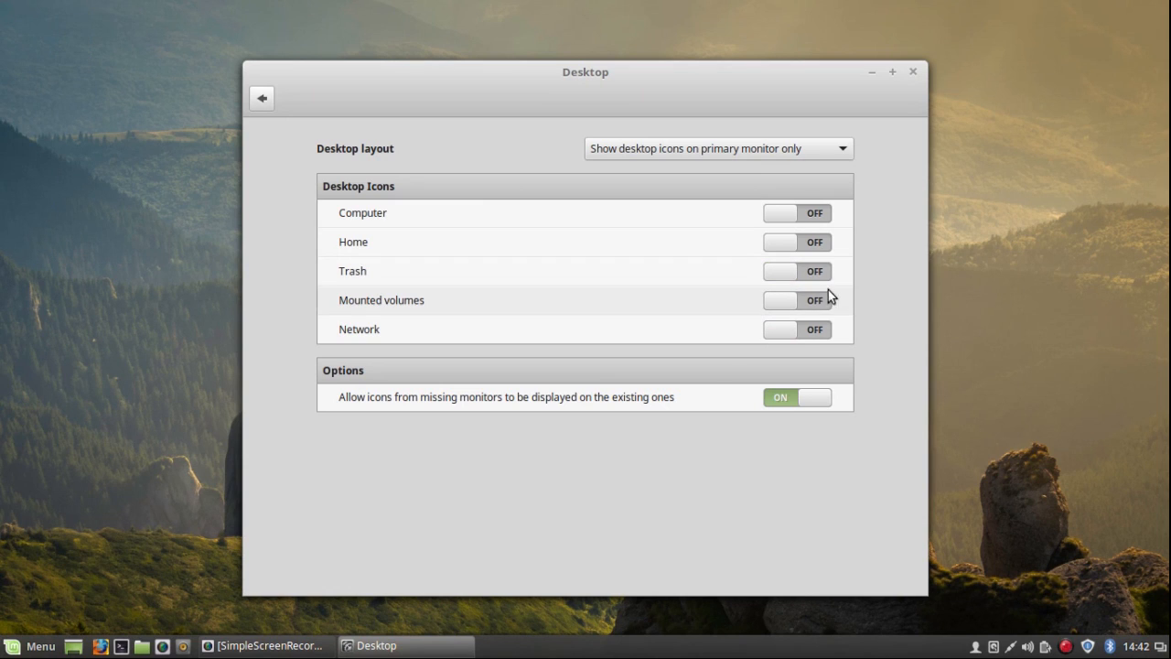
Keep Network off, stop showing icons from missing monitors, and close Desktop Settings.
left_click(798, 396)
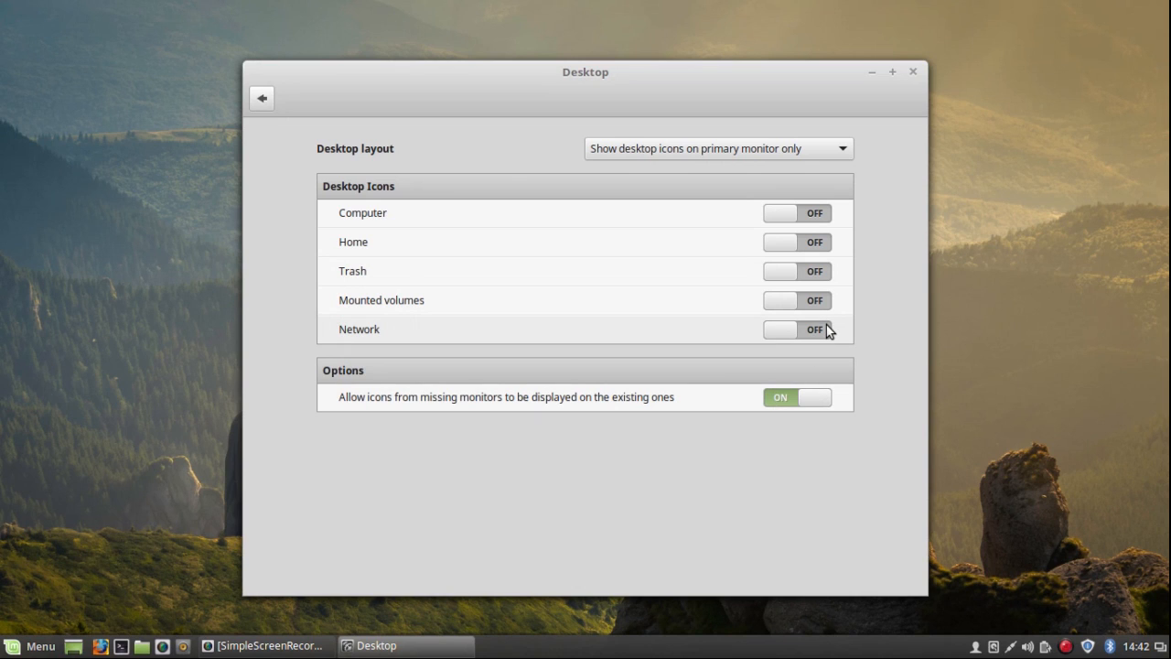
left_click(796, 395)
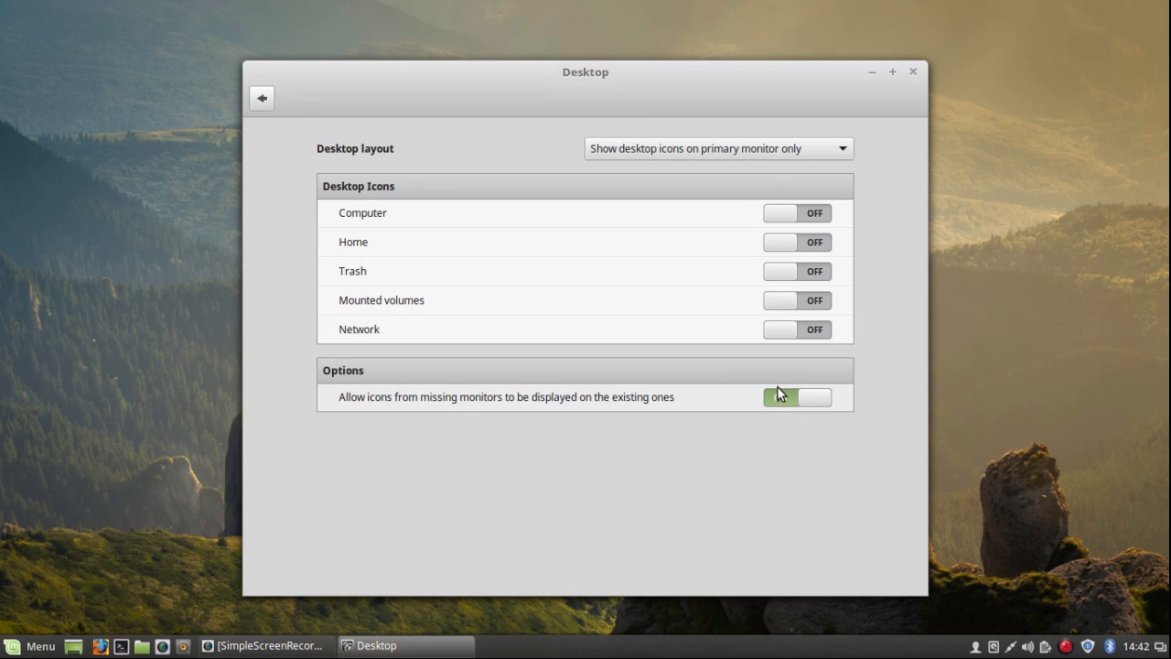
left_click(796, 395)
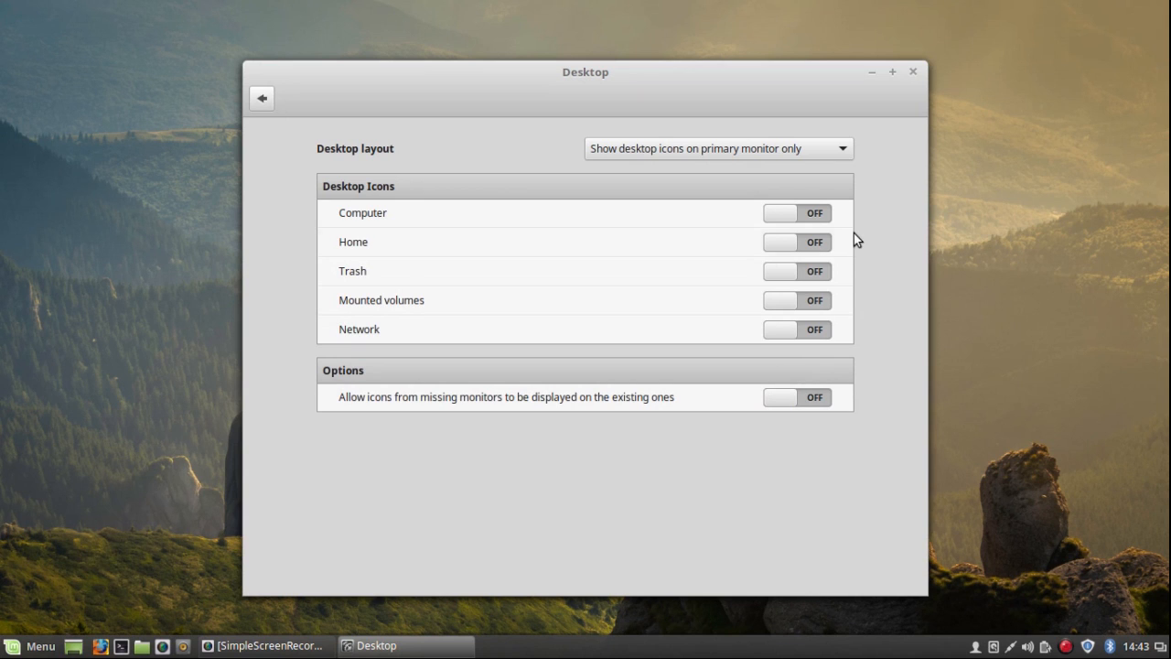
mouse_move(914, 75)
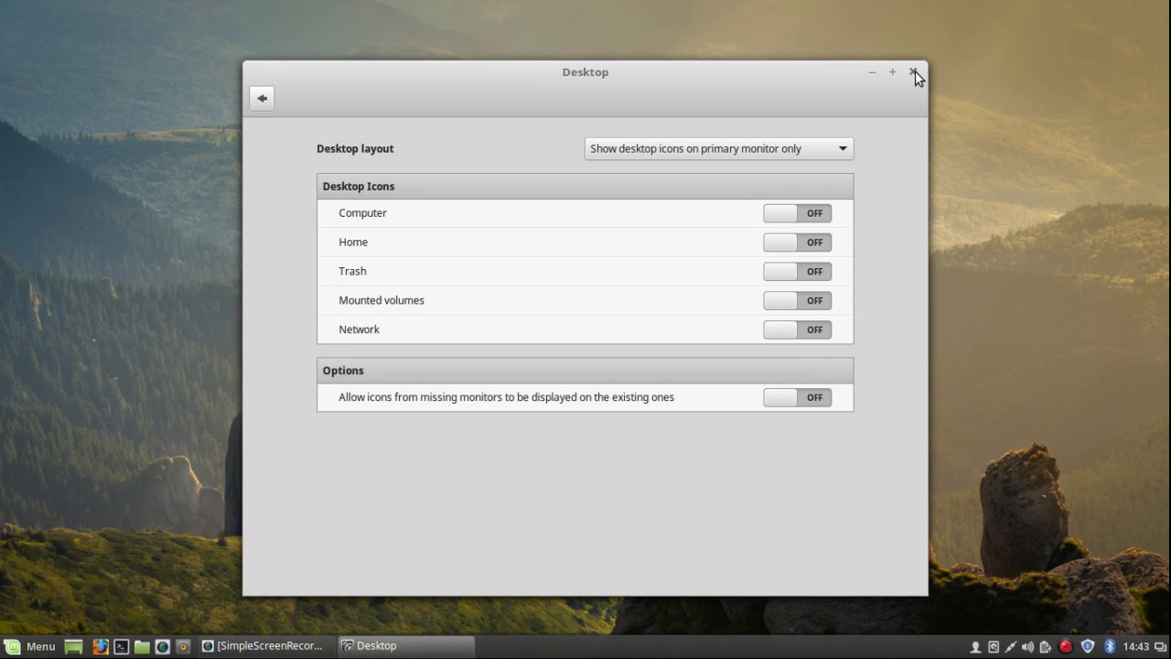
left_click(912, 73)
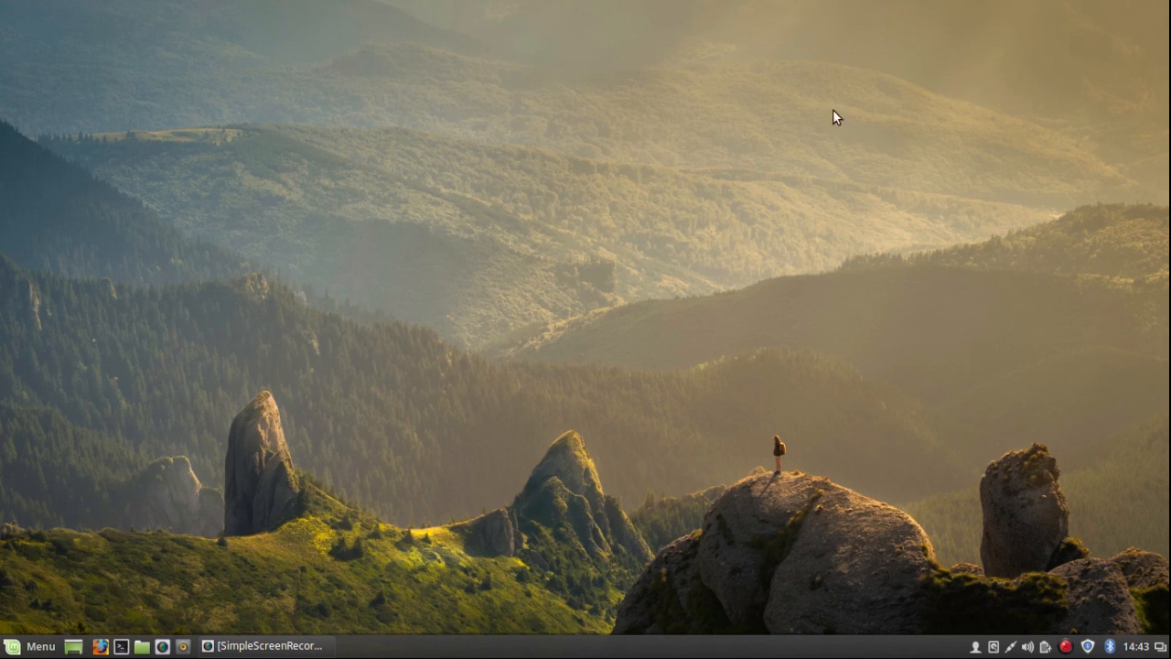
mouse_move(817, 128)
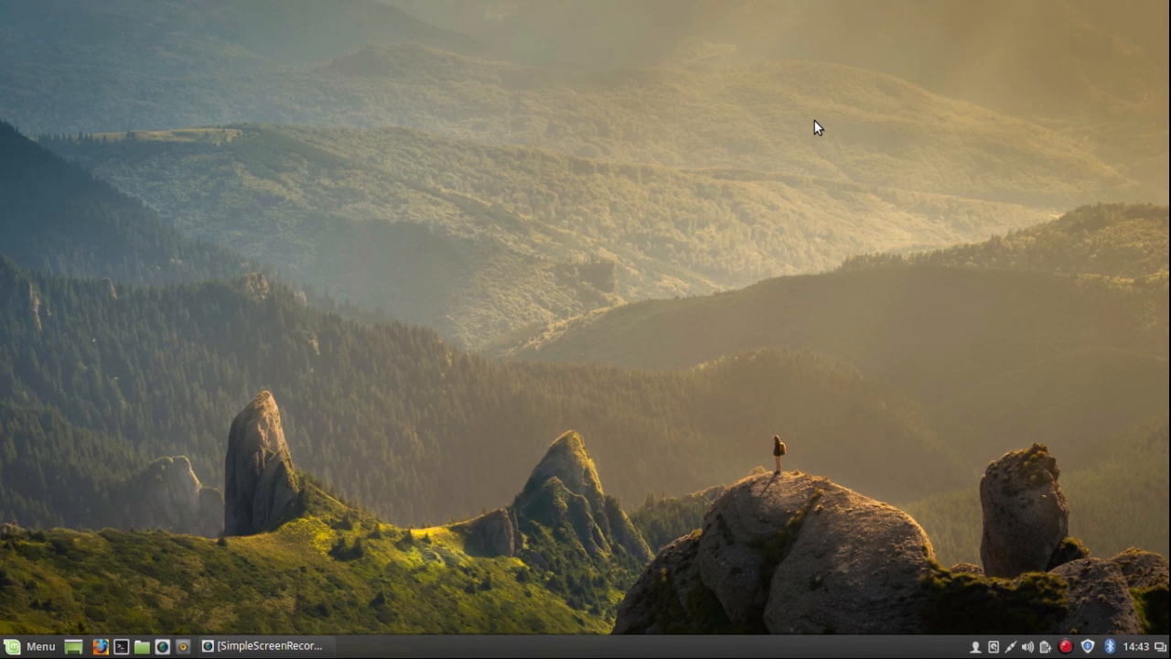
mouse_move(547, 589)
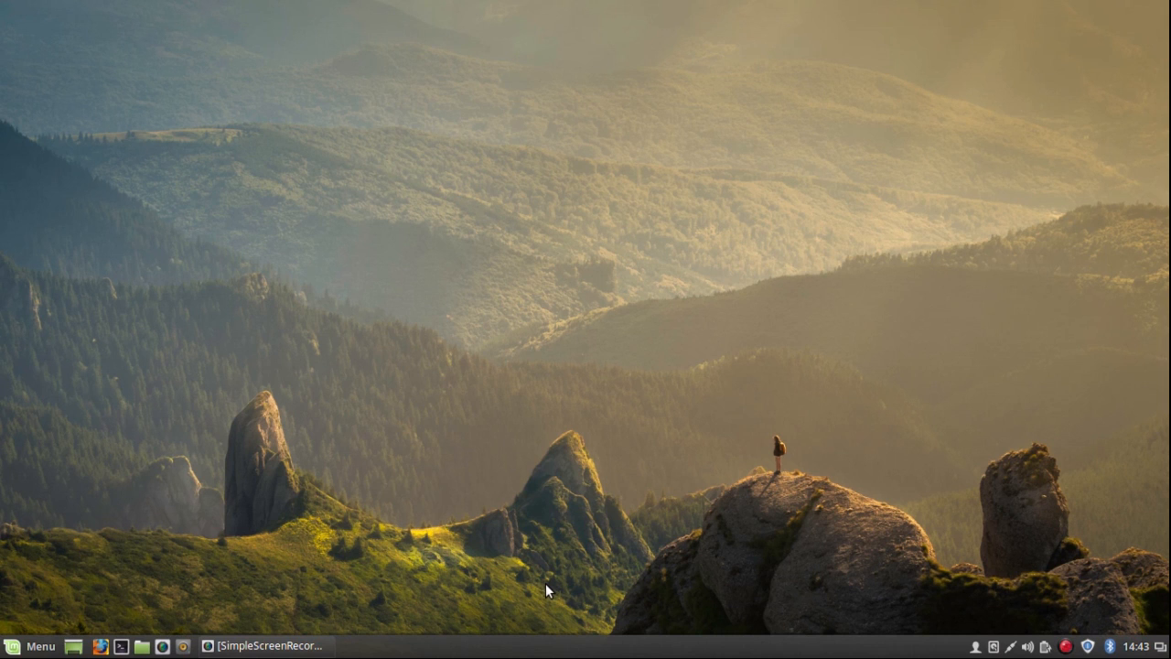
mouse_move(562, 647)
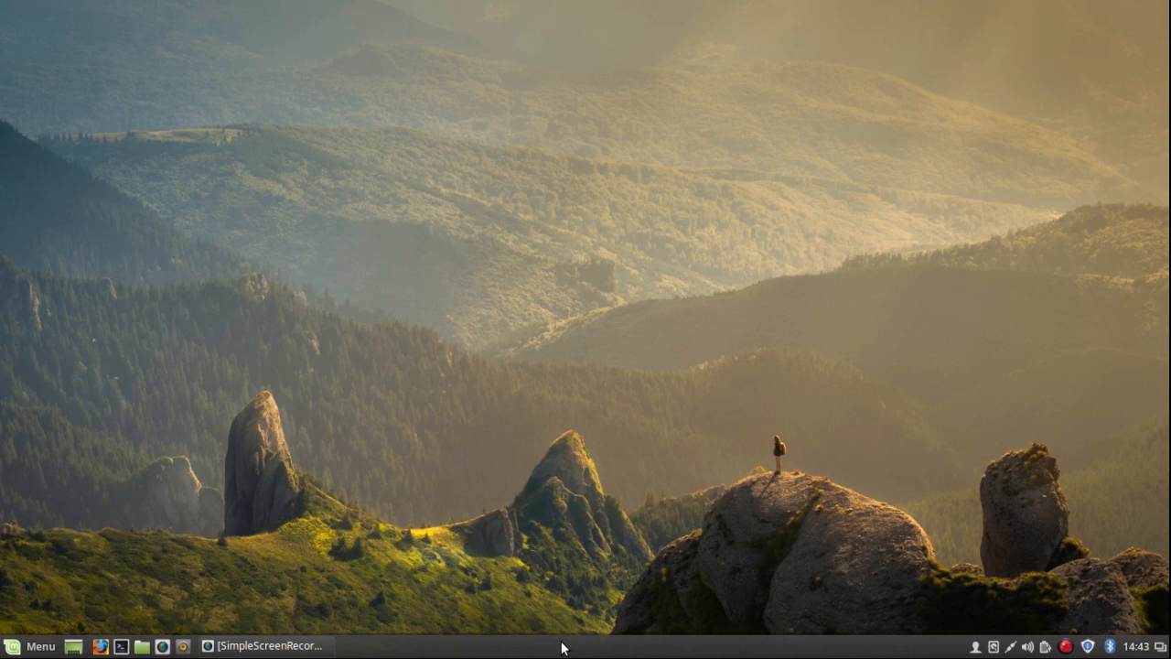
Move the Cinnamon panel from the bottom to the top screen edge via Modify panel > Move panel.
right_click(562, 648)
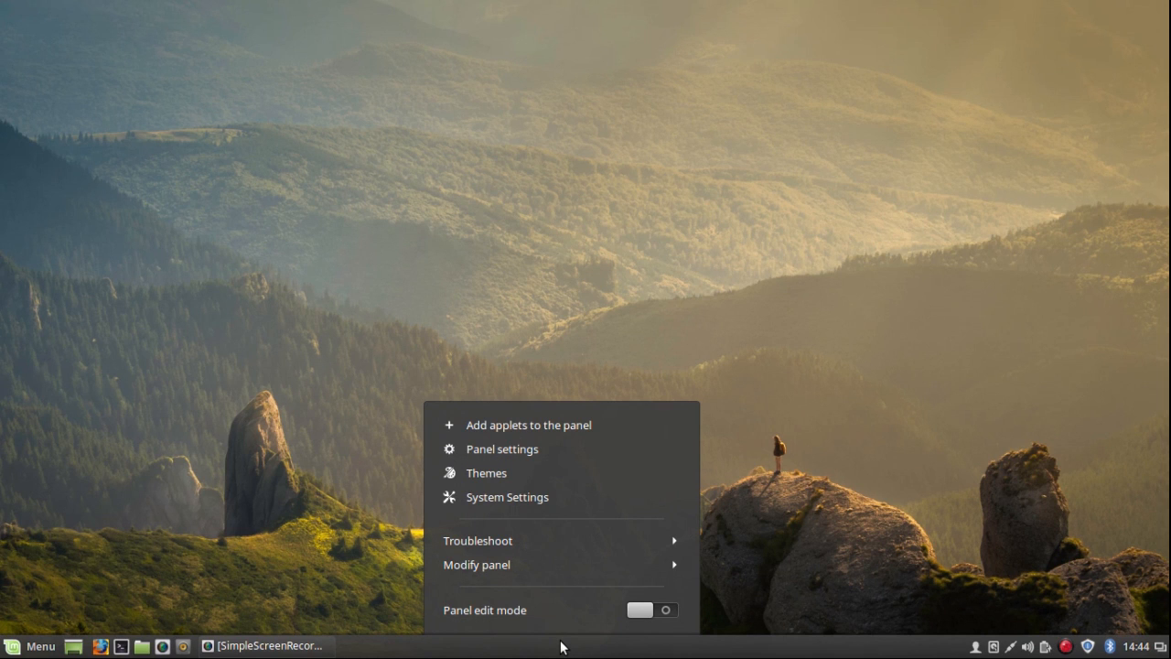
mouse_move(523, 564)
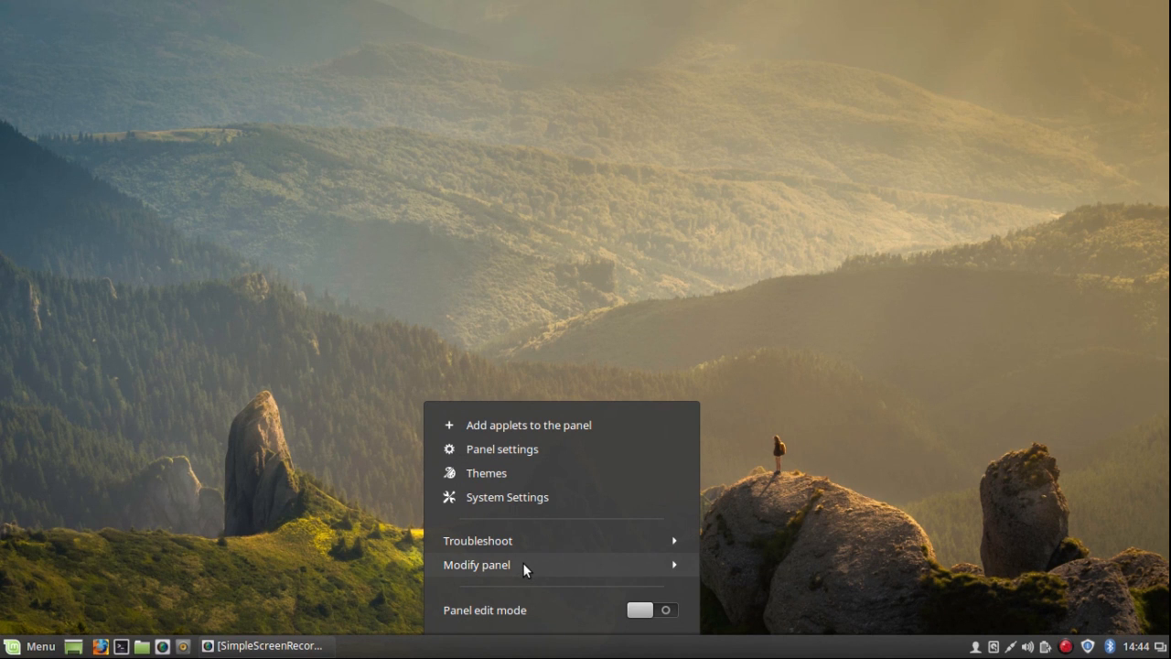
left_click(476, 563)
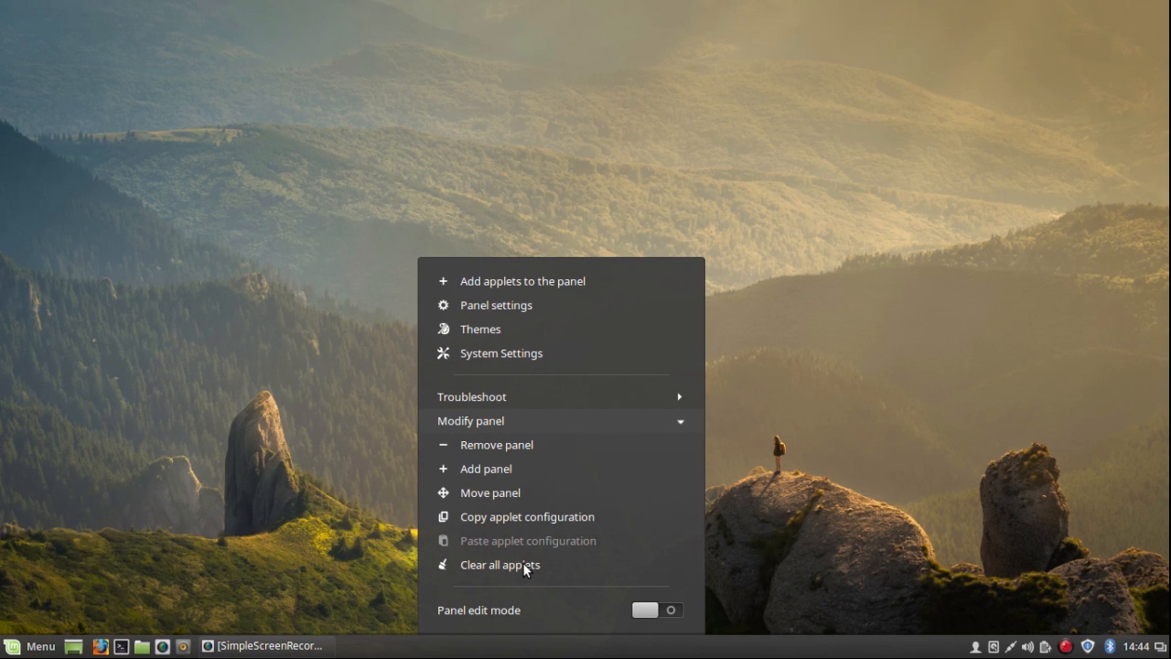
mouse_move(516, 516)
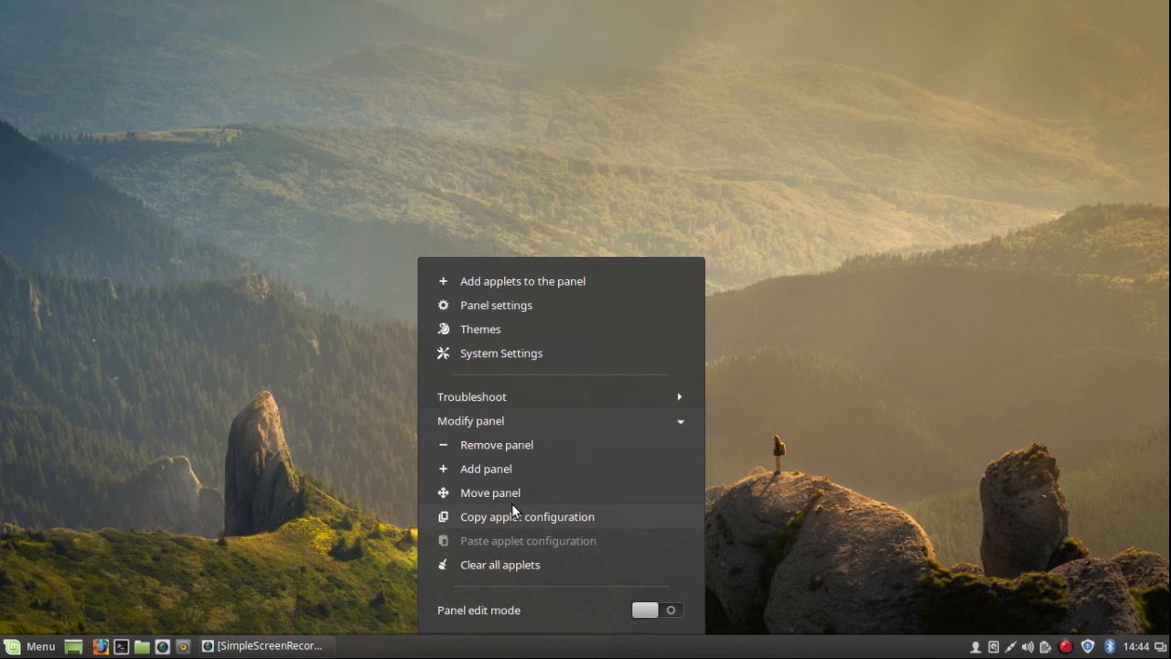
left_click(490, 492)
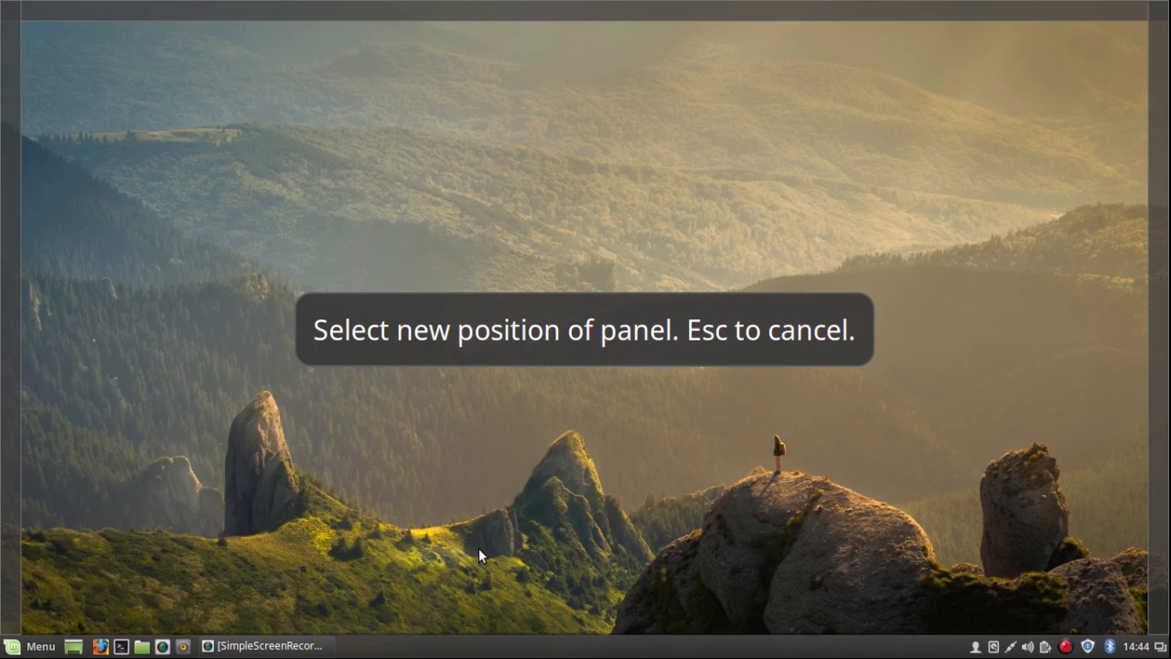
mouse_move(491, 597)
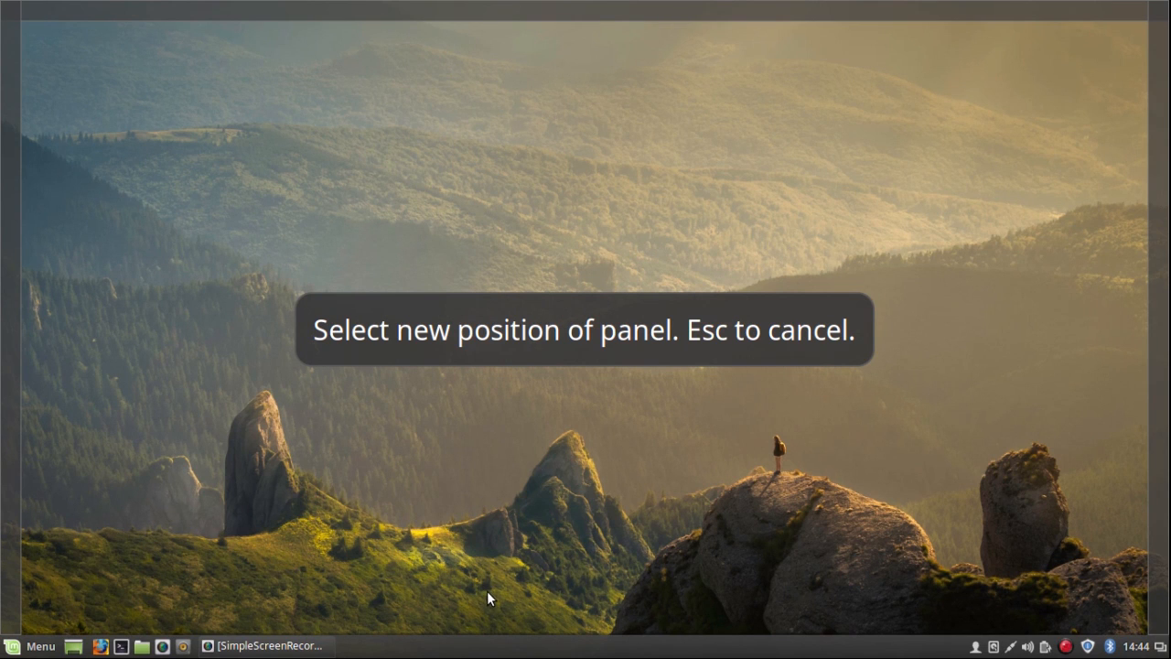
mouse_move(437, 22)
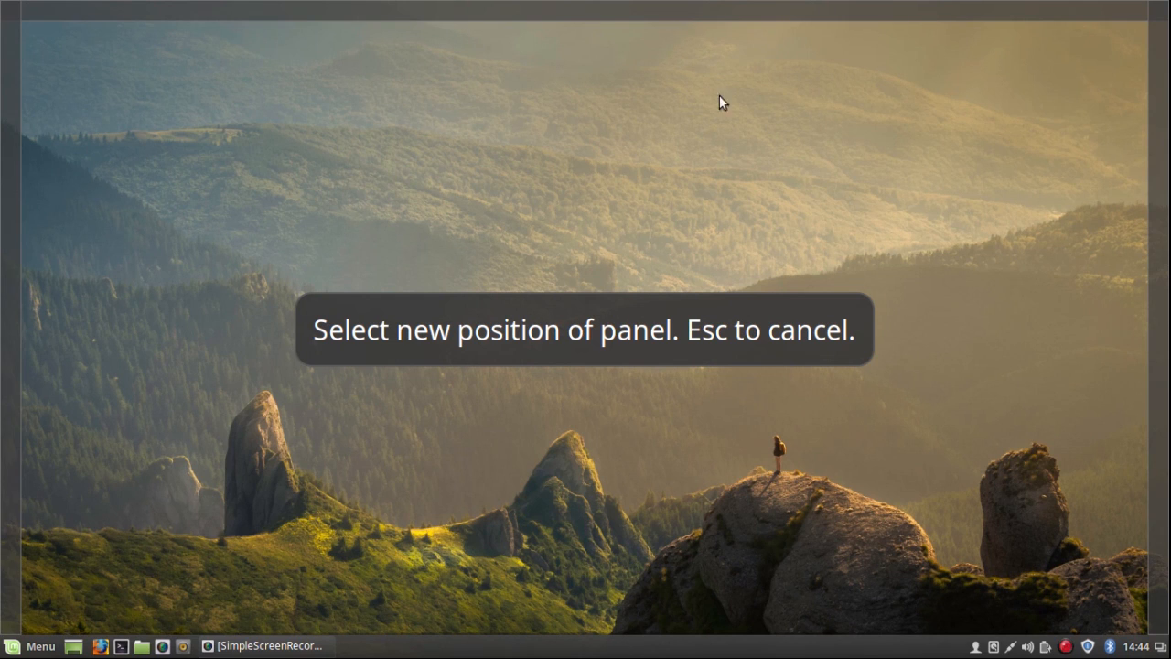
mouse_move(1157, 128)
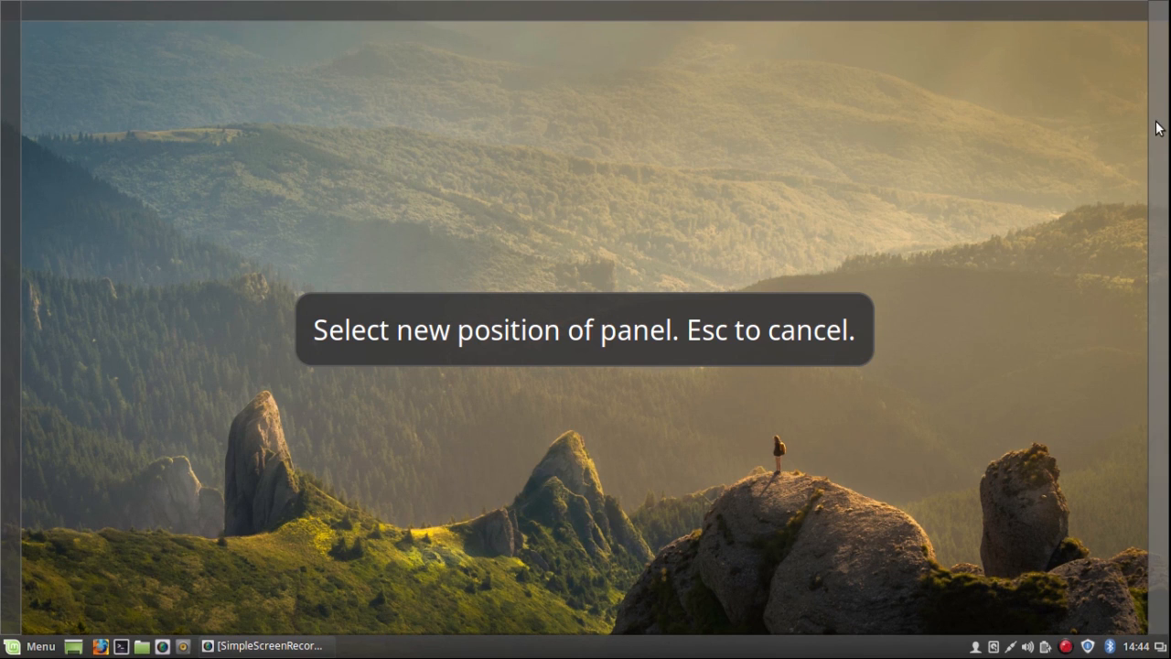
mouse_move(613, 27)
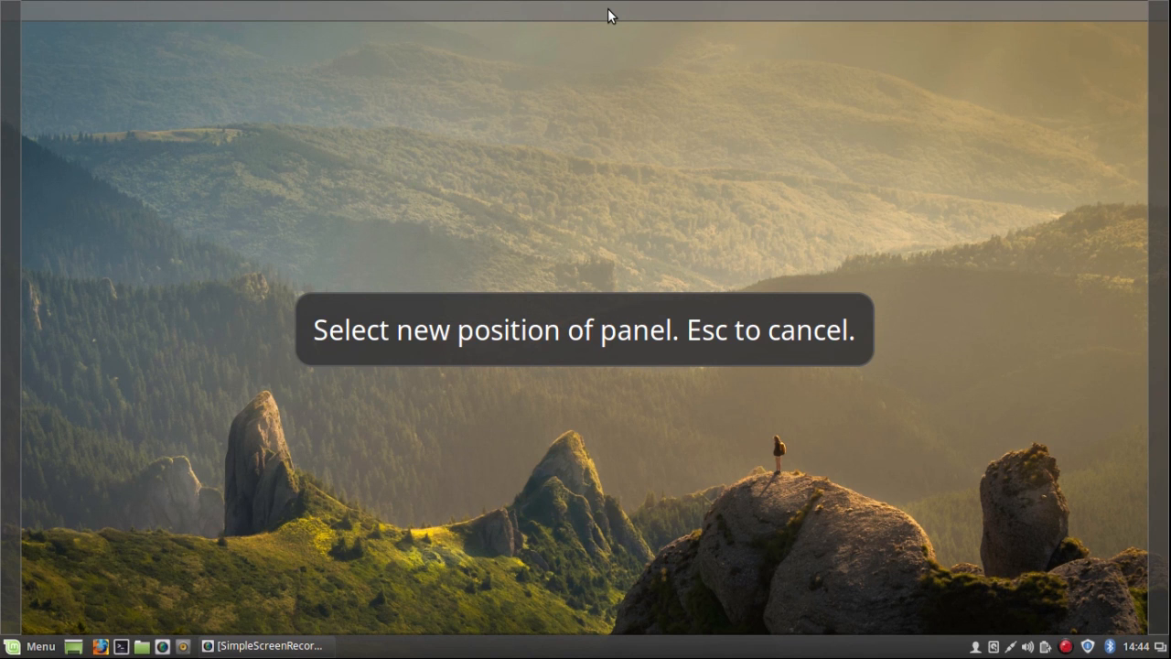
left_click(586, 9)
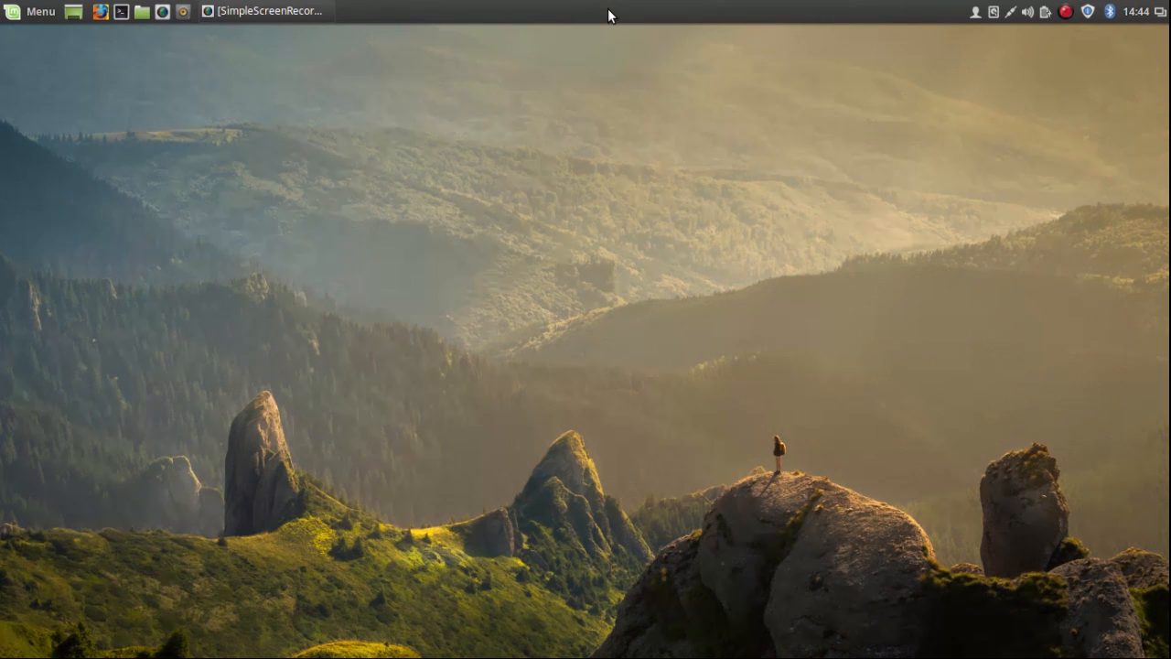
Start adding a new panel via the top panel's Modify panel > Add panel option.
right_click(607, 11)
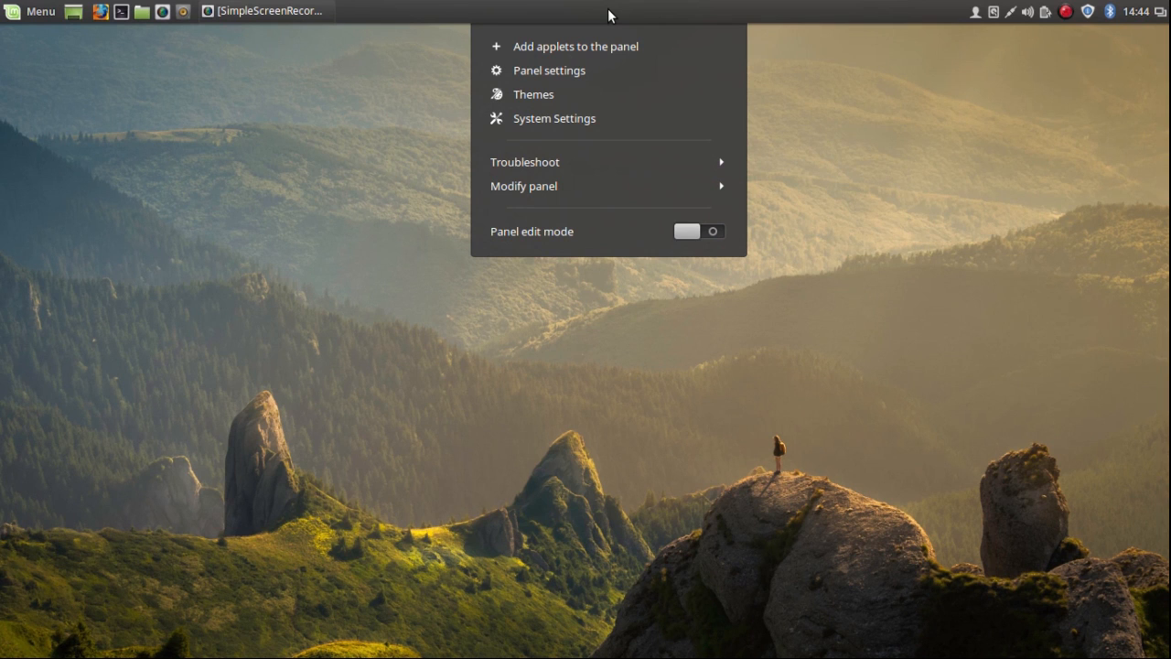
mouse_move(600, 44)
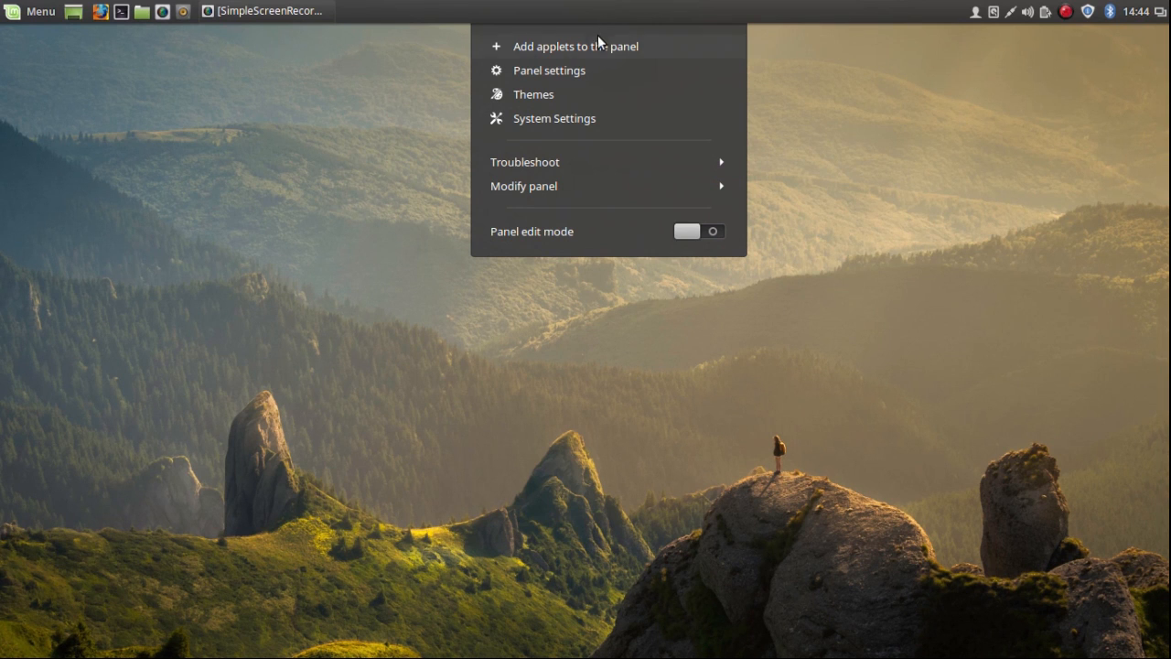
mouse_move(582, 84)
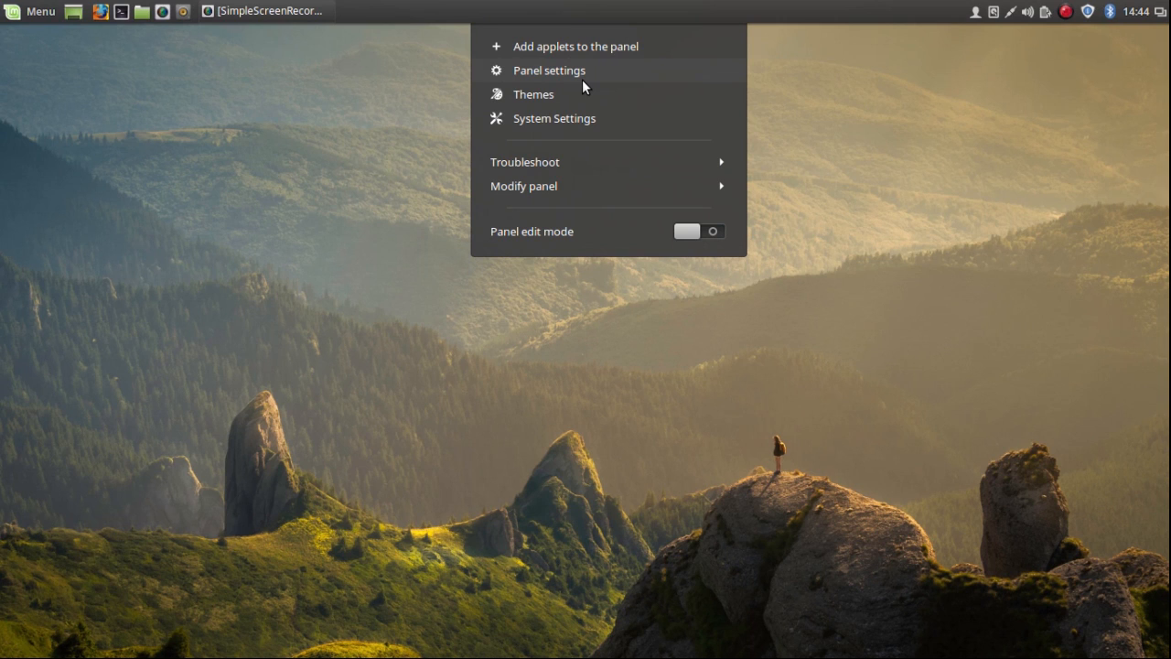
mouse_move(562, 187)
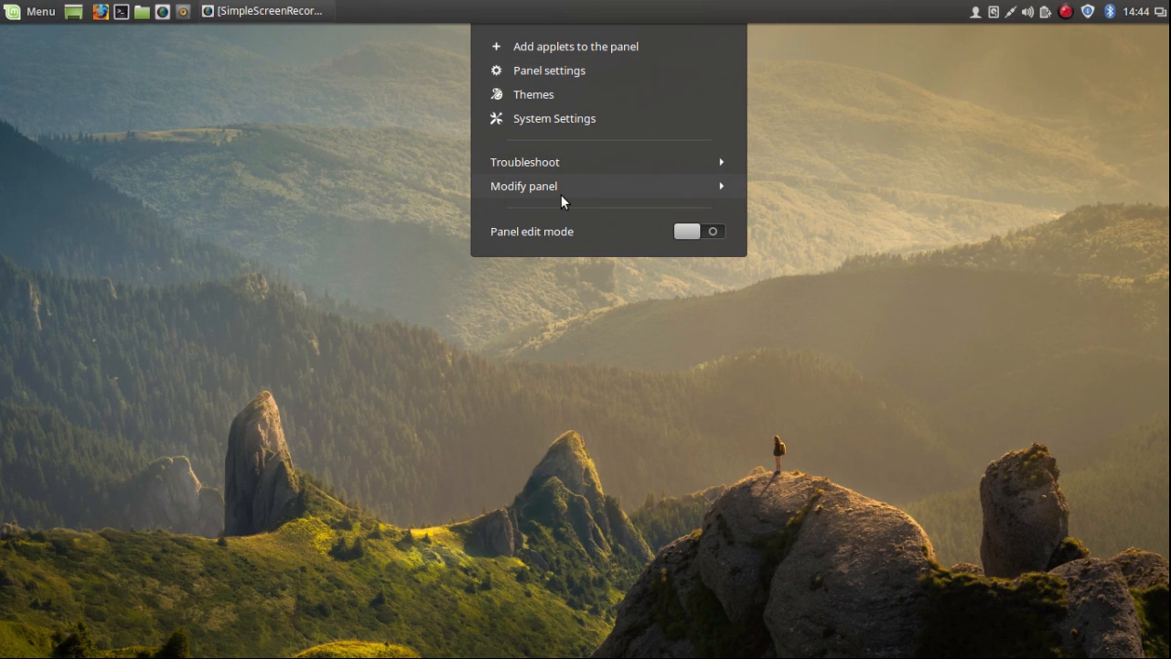
left_click(524, 186)
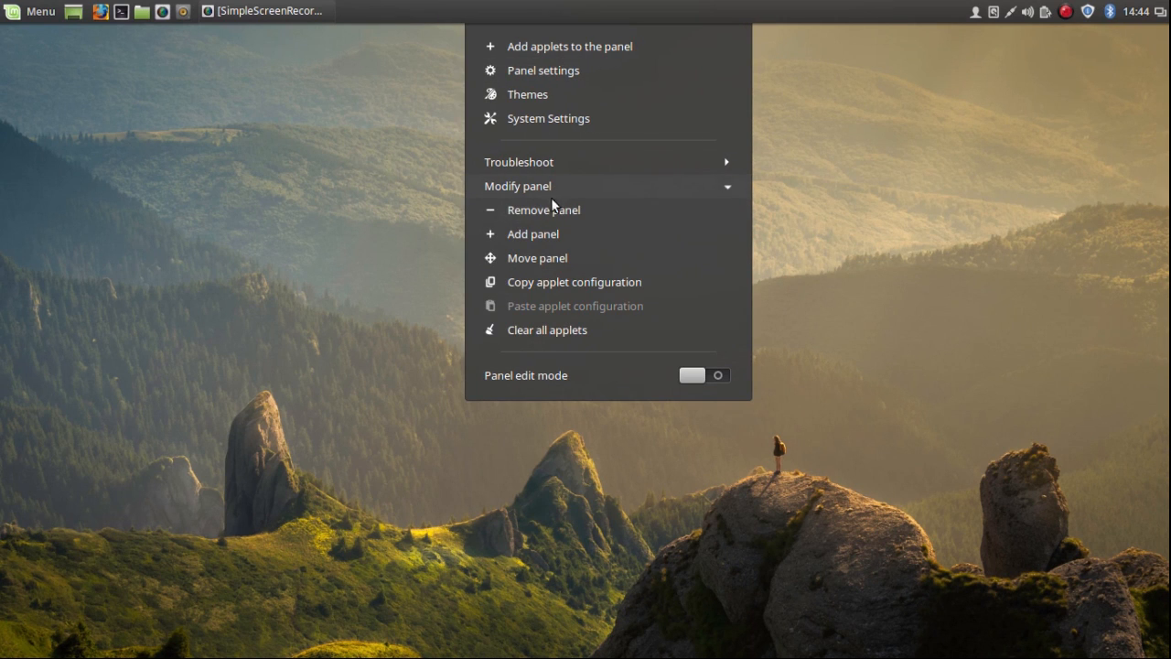
left_click(532, 234)
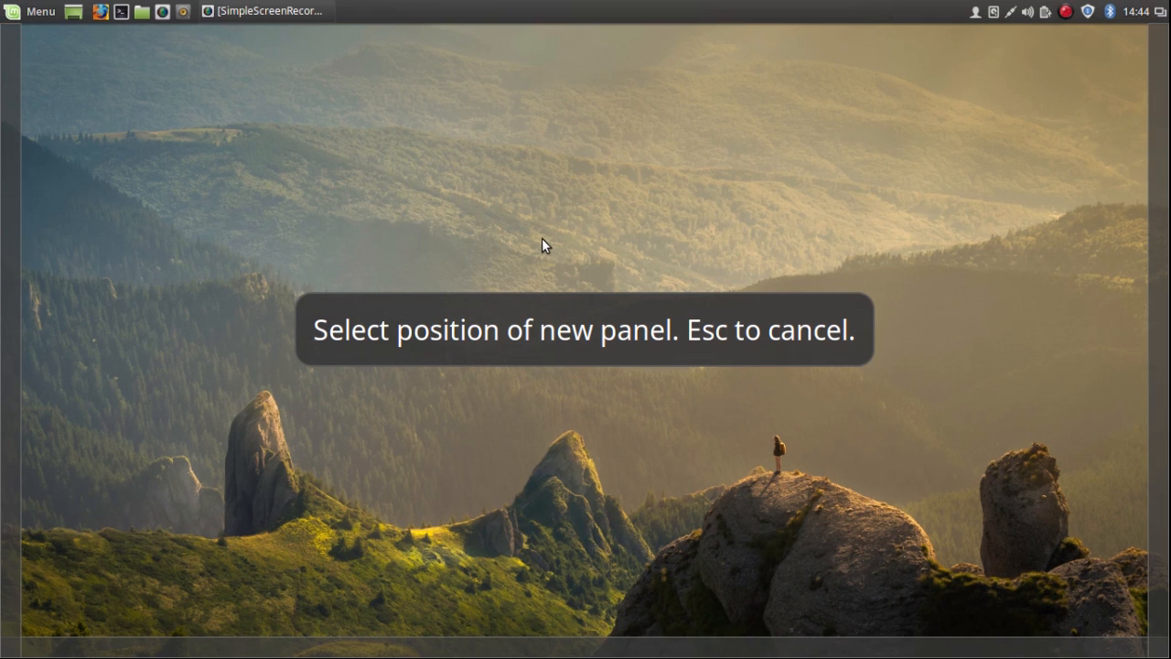
mouse_move(545, 348)
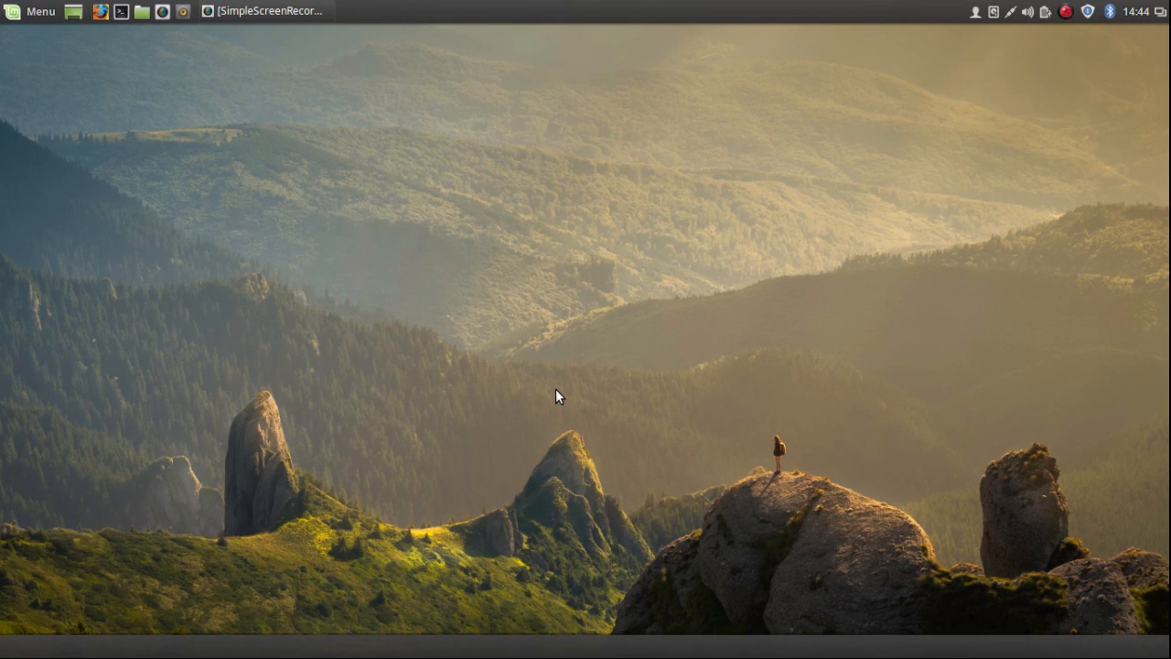
mouse_move(553, 607)
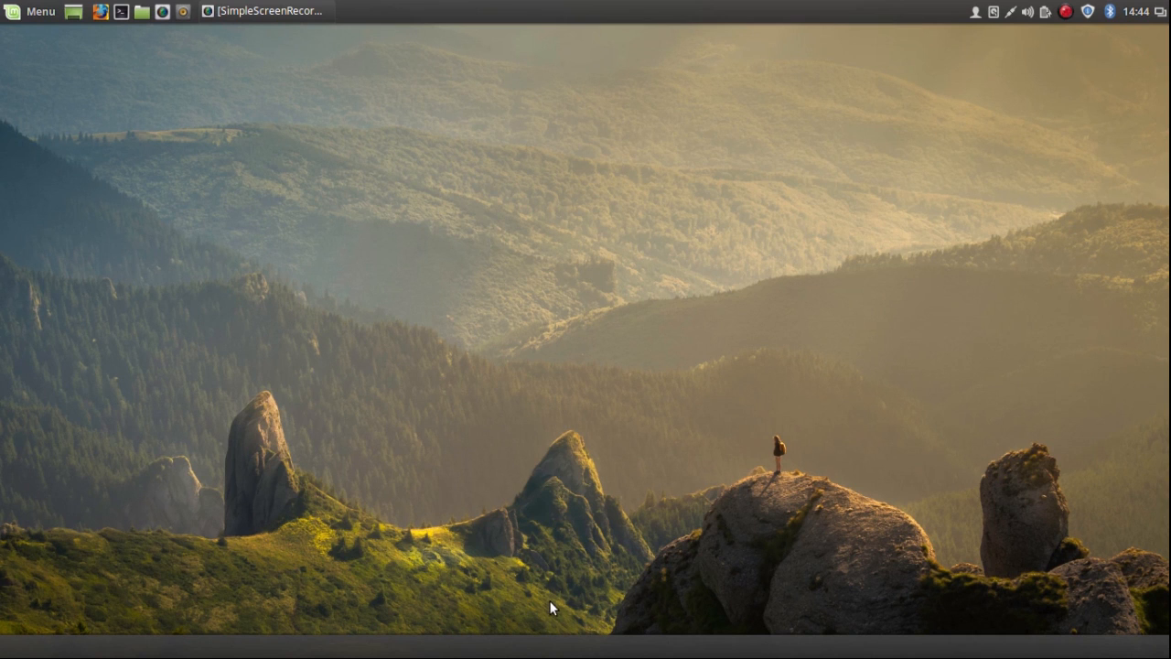
mouse_move(553, 644)
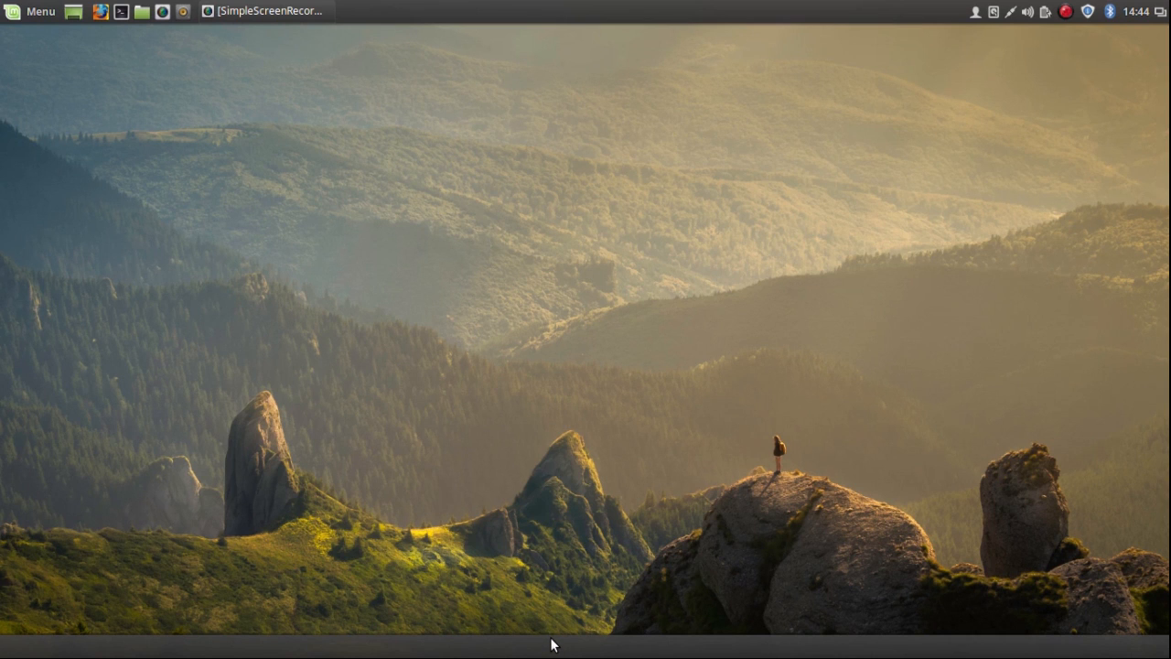
Bring up the Add applets list for the new bottom panel.
right_click(550, 644)
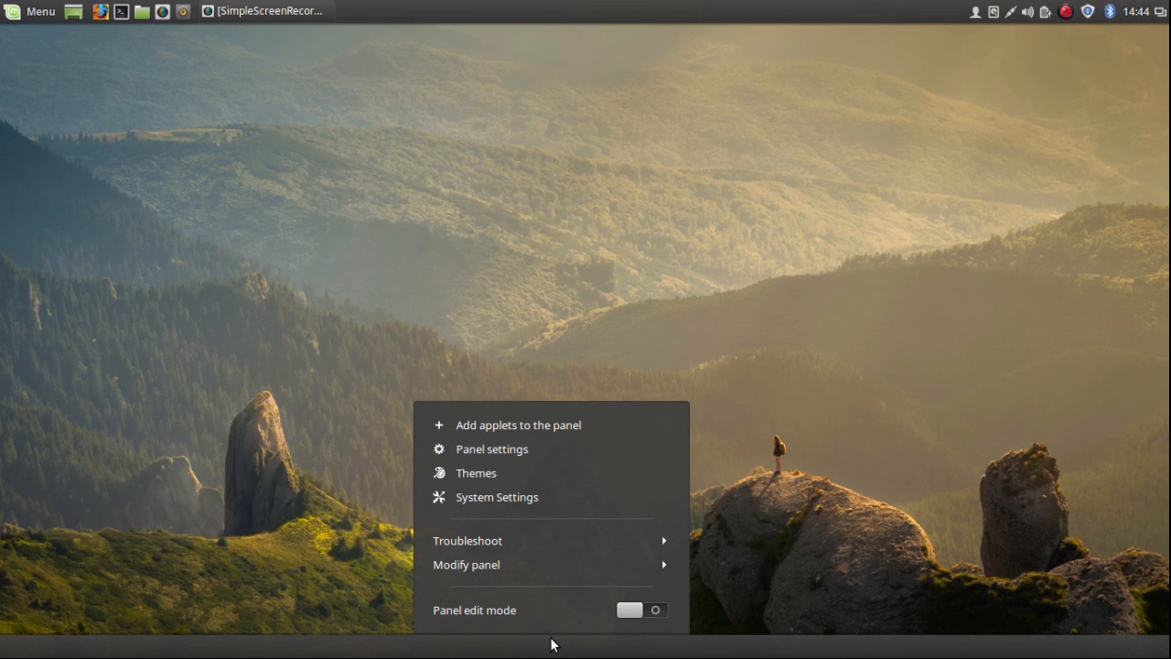
mouse_move(535, 469)
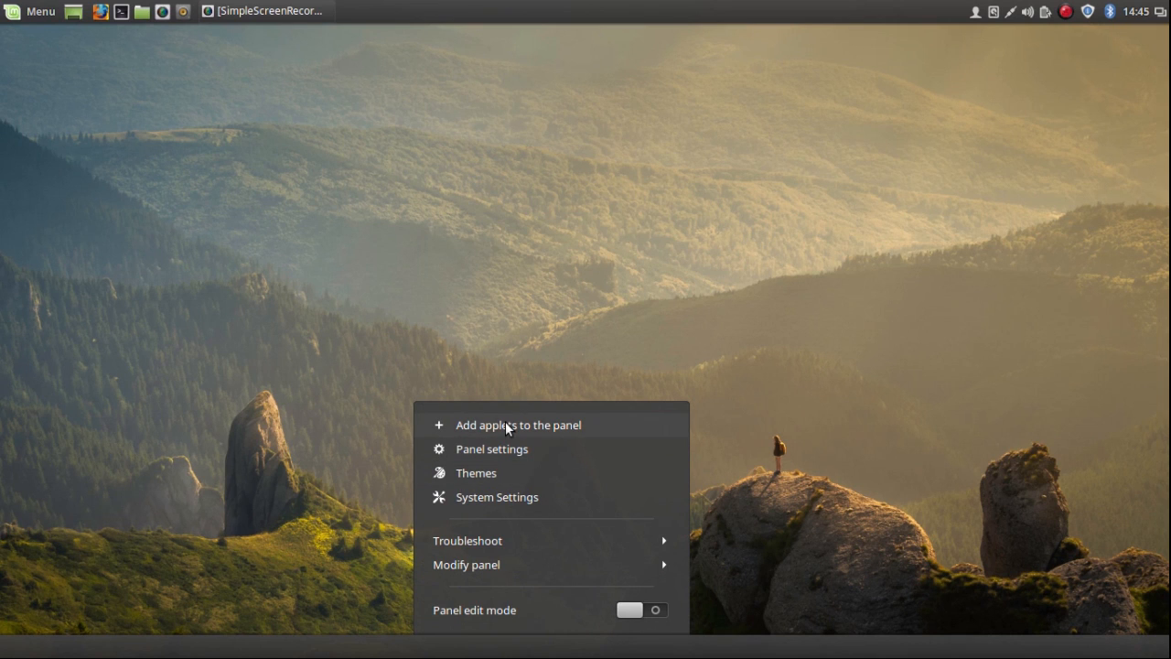
left_click(508, 428)
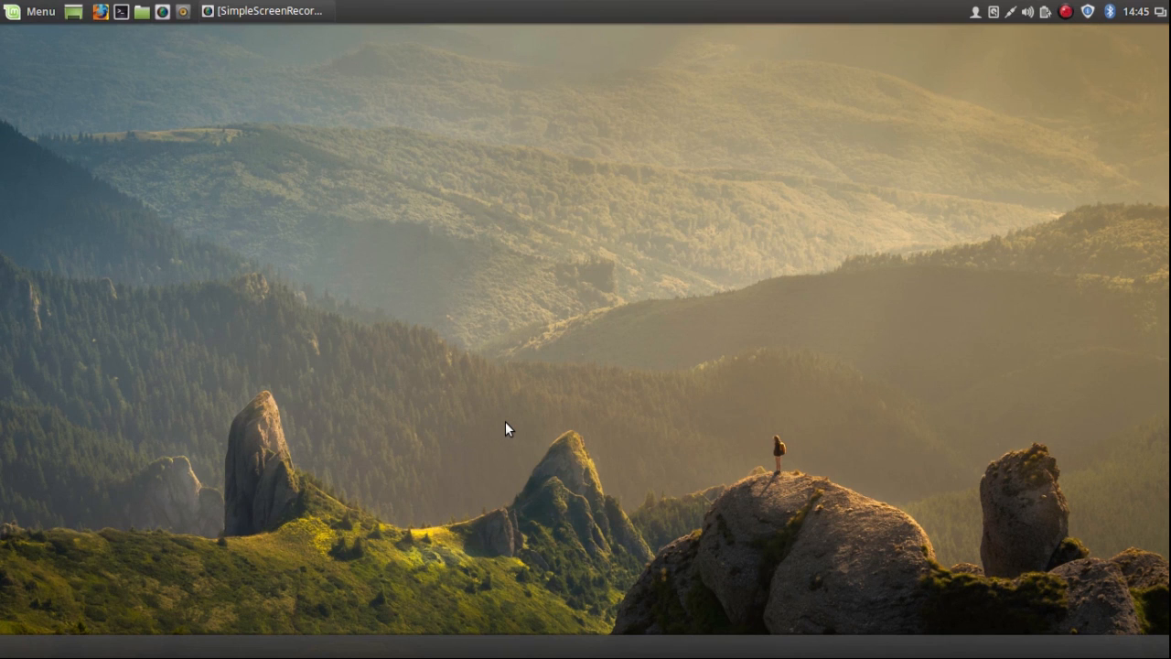
left_click(509, 428)
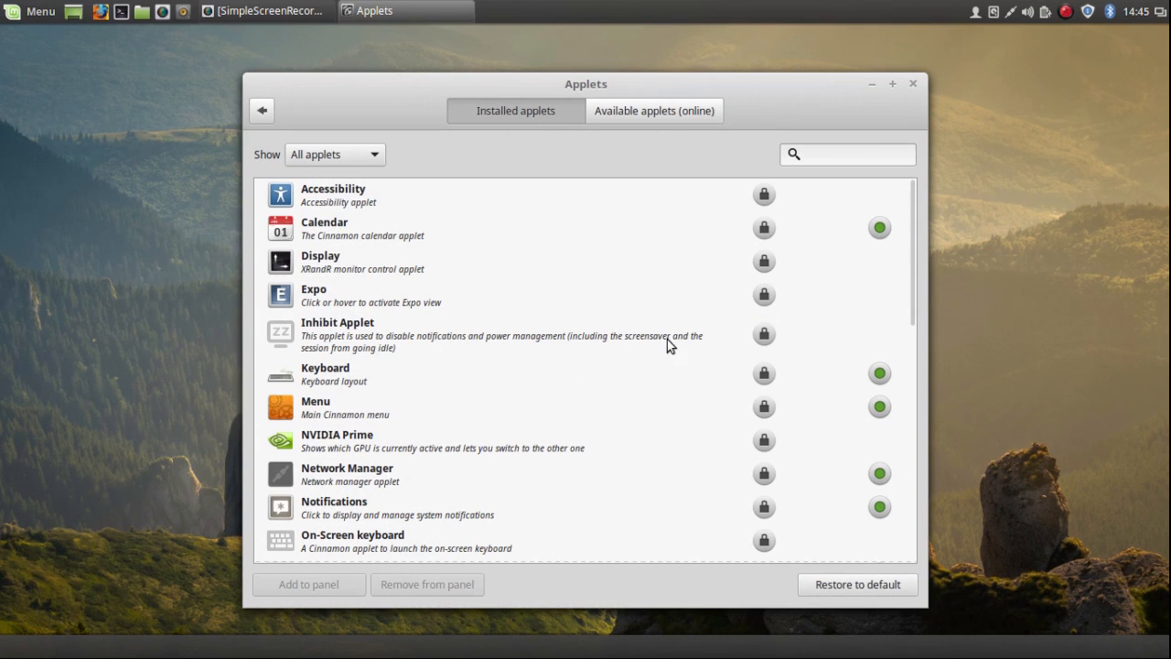
left_click(846, 154)
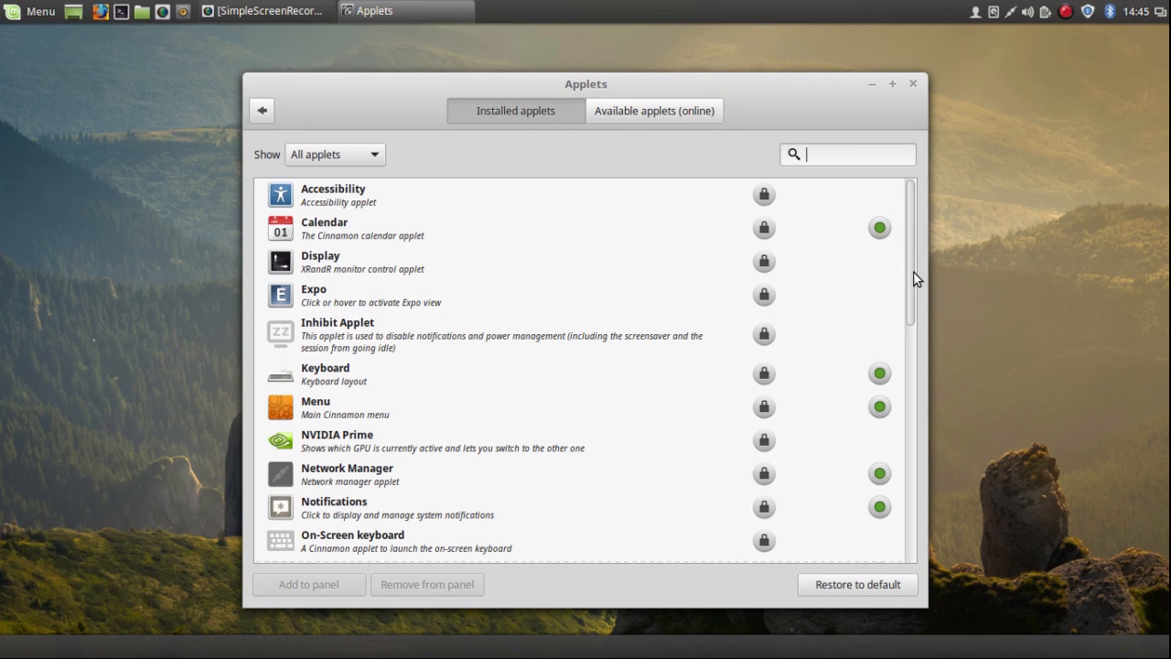
Scroll to the Window list applet and add it to the bottom panel.
scroll("down", 3)
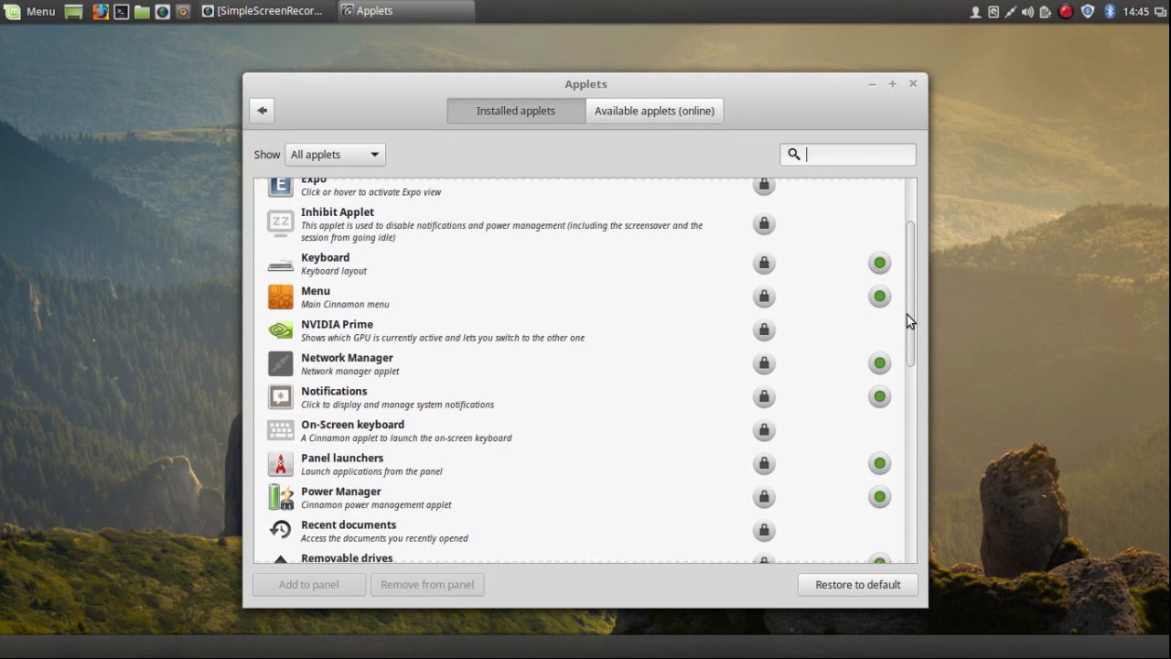
scroll("down", 3)
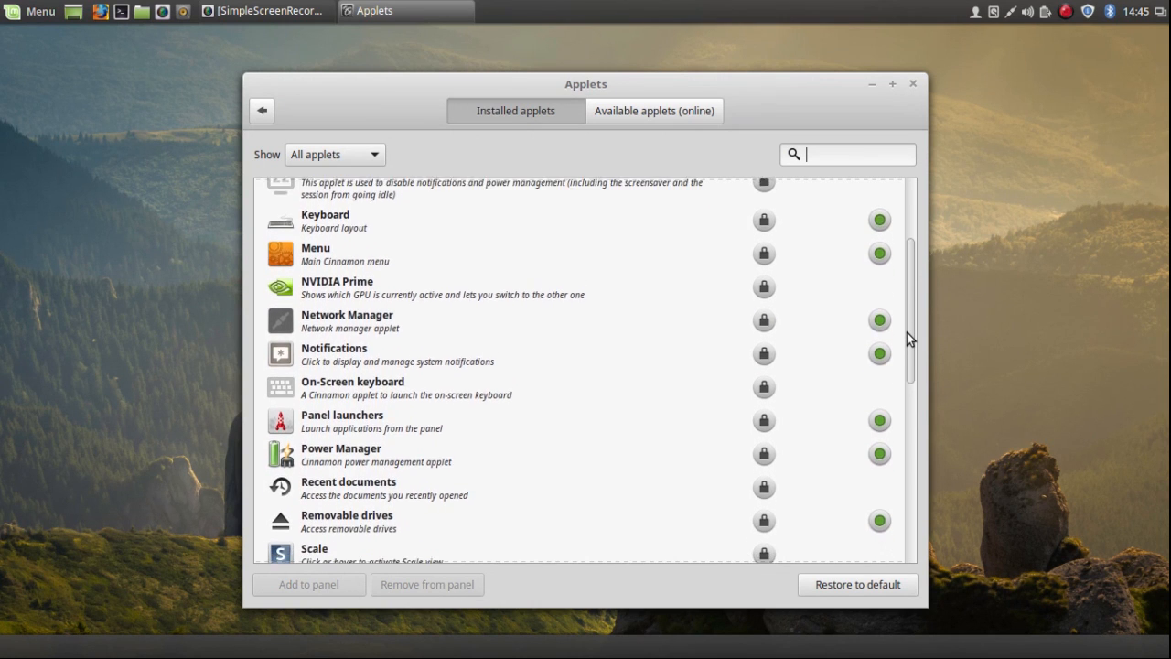
scroll("down", 3)
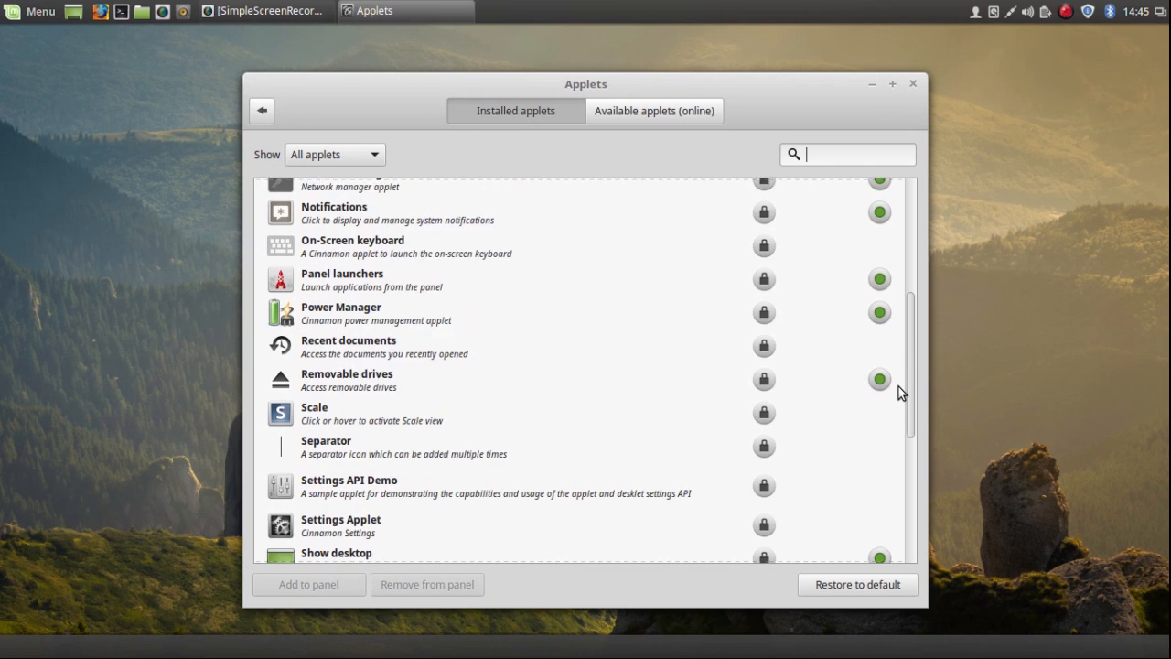
scroll("down", 3)
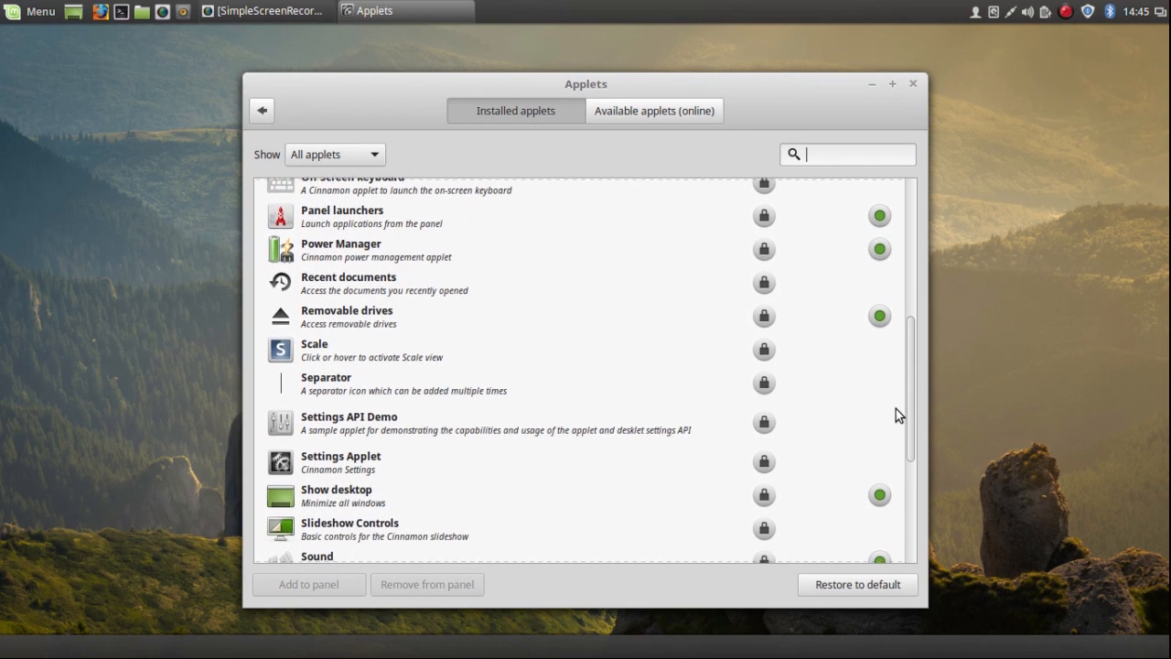
scroll("down", 3)
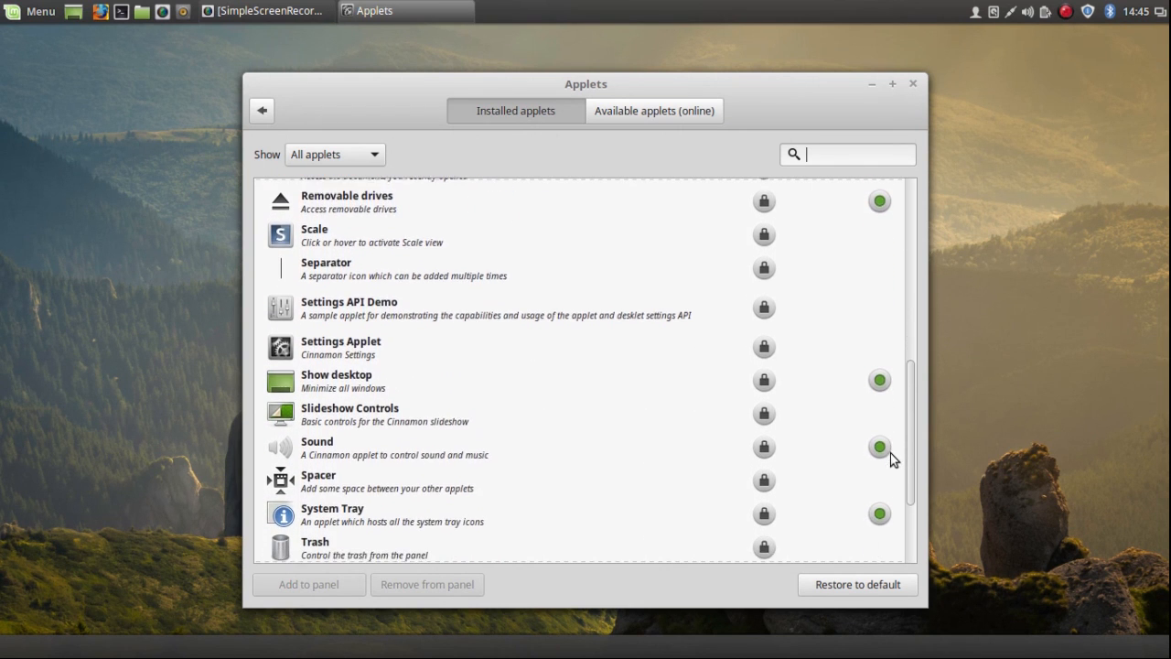
scroll("down", 3)
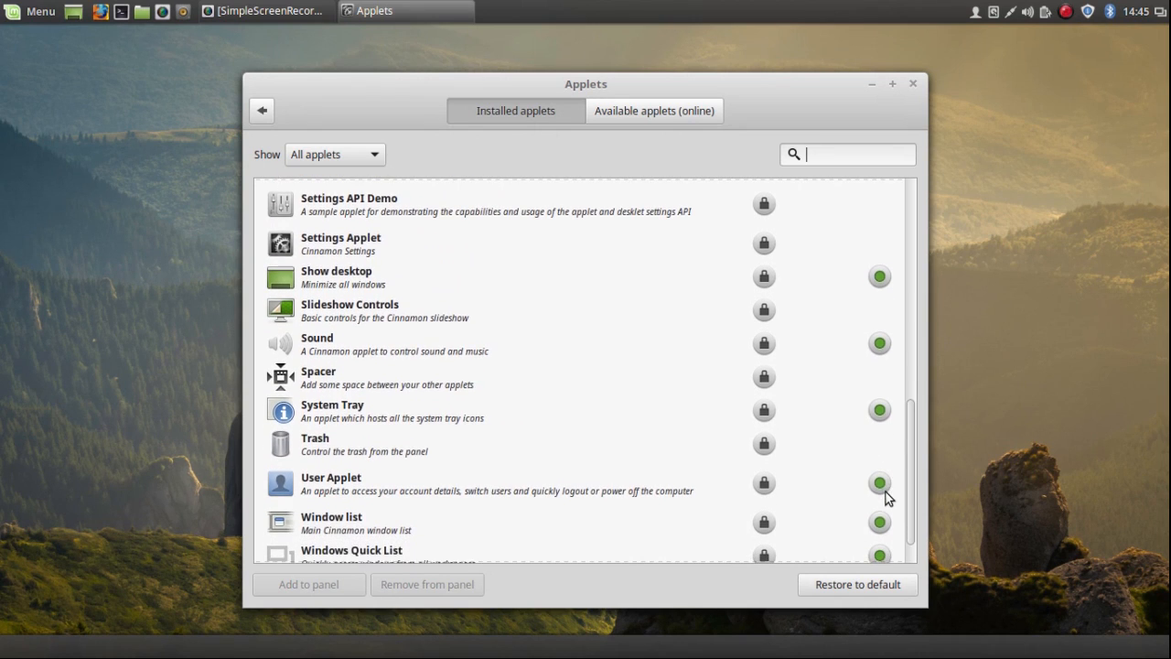
scroll("down", 3)
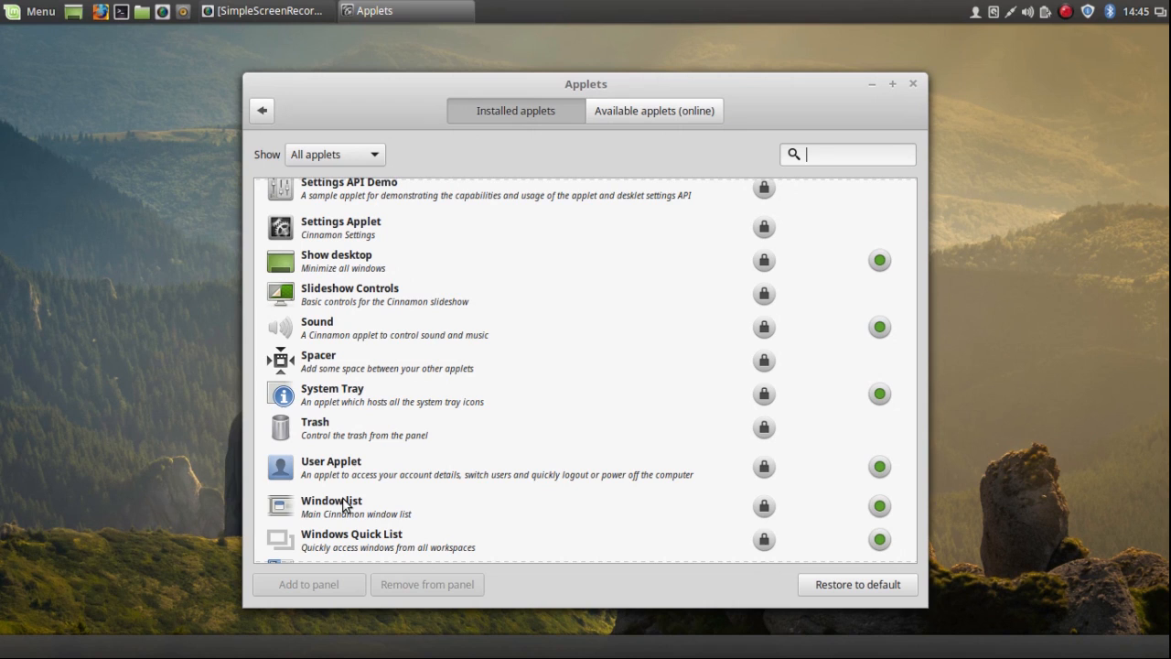
left_click(366, 505)
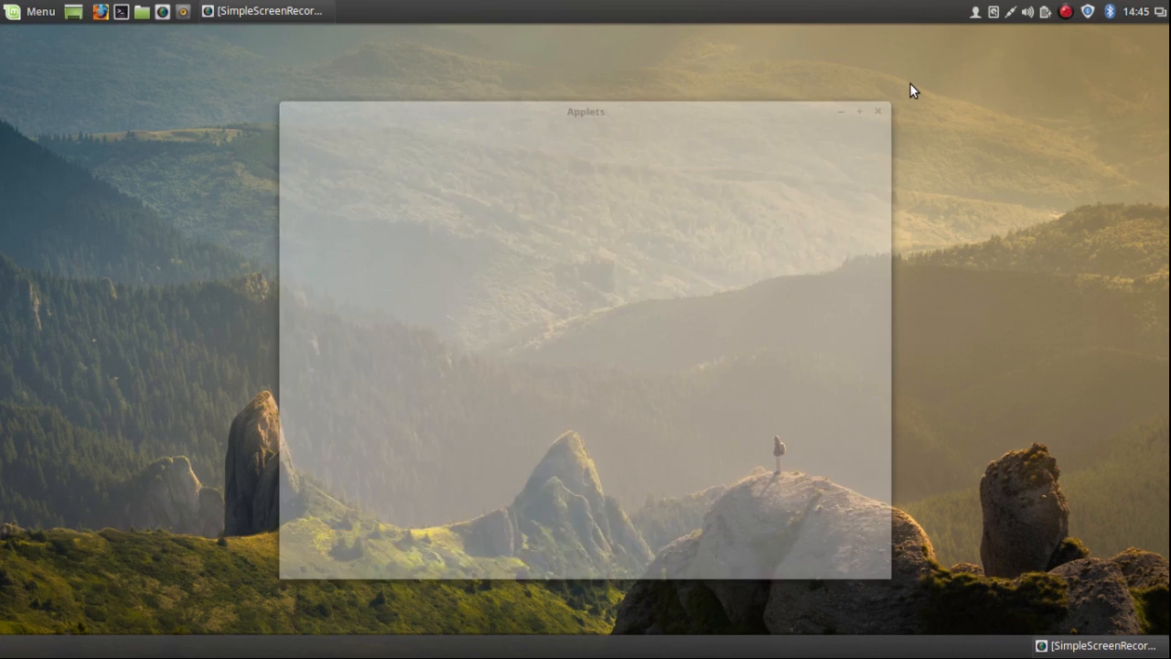
Close the Applets window and bring up the top panel window list's options.
left_click(878, 112)
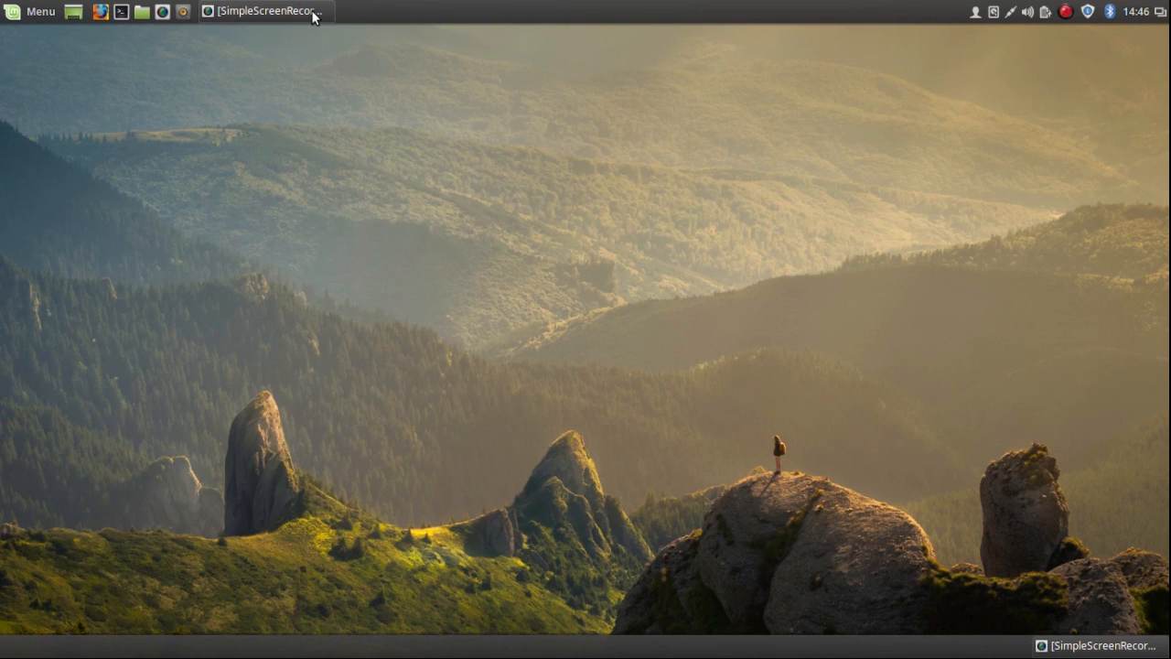
right_click(265, 11)
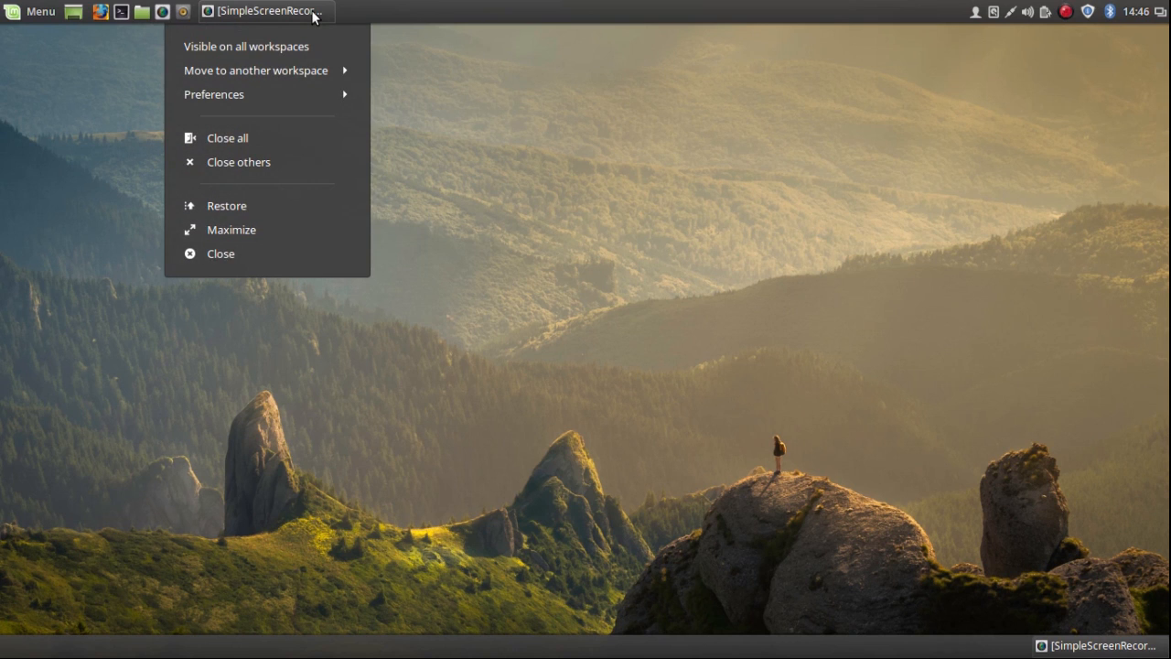
mouse_move(300, 70)
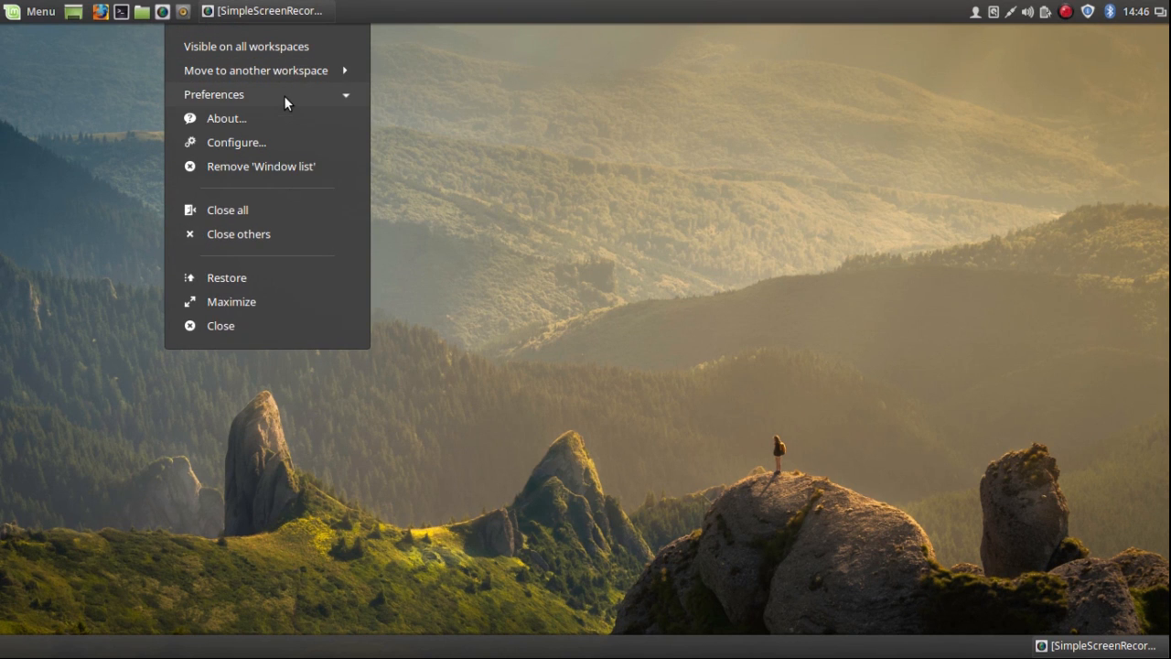
mouse_move(271, 167)
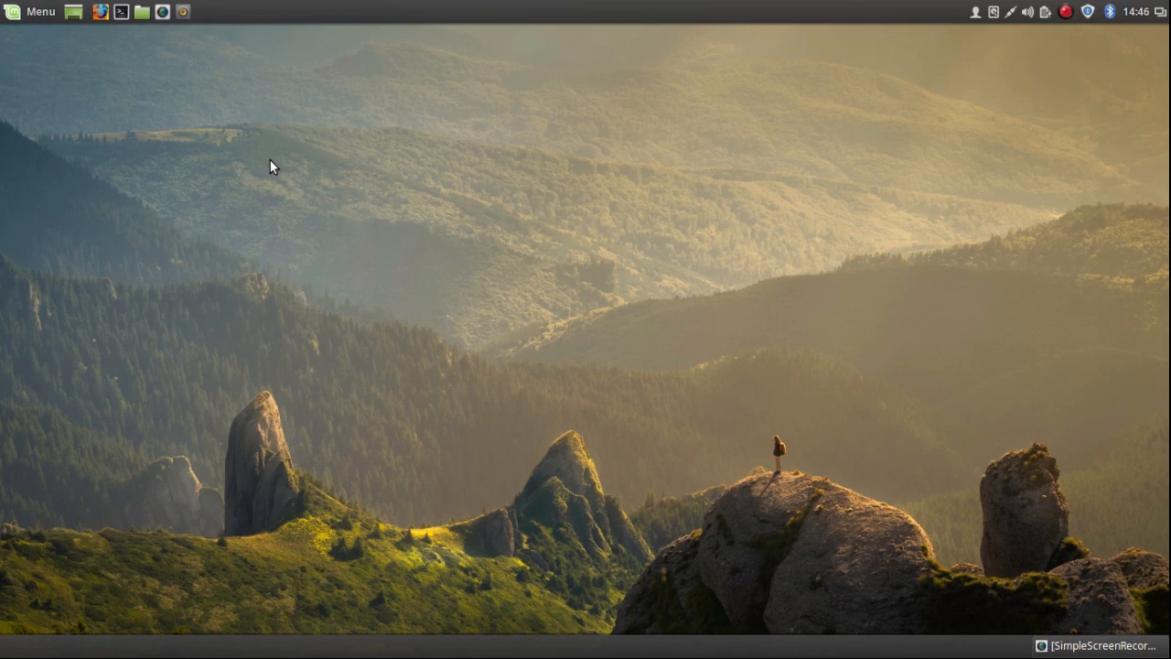
mouse_move(730, 650)
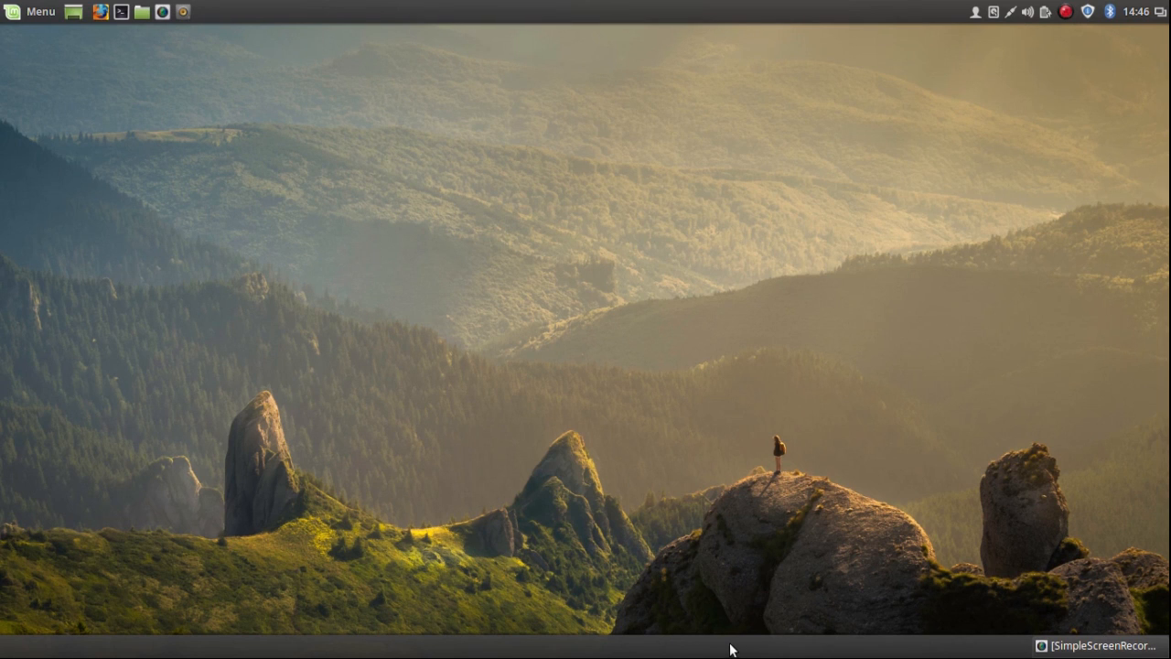
mouse_move(529, 64)
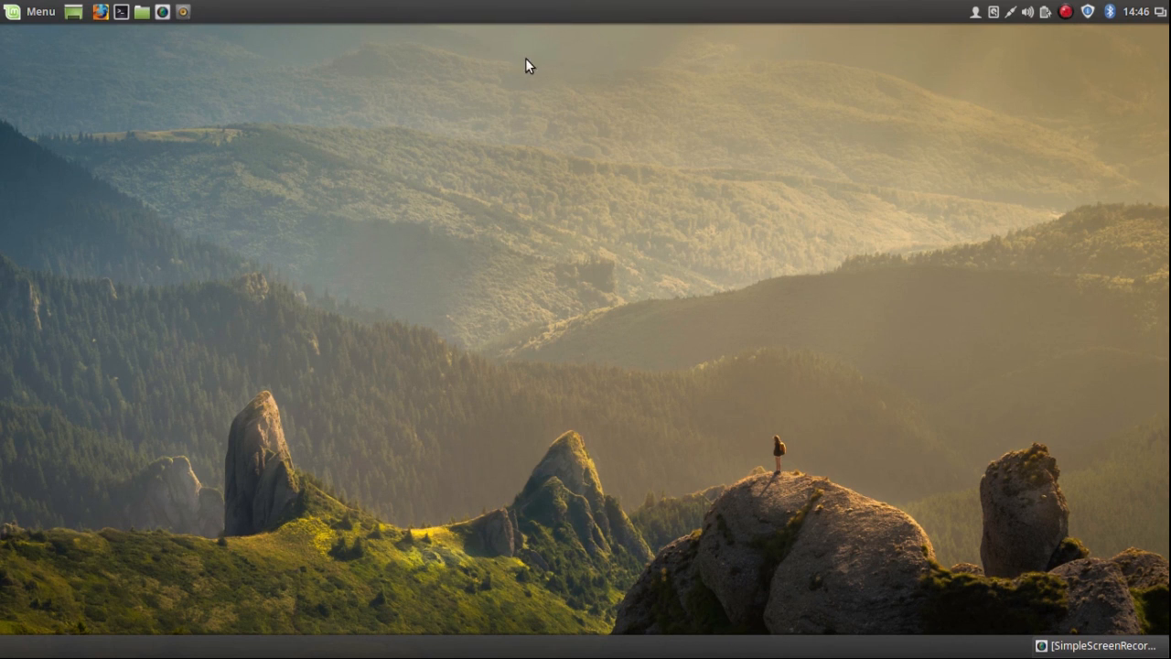
mouse_move(512, 108)
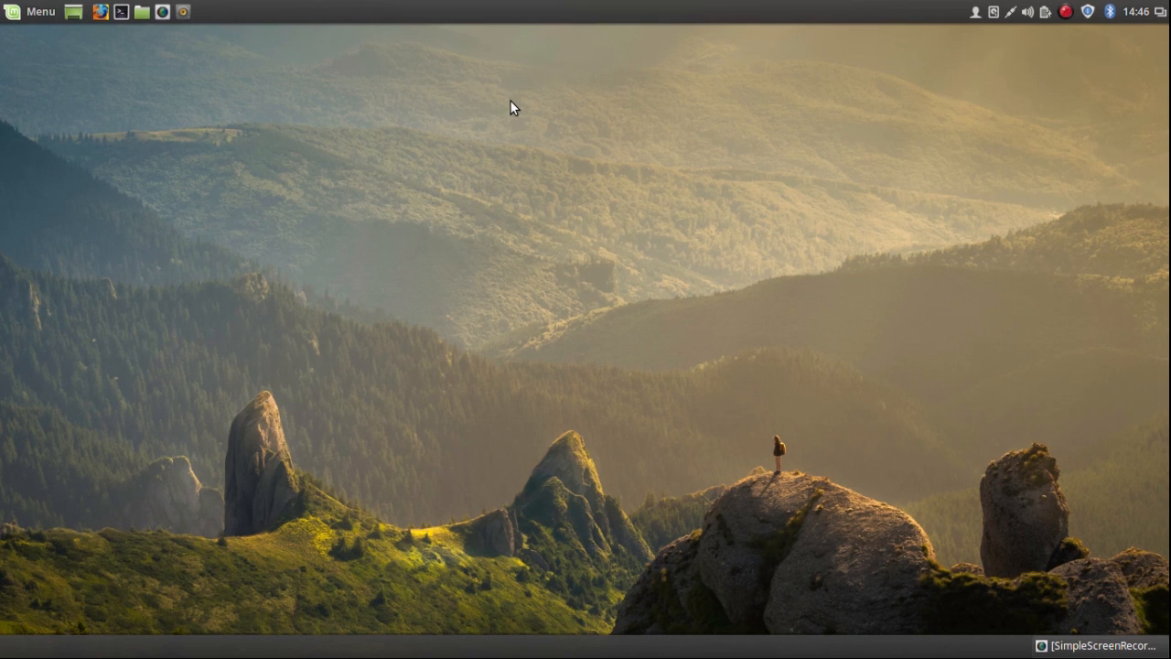
mouse_move(449, 101)
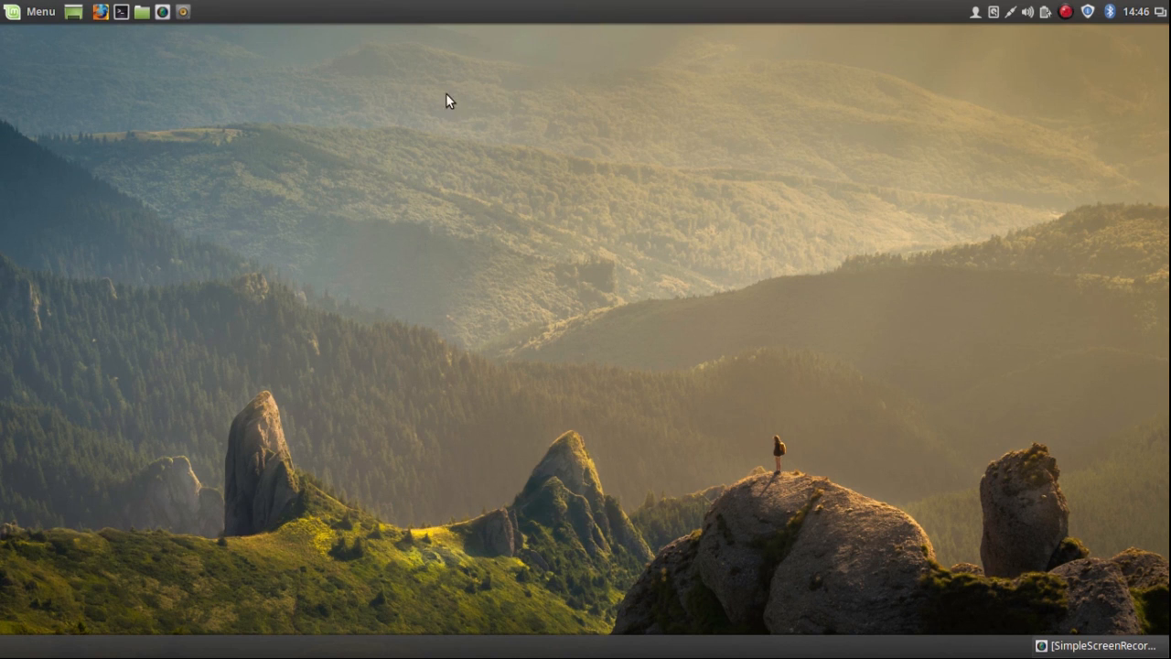
mouse_move(52, 59)
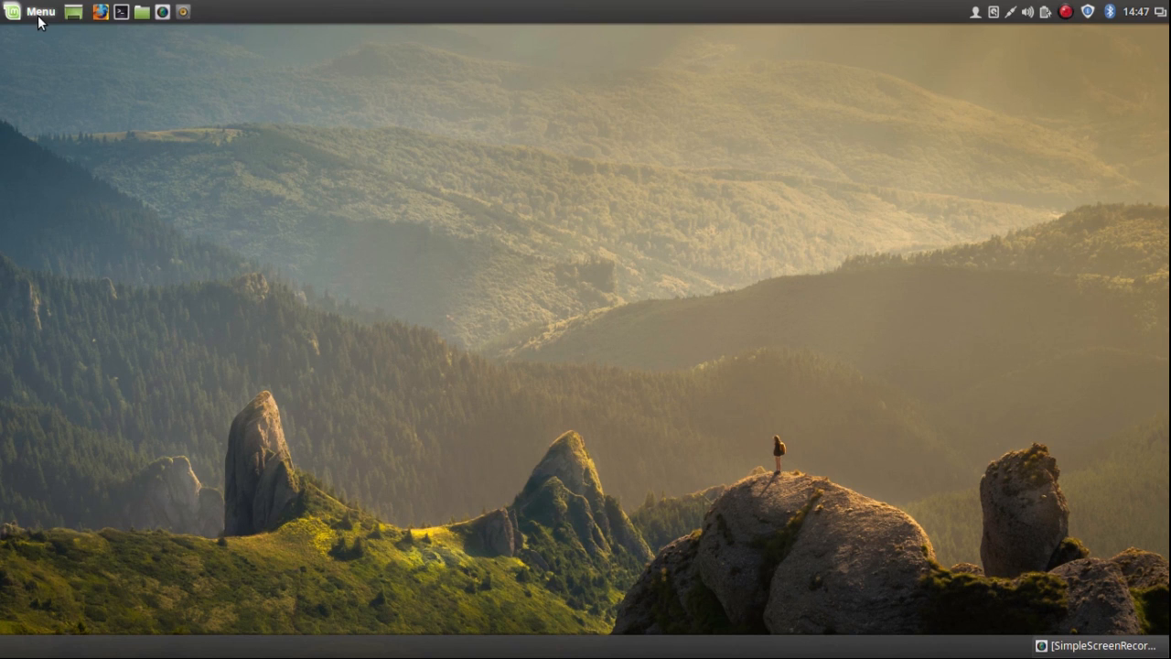
mouse_move(41, 13)
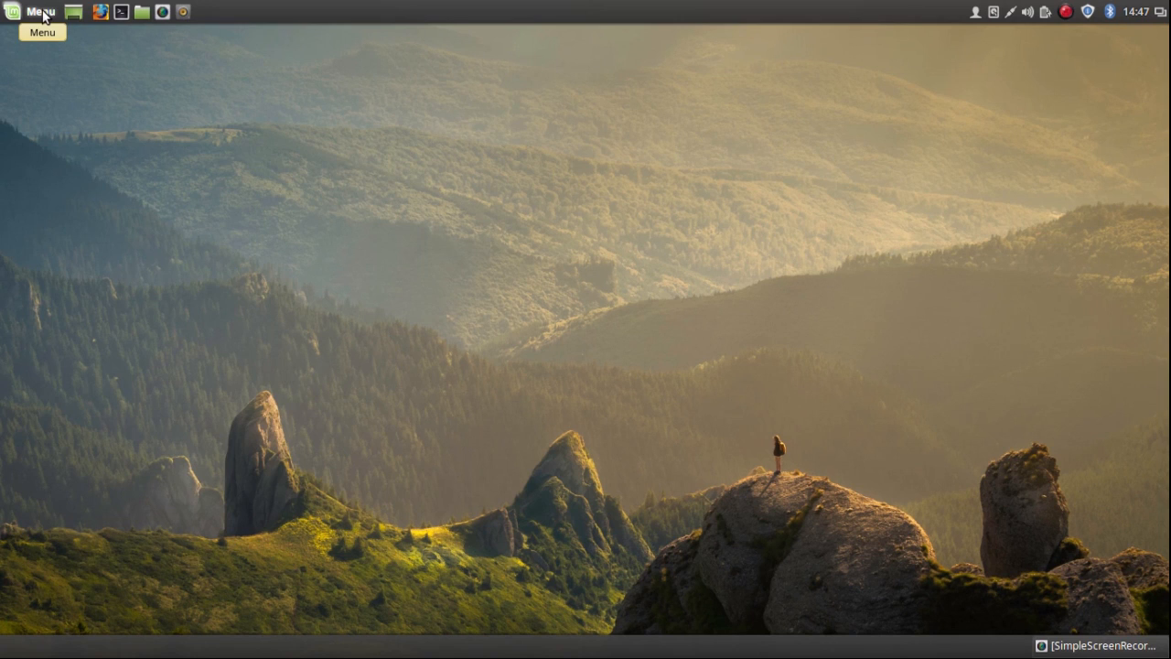
Launch Synaptic from the menu and authenticate with the administrator password.
left_click(35, 10)
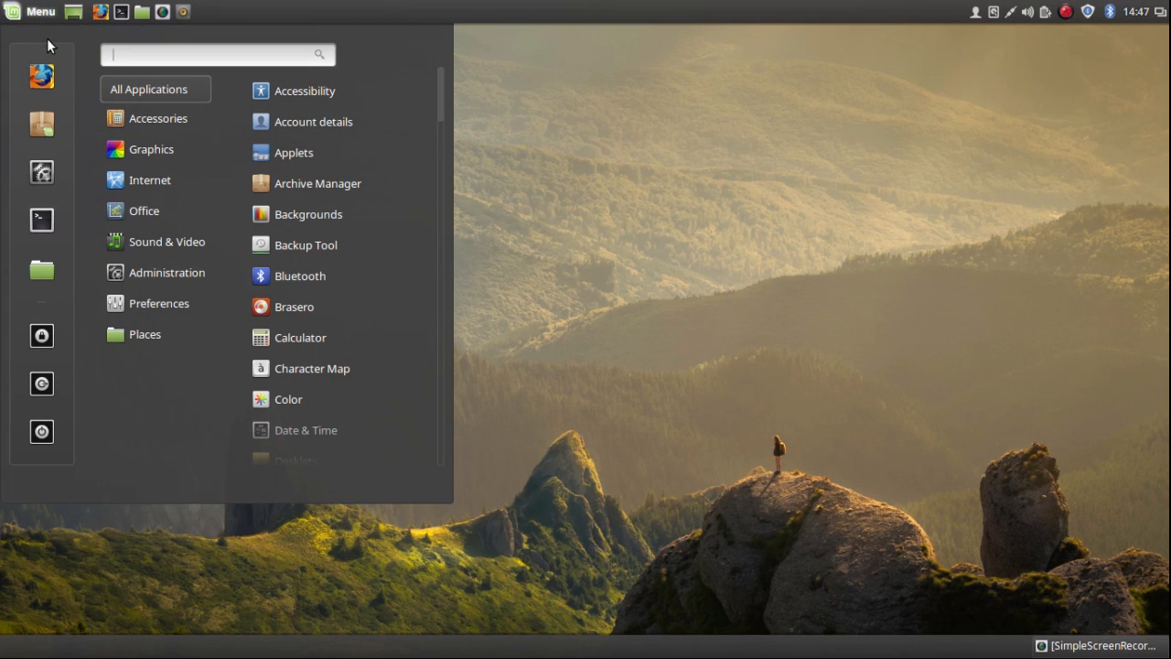
mouse_move(78, 135)
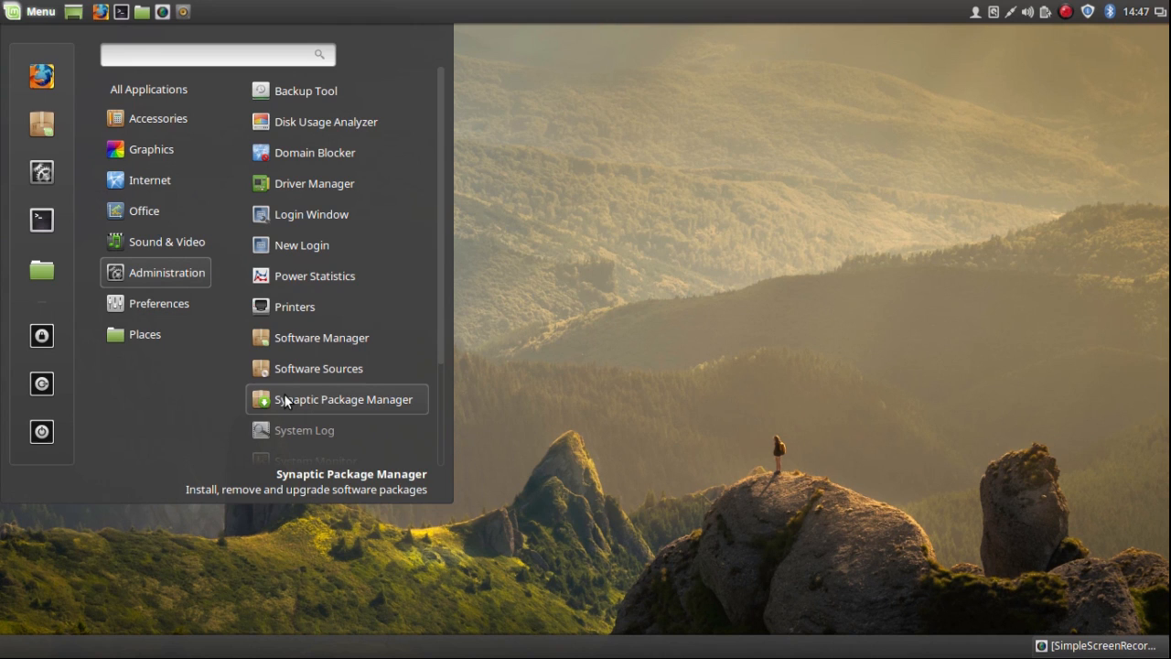
left_click(344, 399)
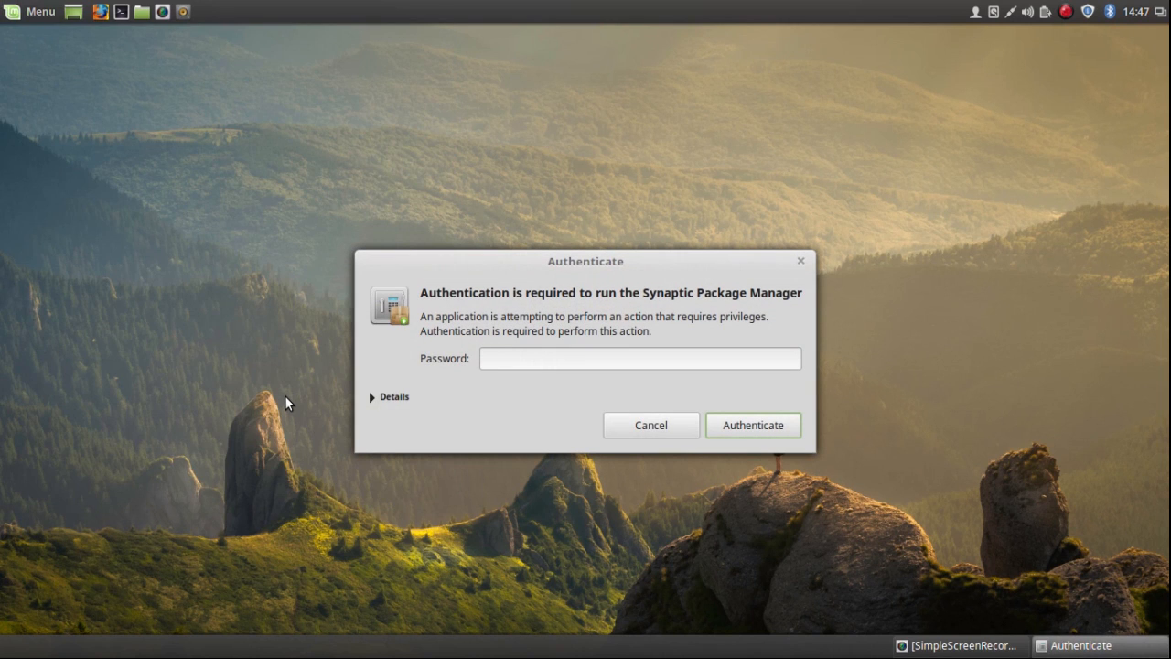
type("•••")
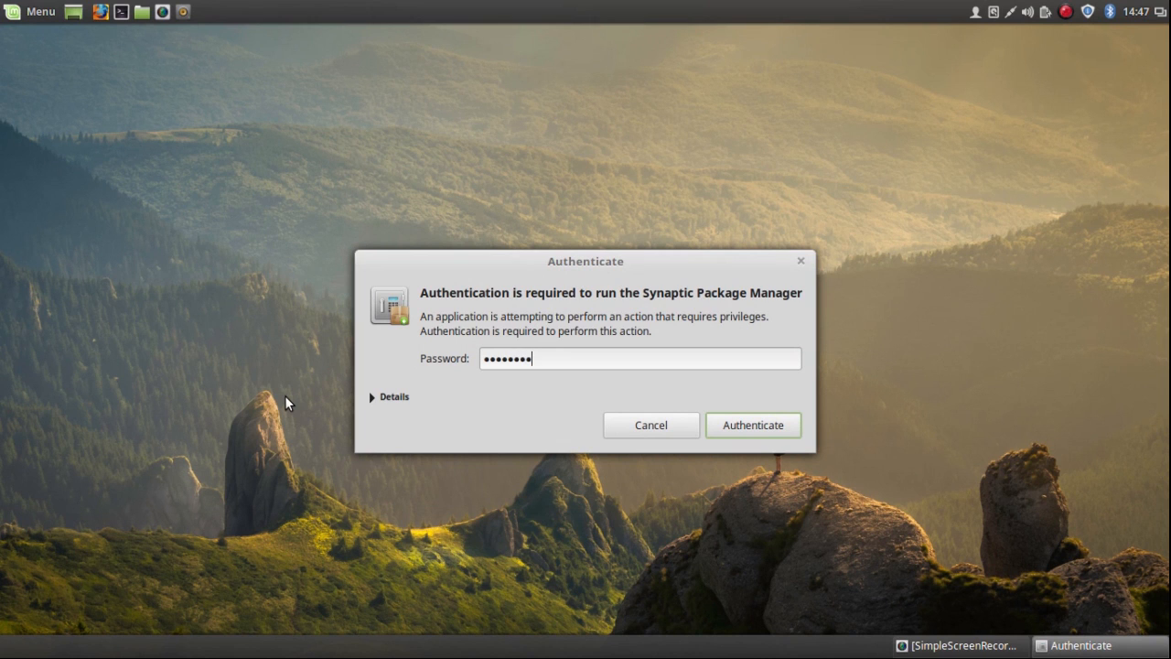
mouse_move(754, 424)
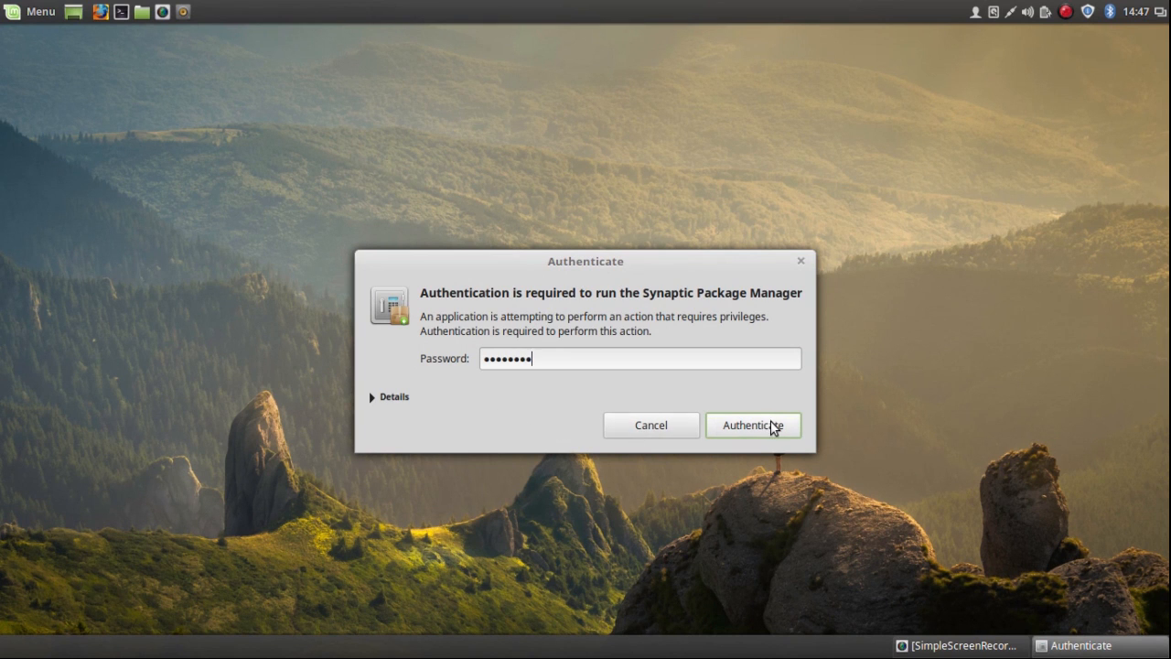
left_click(754, 424)
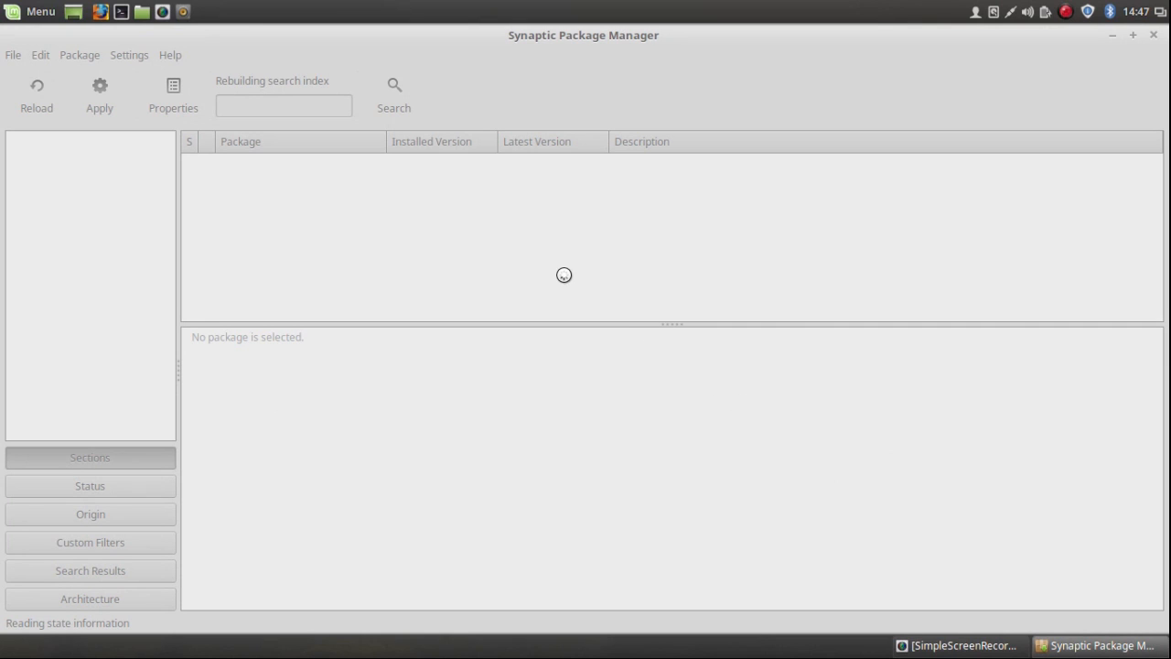
Search Synaptic for the gnome-boxes package.
left_click(90, 458)
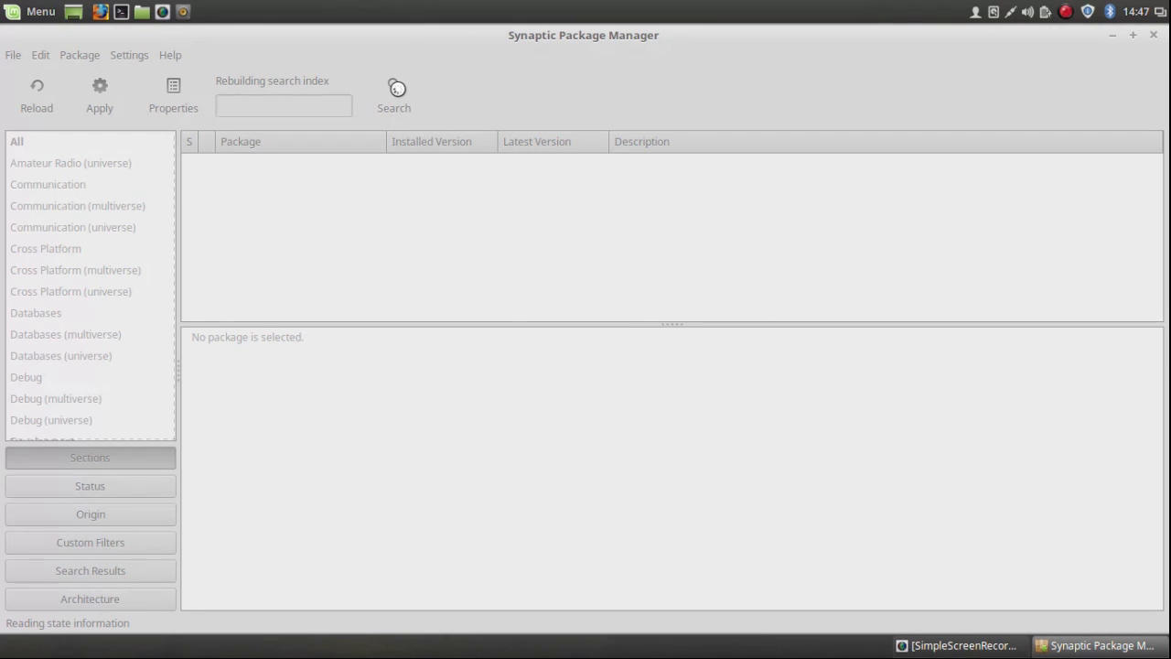
left_click(394, 92)
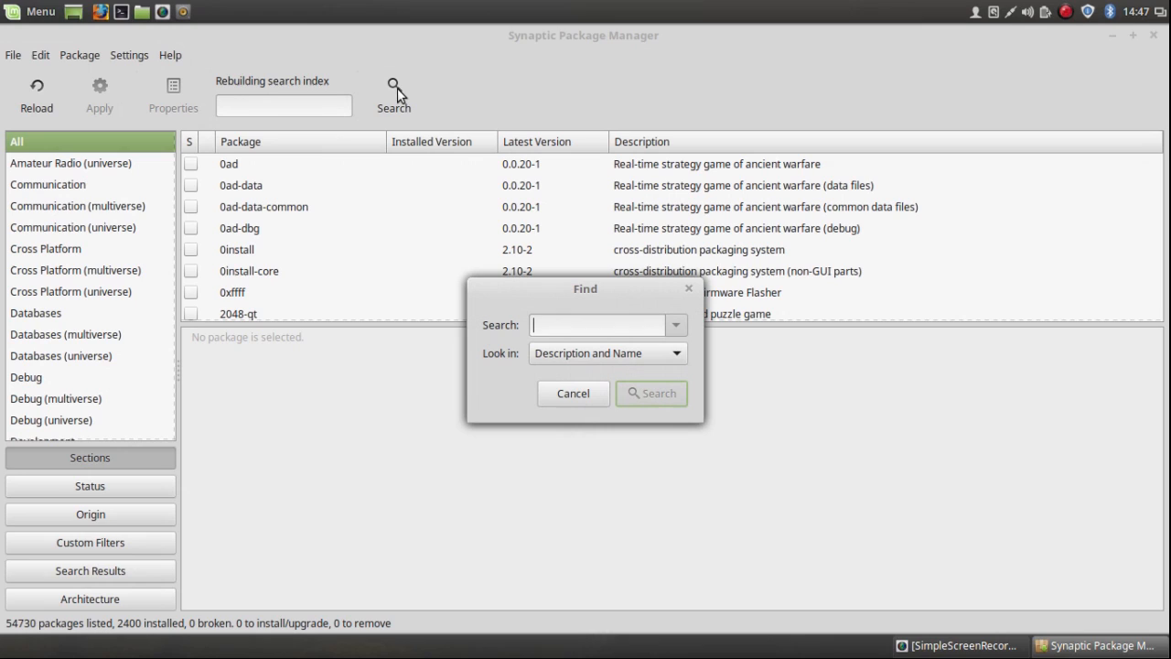
type("gnome-boxe")
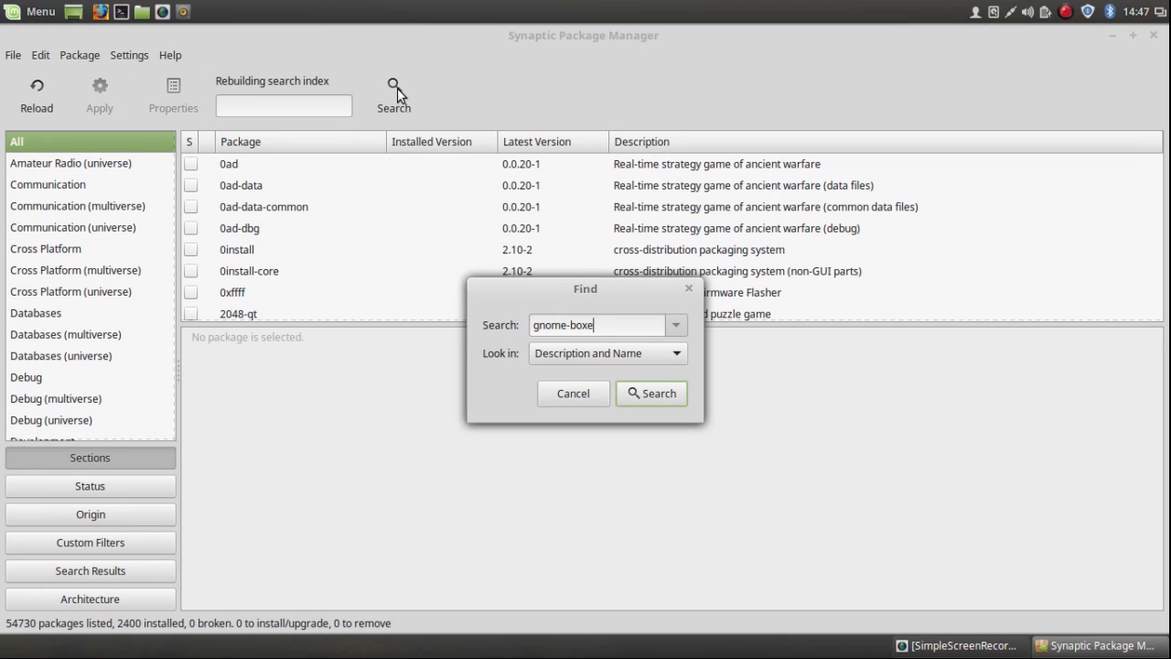
type("s")
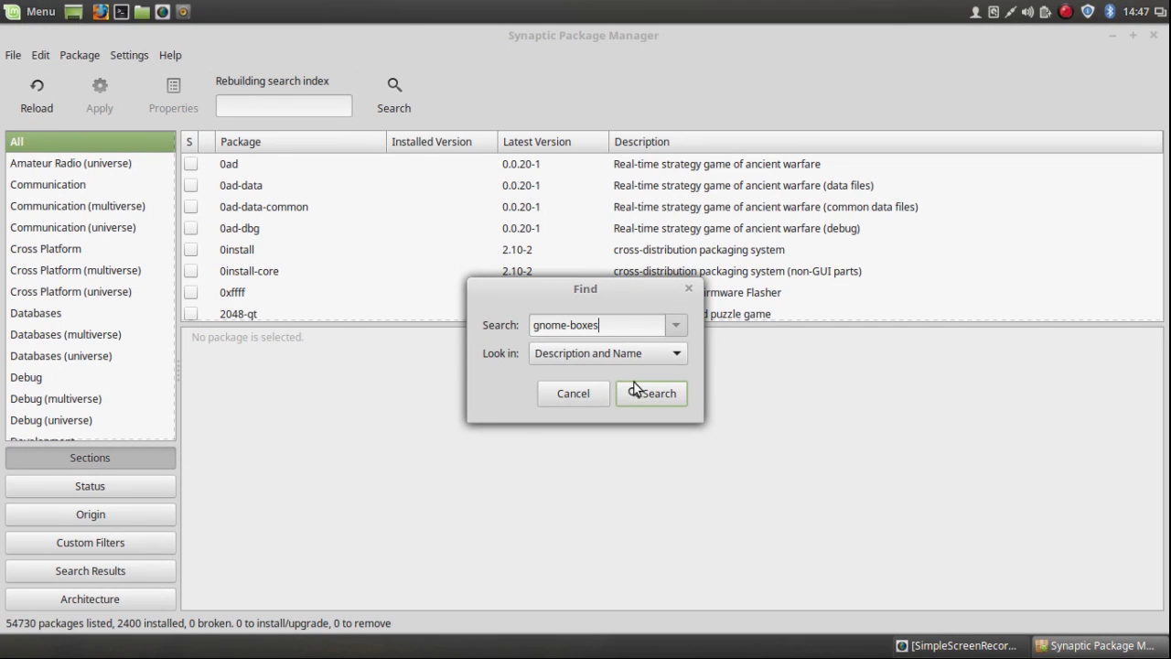
left_click(652, 392)
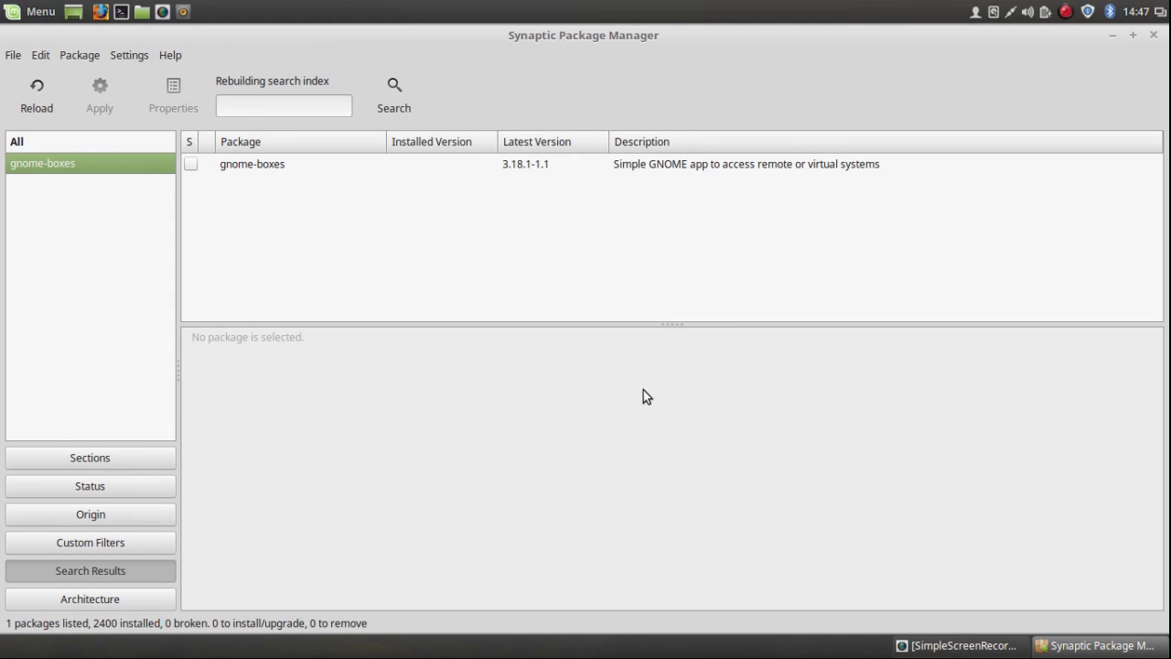
mouse_move(201, 183)
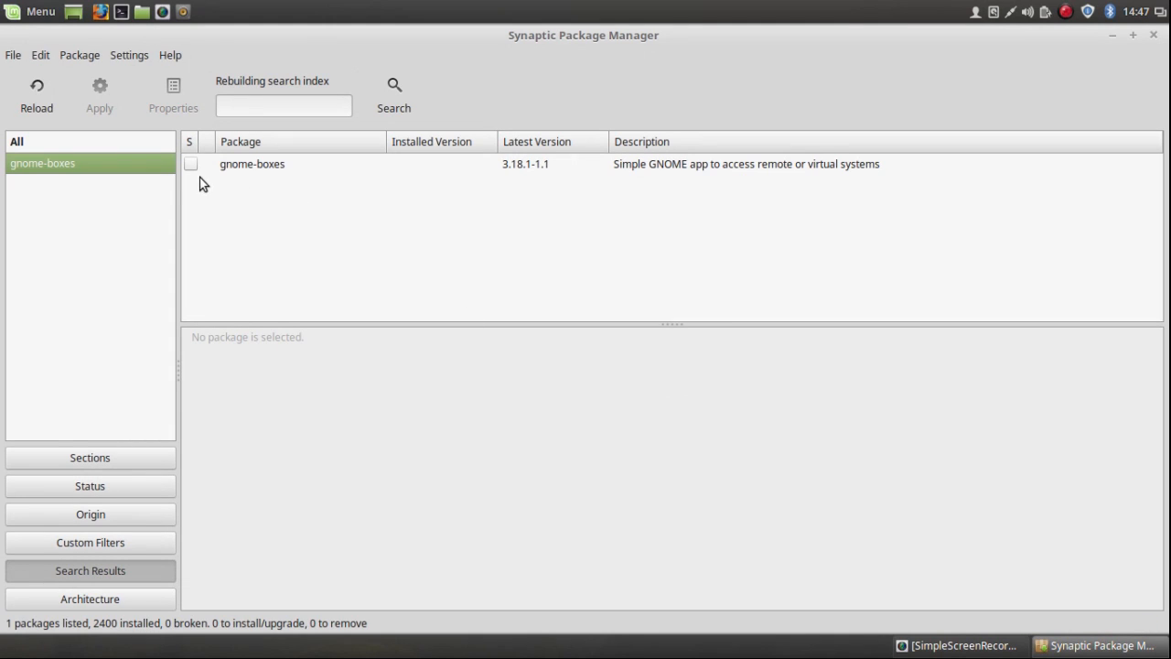
Mark gnome-boxes and its required dependencies for installation.
right_click(252, 165)
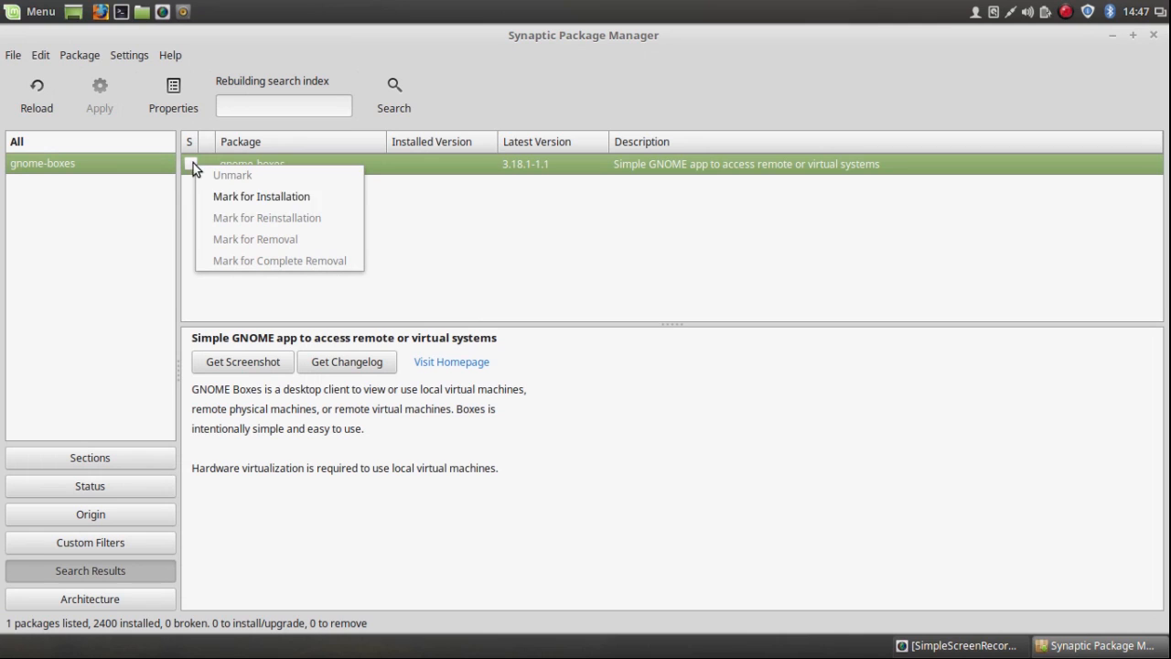
left_click(262, 195)
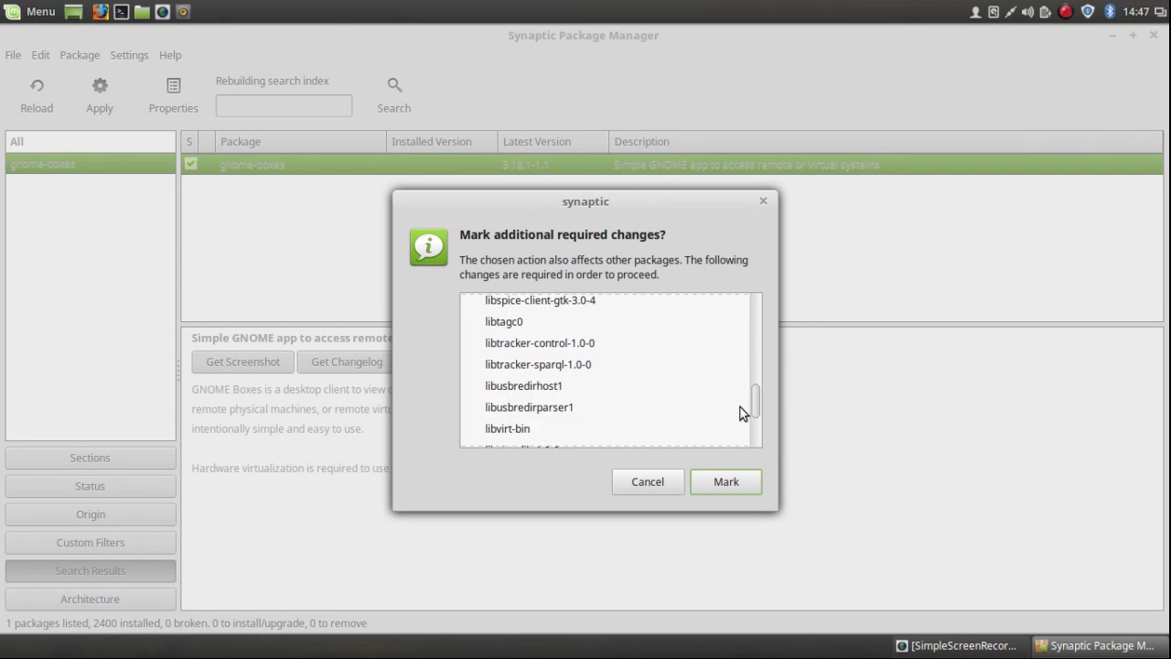
scroll("down", 3)
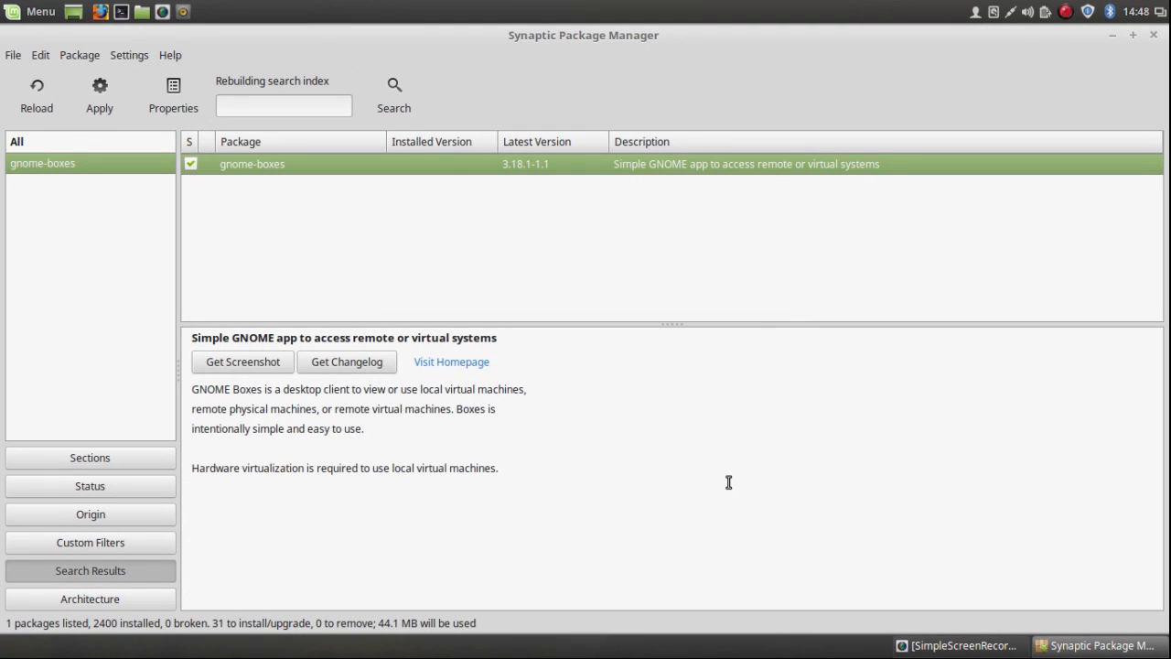
mouse_move(348, 242)
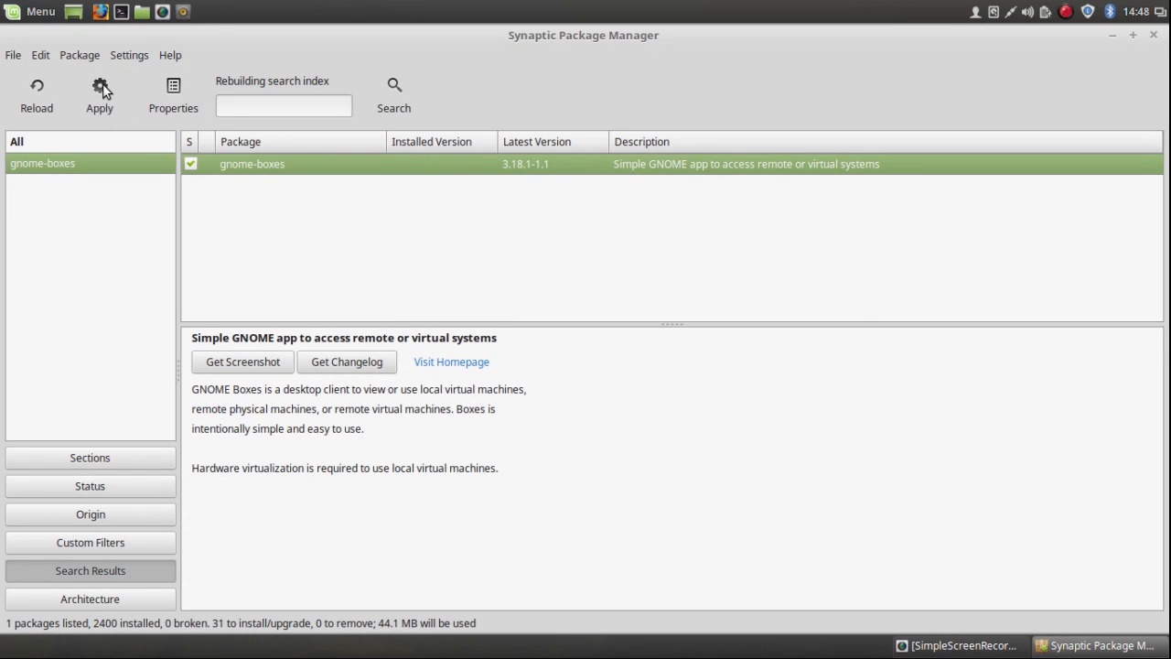
Apply the marked changes to install gnome-boxes and its dependencies.
left_click(99, 96)
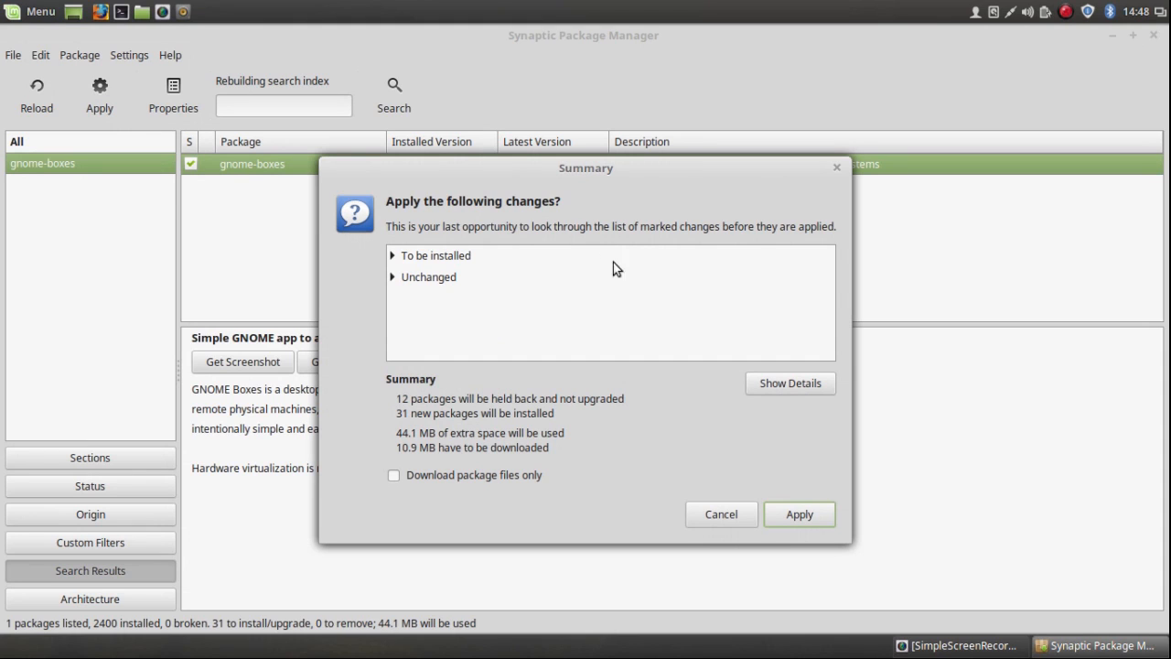
left_click(798, 512)
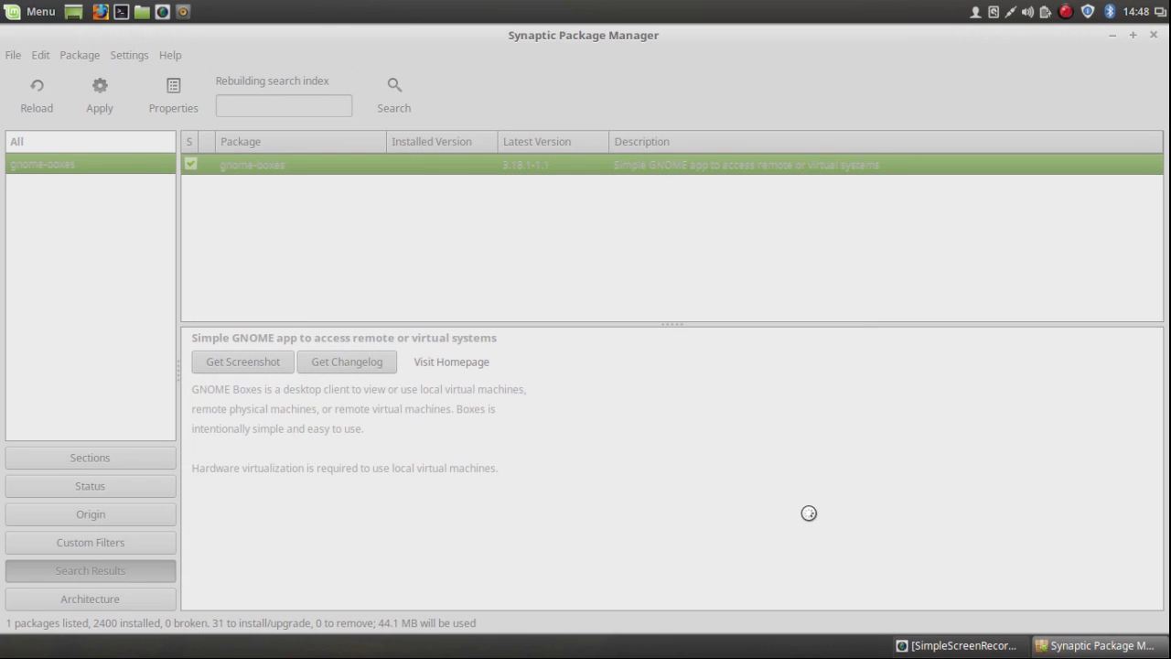
left_click(99, 91)
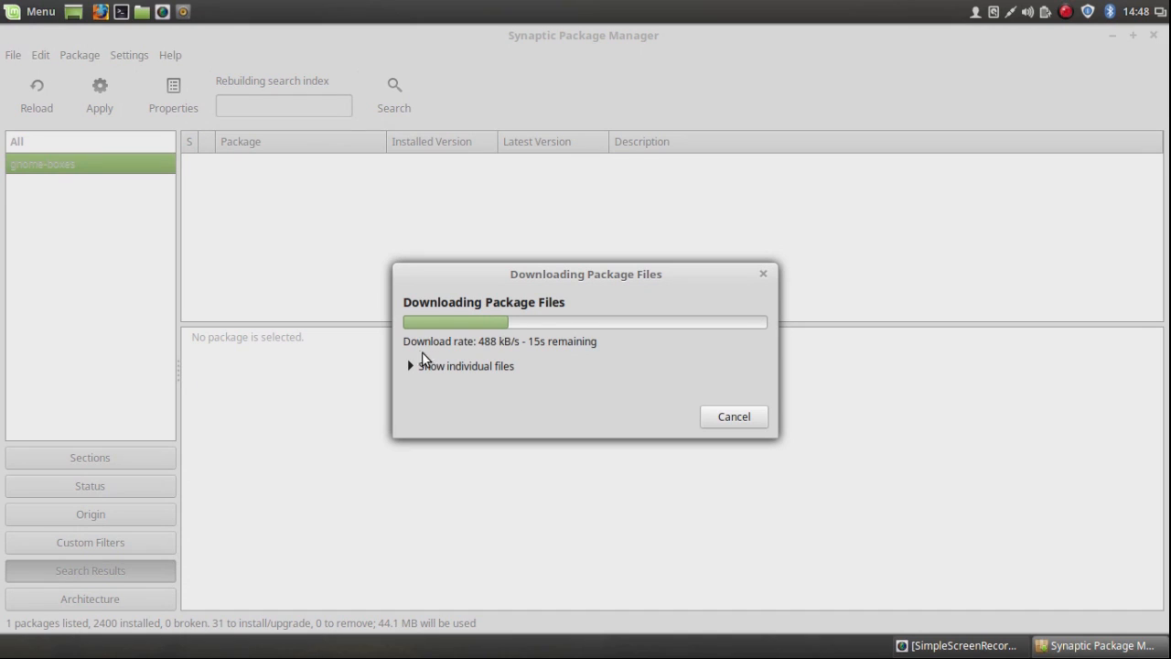
left_click(409, 366)
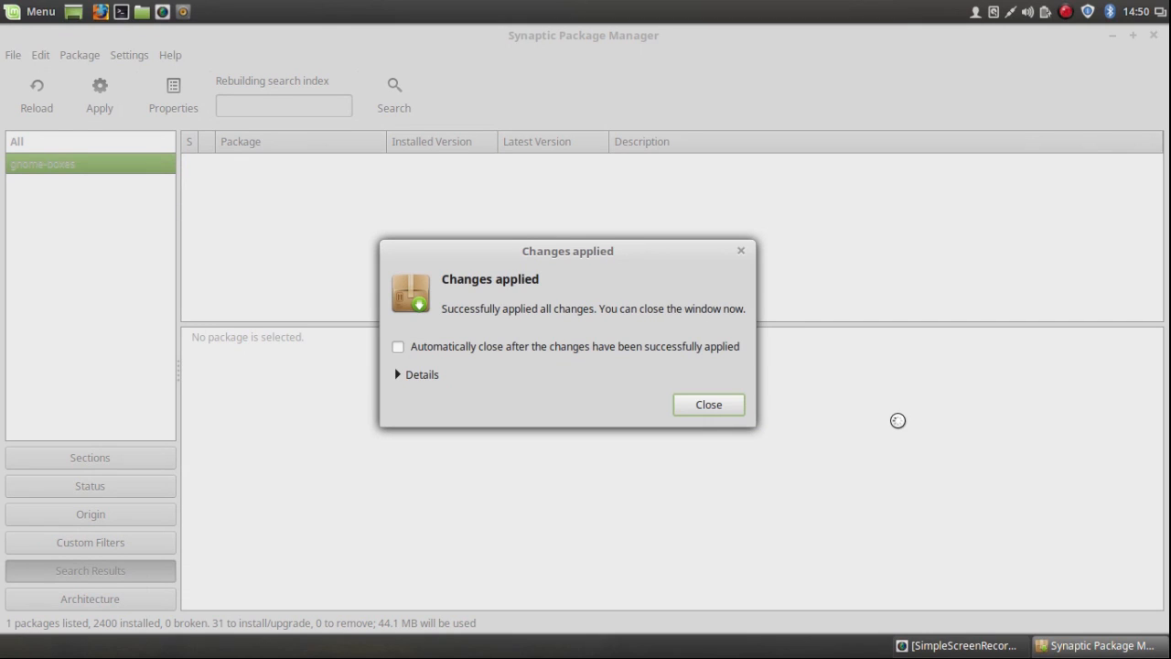
mouse_move(655, 476)
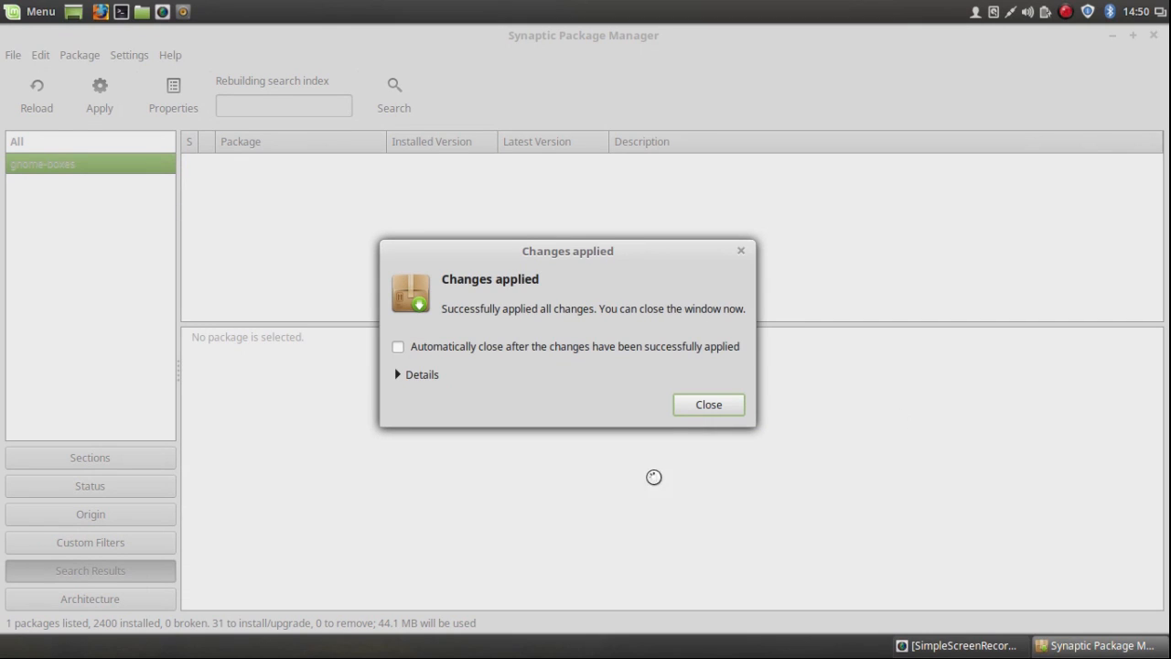
Dismiss the Changes applied notice and close Synaptic.
left_click(709, 404)
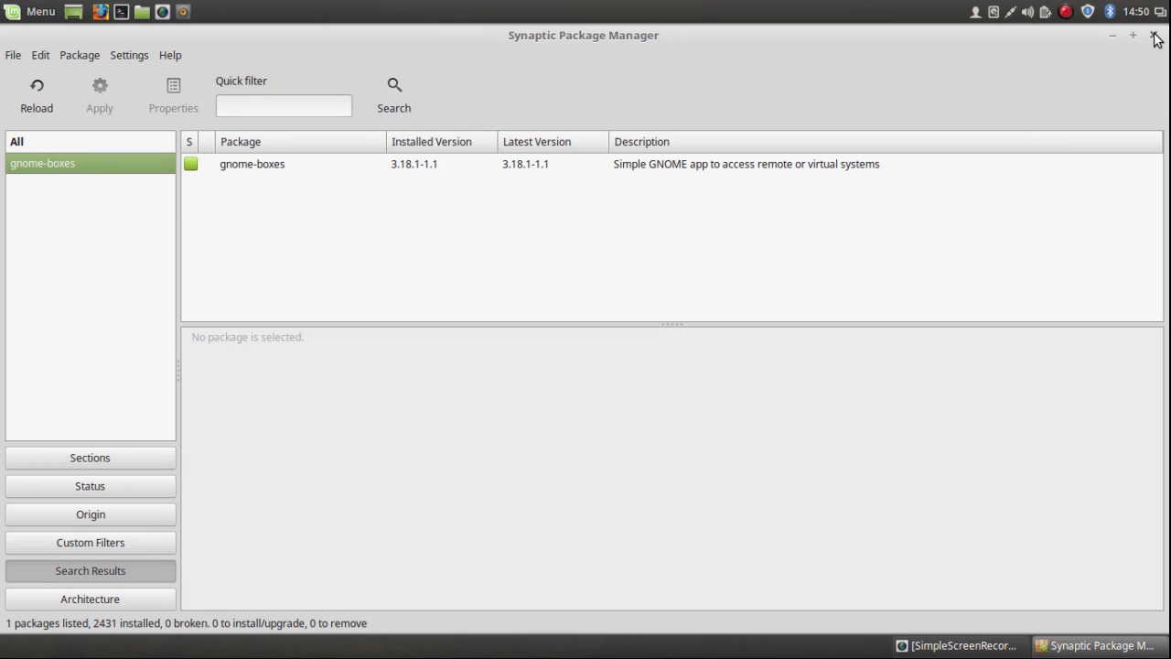
left_click(1155, 35)
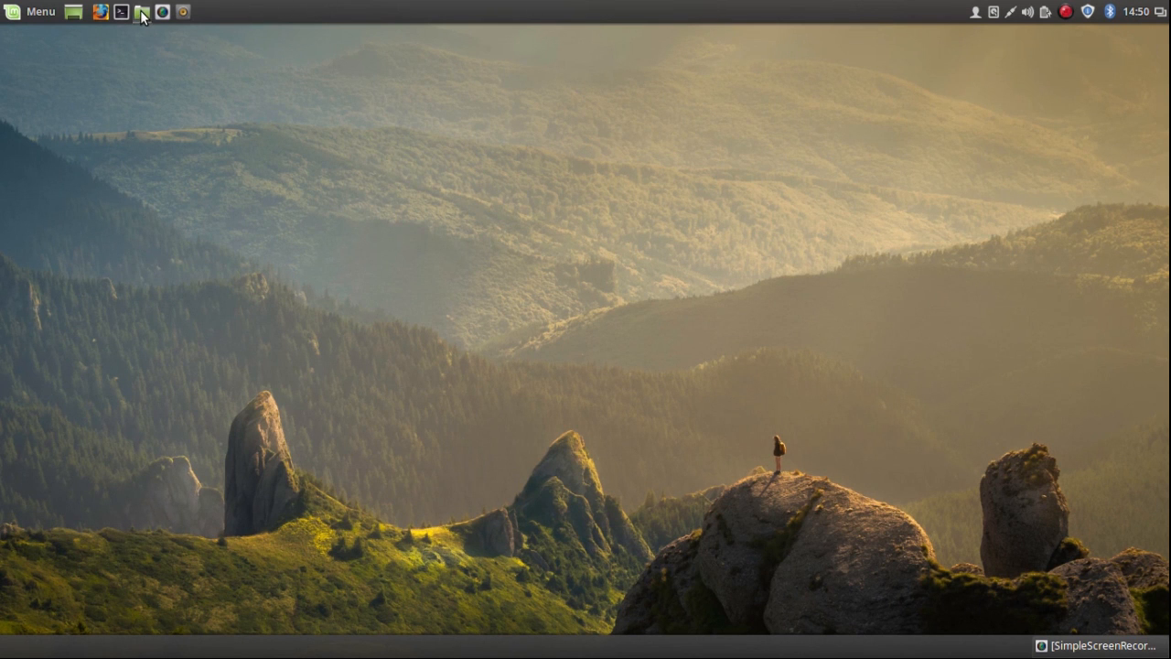
Open Nemo on the ISOs folder with MX-16_x64.iso selected.
left_click(141, 11)
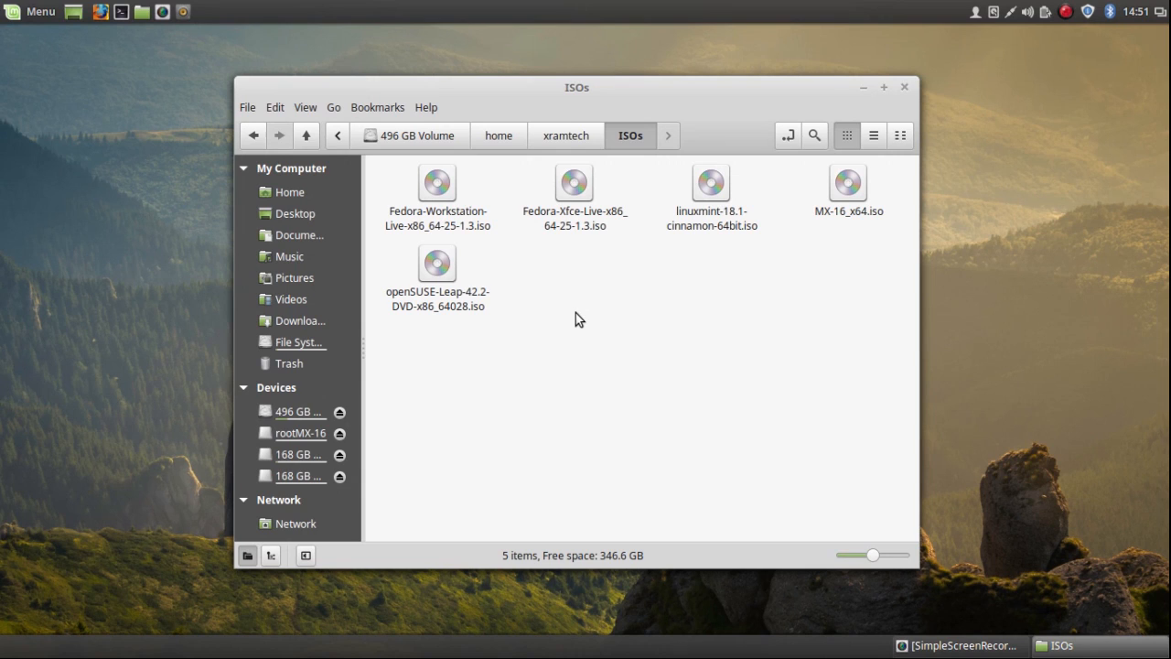
mouse_move(600, 311)
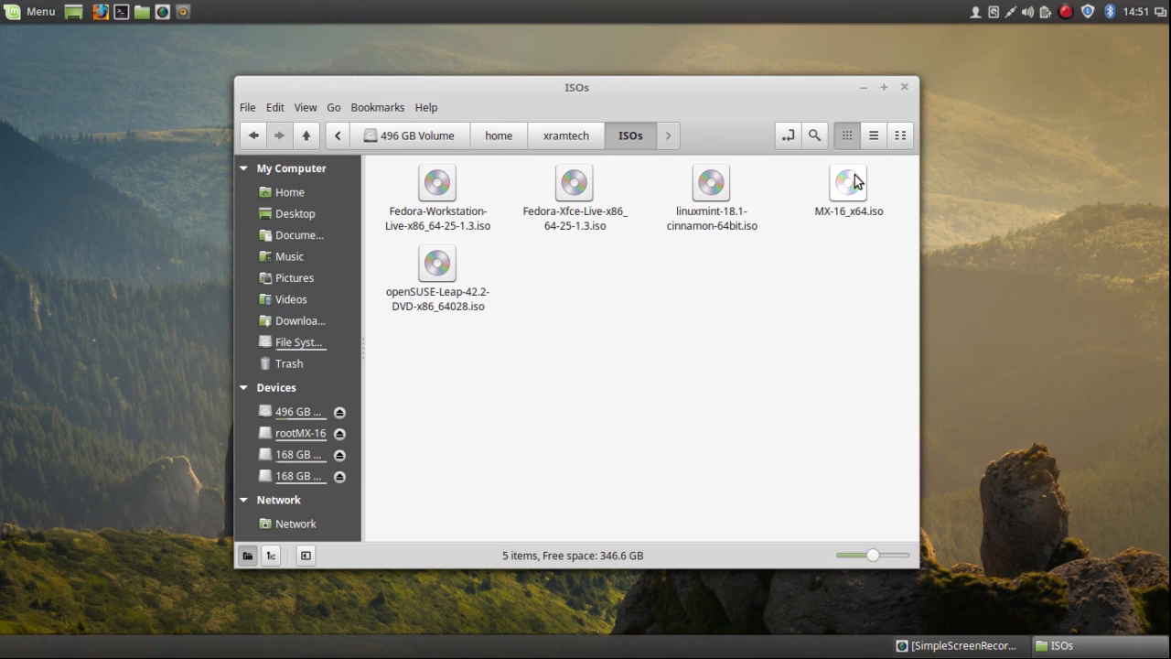
left_click(849, 183)
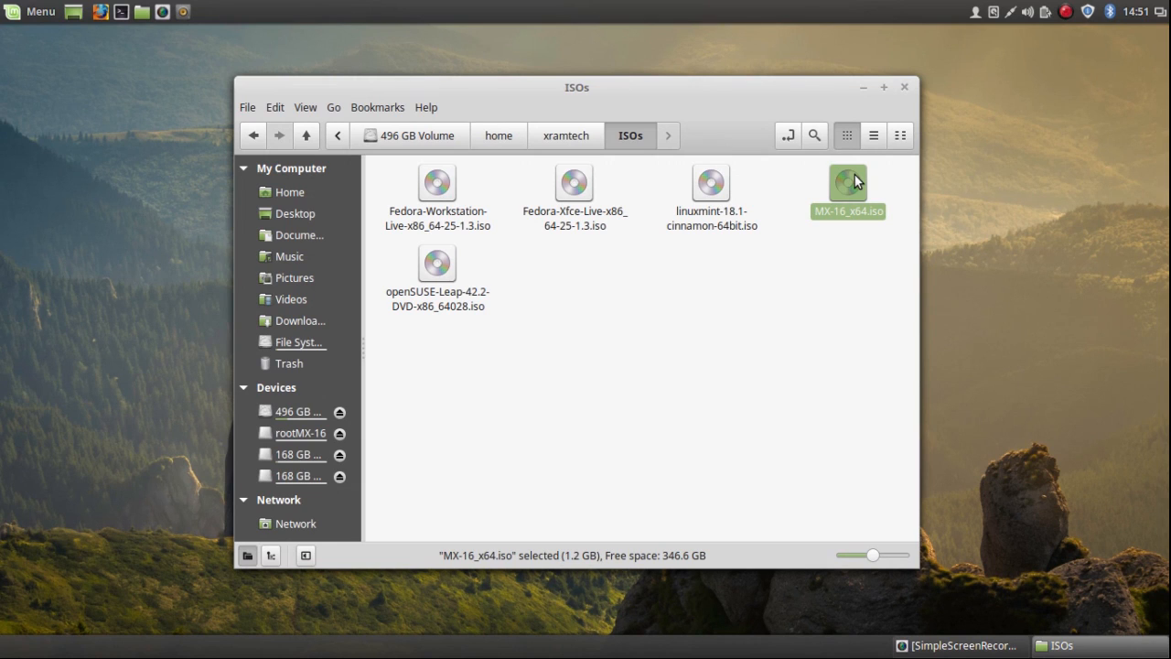
mouse_move(516, 98)
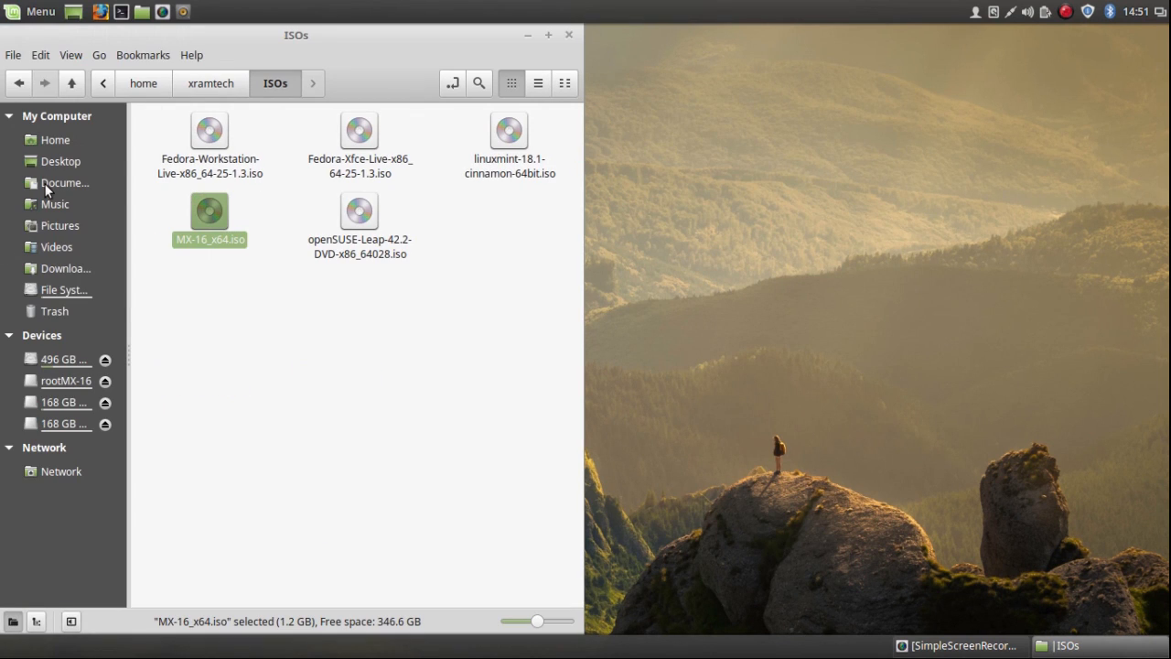
Open a second Nemo window via File > New Window and switch it to Downloads.
left_click(12, 54)
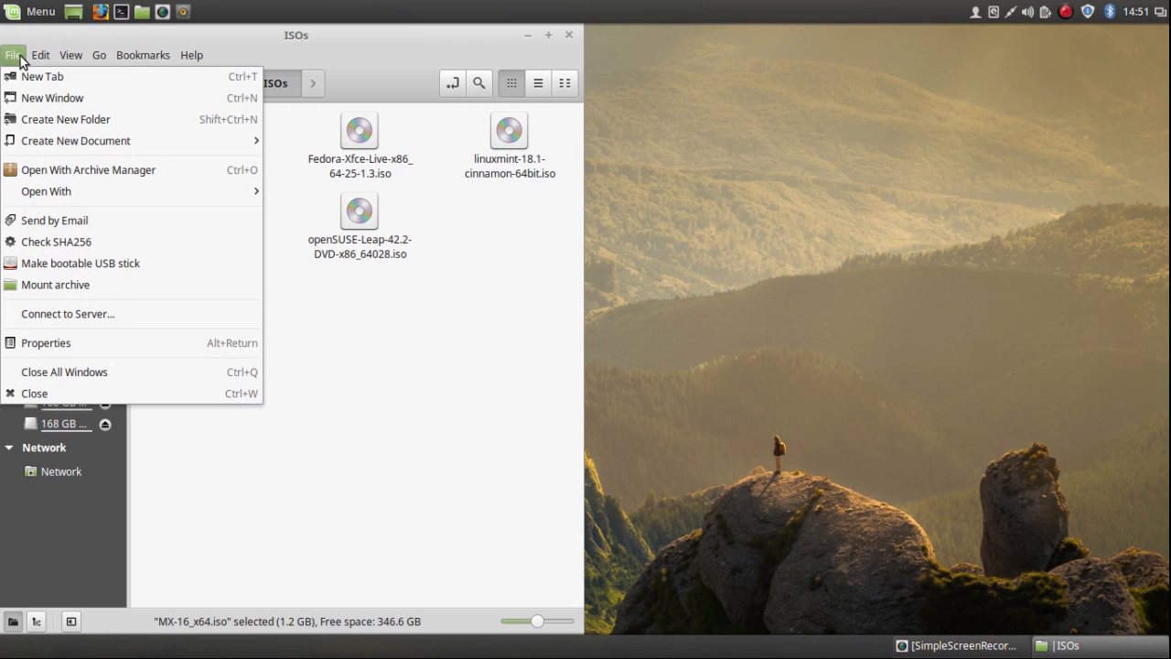
left_click(51, 99)
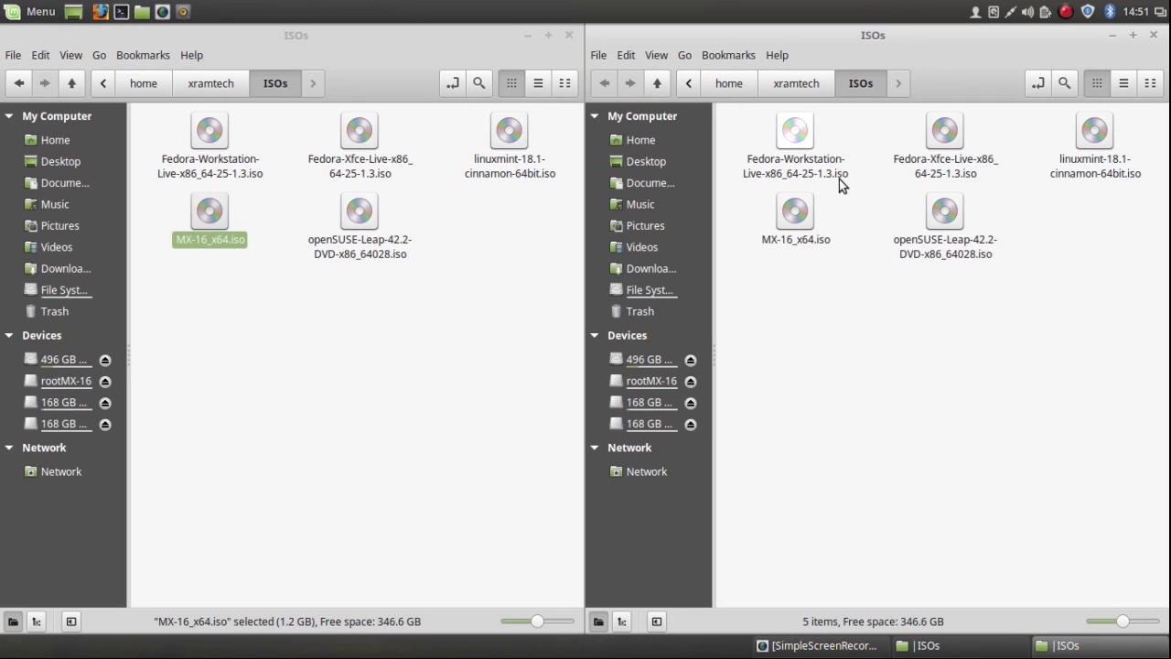
mouse_move(750, 308)
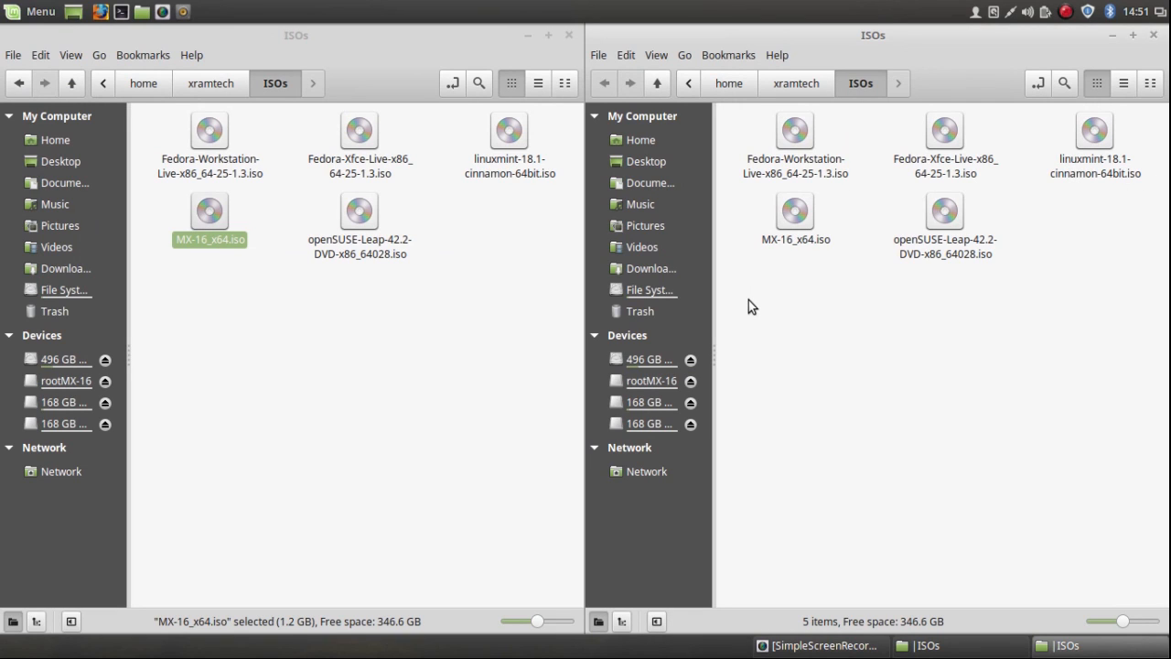
mouse_move(747, 220)
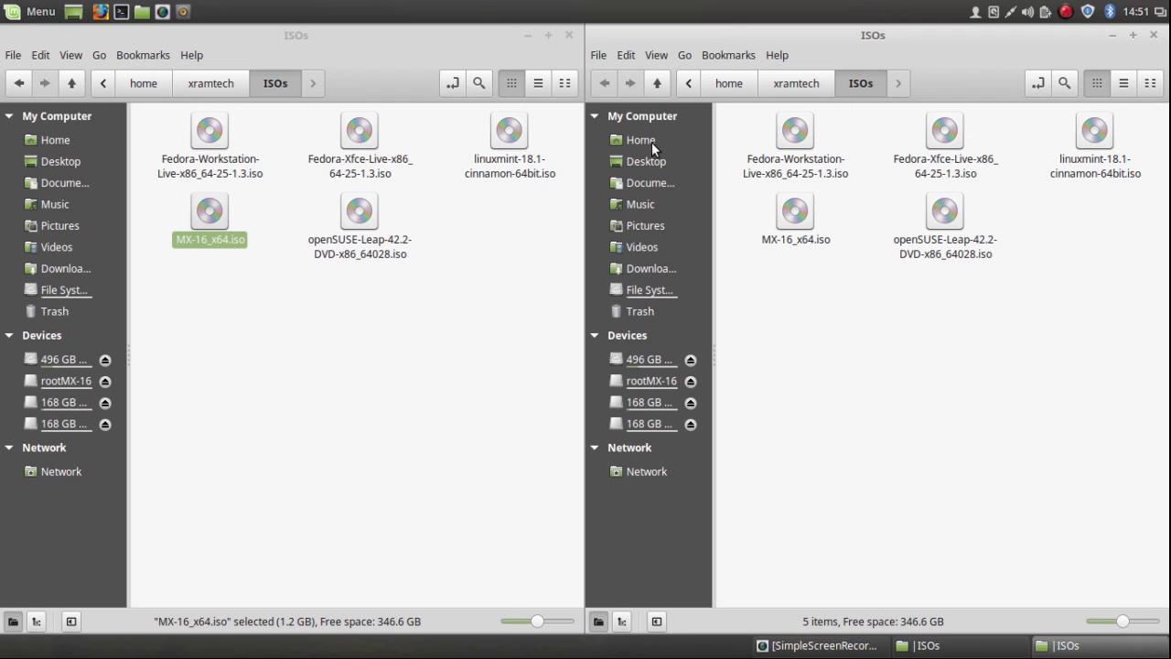
left_click(641, 139)
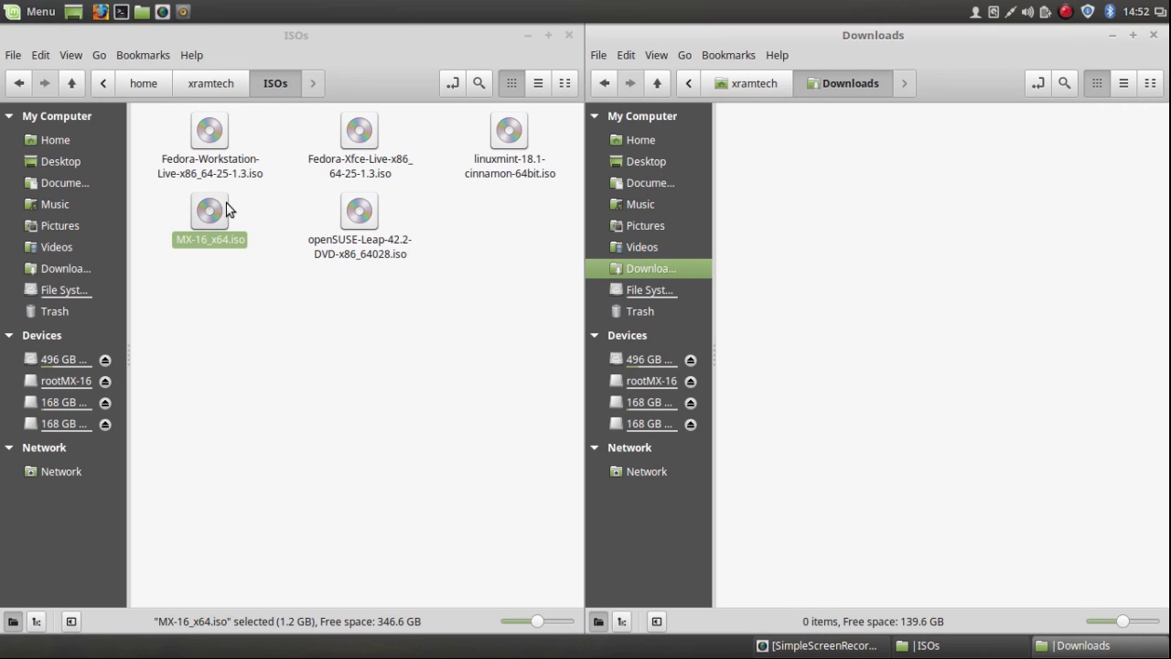
Copy MX-16_x64.iso into the Downloads folder and close both Nemo windows.
right_click(209, 213)
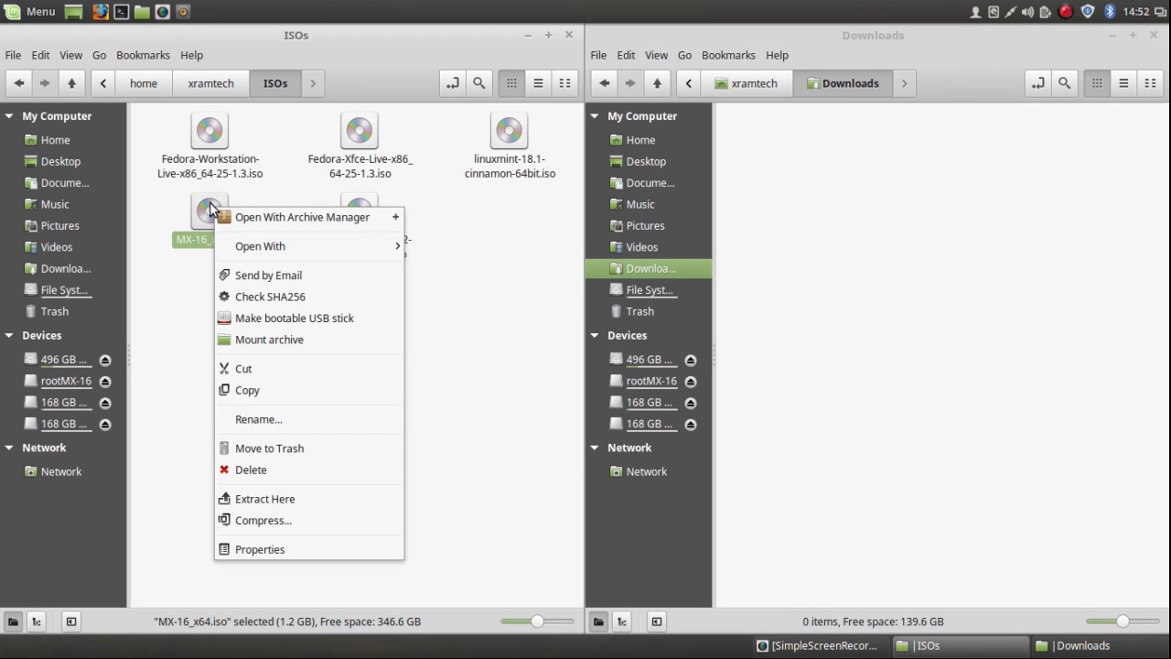
mouse_move(295, 318)
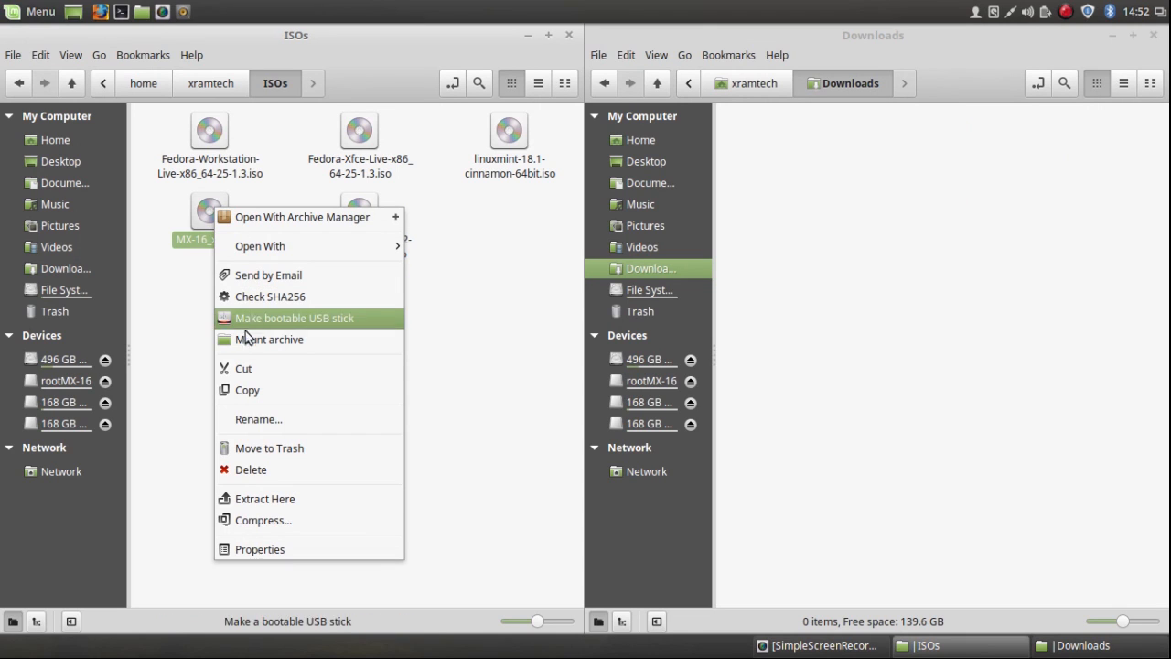
left_click(247, 390)
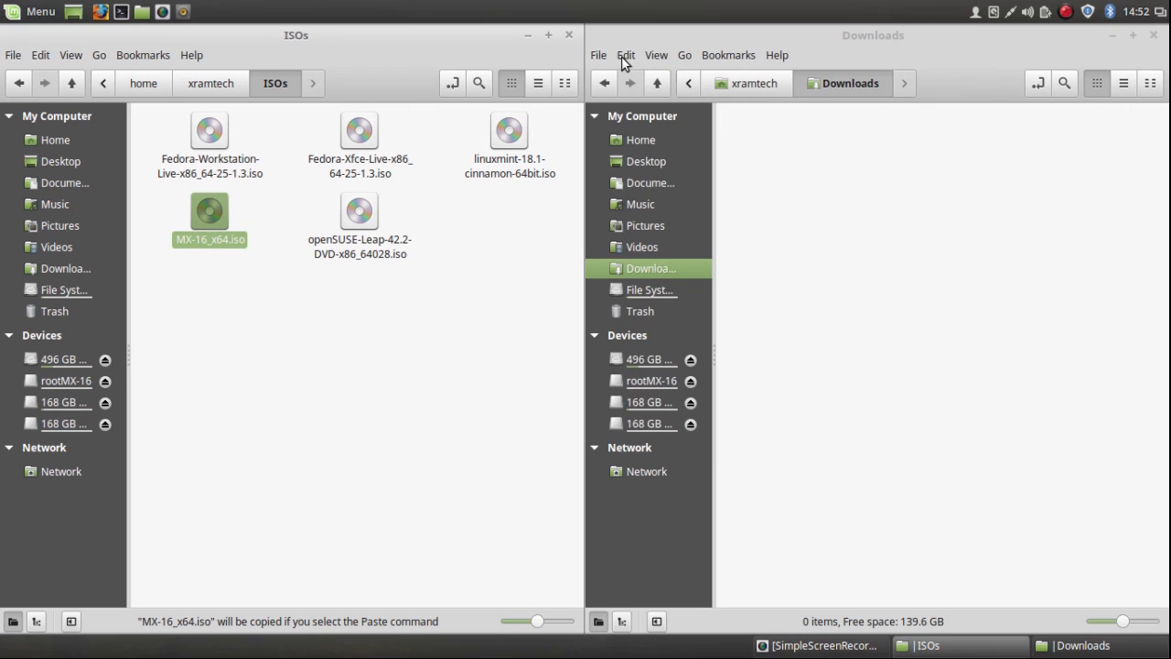
left_click(626, 55)
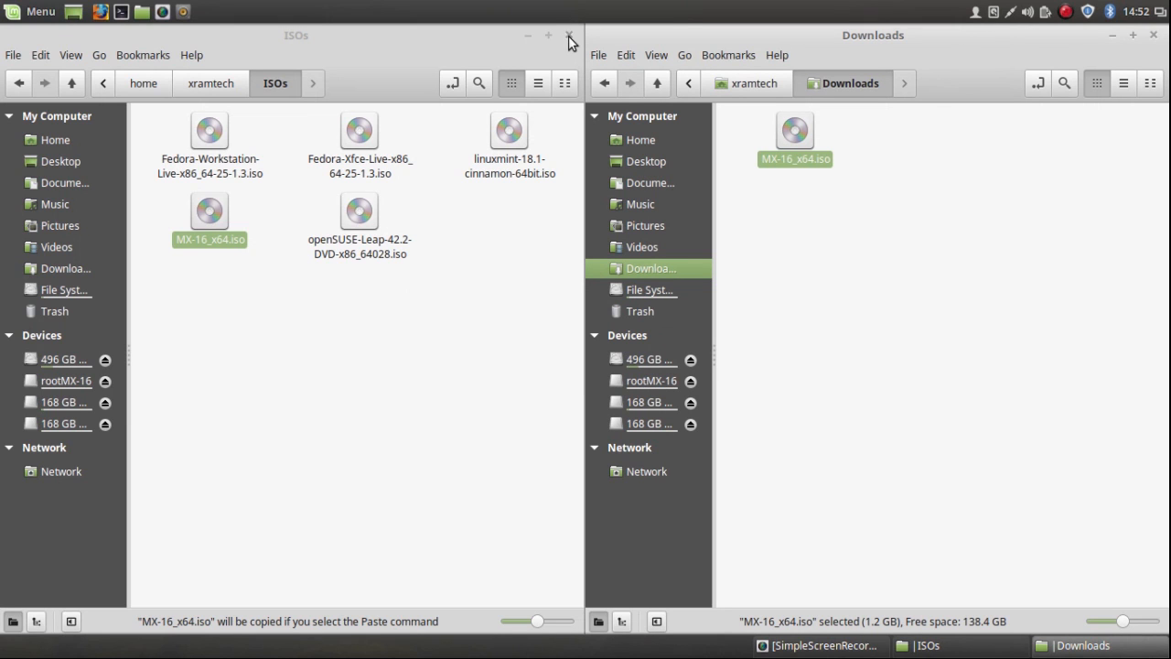
left_click(569, 35)
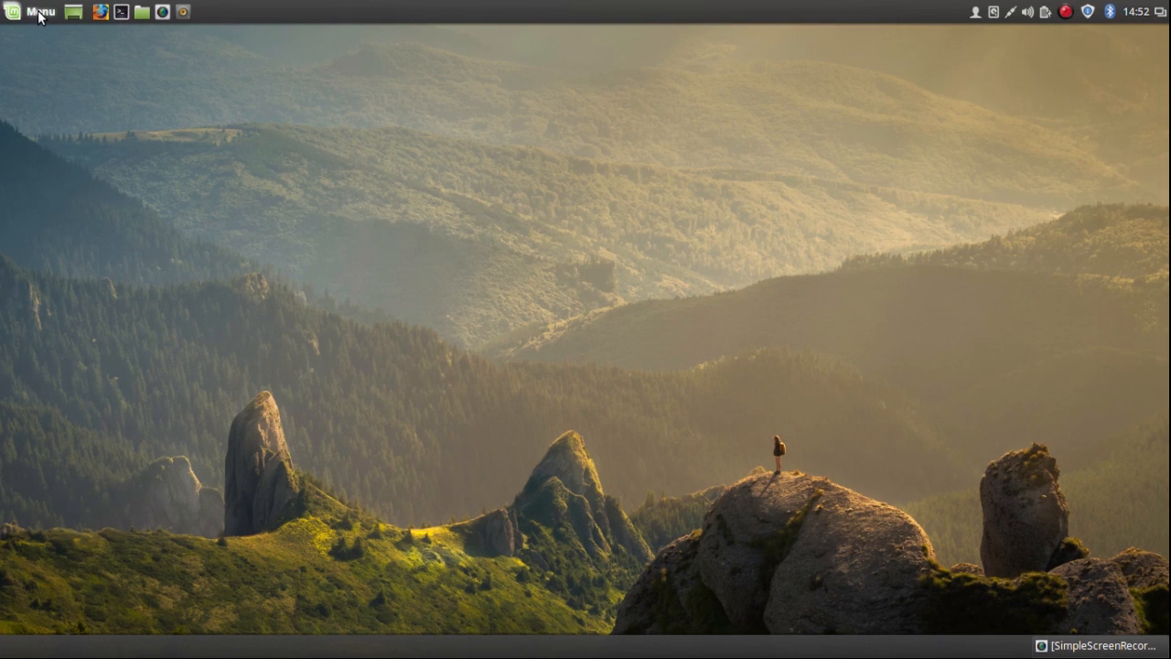
Launch Boxes from the menu search and start creating a new virtual machine.
left_click(35, 11)
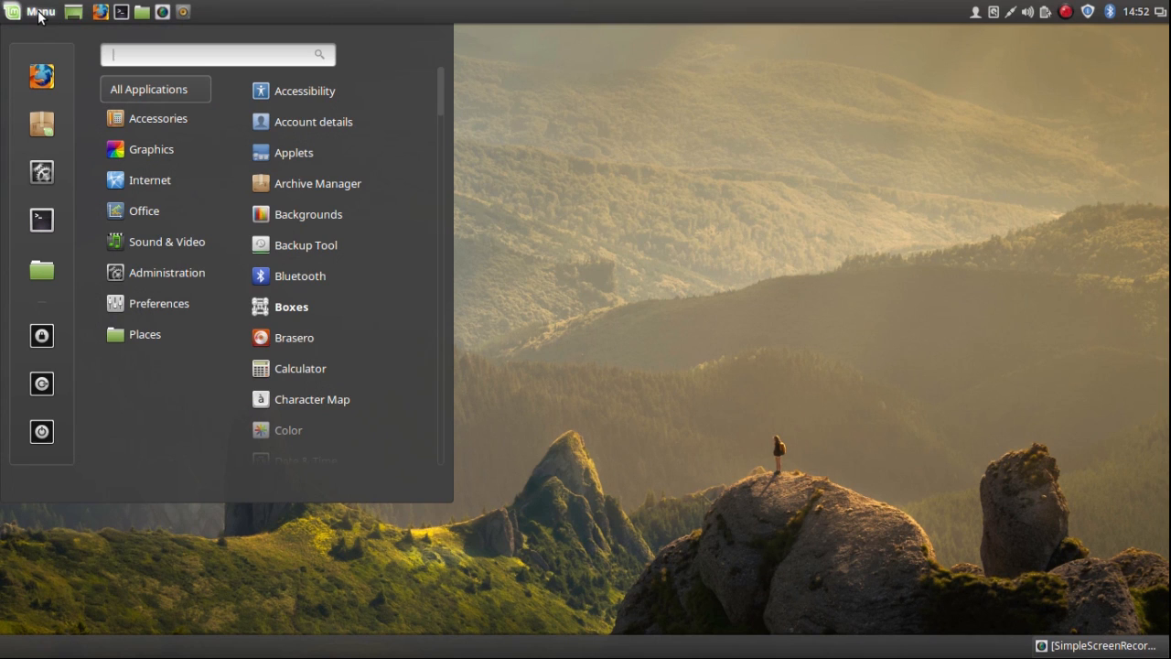
type("boxe")
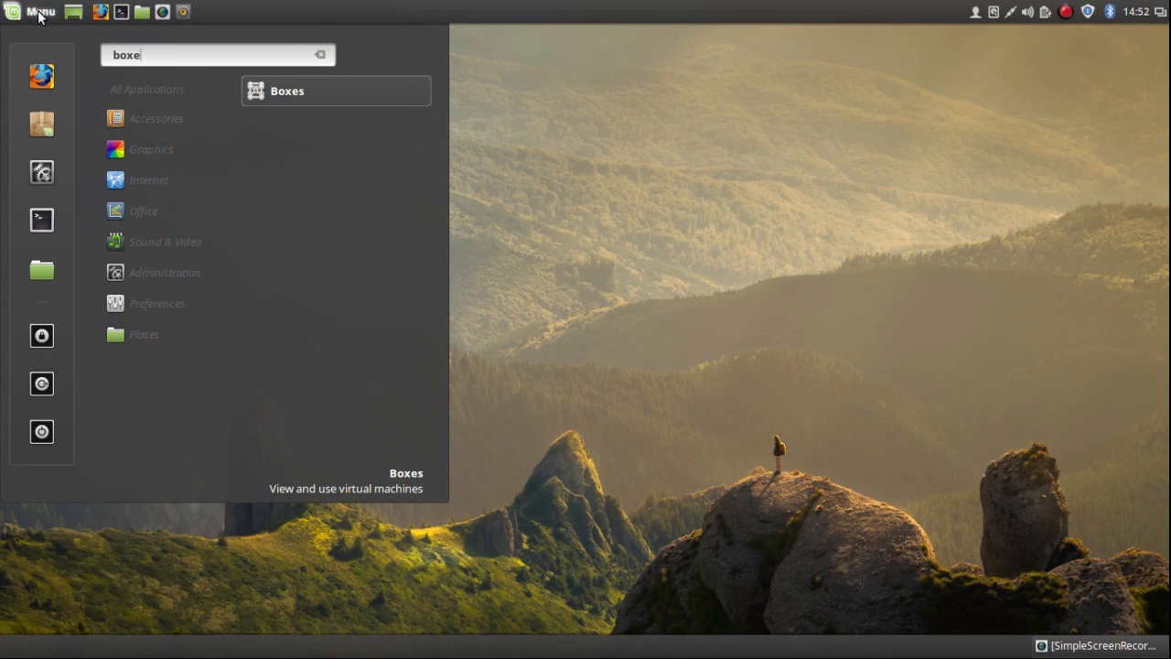
type("s")
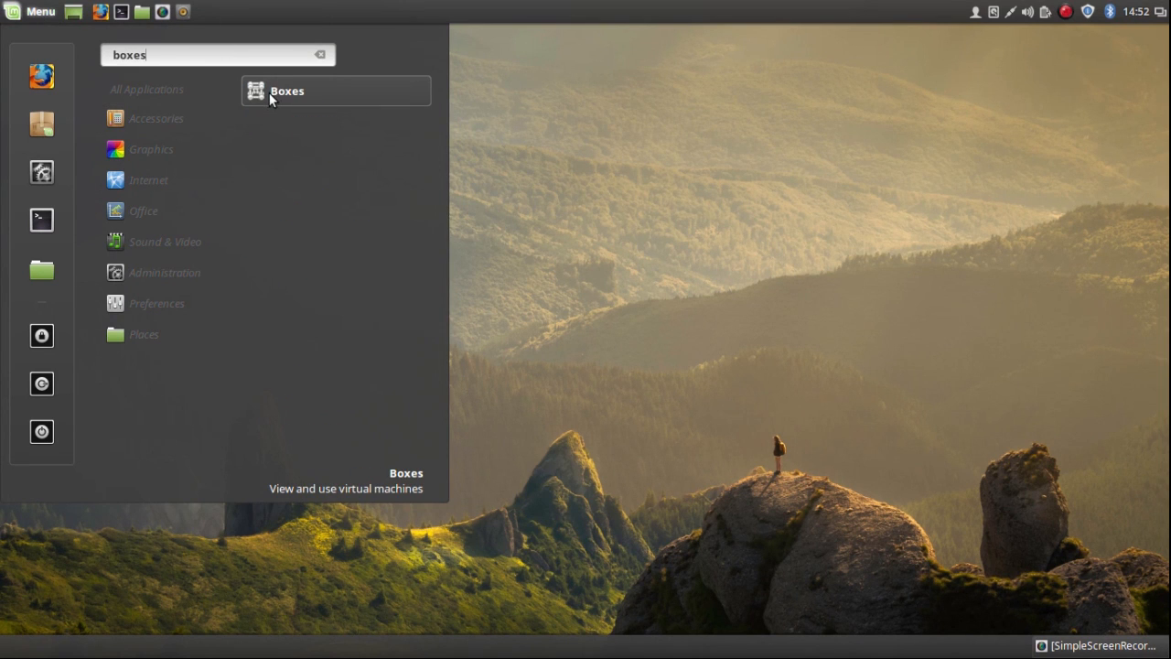
left_click(287, 91)
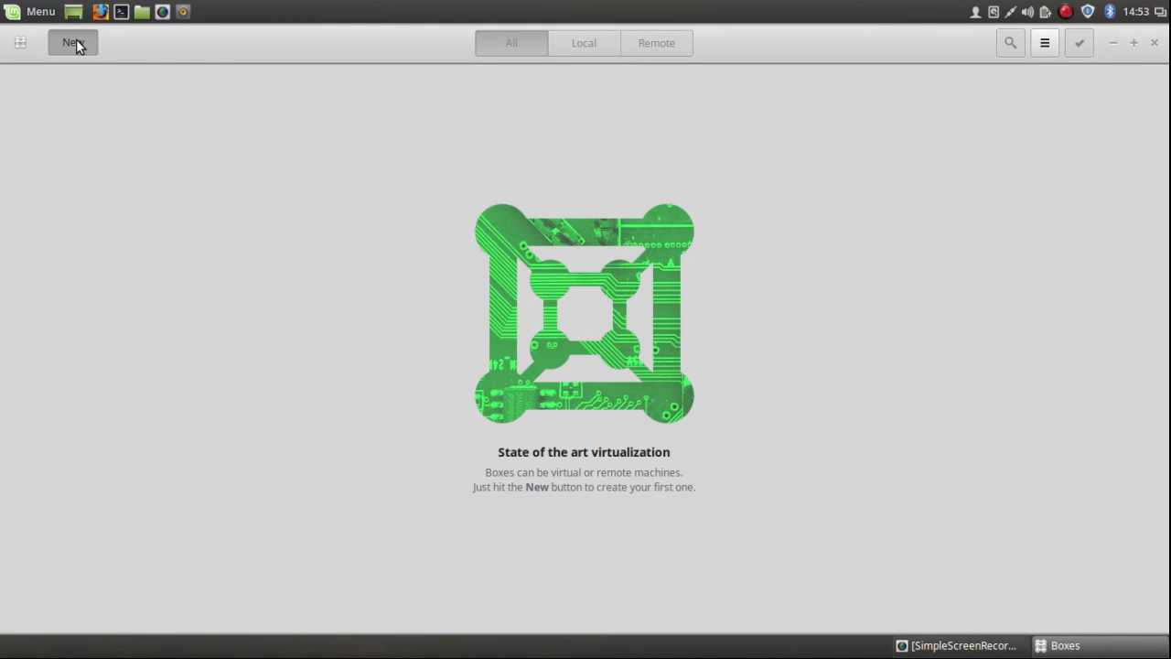
left_click(73, 42)
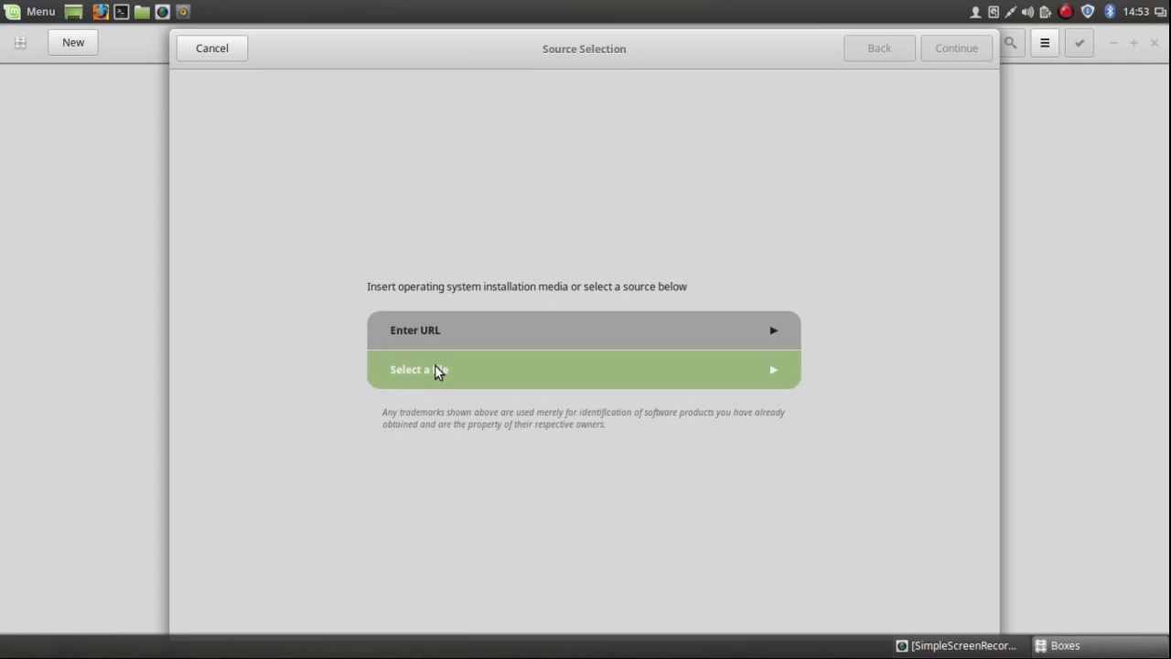
left_click(584, 369)
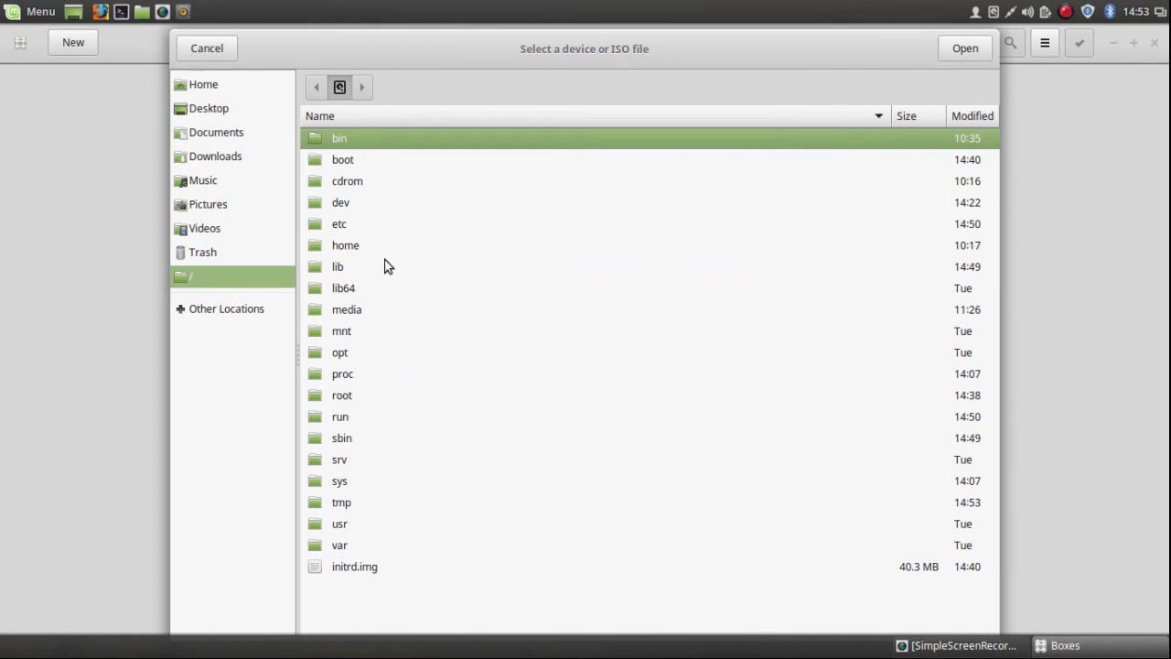
mouse_move(355, 150)
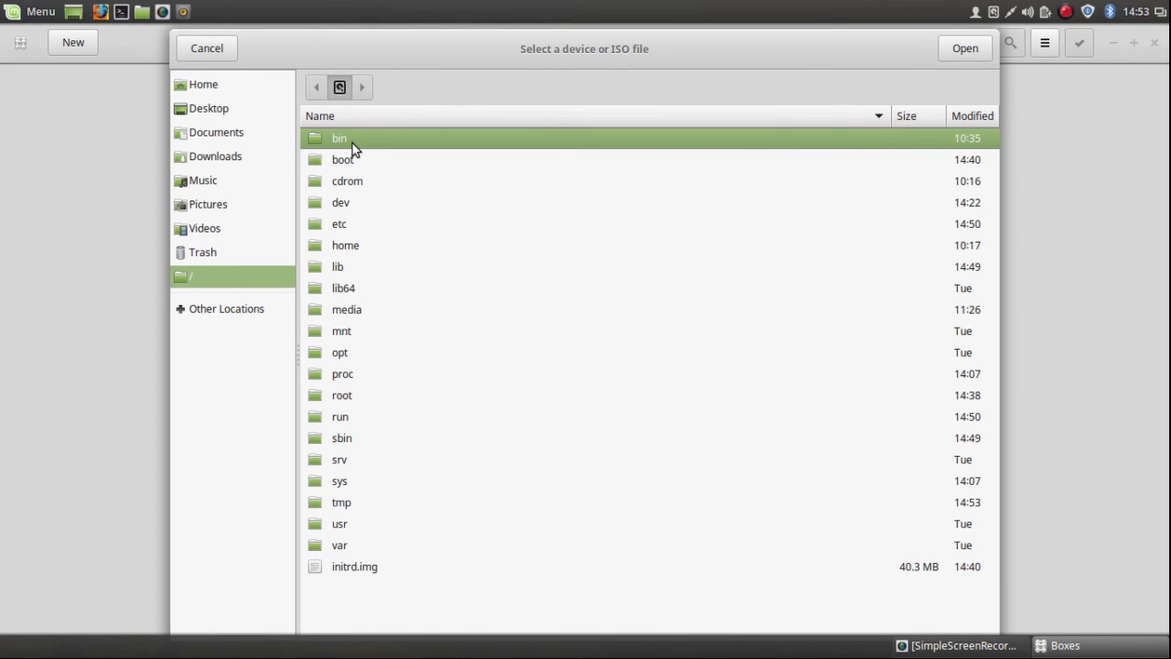
mouse_move(234, 137)
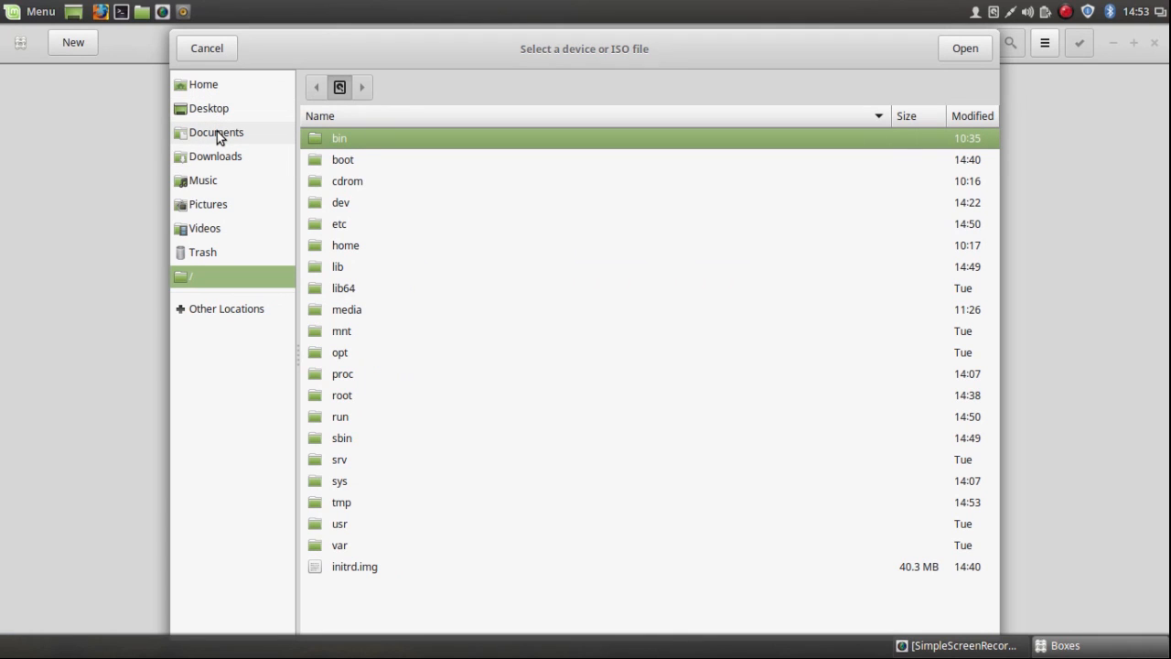
mouse_move(216, 156)
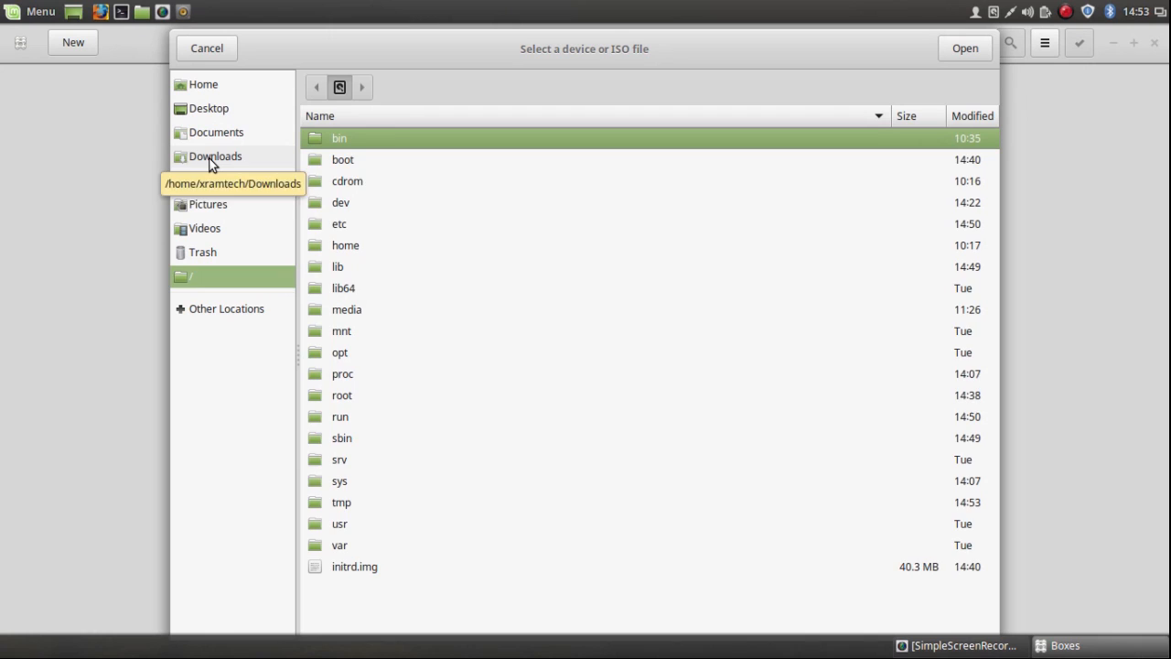
left_click(216, 156)
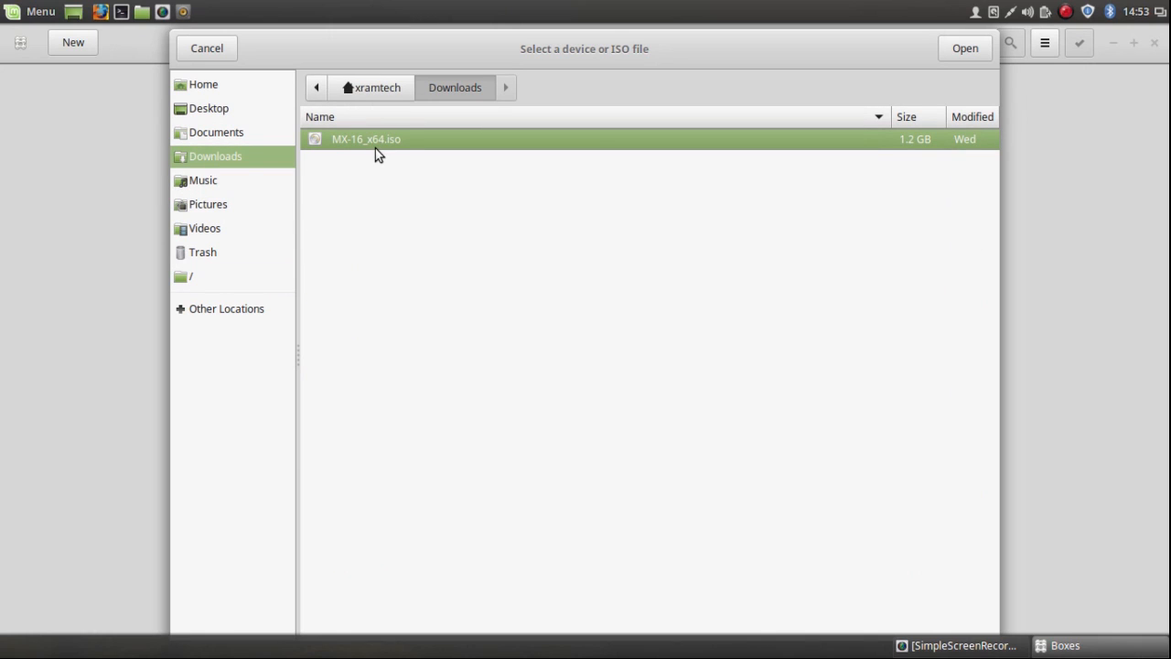
mouse_move(843, 128)
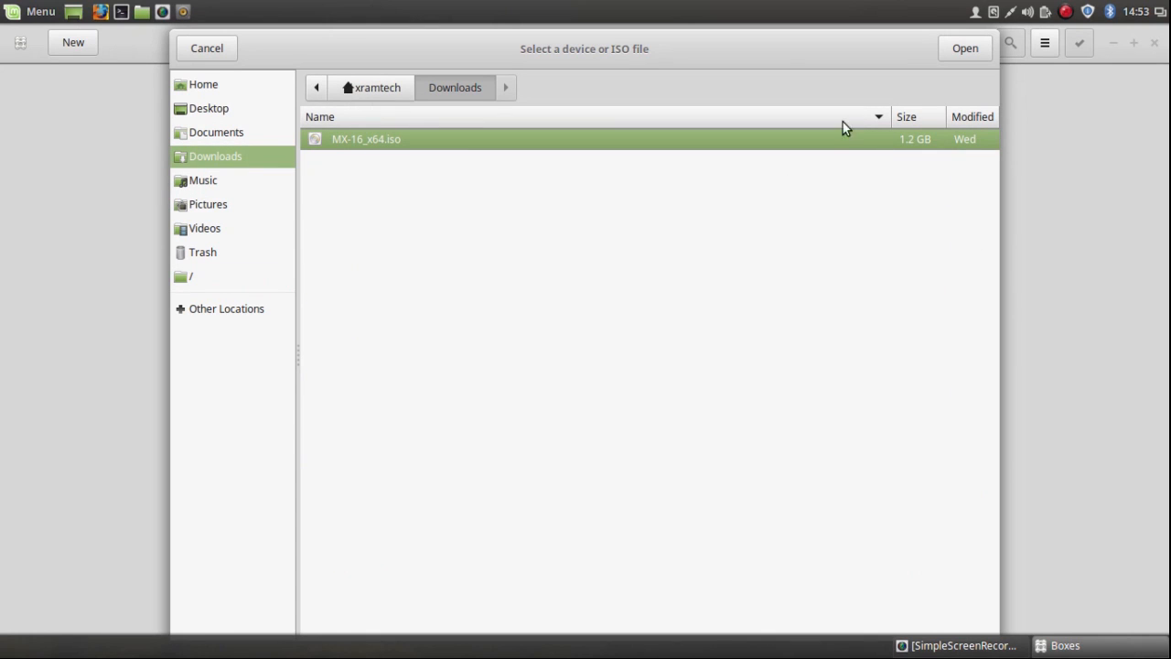
left_click(965, 47)
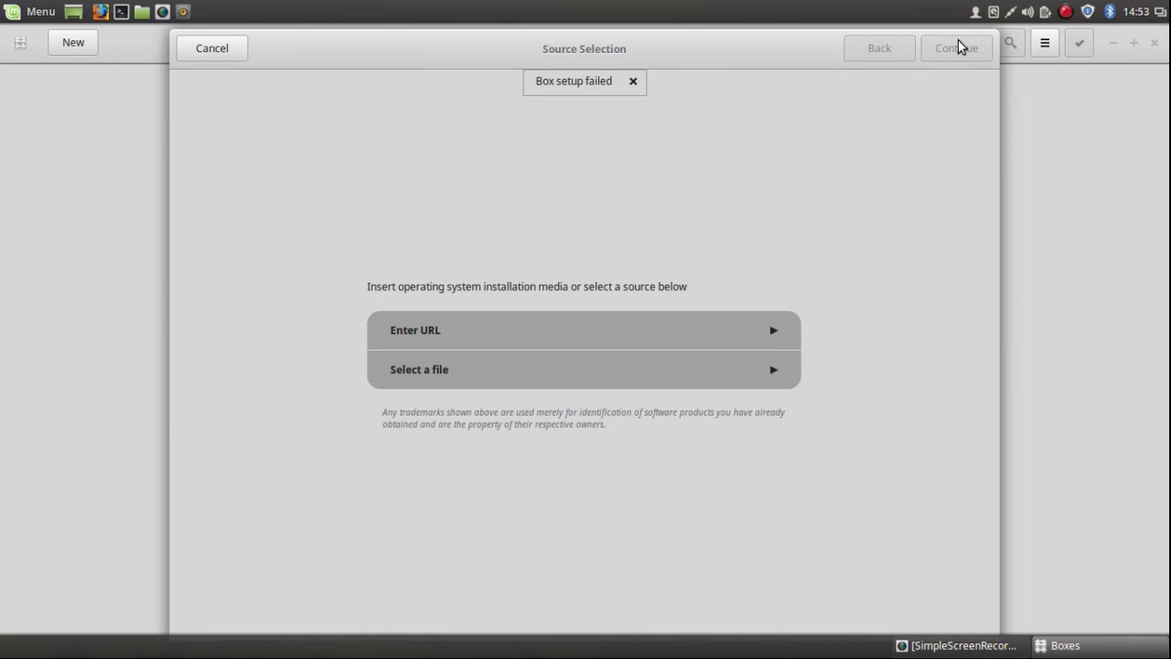
left_click(633, 80)
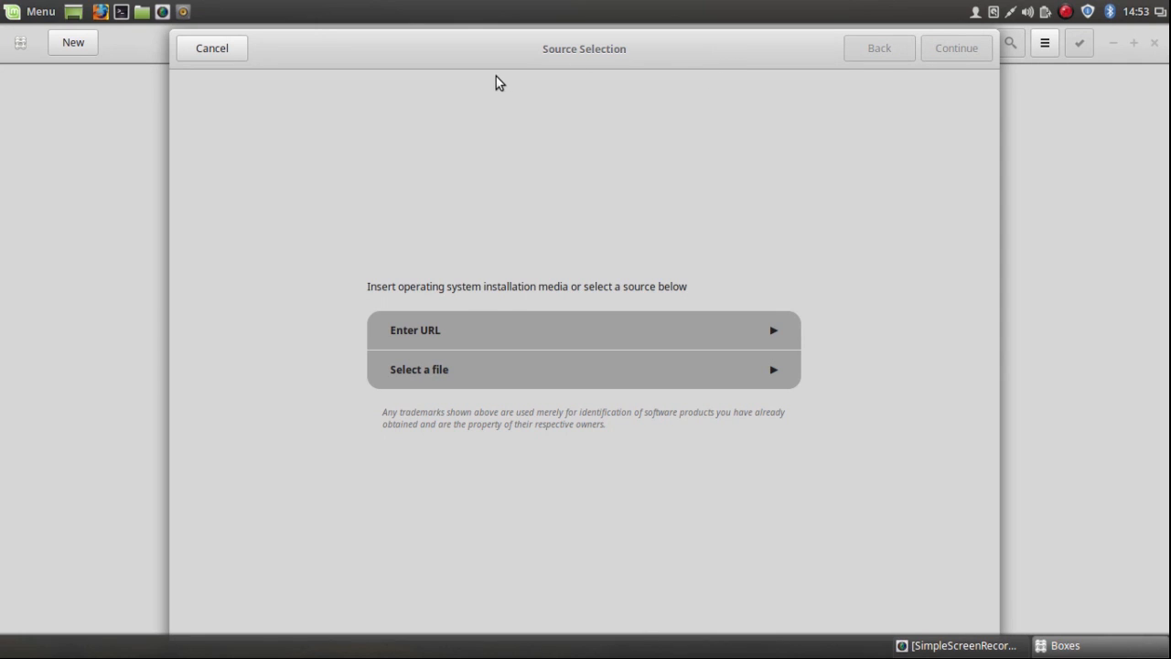
left_click(212, 47)
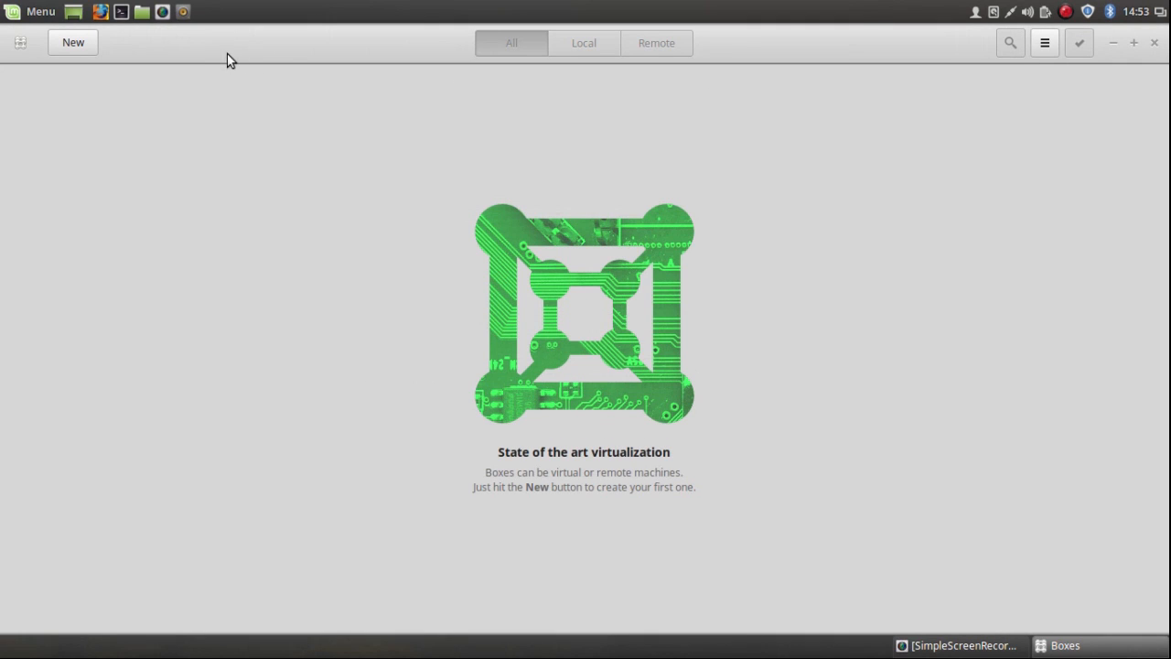
mouse_move(1138, 44)
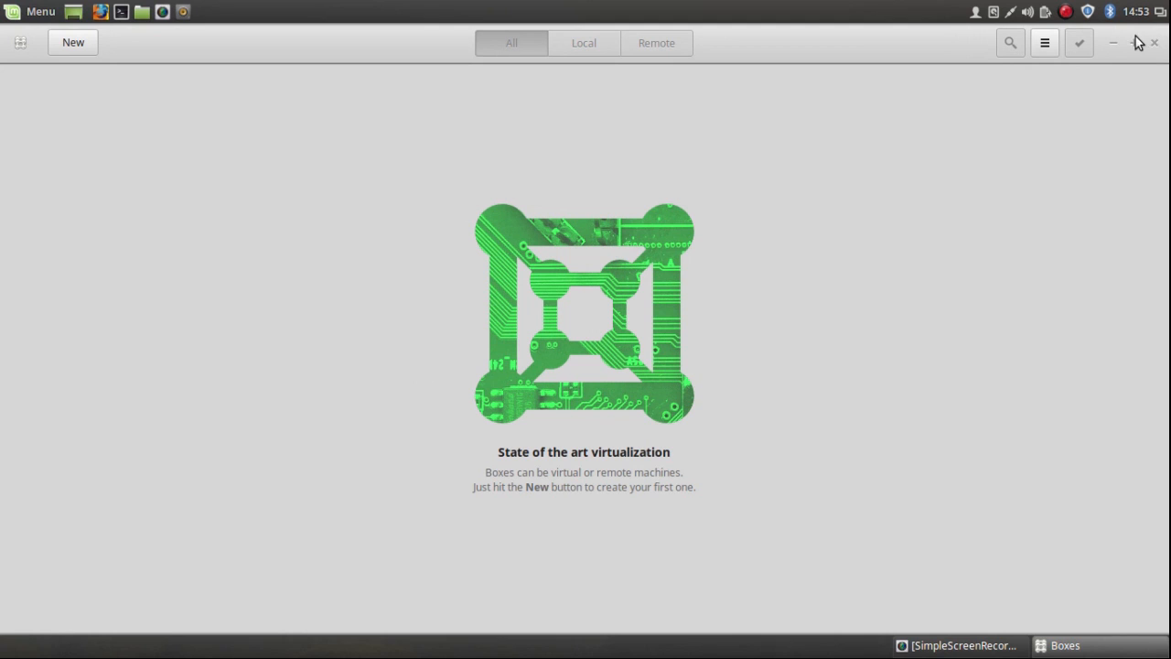
Close Boxes and launch Synaptic from Menu > Administration.
left_click(1154, 44)
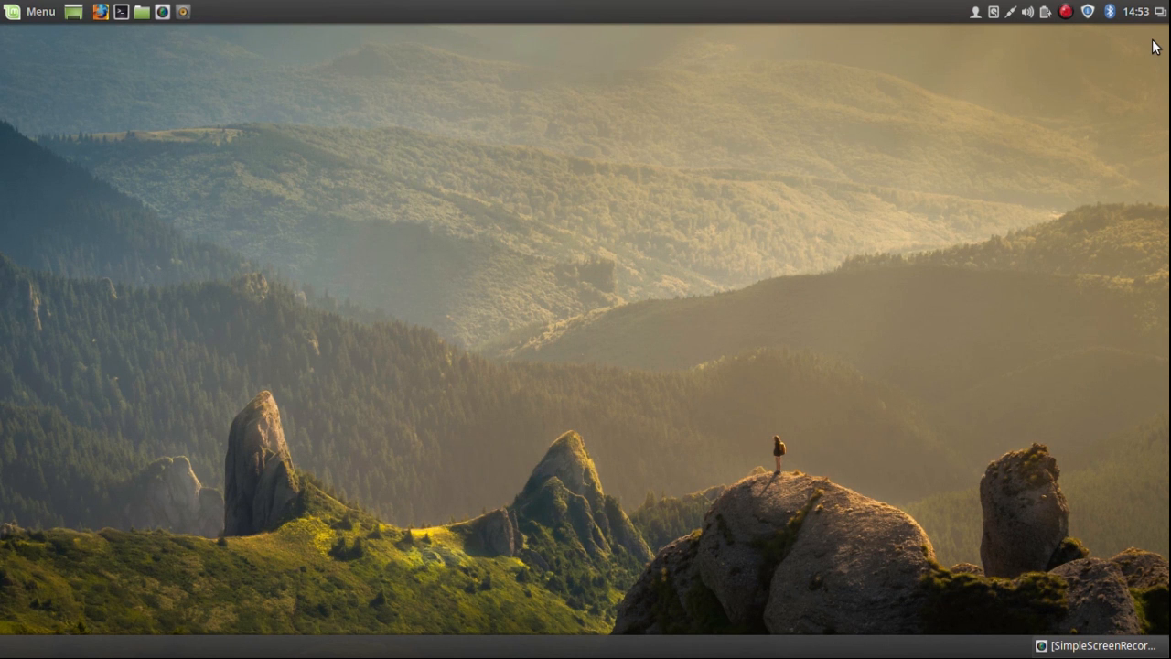
mouse_move(545, 135)
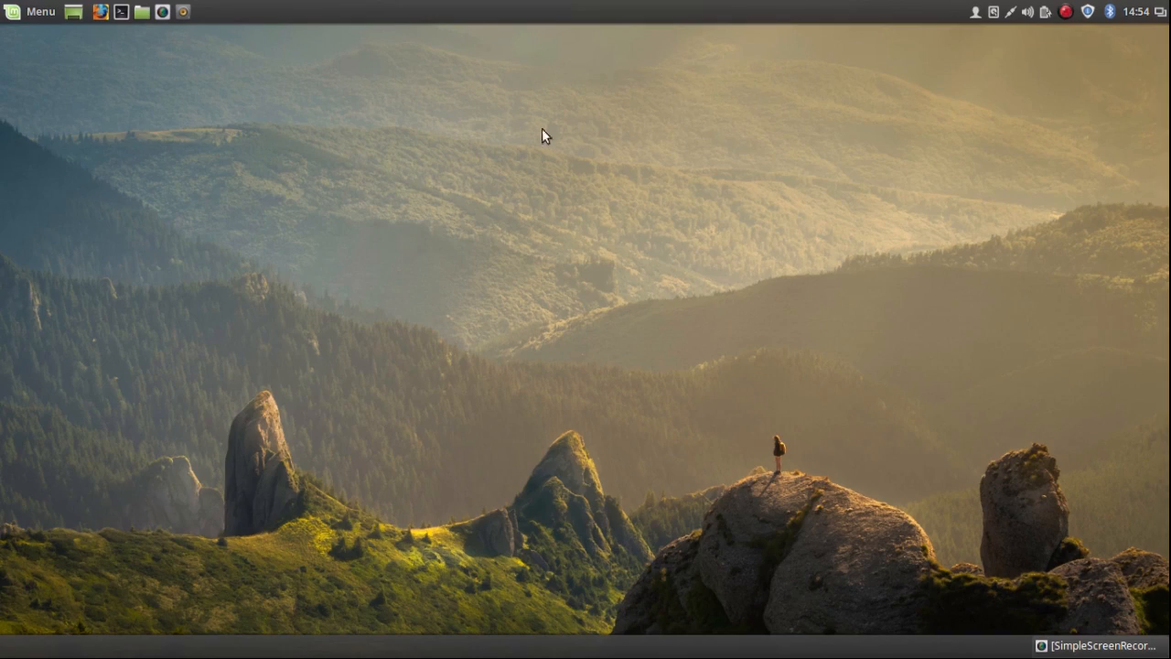
mouse_move(161, 35)
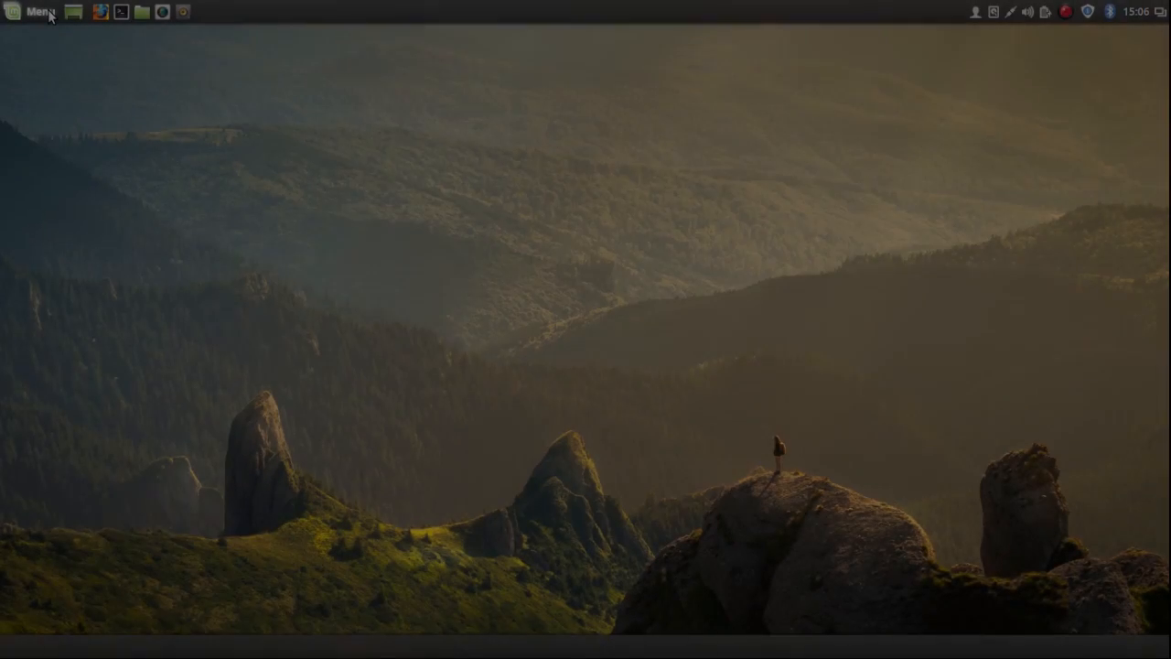
left_click(36, 11)
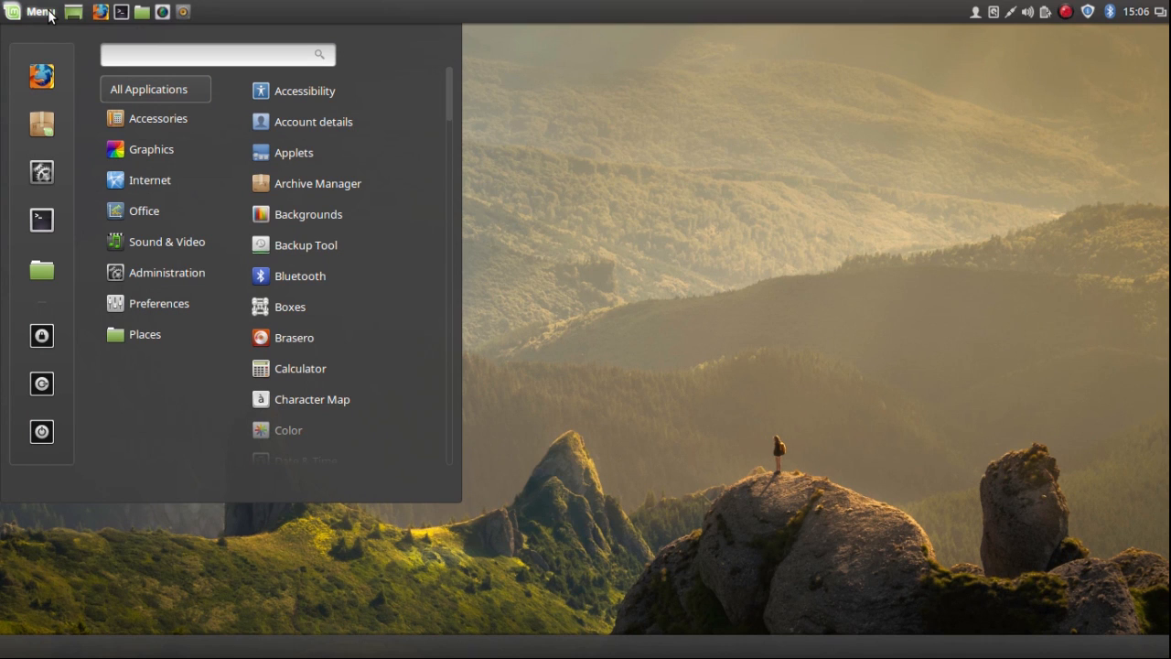
left_click(210, 54)
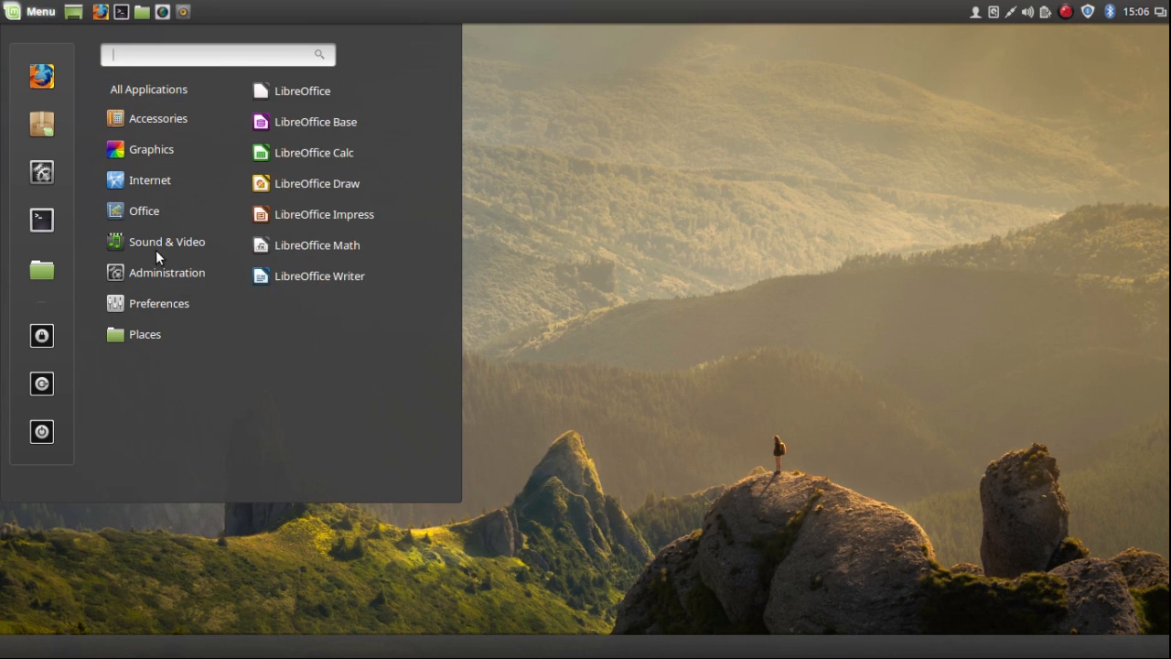
left_click(167, 271)
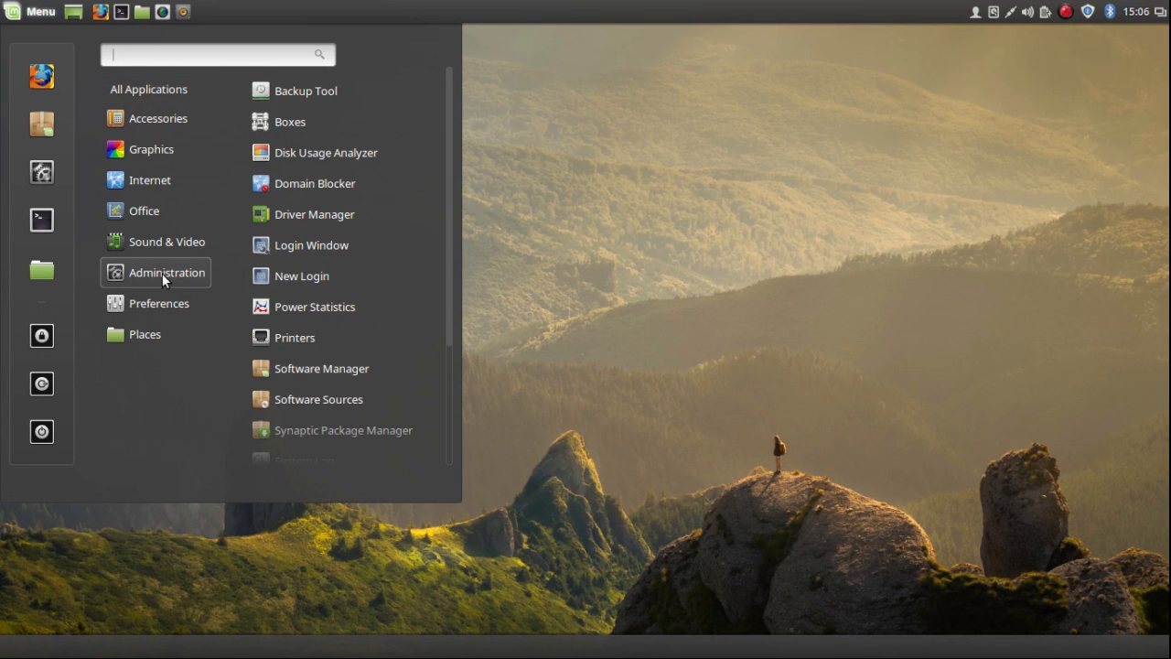
mouse_move(294, 337)
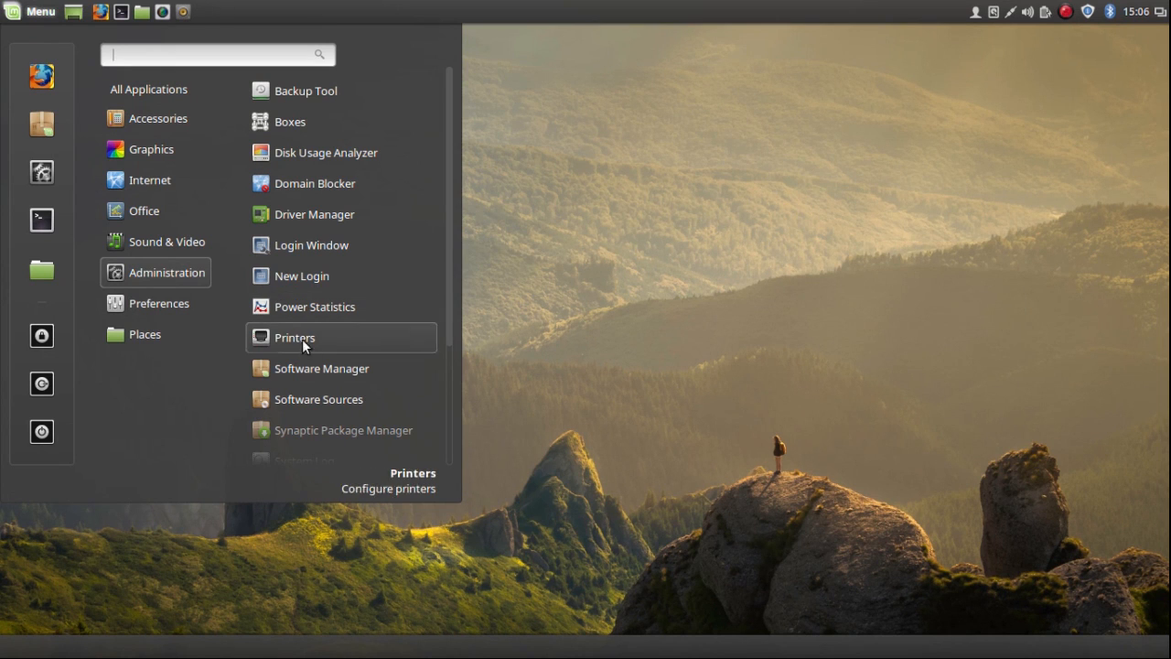
left_click(344, 430)
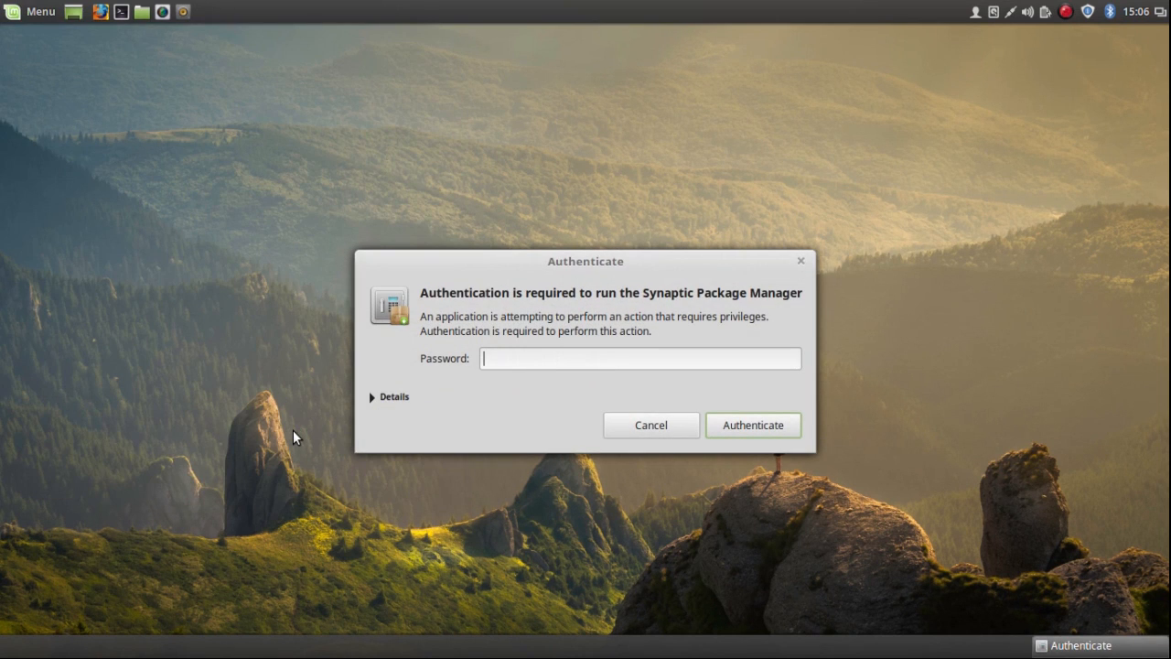
Enter the administrator password so Synaptic opens.
type("••")
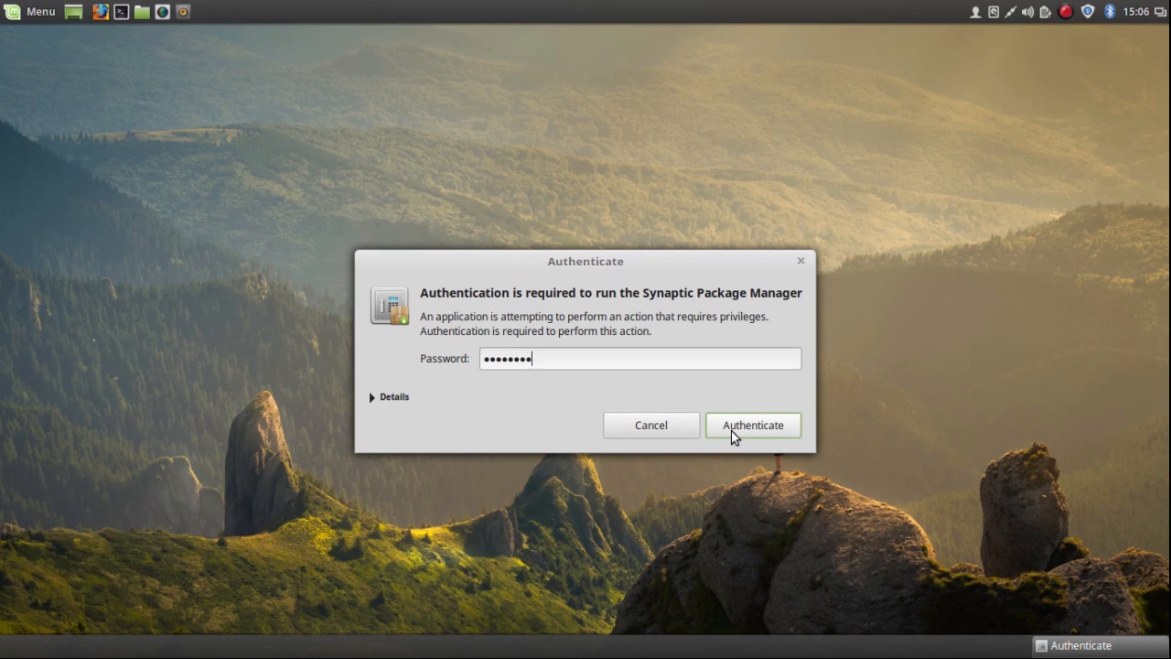
left_click(752, 424)
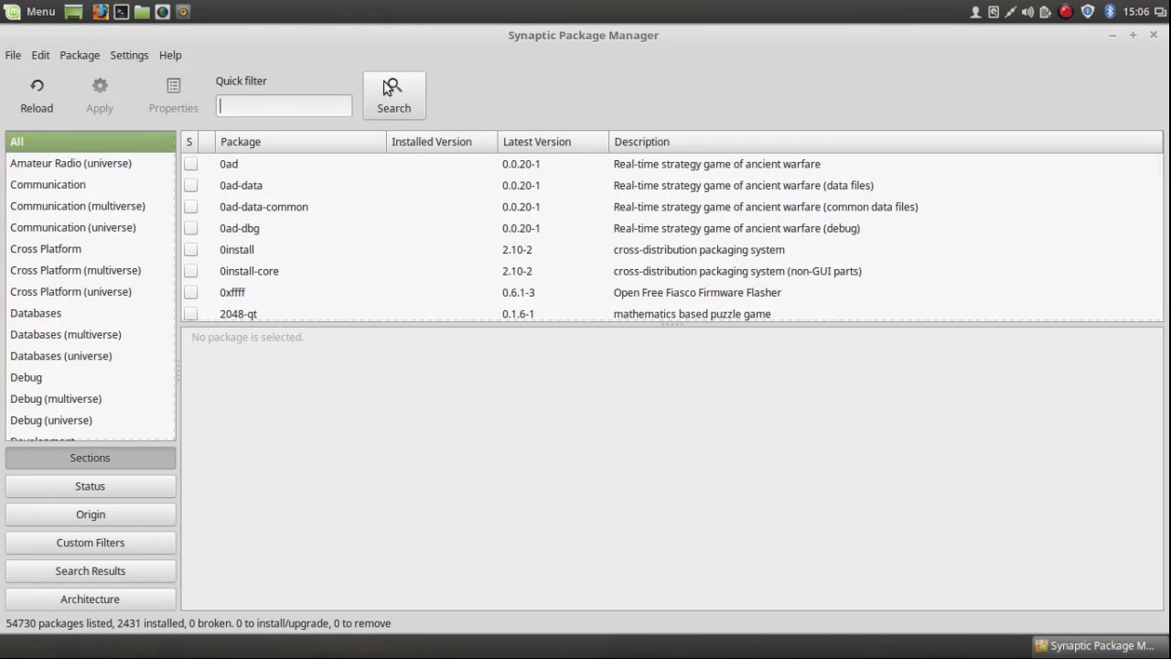
Search Synaptic's package list for qemu.
left_click(393, 95)
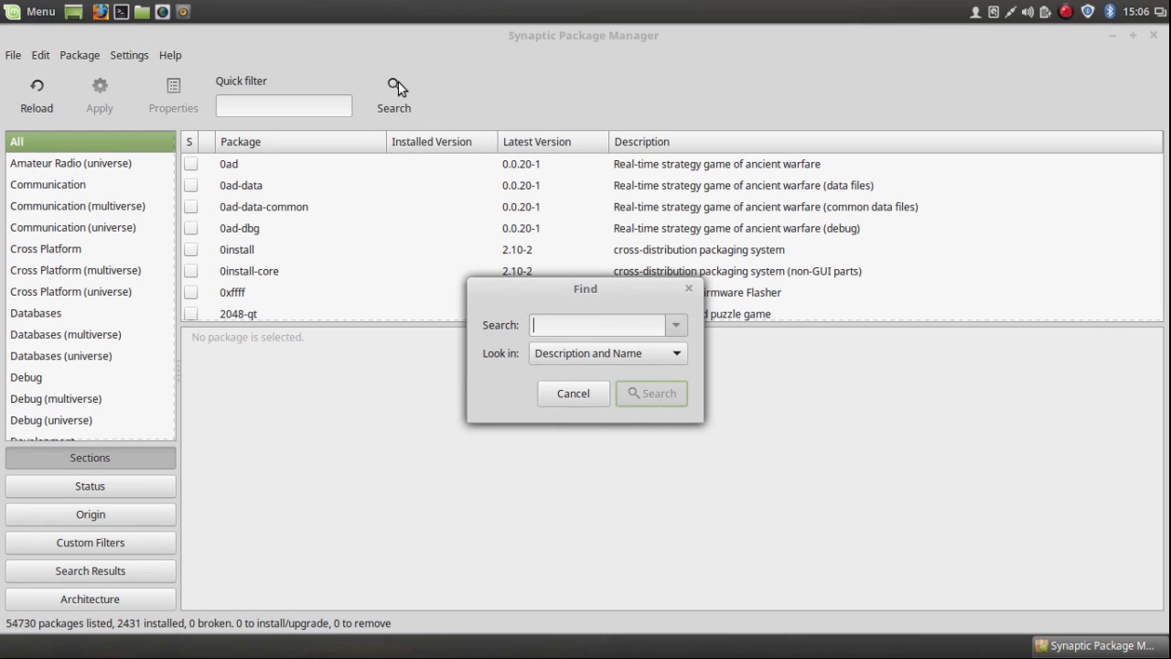
type("qemu")
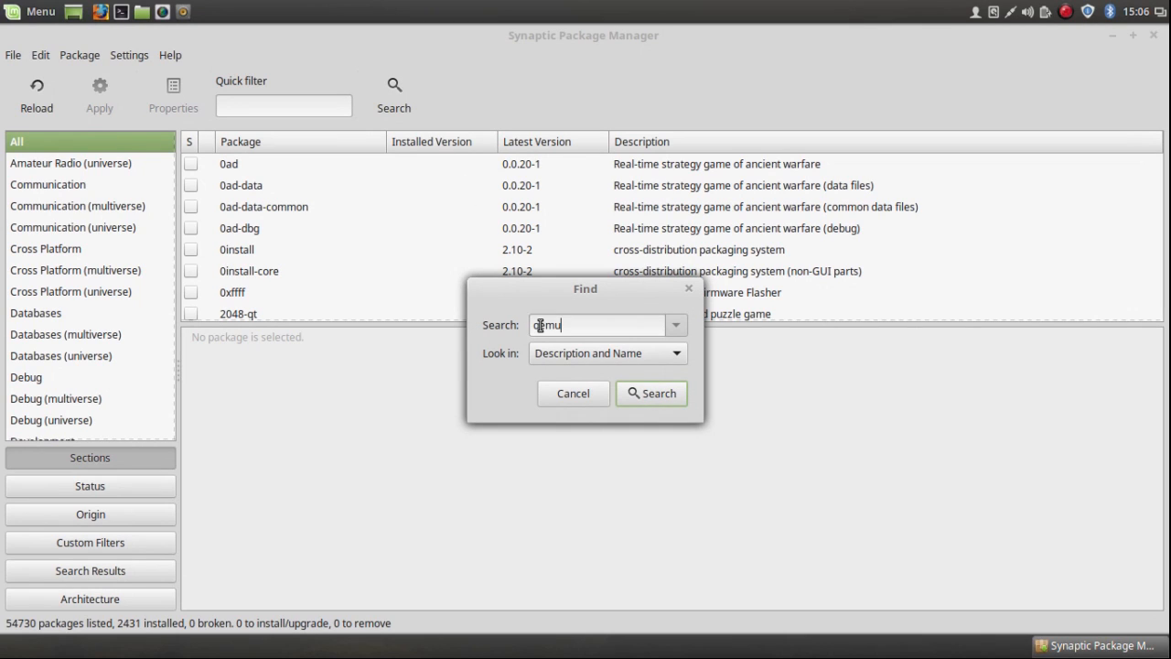
left_click(651, 392)
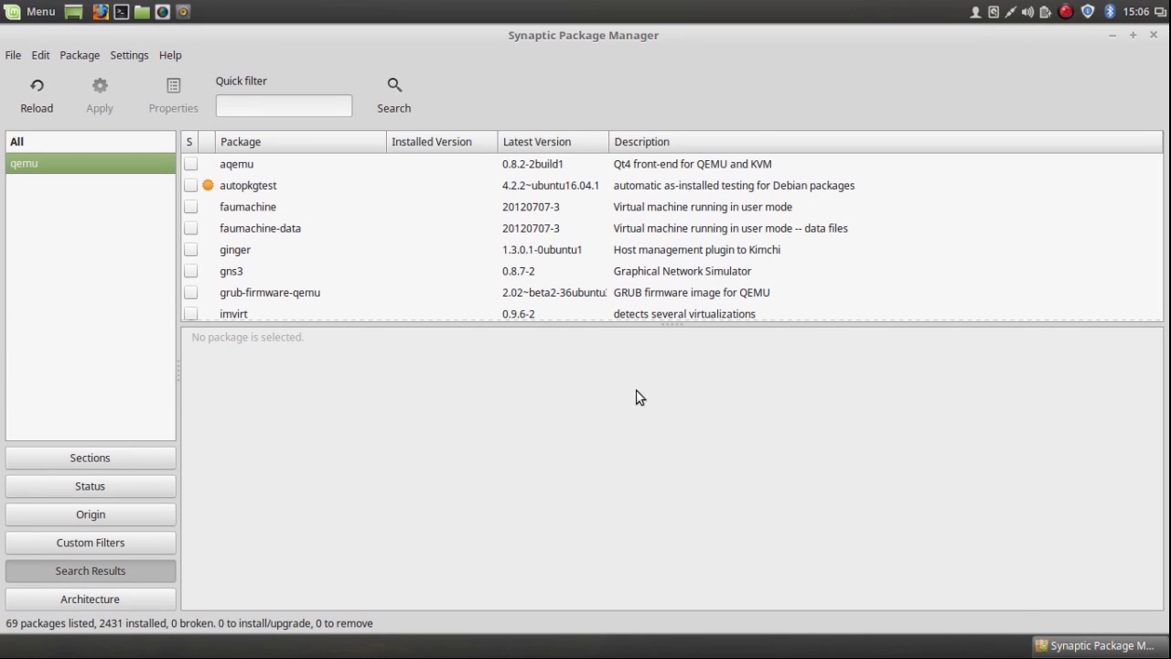
mouse_move(348, 291)
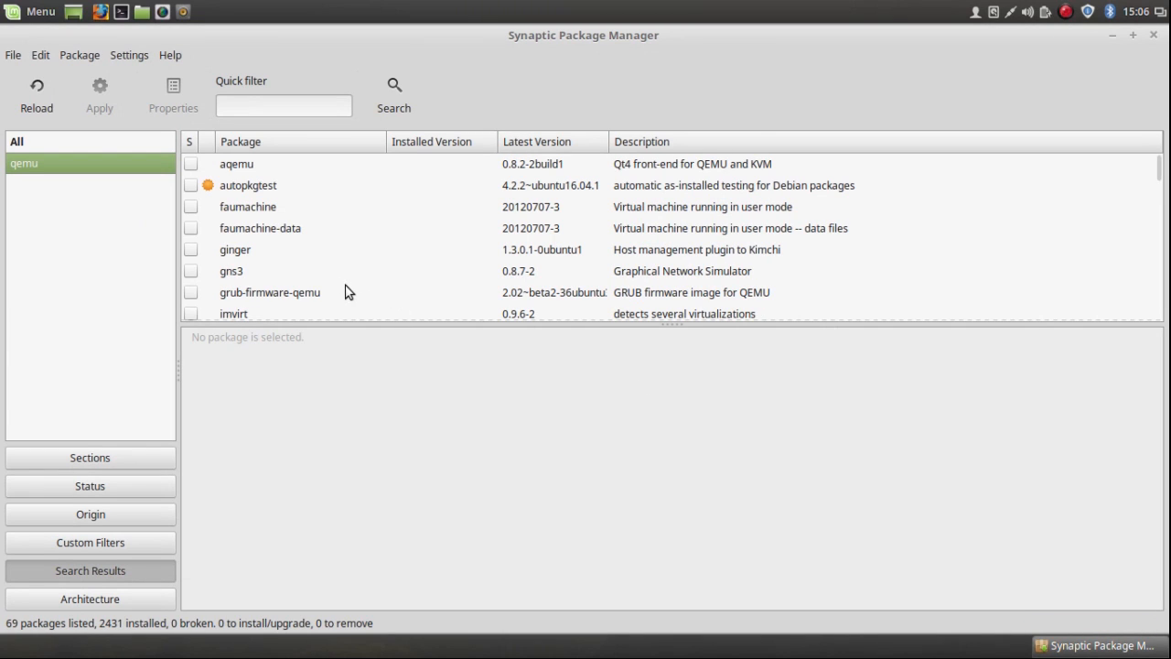
mouse_move(1083, 236)
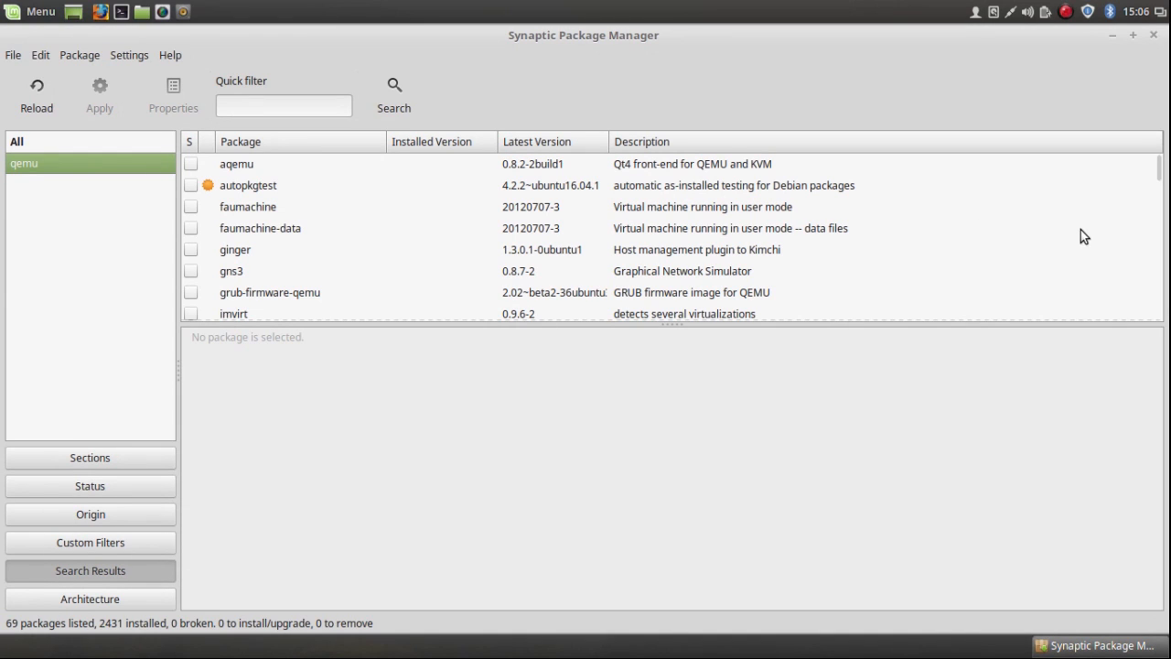
Locate the qemu fast processor emulator package in the results and bring up its marking options.
scroll("down", 3)
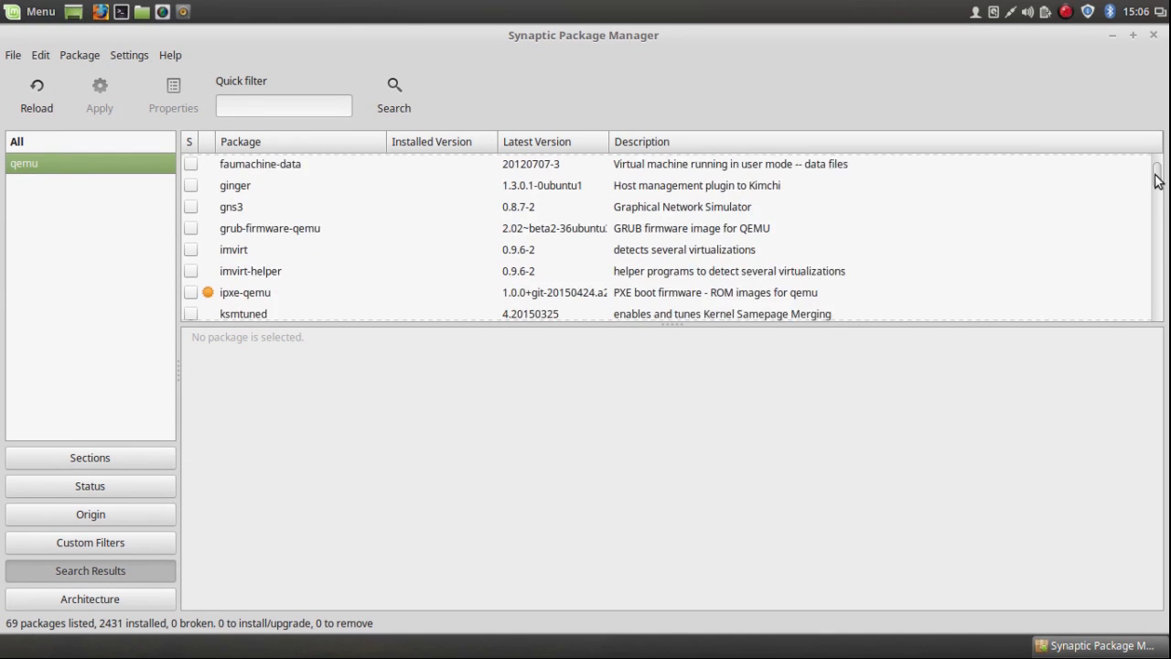
scroll("down", 3)
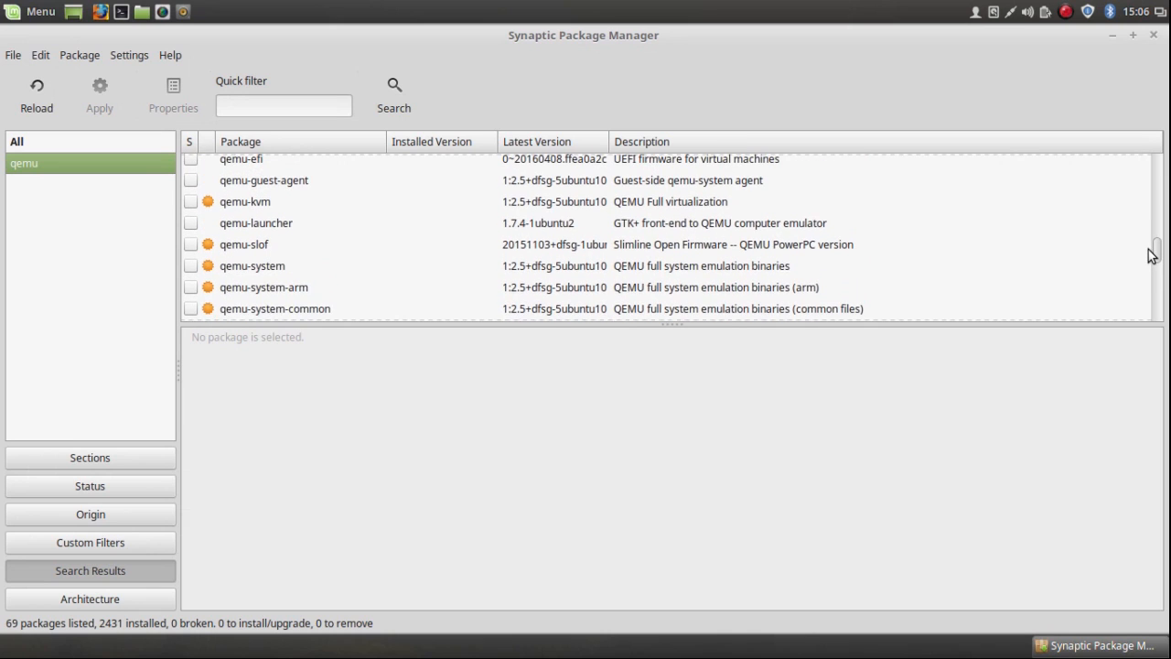
scroll("up", 3)
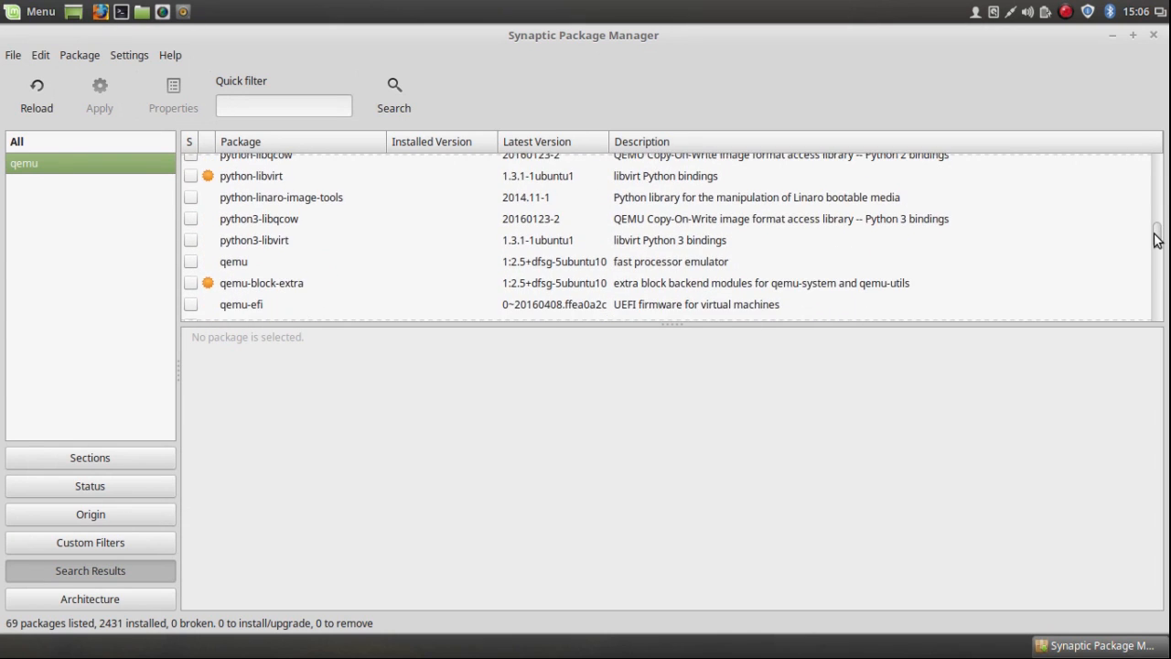
scroll("down", 3)
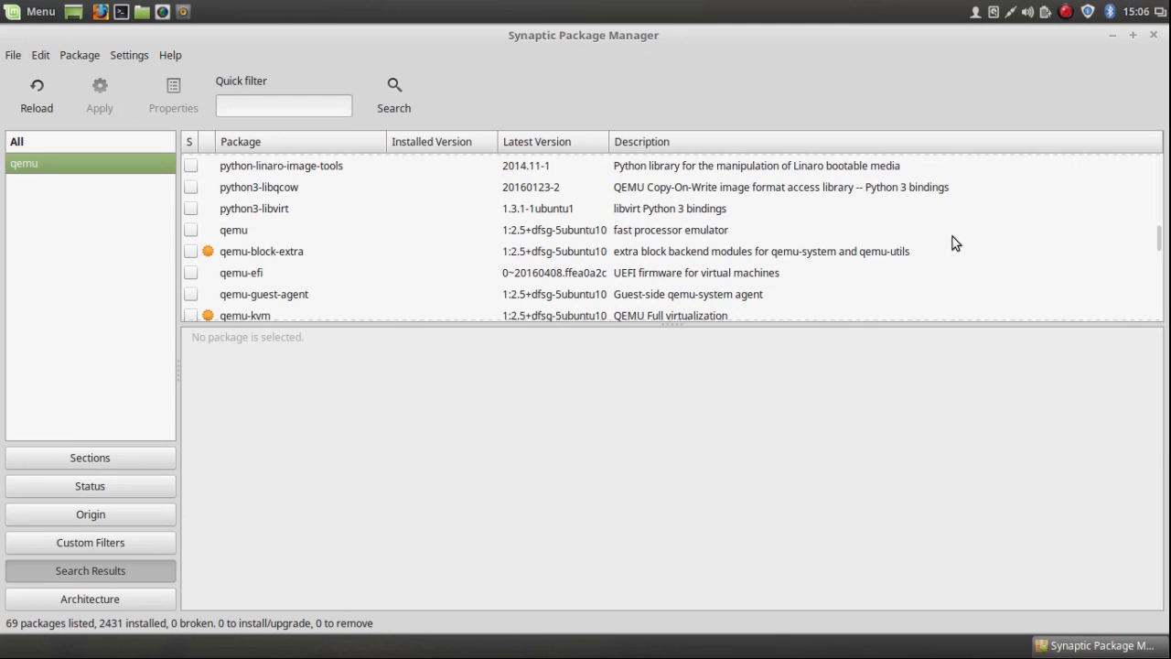
mouse_move(305, 213)
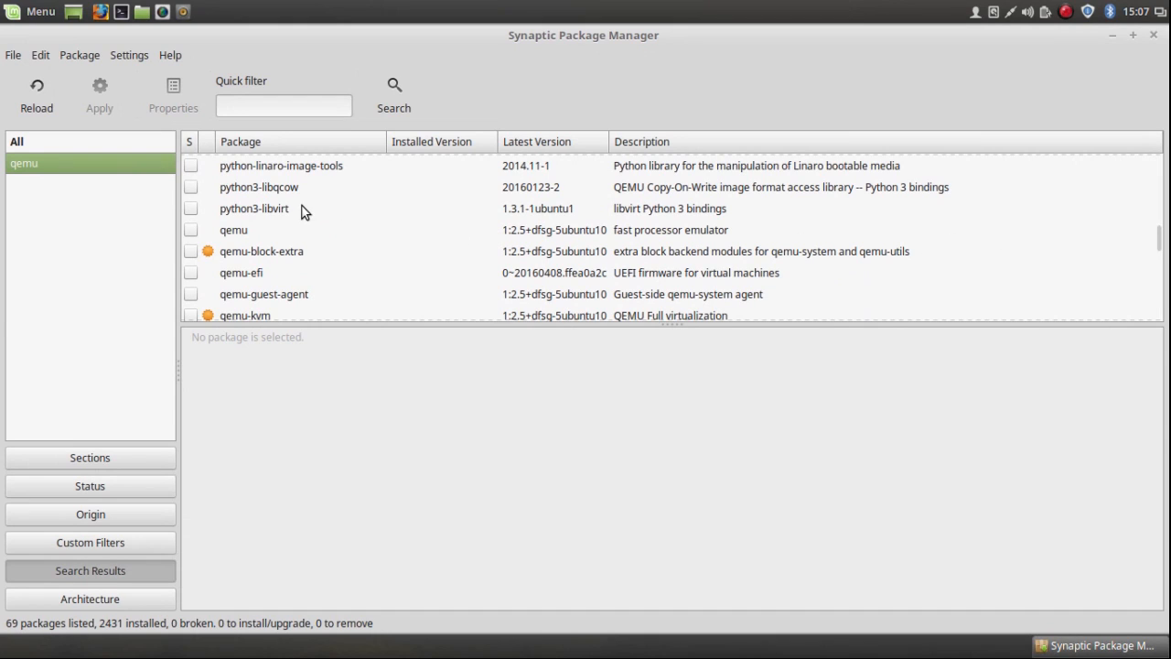
mouse_move(242, 236)
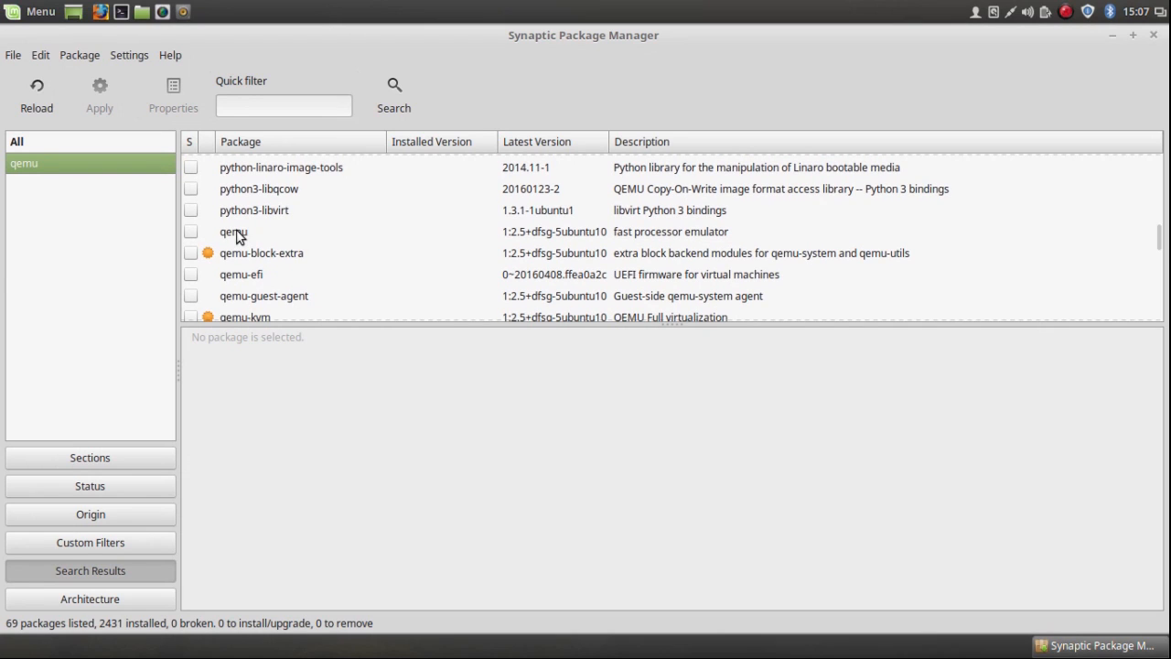
right_click(234, 231)
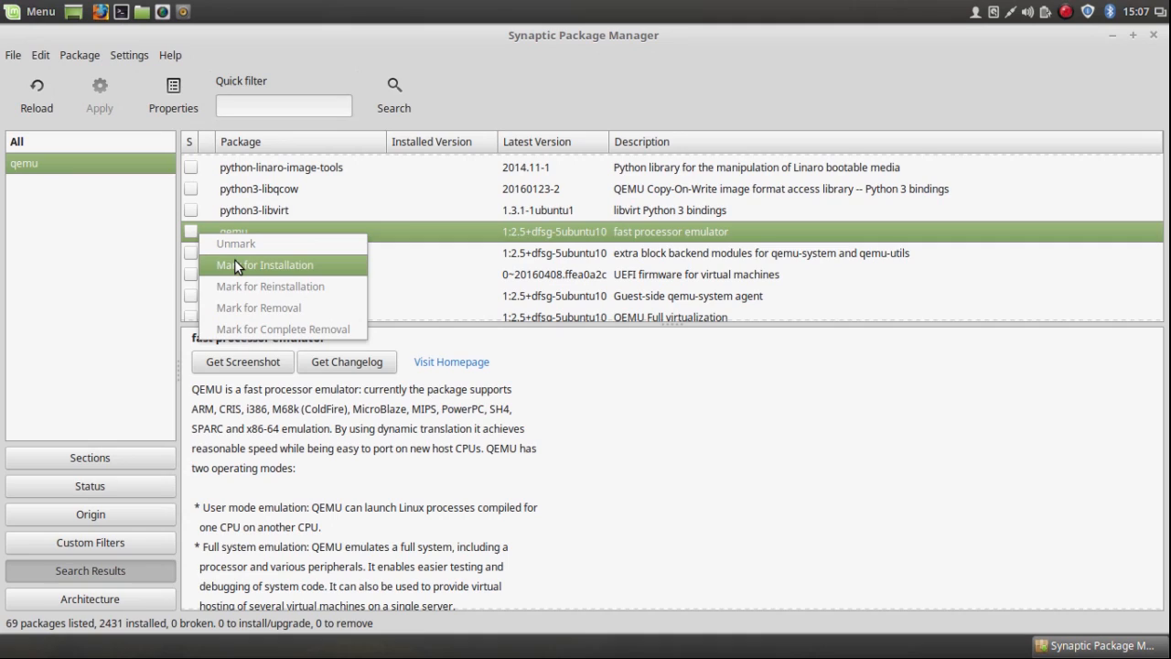
Mark qemu for installation, accepting the additional required packages.
left_click(263, 264)
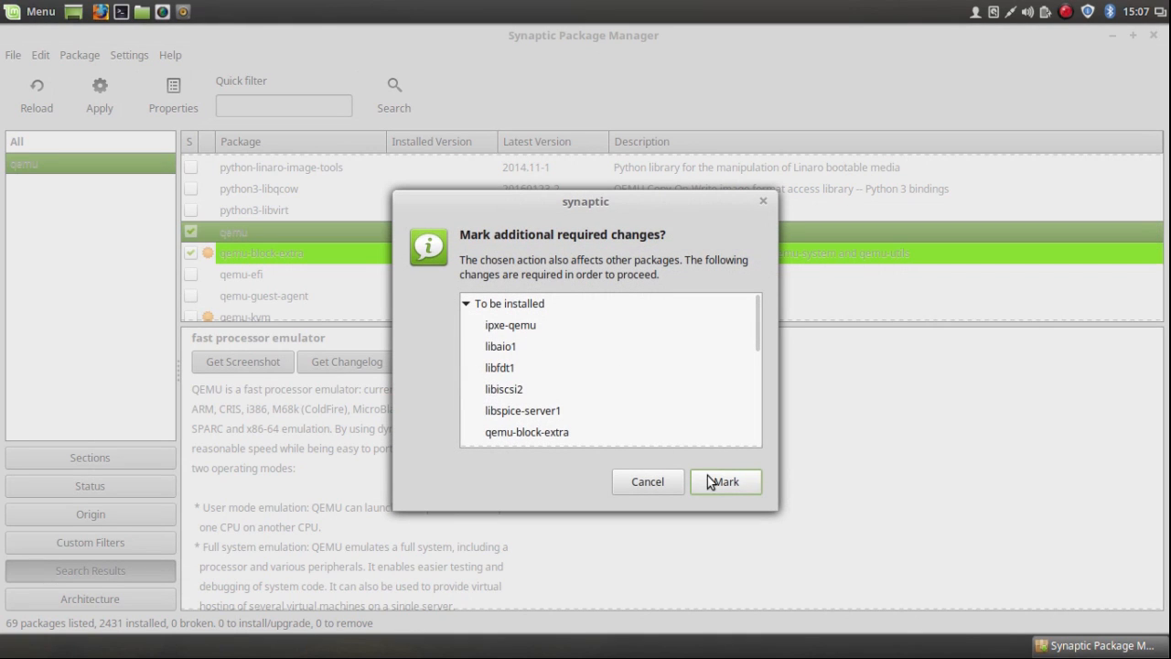
left_click(725, 481)
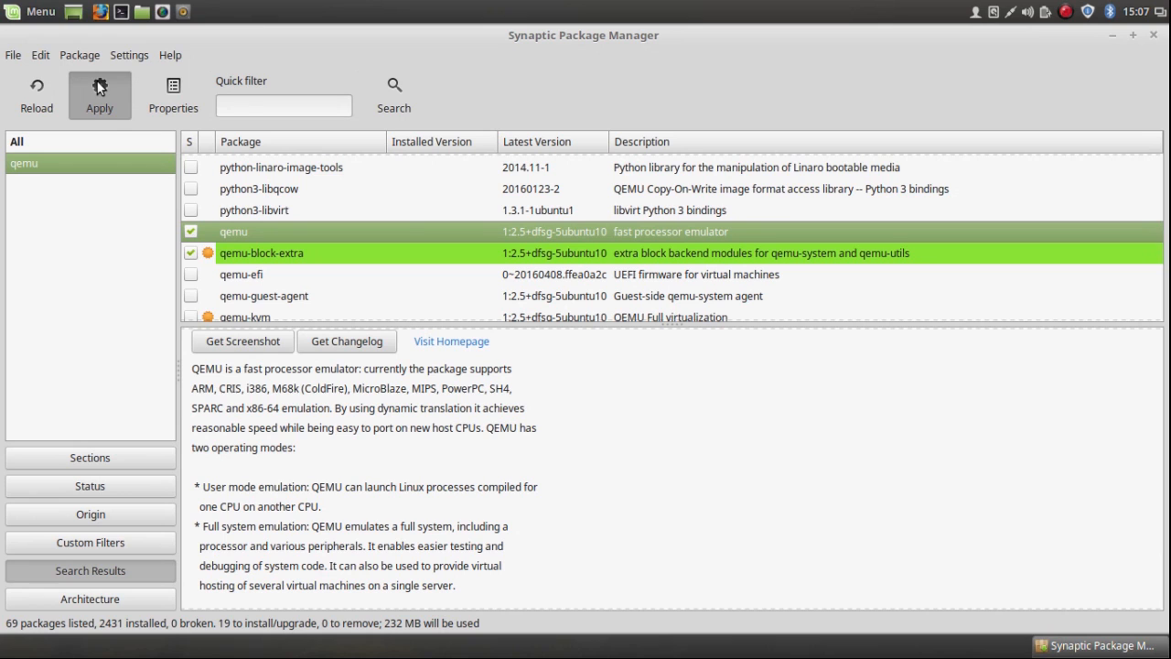
Apply the marked changes, confirming installation of the 19 new packages.
left_click(99, 95)
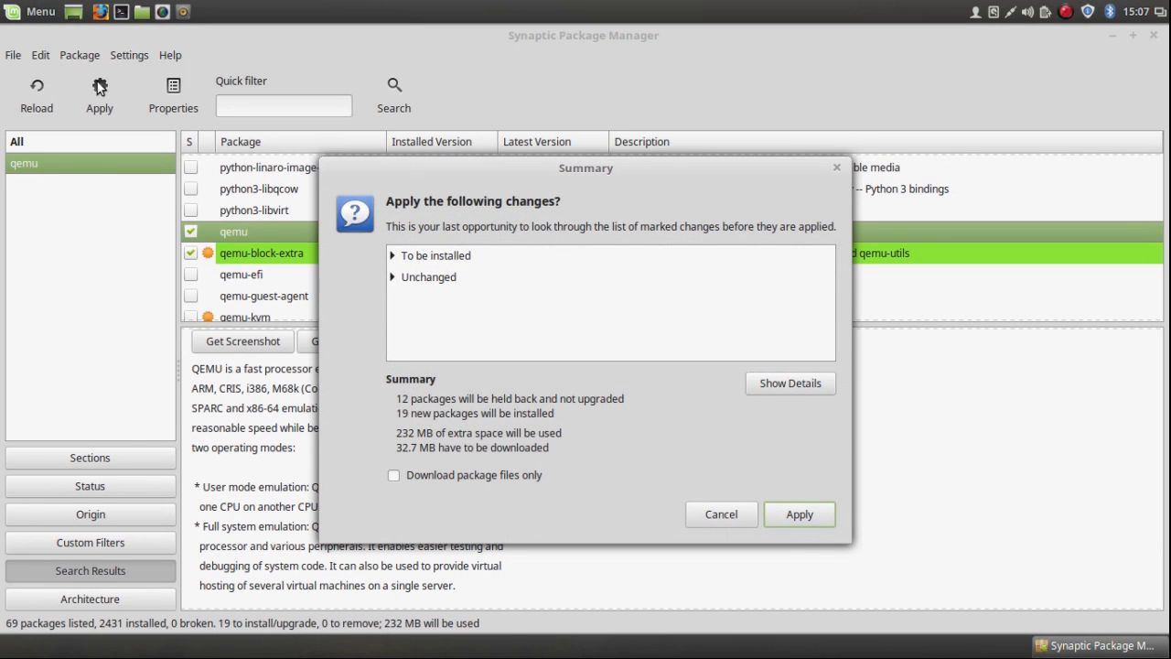
left_click(798, 513)
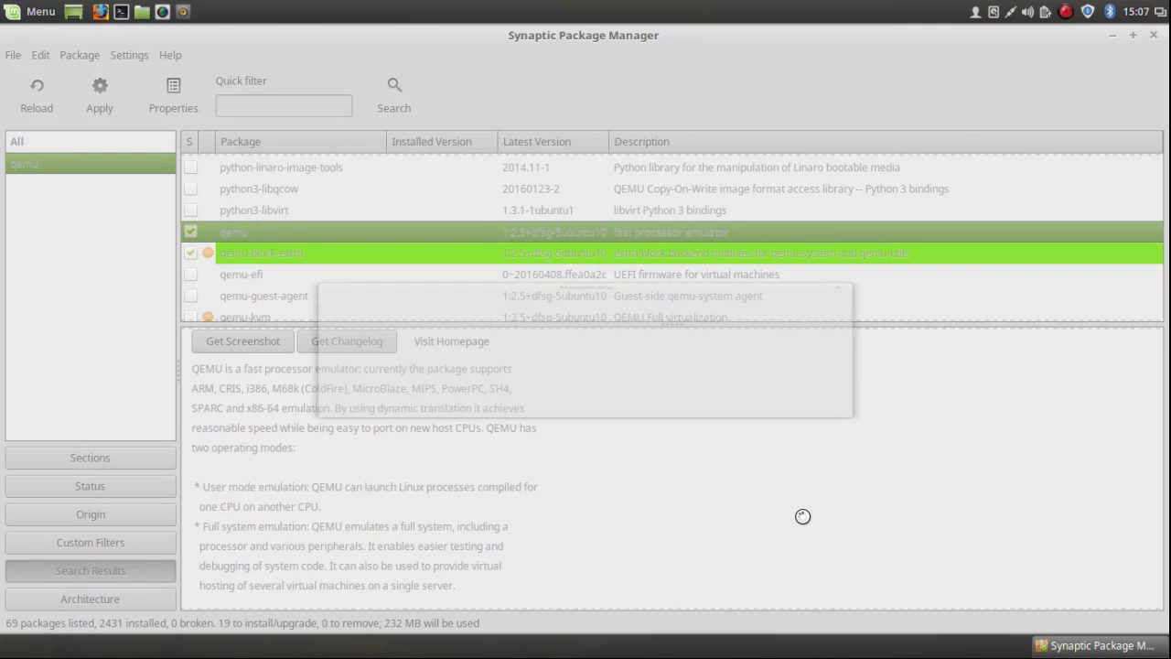
left_click(99, 91)
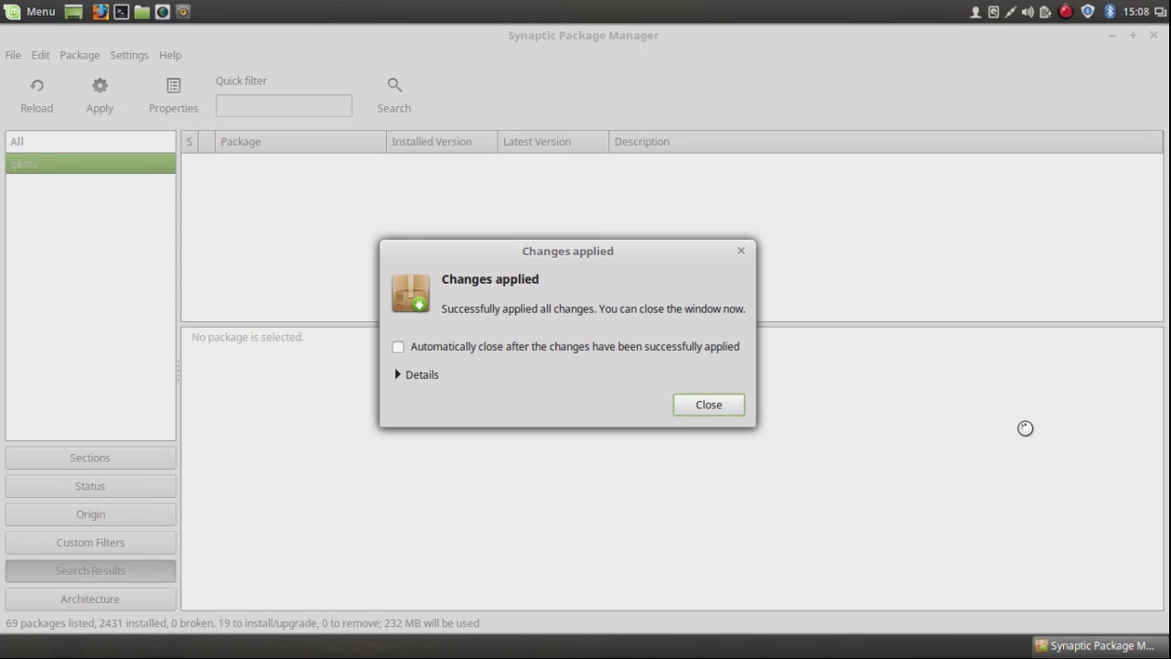
mouse_move(766, 410)
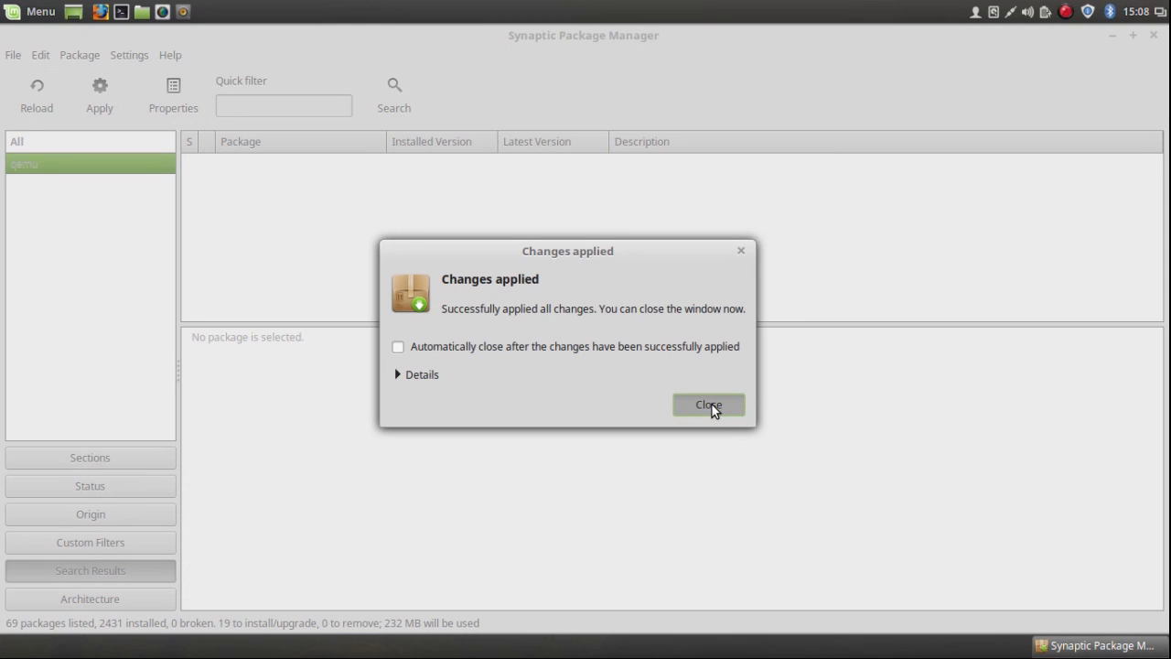
Dismiss the changes-applied notice, show the qemu results again and close Synaptic.
left_click(708, 404)
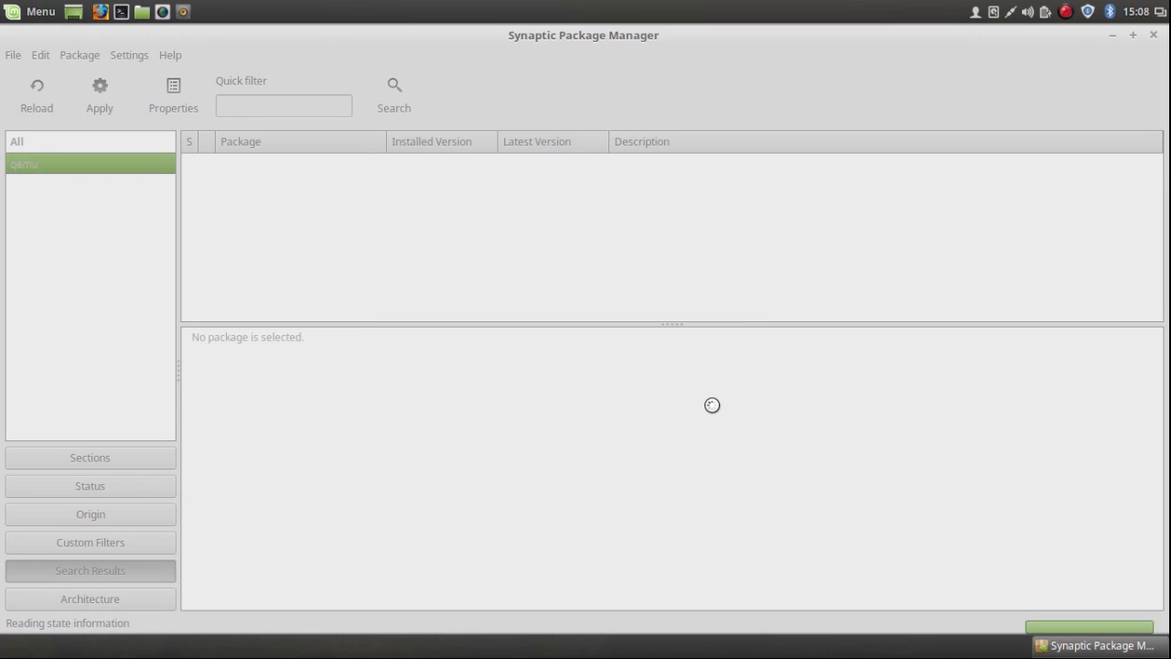
mouse_move(785, 384)
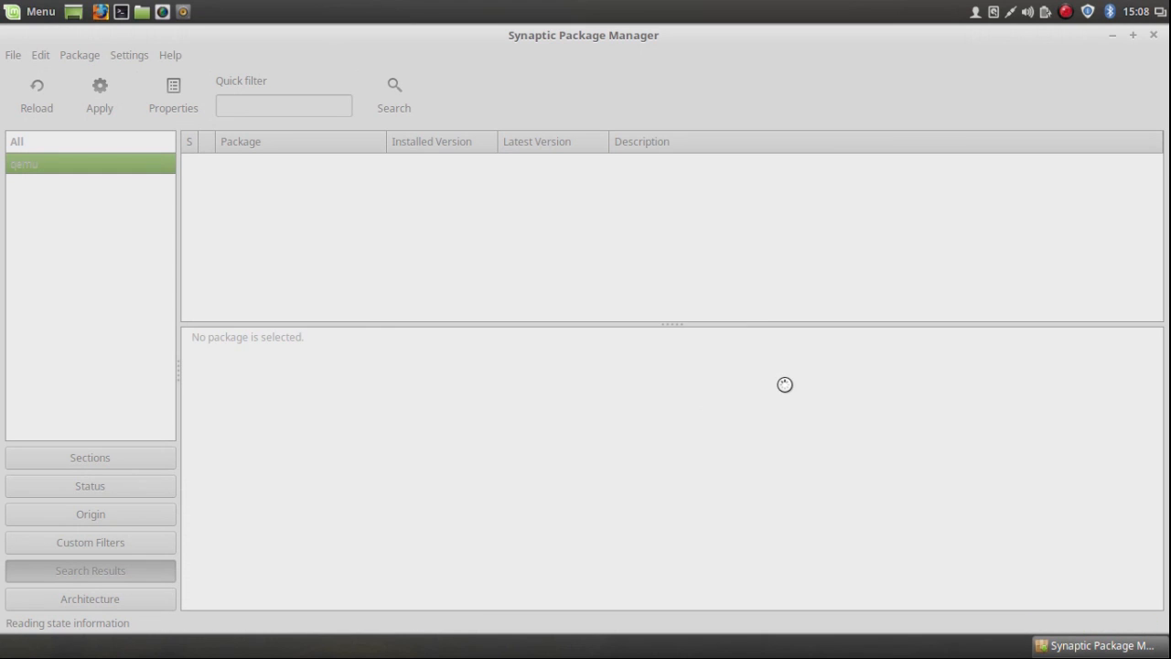
mouse_move(992, 265)
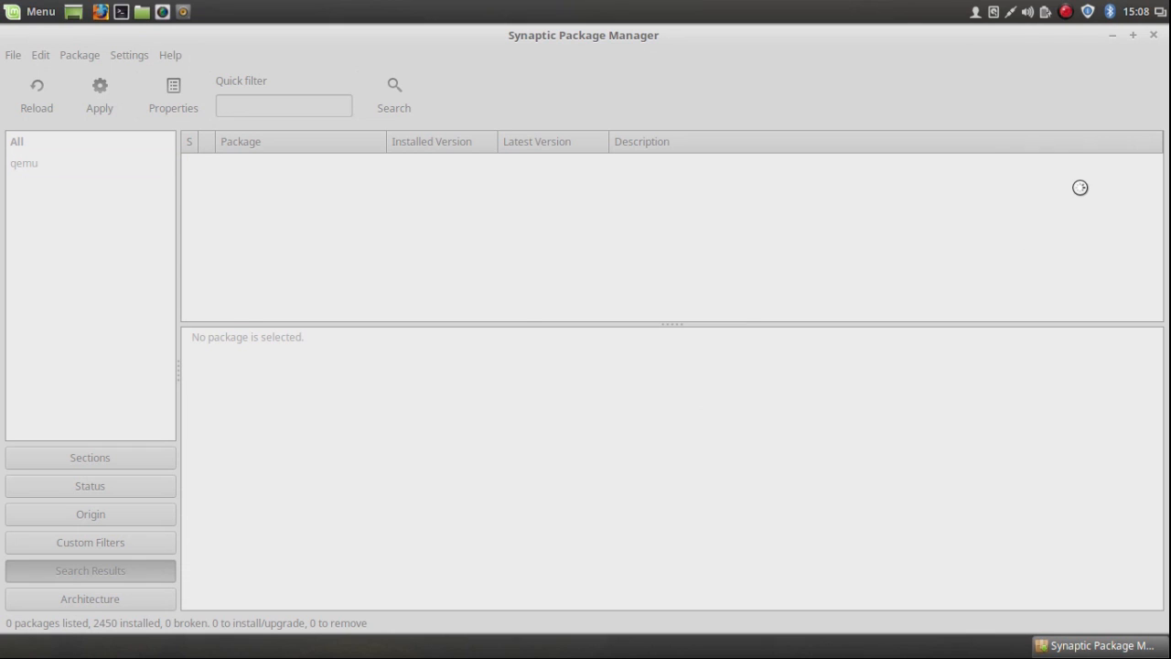
left_click(24, 163)
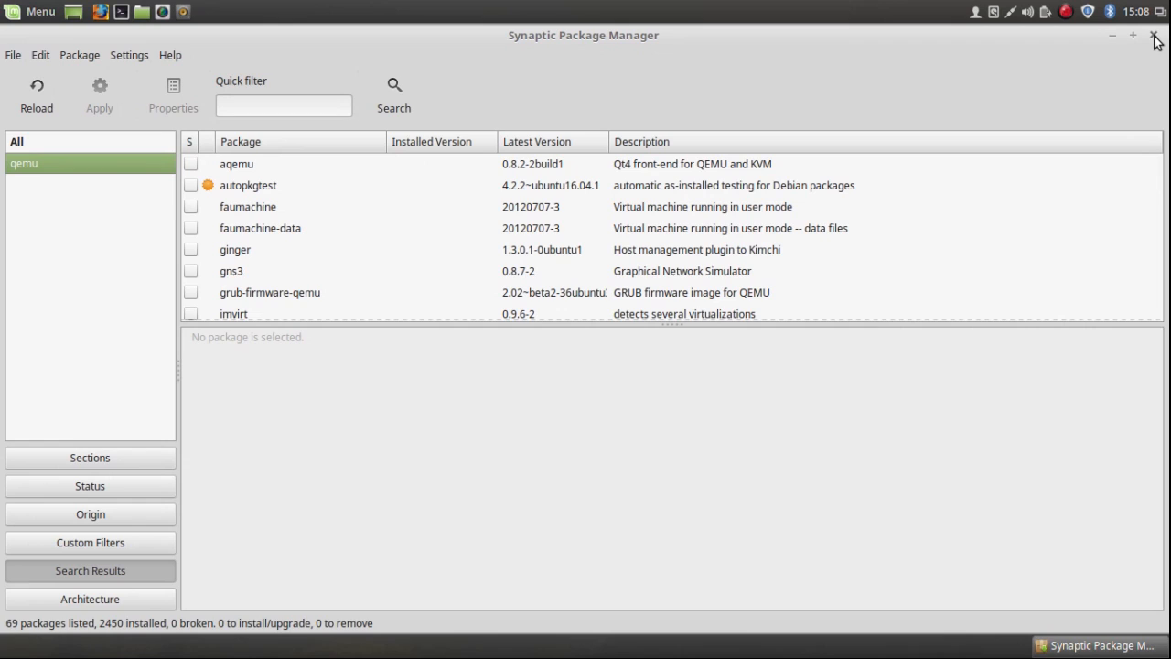
left_click(1156, 40)
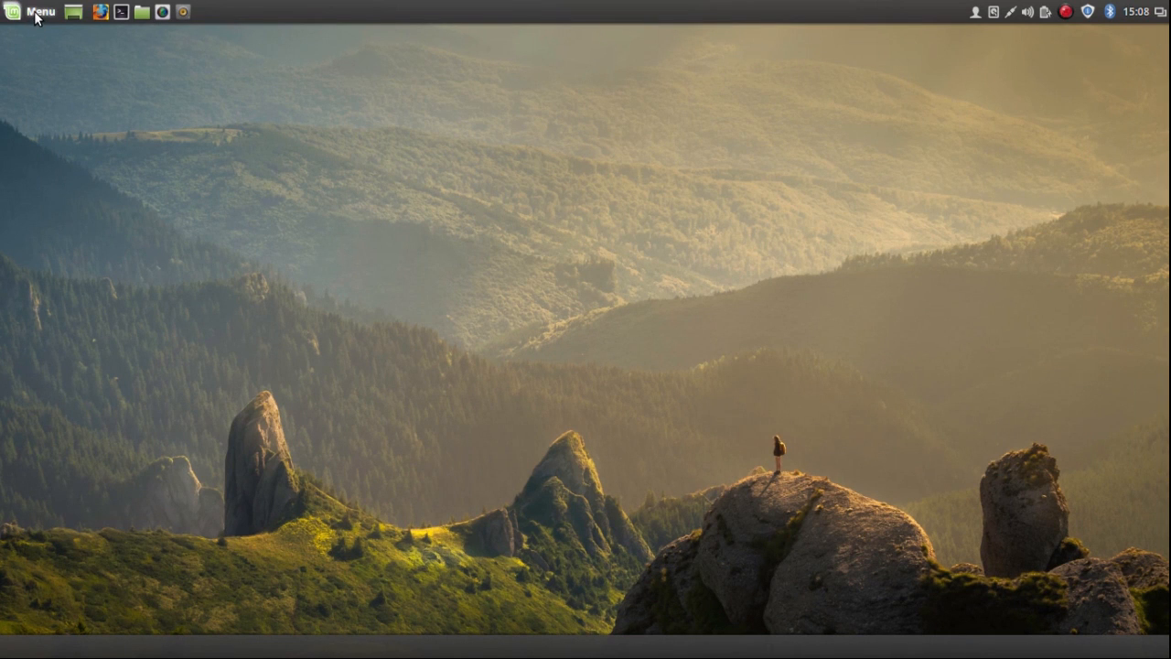
Launch GNOME Boxes from the applications menu by searching for 'boxes'.
left_click(33, 10)
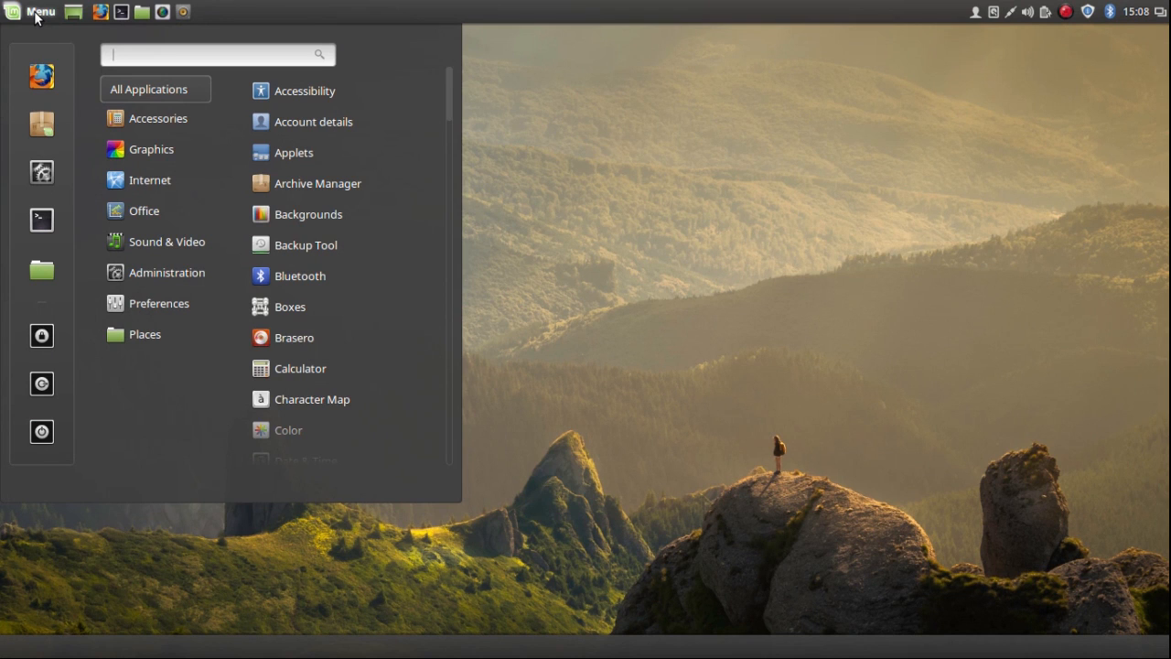
type("boxes")
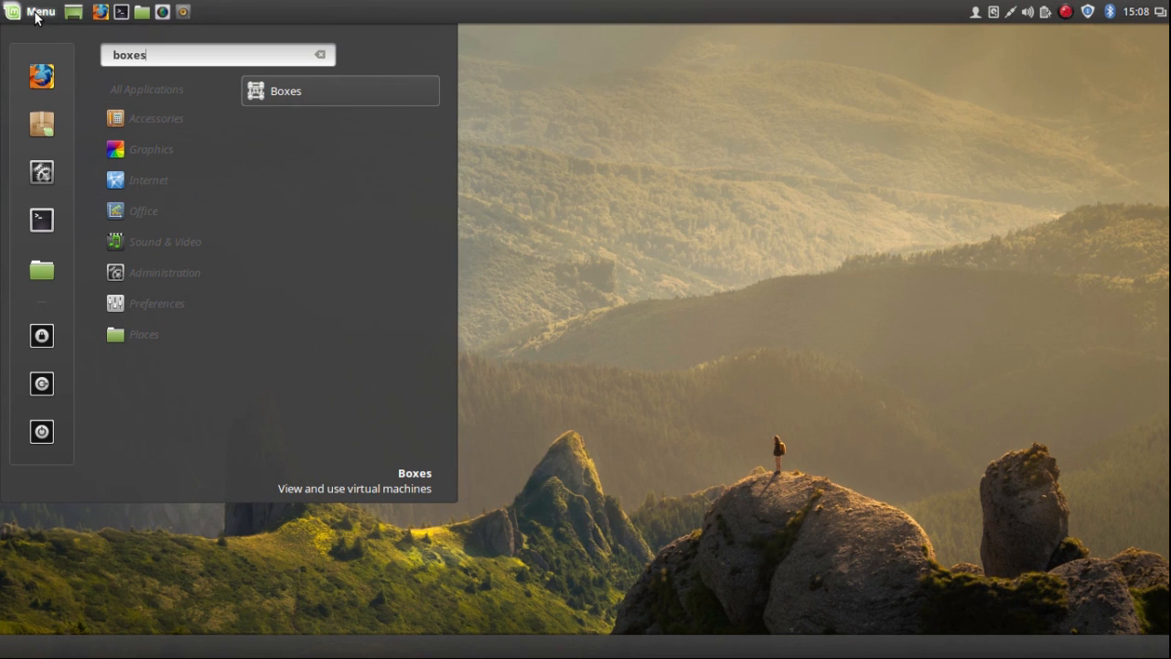
mouse_move(212, 100)
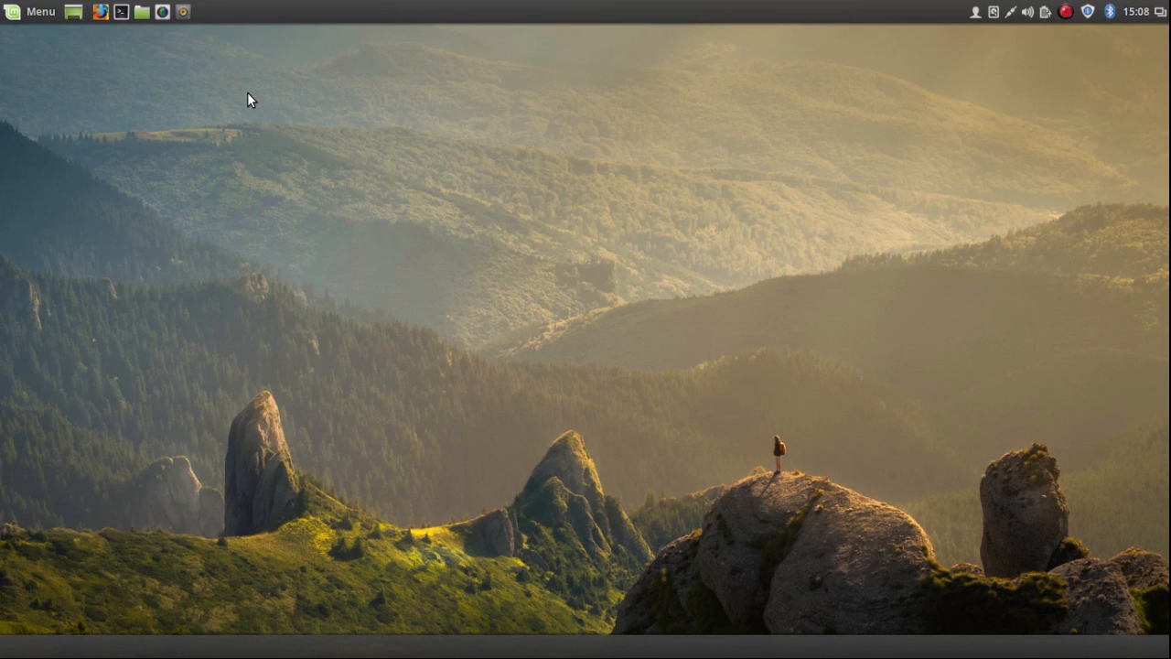
left_click(183, 11)
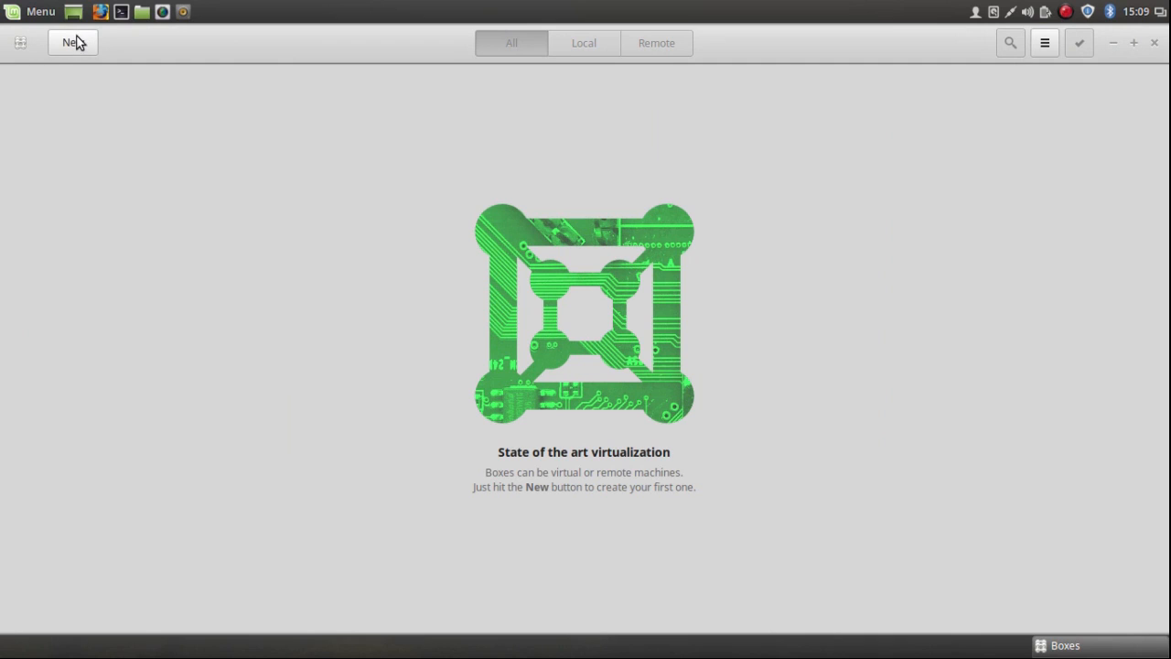
Create a new box from MX-16_x64.iso in Downloads, reviewed at 2.0 GiB memory and 21.5 GB disk.
left_click(73, 42)
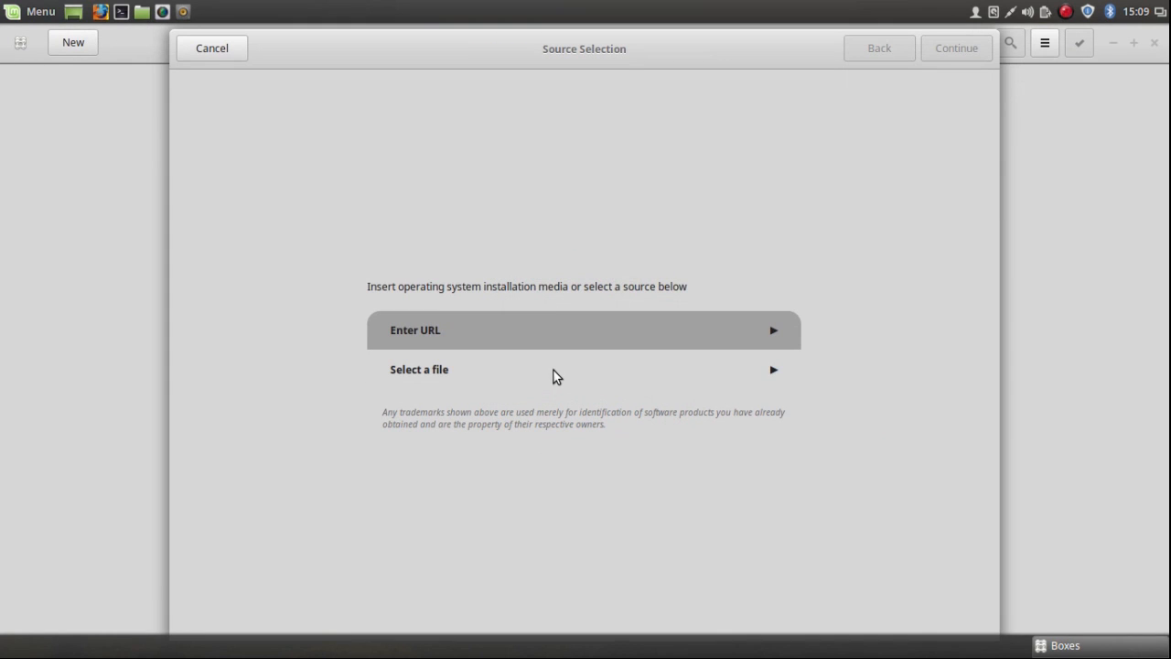
left_click(419, 370)
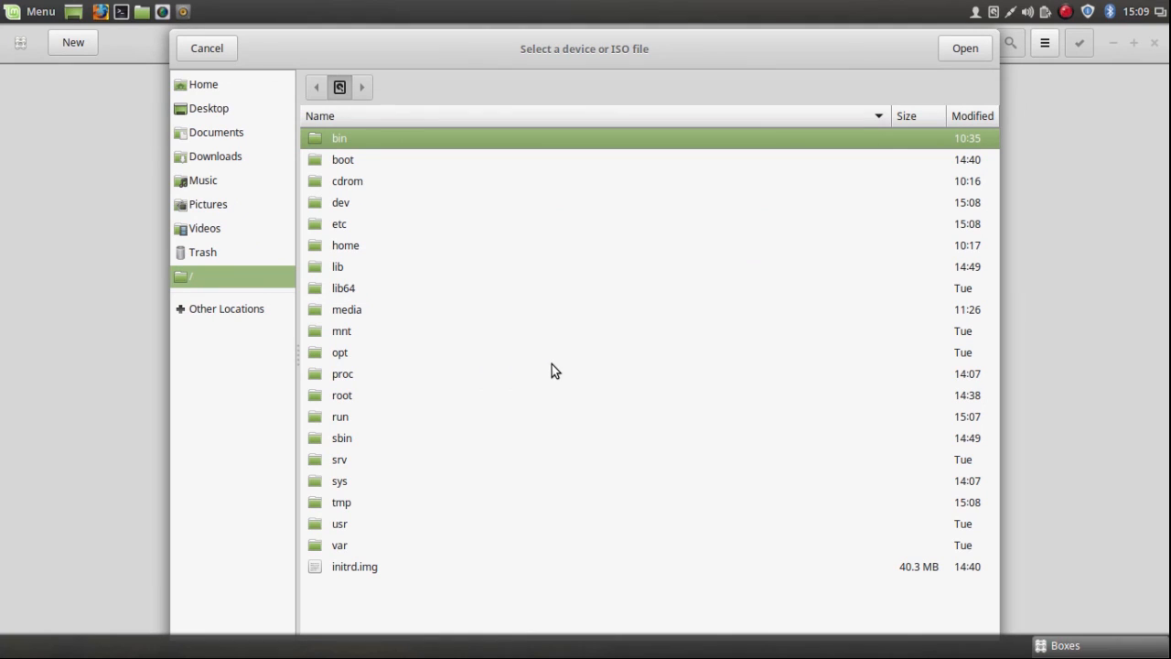
mouse_move(461, 304)
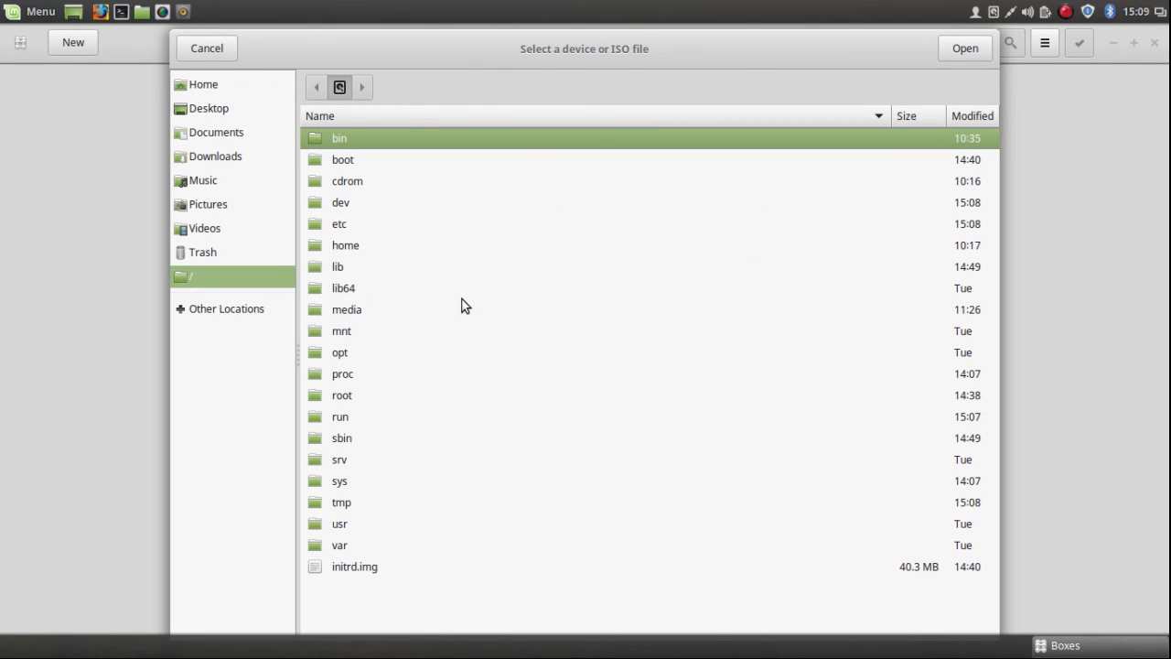
mouse_move(216, 156)
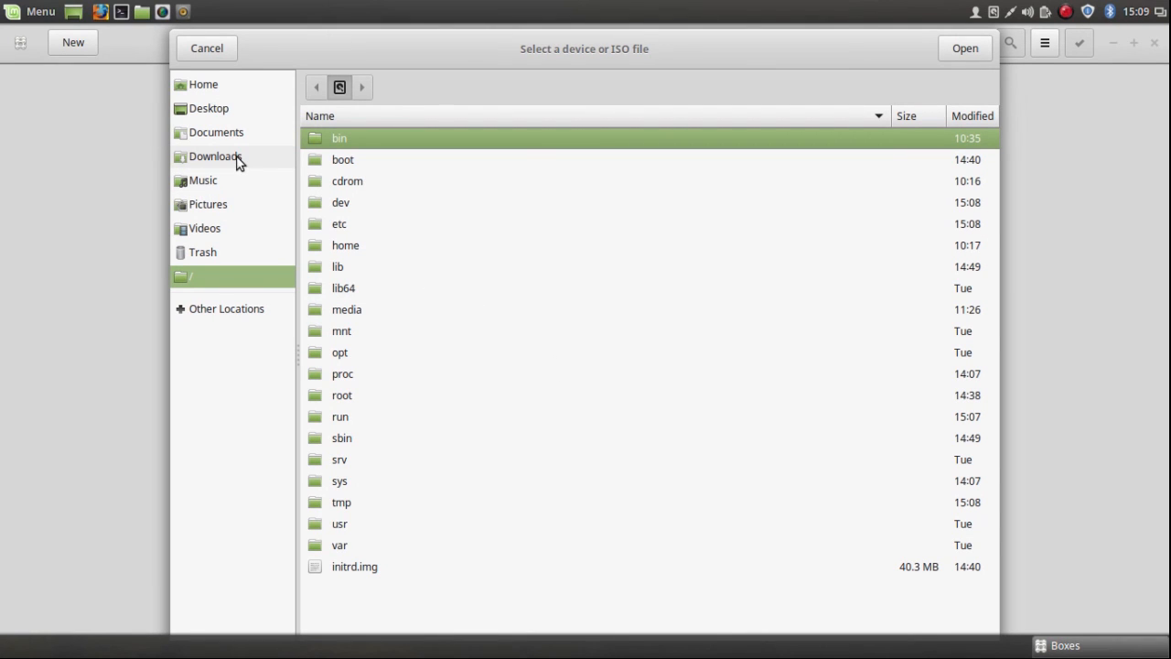
left_click(214, 155)
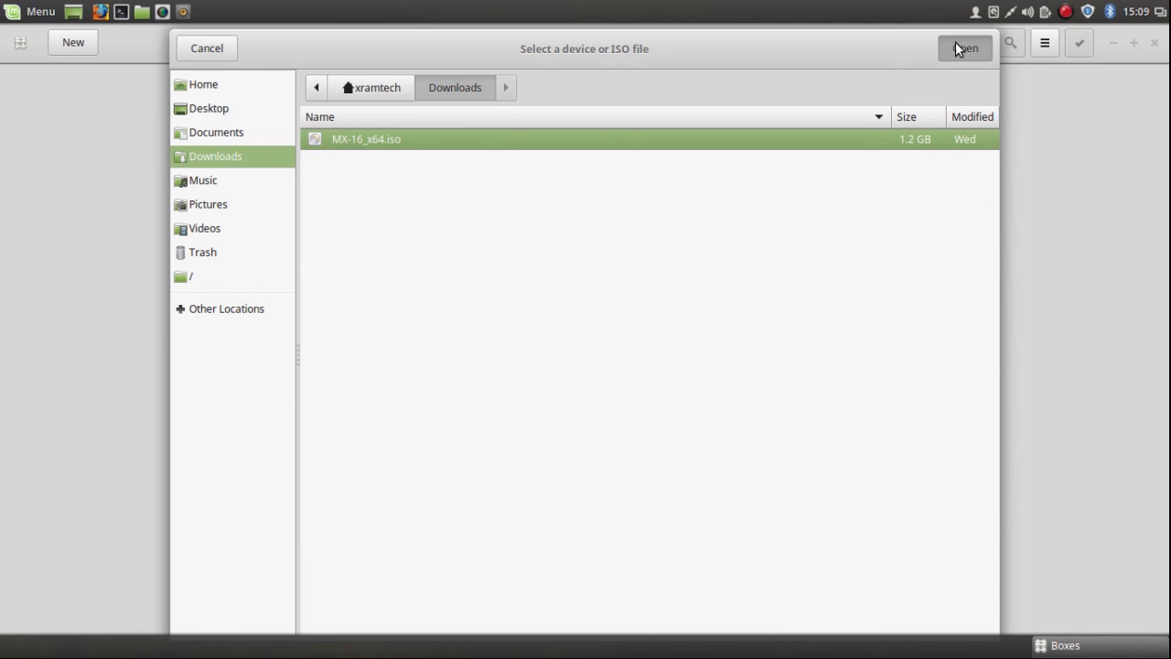
left_click(964, 48)
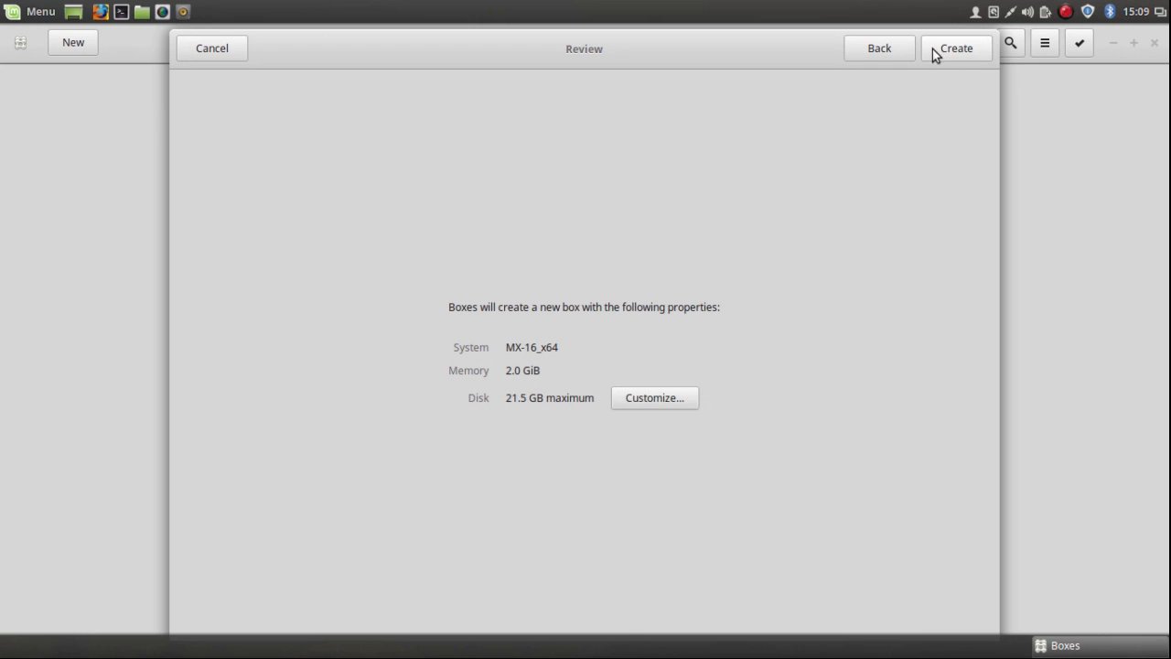
left_click(955, 48)
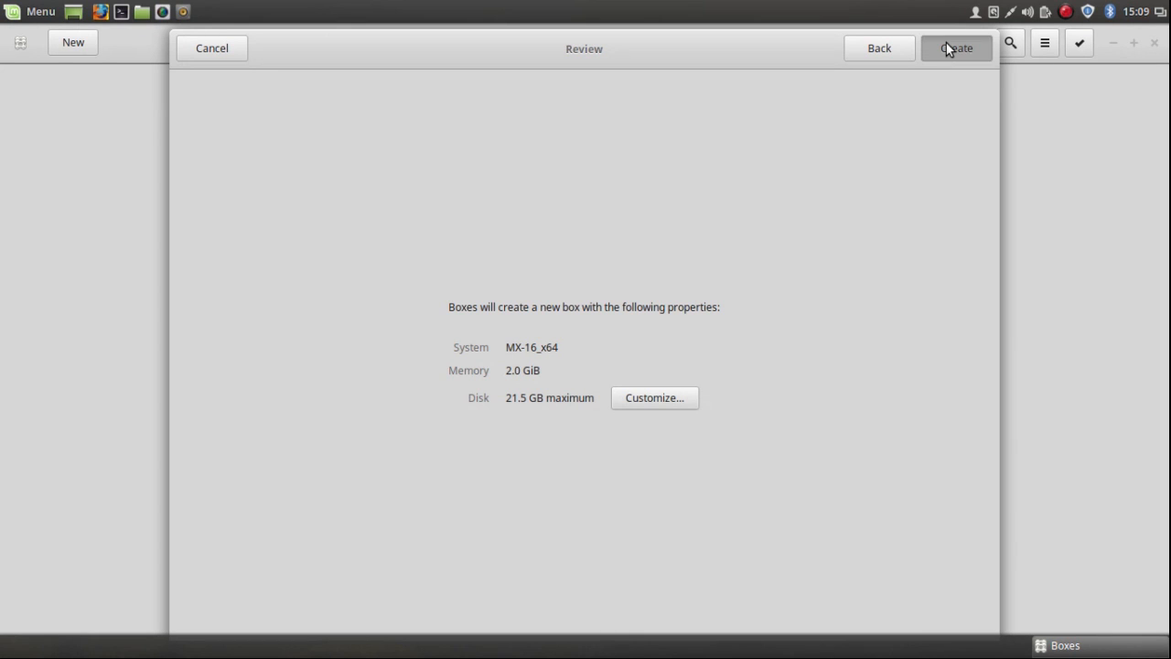
Create and boot the MX-16_x64 box full screen, then dismiss the MX Linux welcome window.
left_click(955, 47)
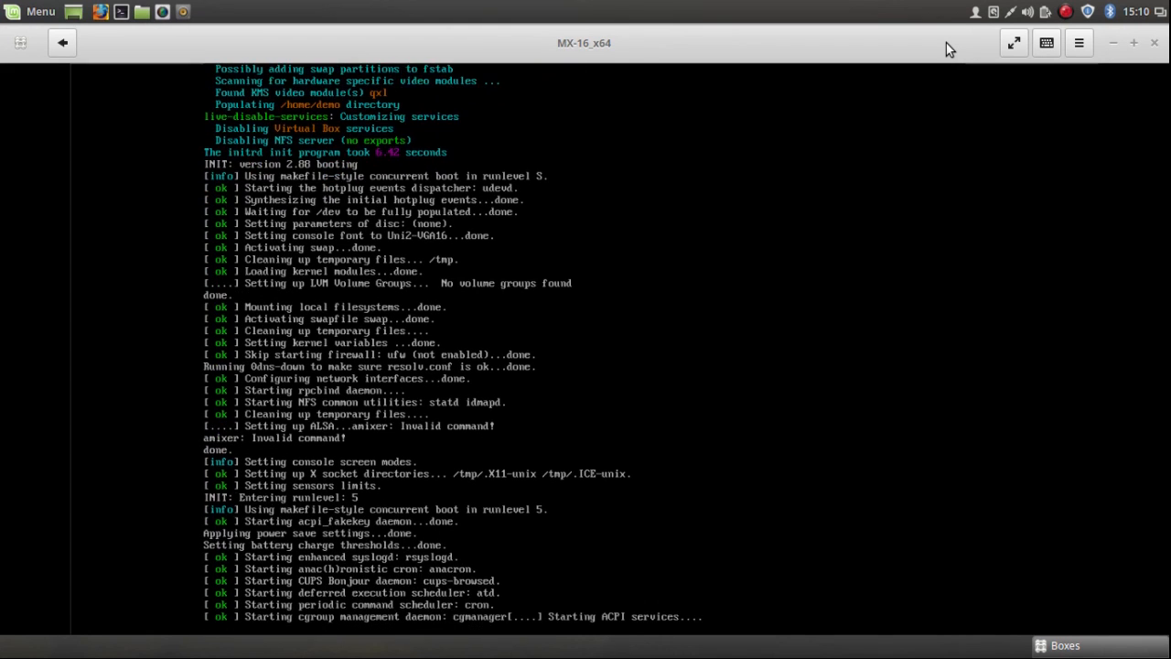
scroll("down", 3)
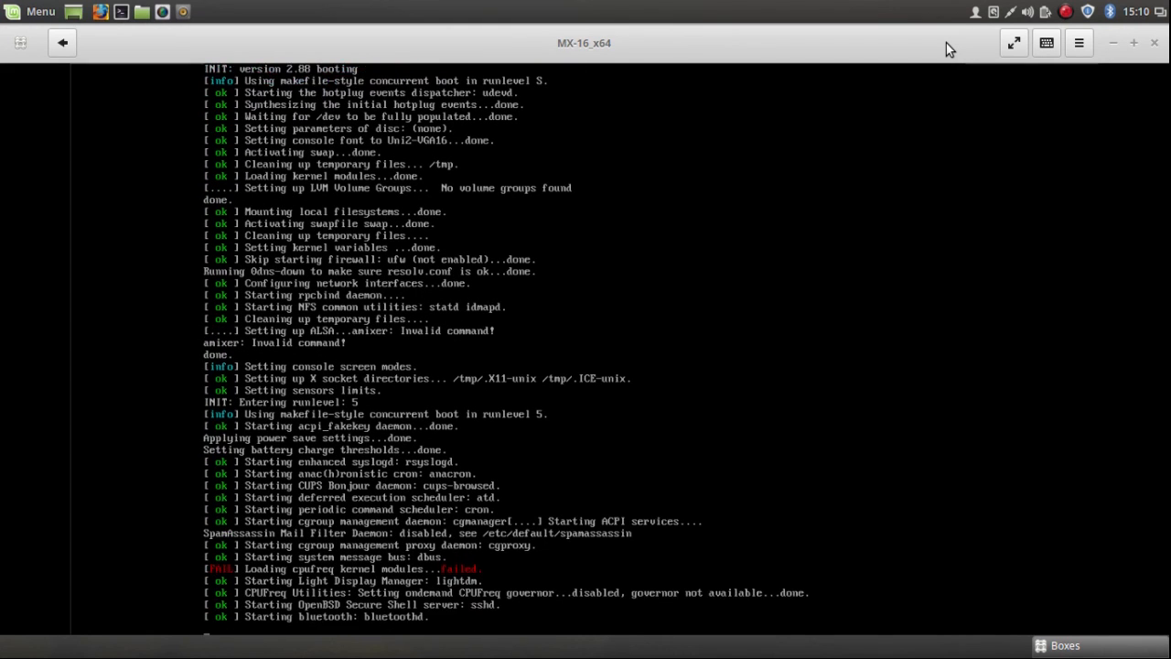
scroll("down", 3)
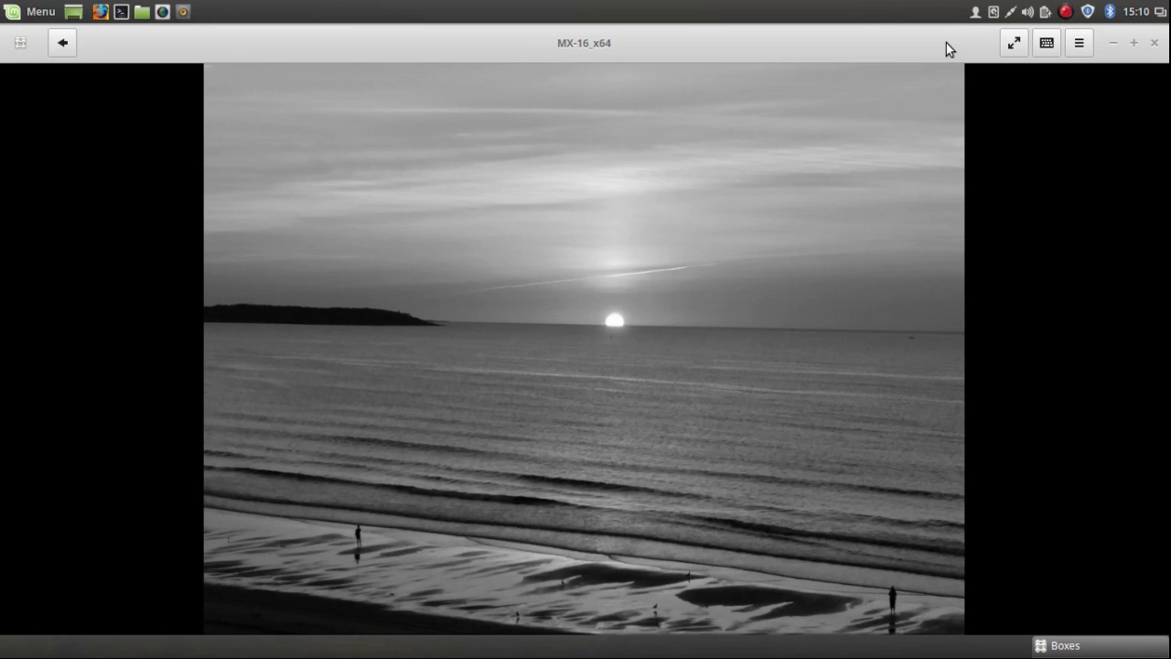
mouse_move(1013, 44)
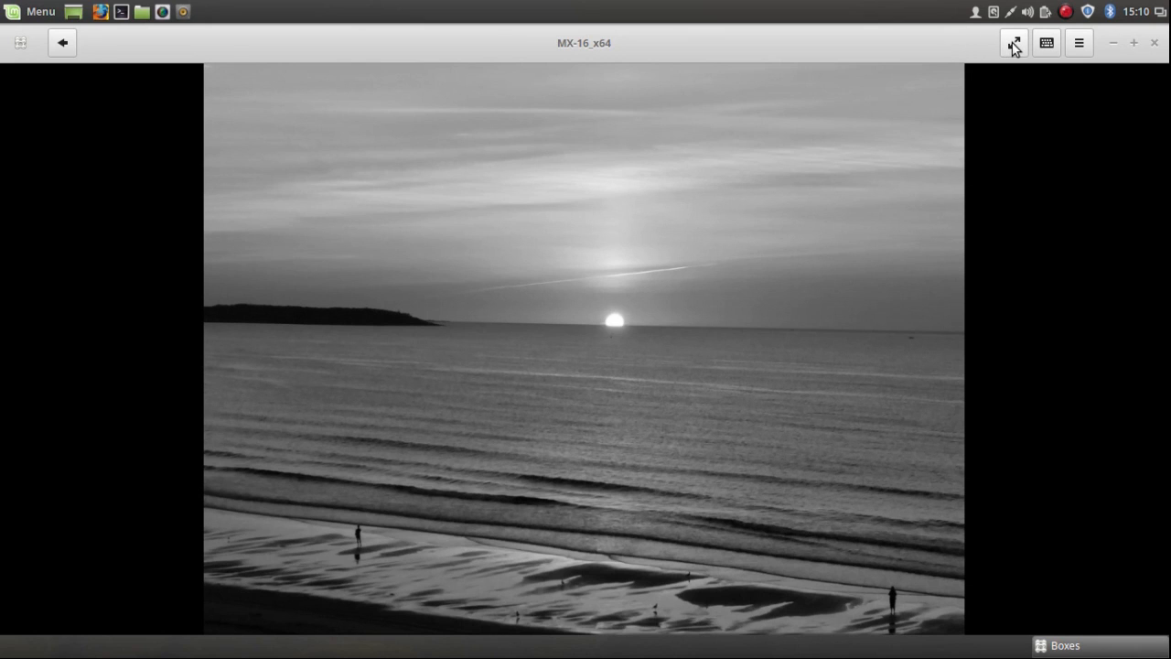
left_click(1013, 44)
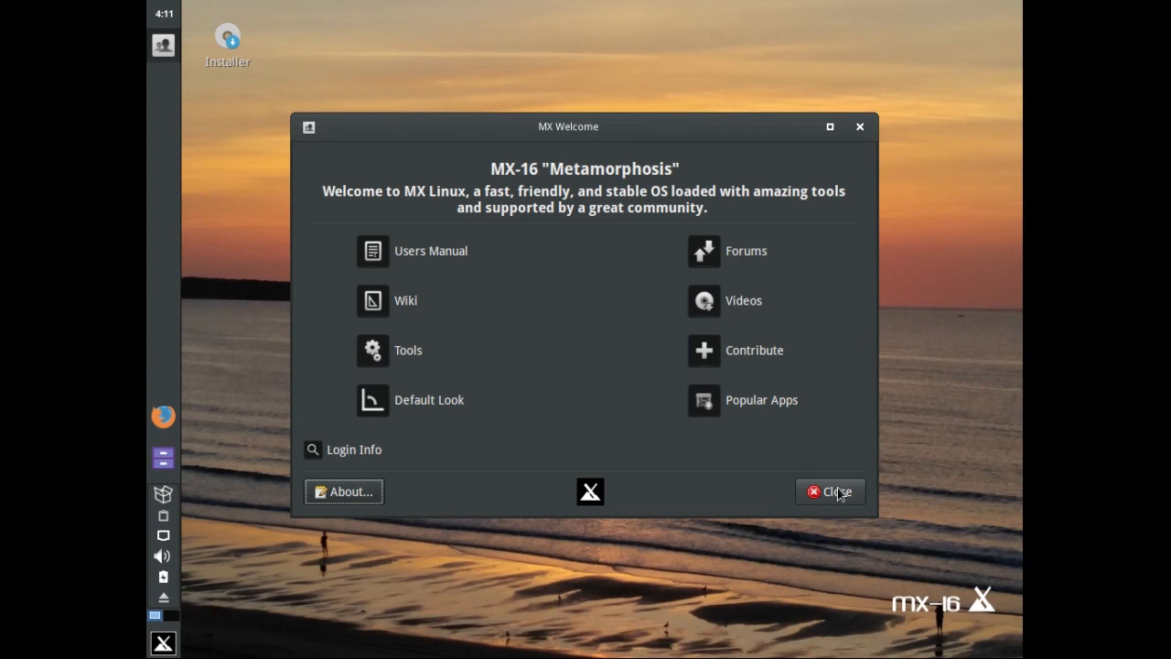
left_click(831, 491)
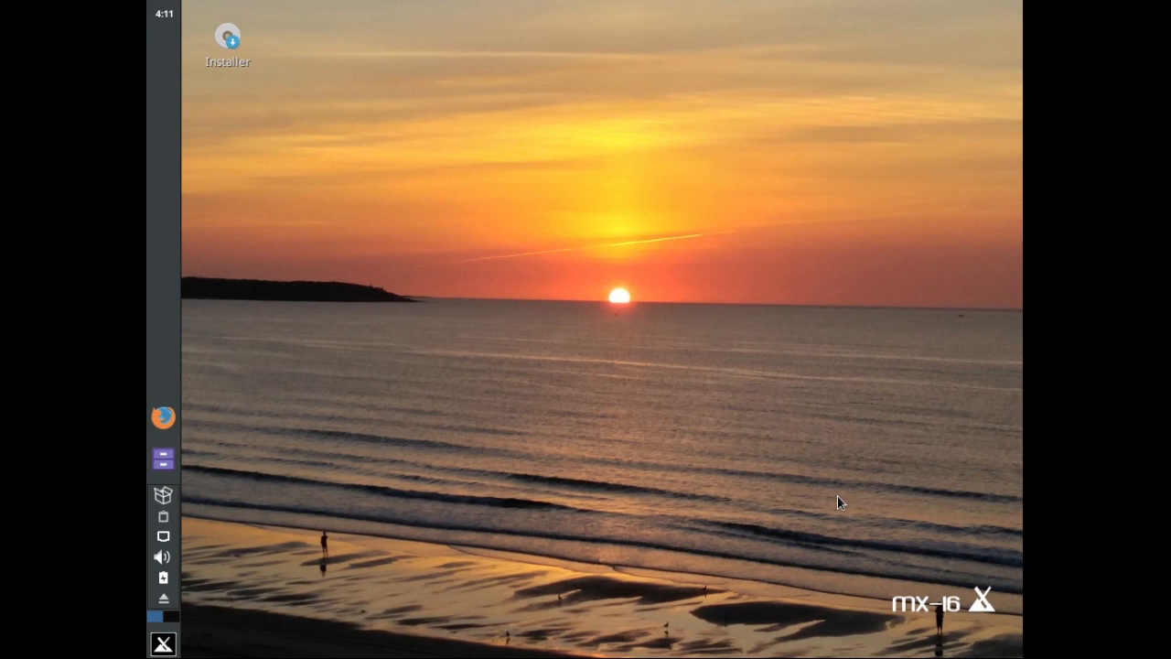
mouse_move(857, 494)
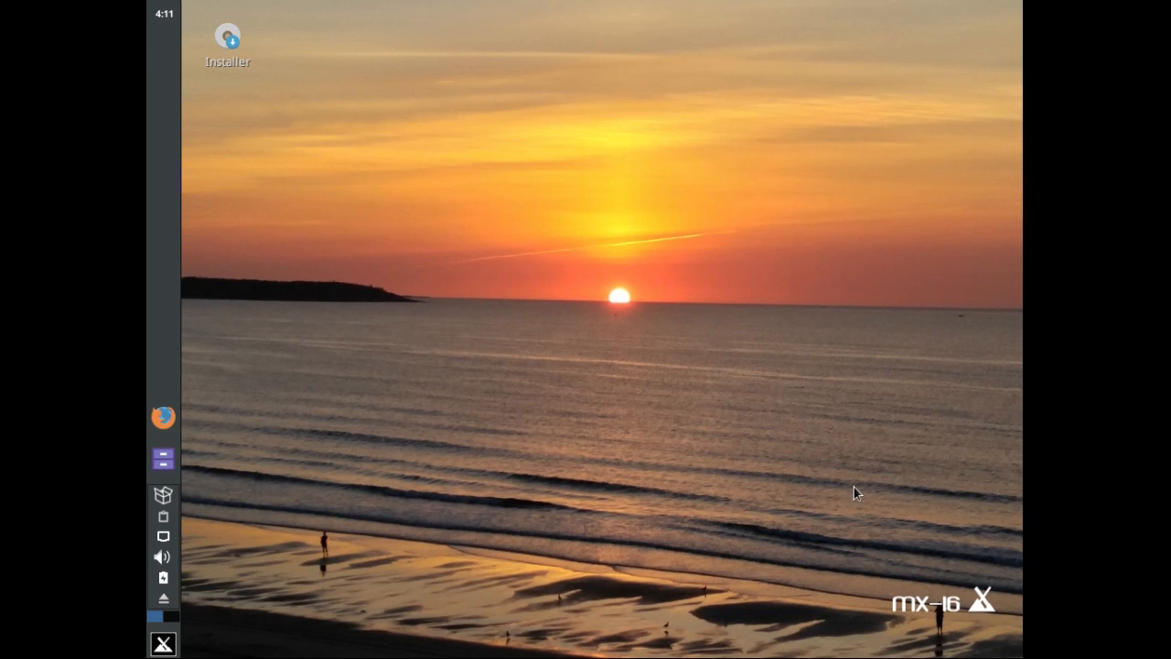
mouse_move(1144, 8)
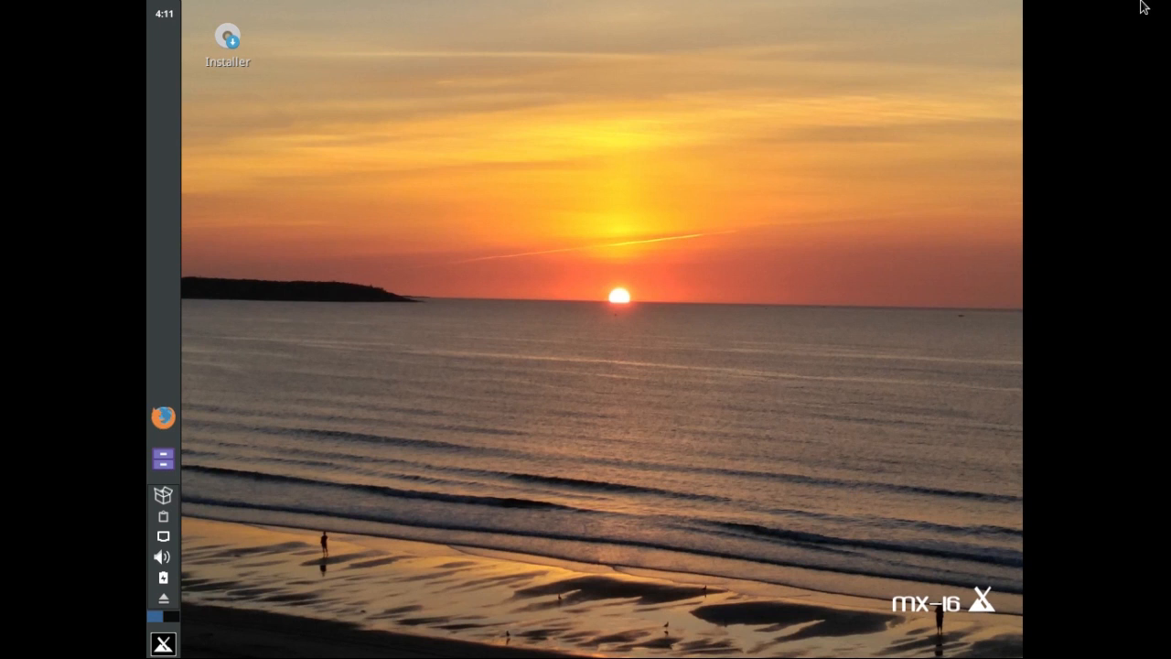
mouse_move(955, 7)
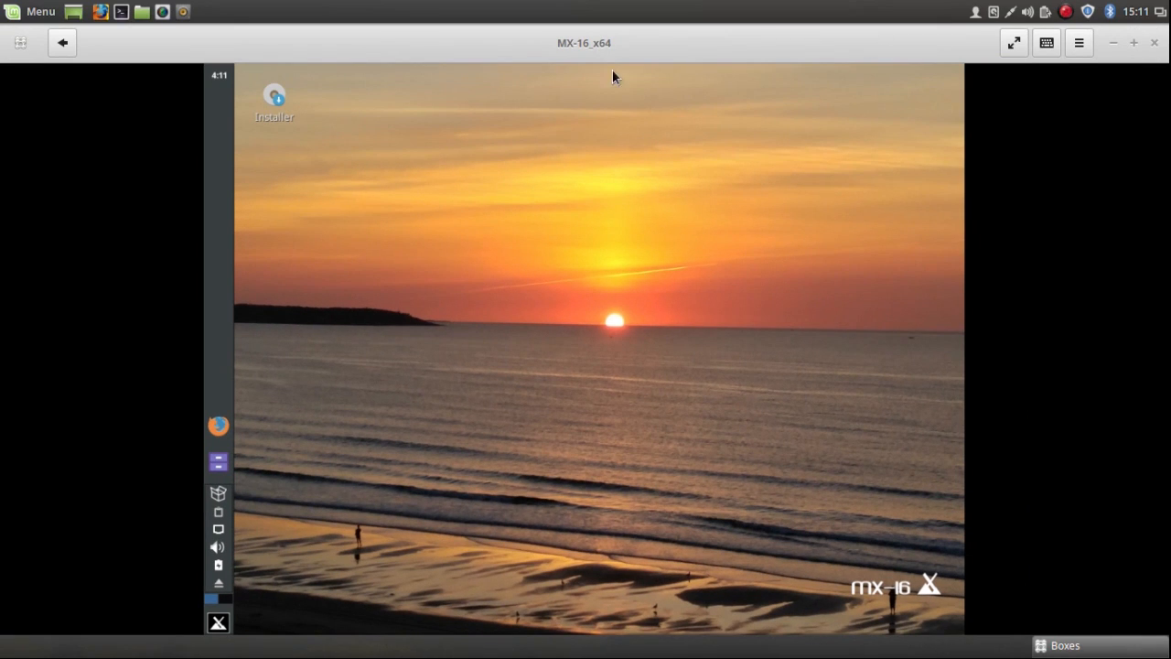
mouse_move(63, 44)
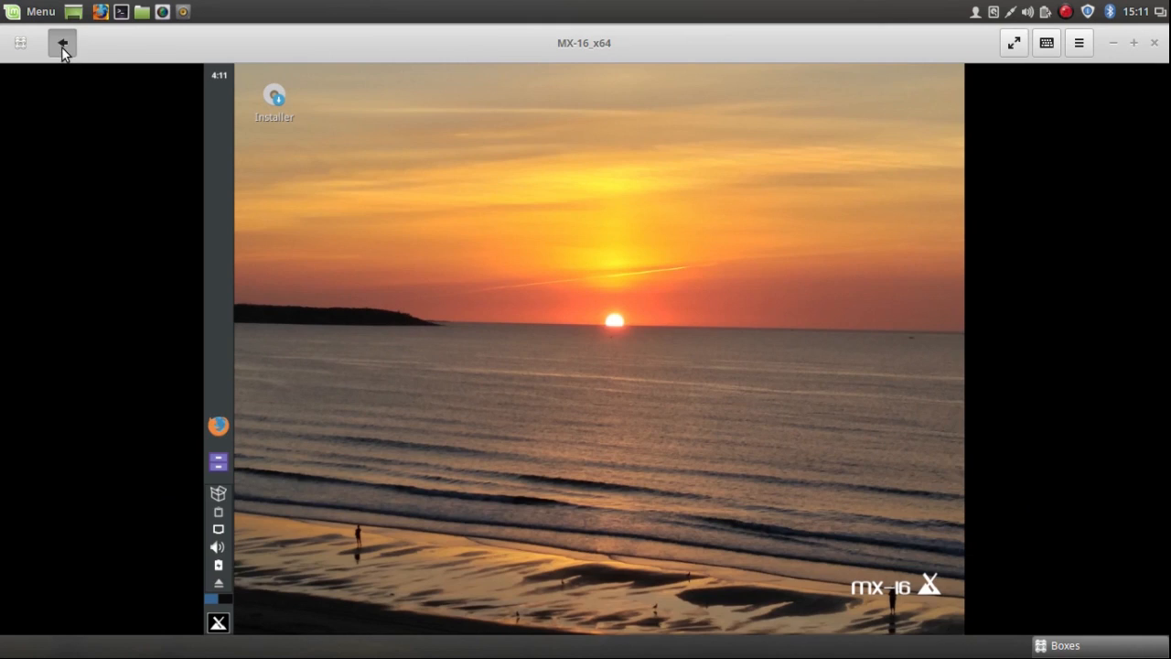
Return to the Boxes overview listing MX-16_x64 as live, then close GNOME Boxes.
left_click(63, 42)
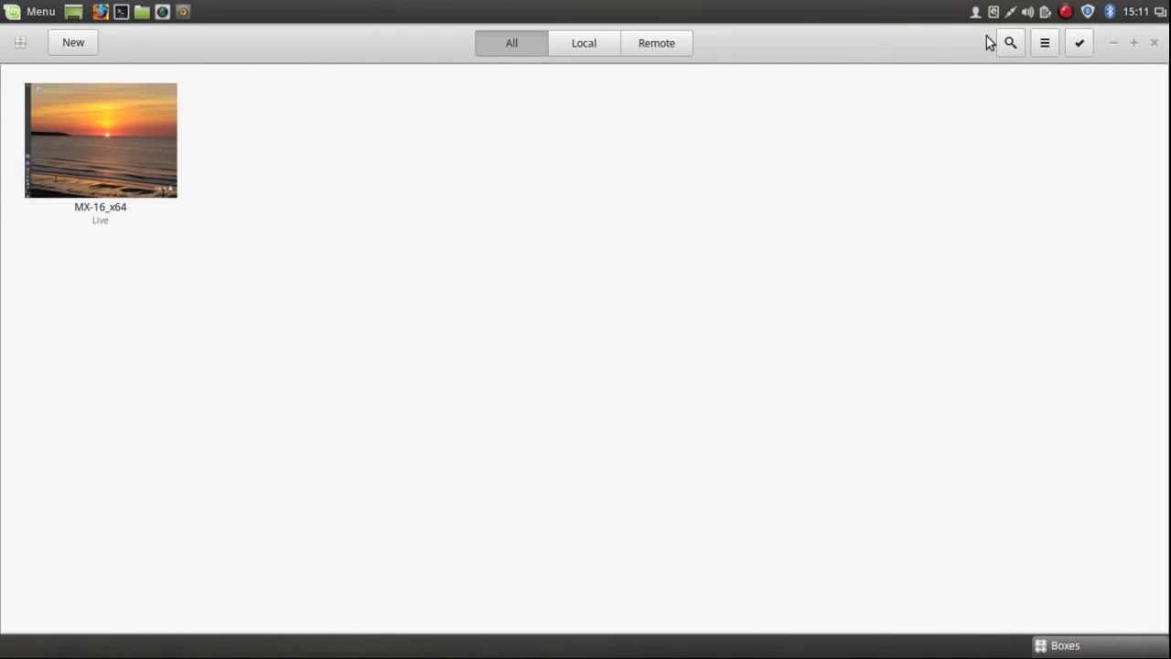
mouse_move(1155, 46)
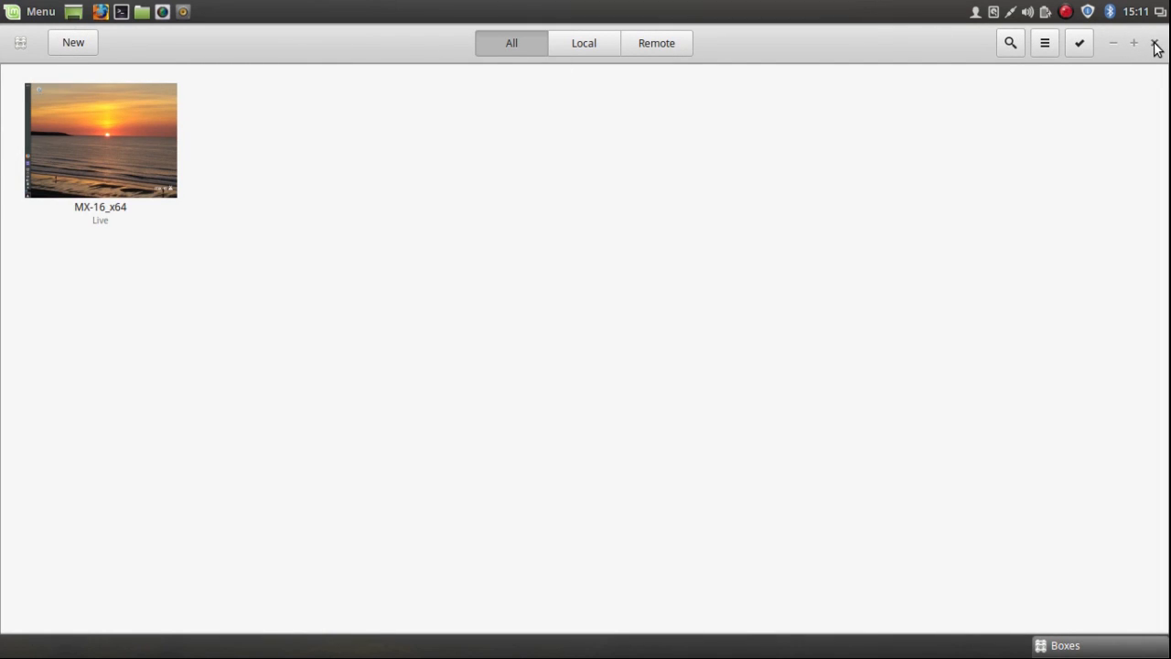
left_click(1156, 44)
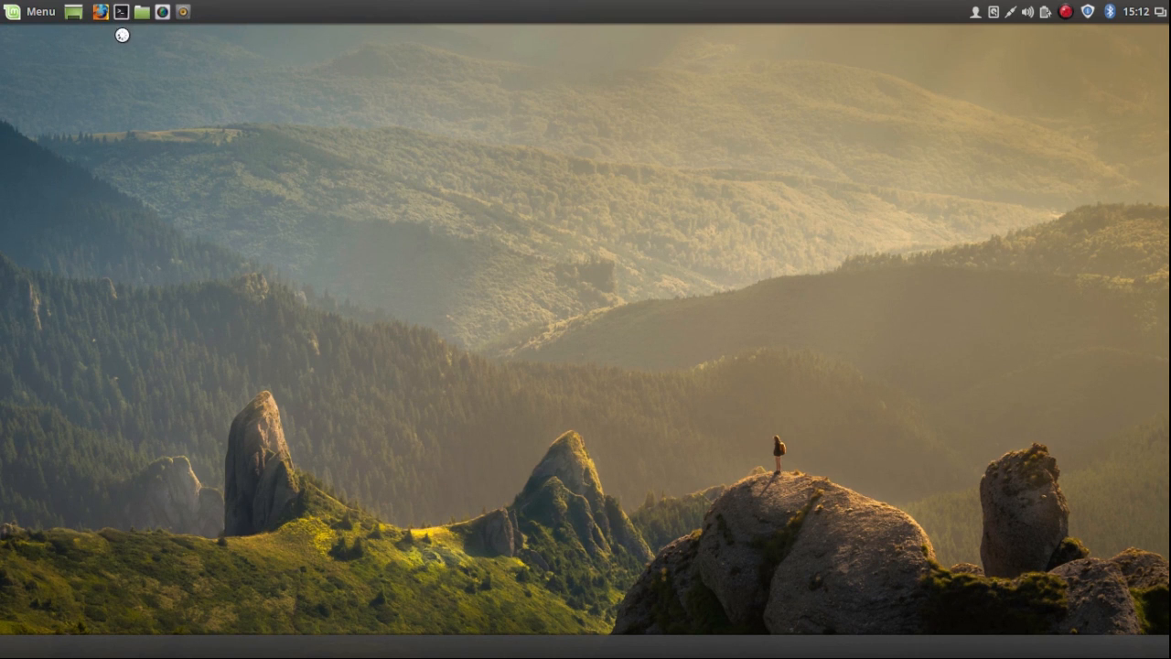
Open a terminal window and the Calculator from the panel and menu.
left_click(121, 11)
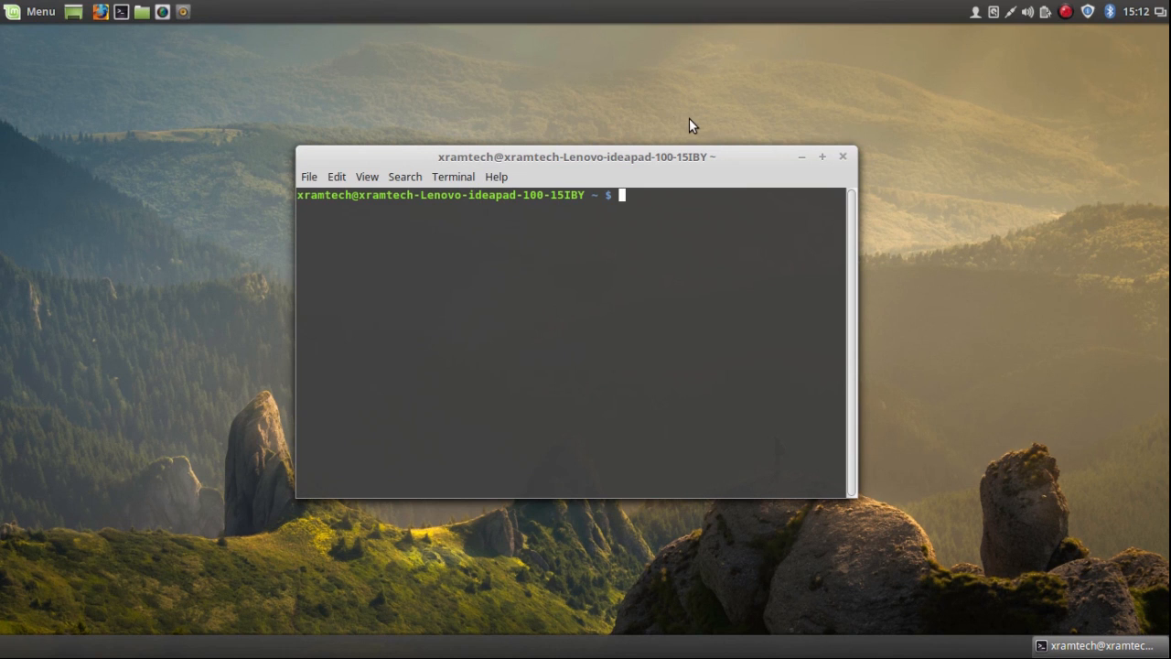
left_click(29, 11)
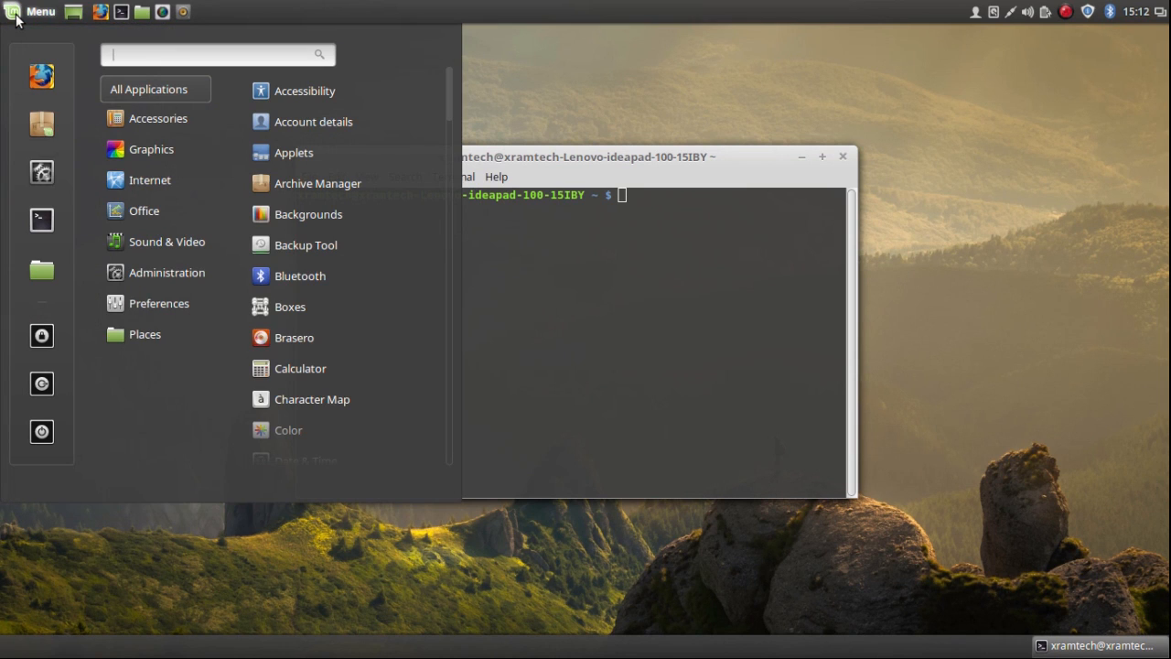
mouse_move(74, 136)
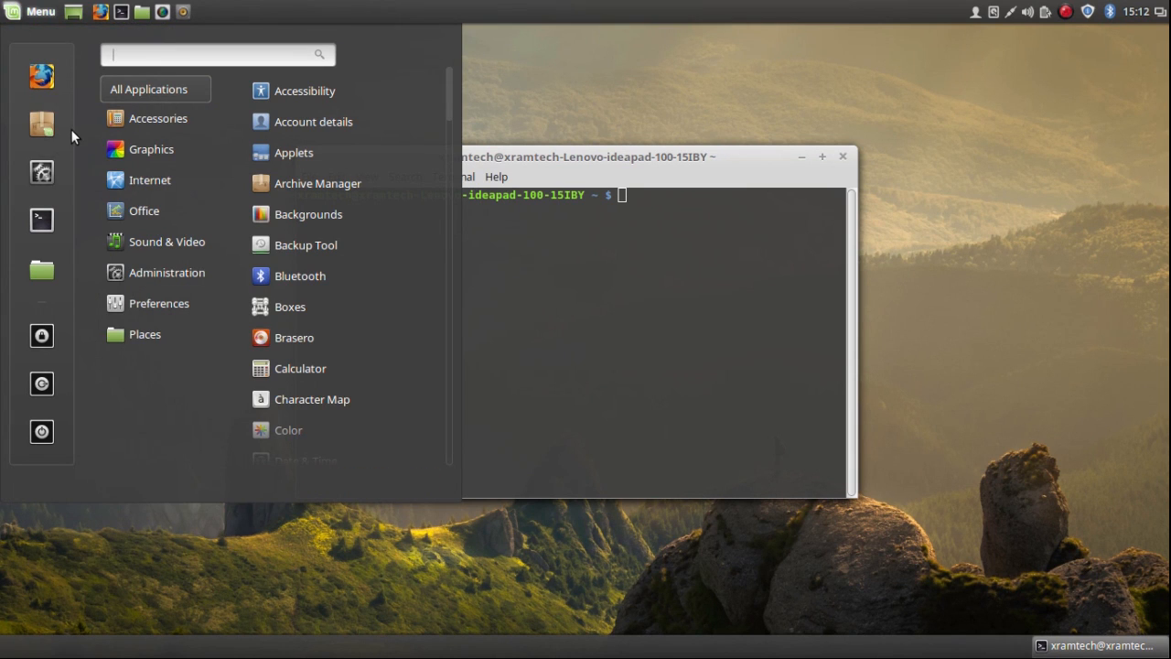
left_click(157, 117)
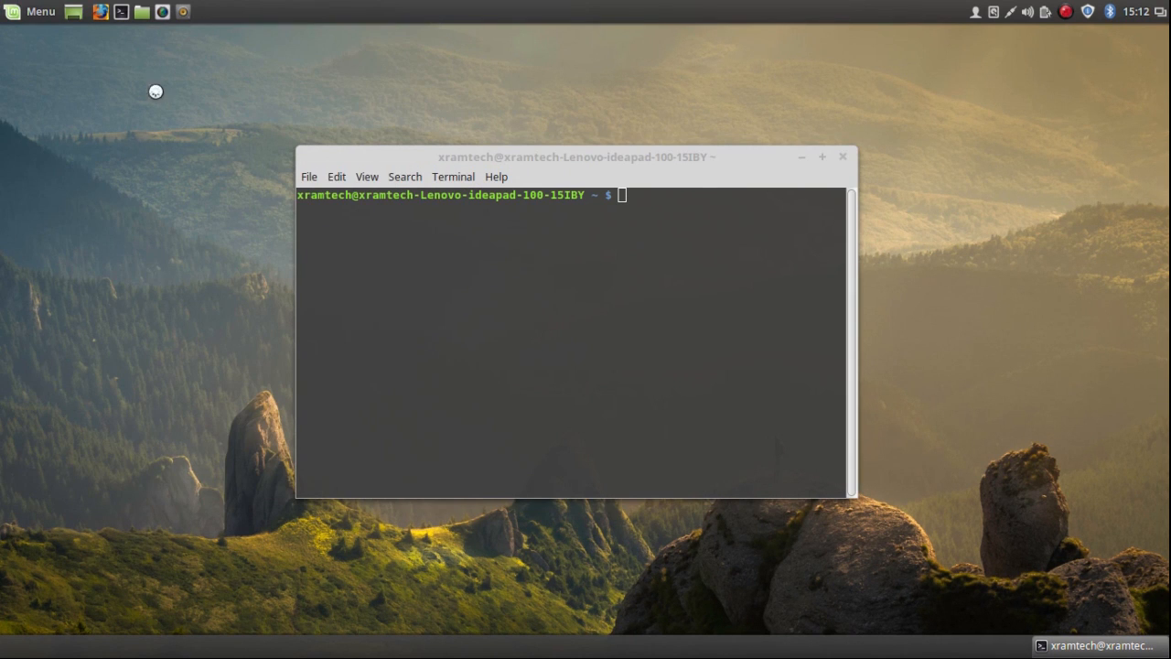
left_click(41, 11)
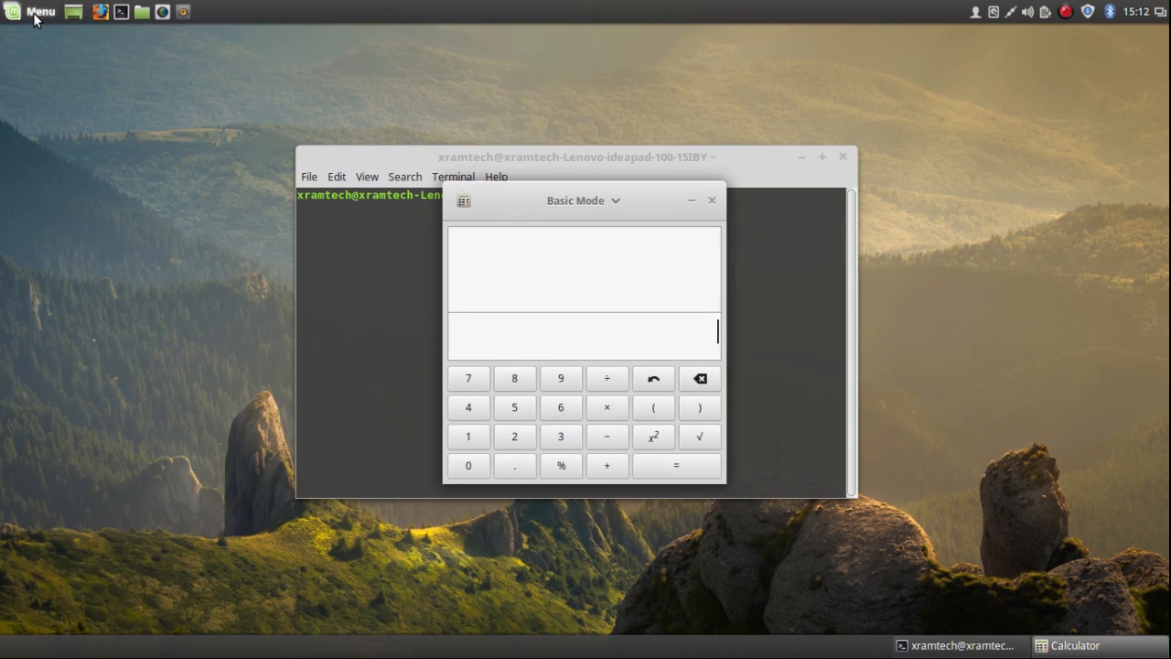
Launch a blank LibreOffice Calc spreadsheet from the Office menu.
left_click(35, 11)
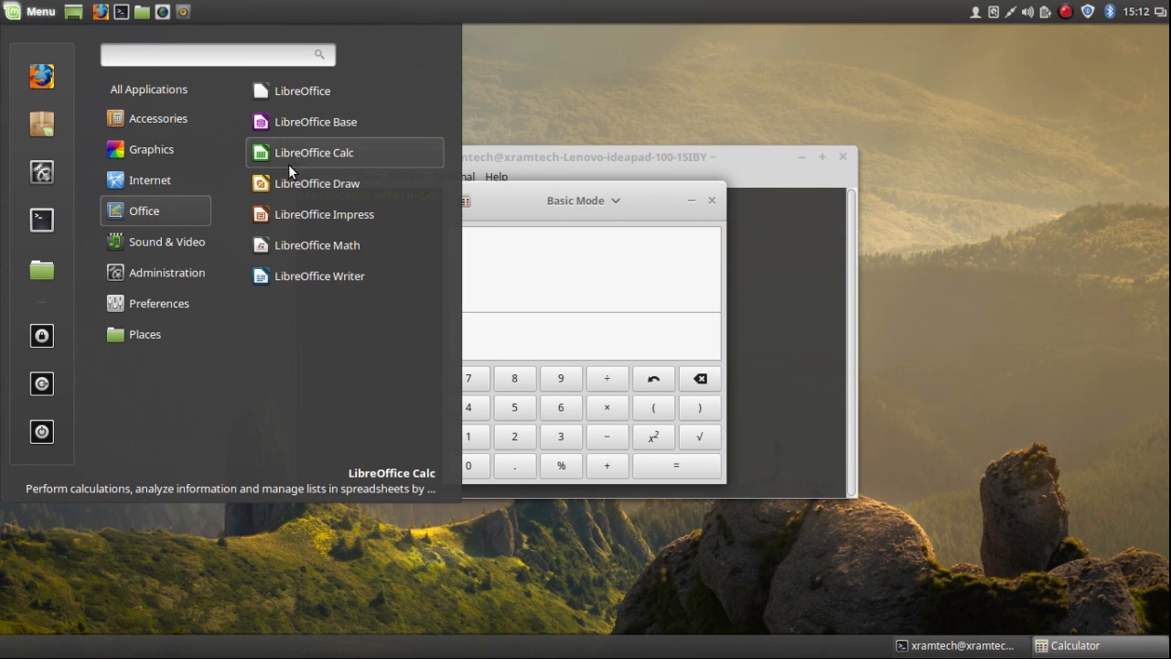
left_click(315, 152)
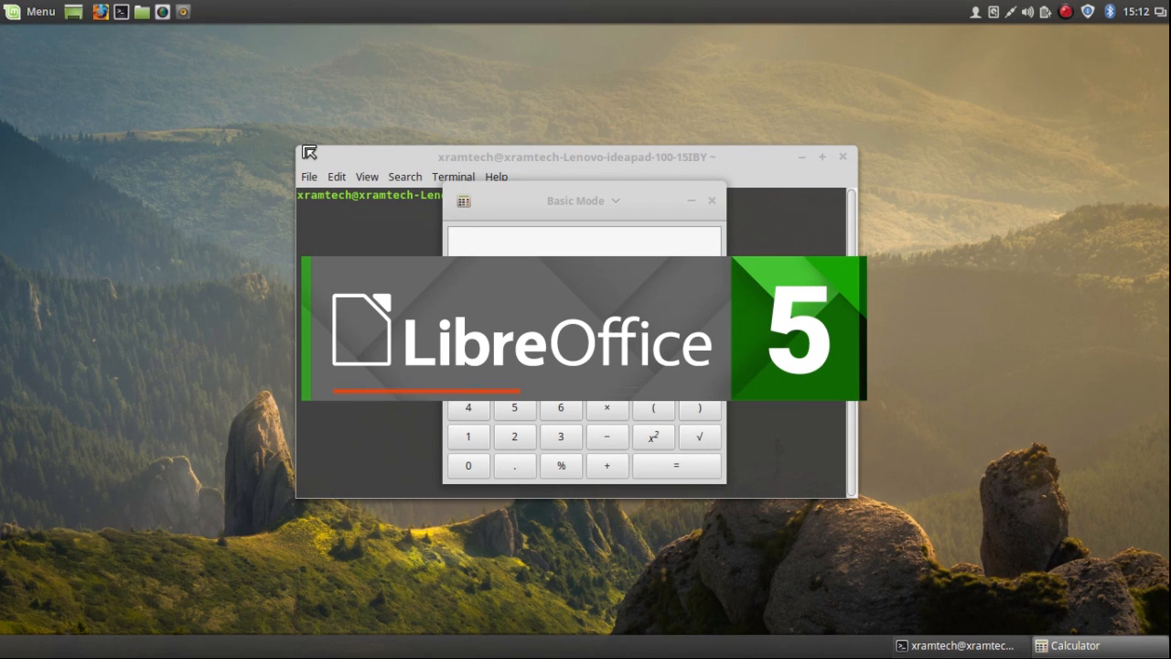
mouse_move(374, 150)
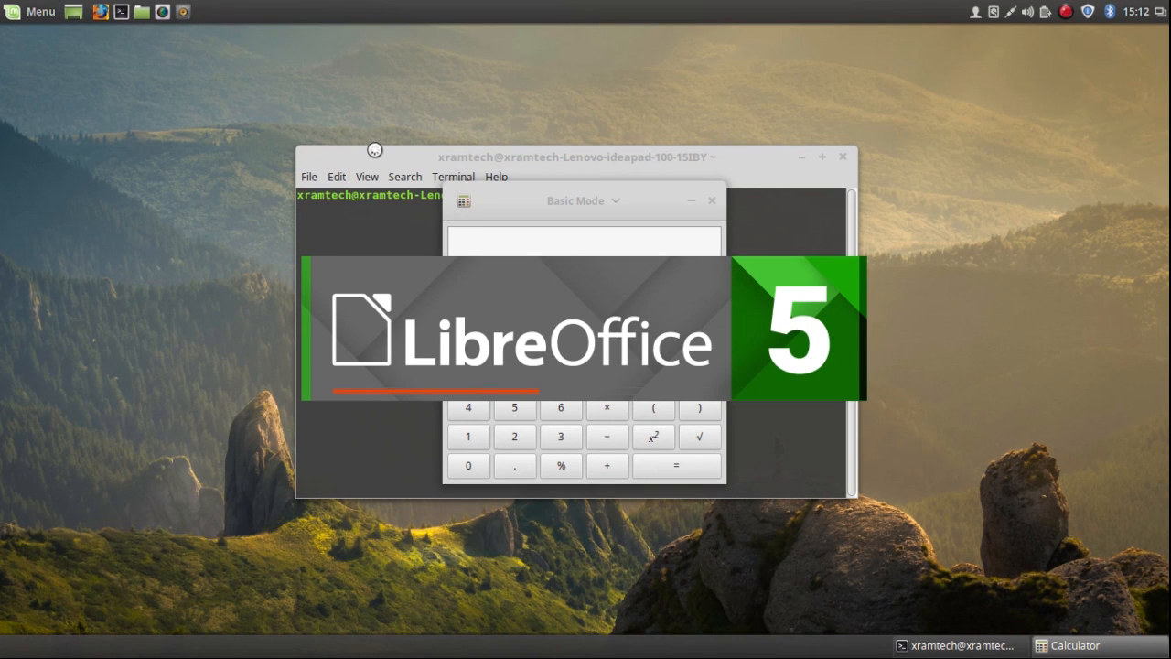
mouse_move(374, 152)
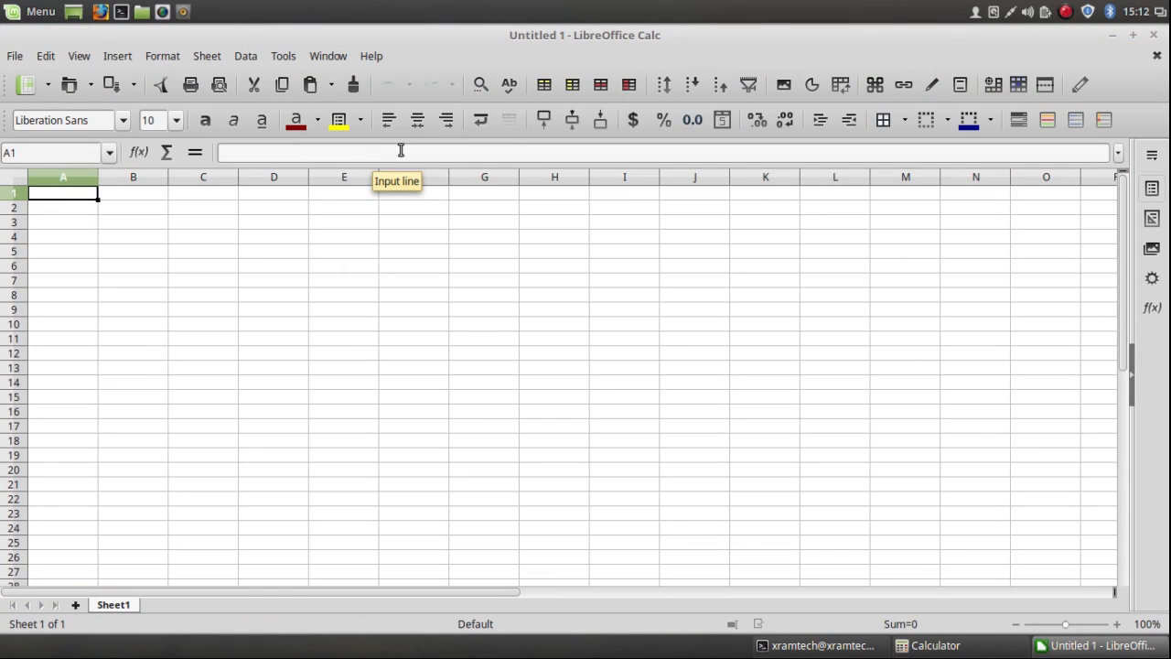
mouse_move(481, 120)
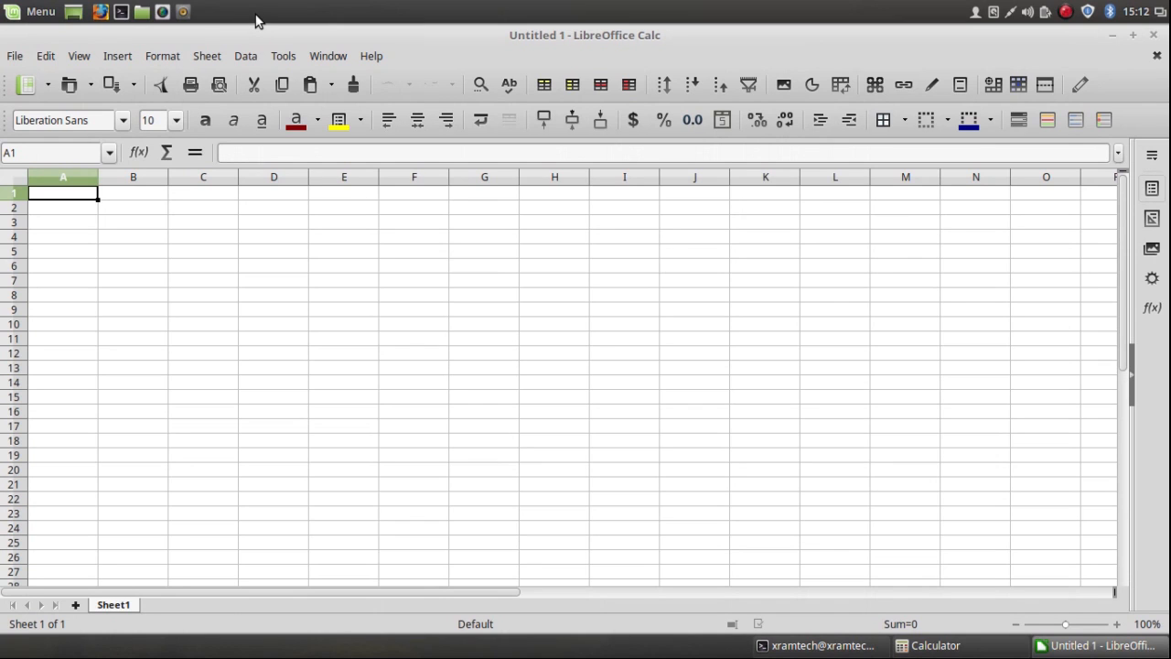
mouse_move(867, 51)
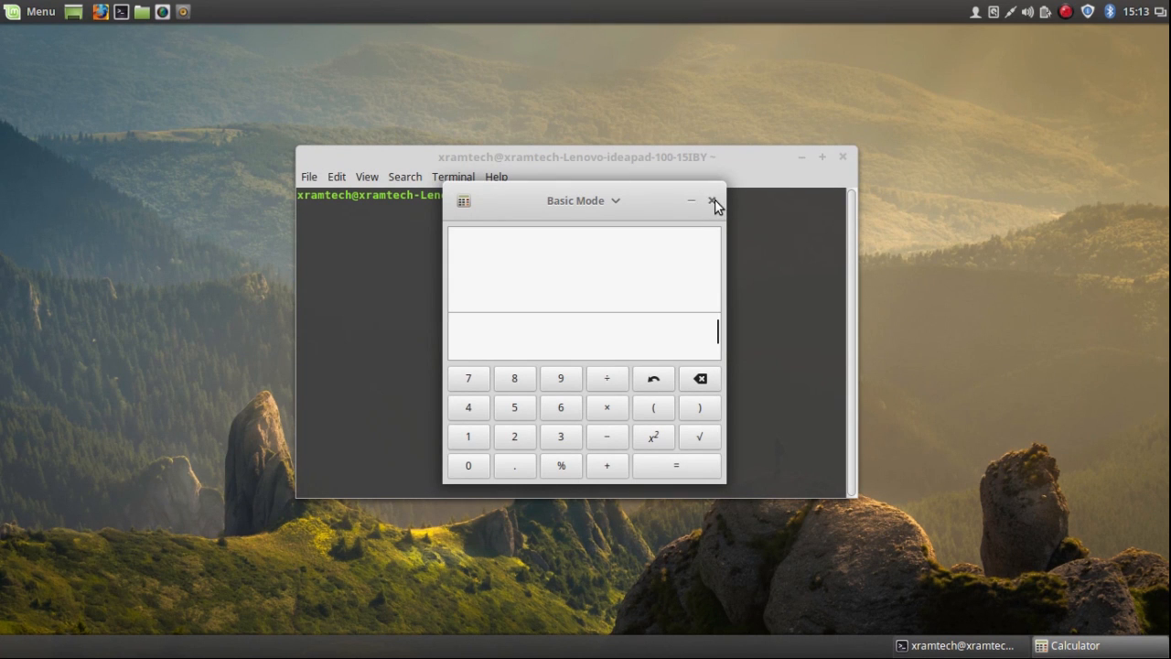
Close the Calculator window, leaving the empty desktop.
left_click(714, 199)
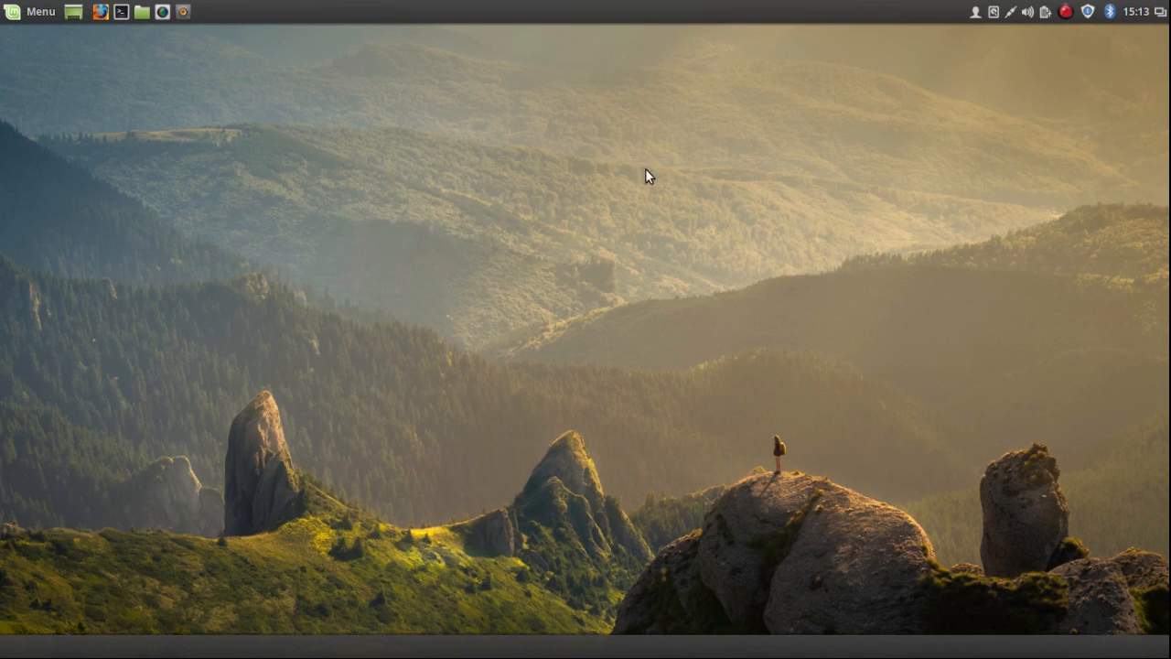
mouse_move(264, 117)
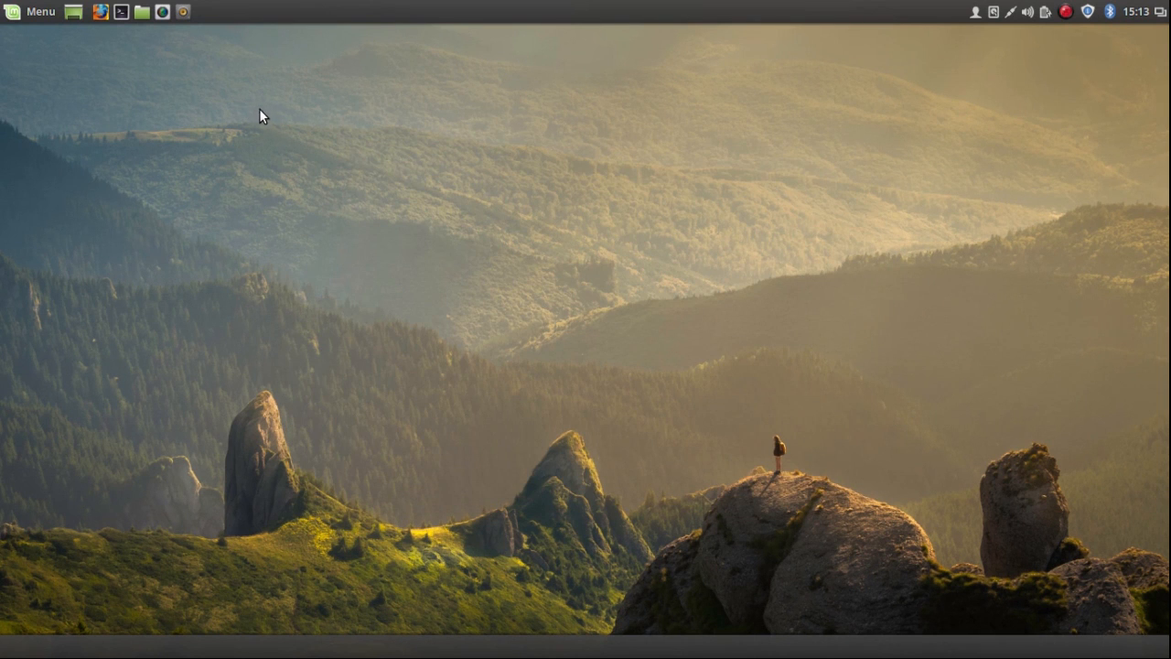
mouse_move(311, 75)
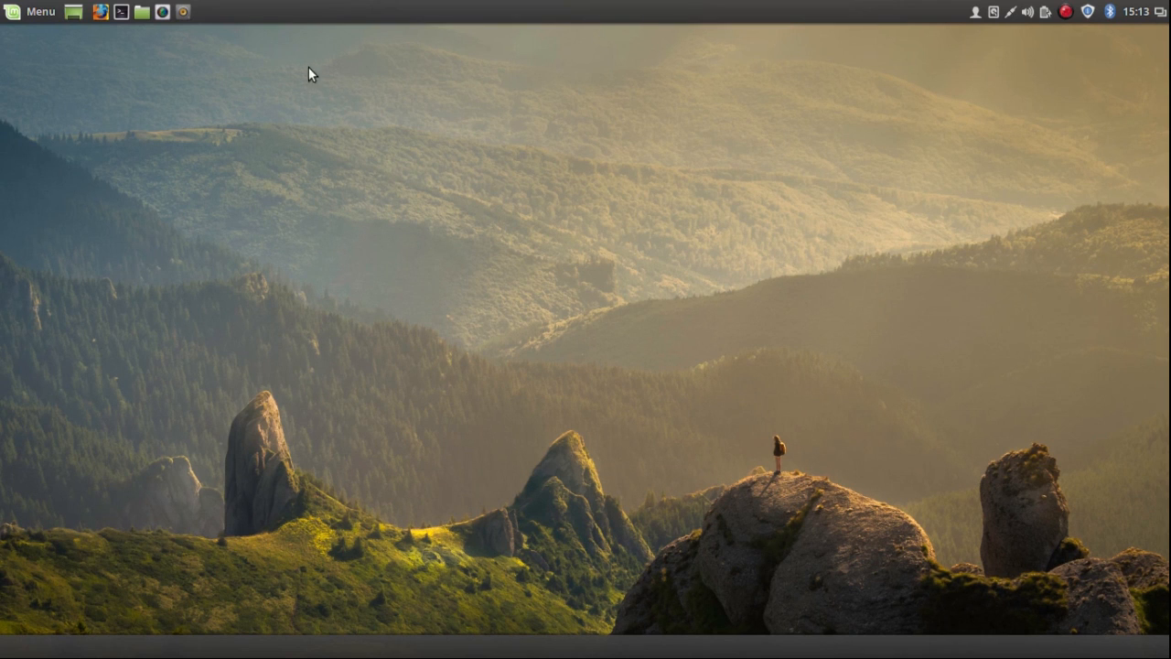
mouse_move(320, 29)
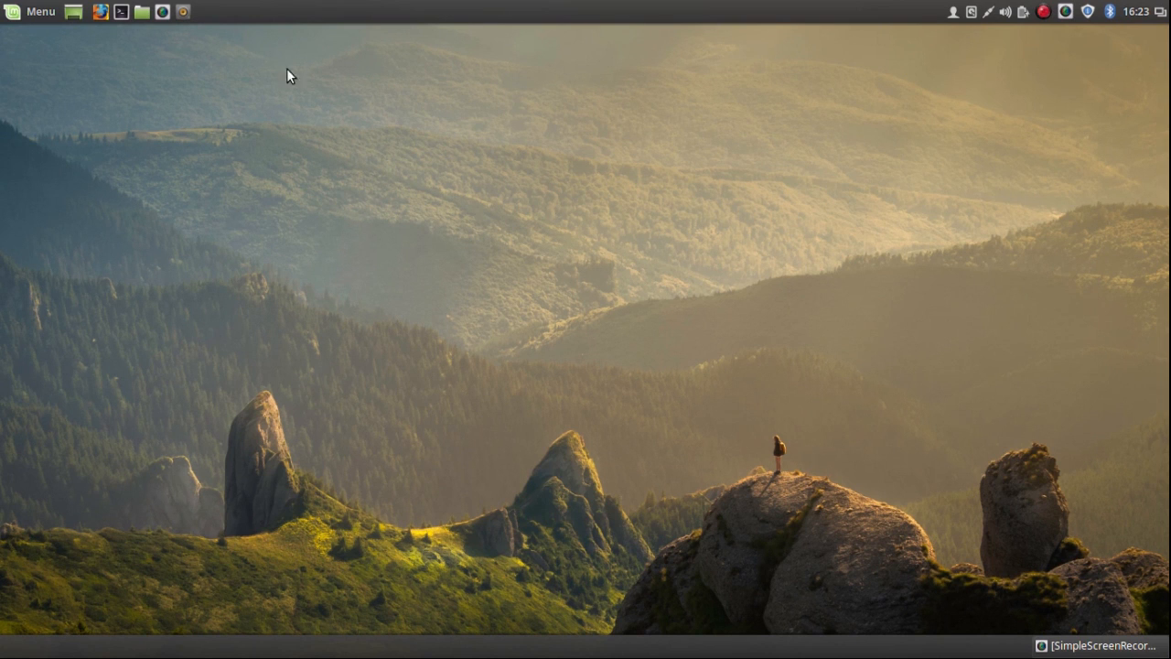
mouse_move(271, 36)
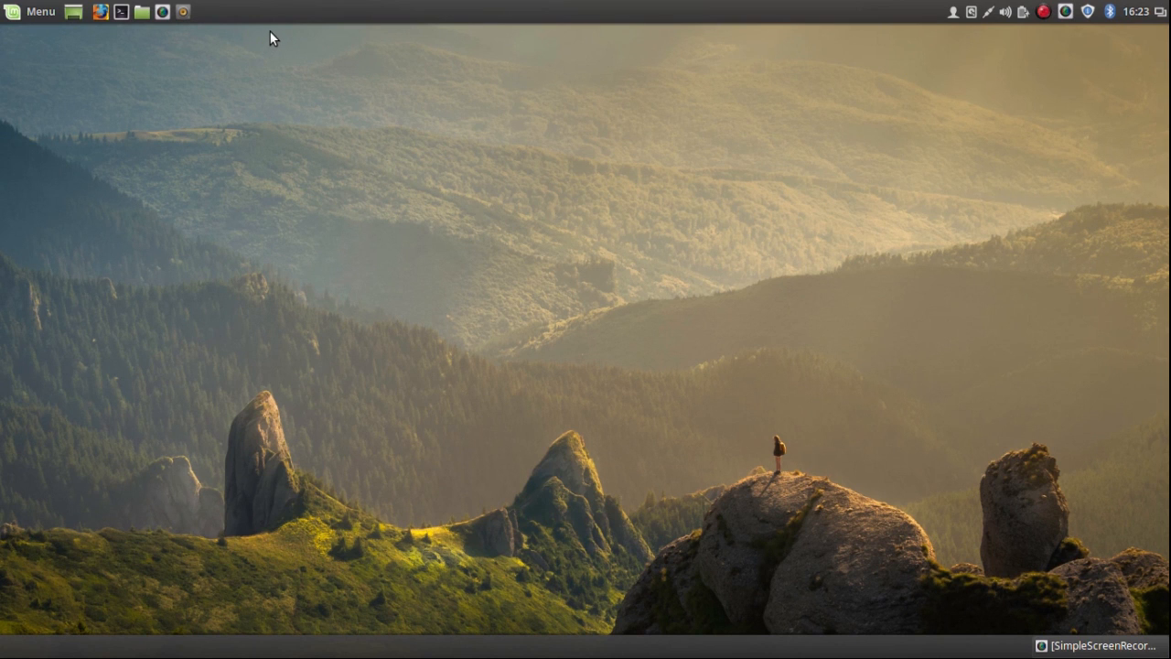
mouse_move(29, 18)
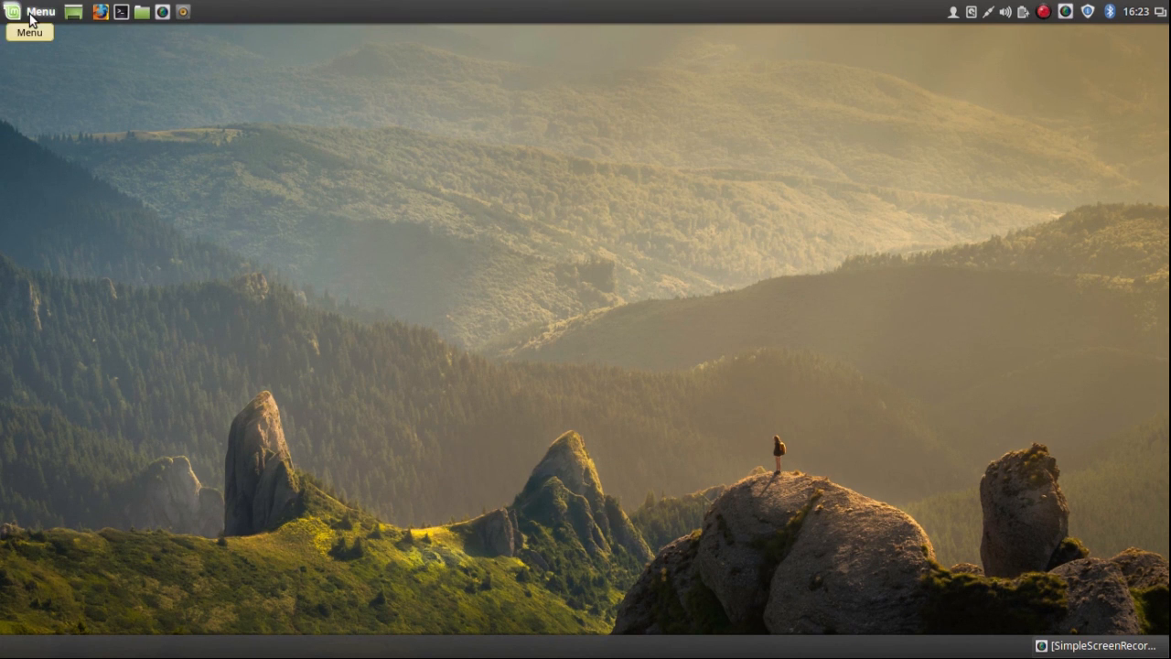
In System Settings' Themes, change the desktop theme from Linux Mint to cinnamon and close it.
left_click(30, 11)
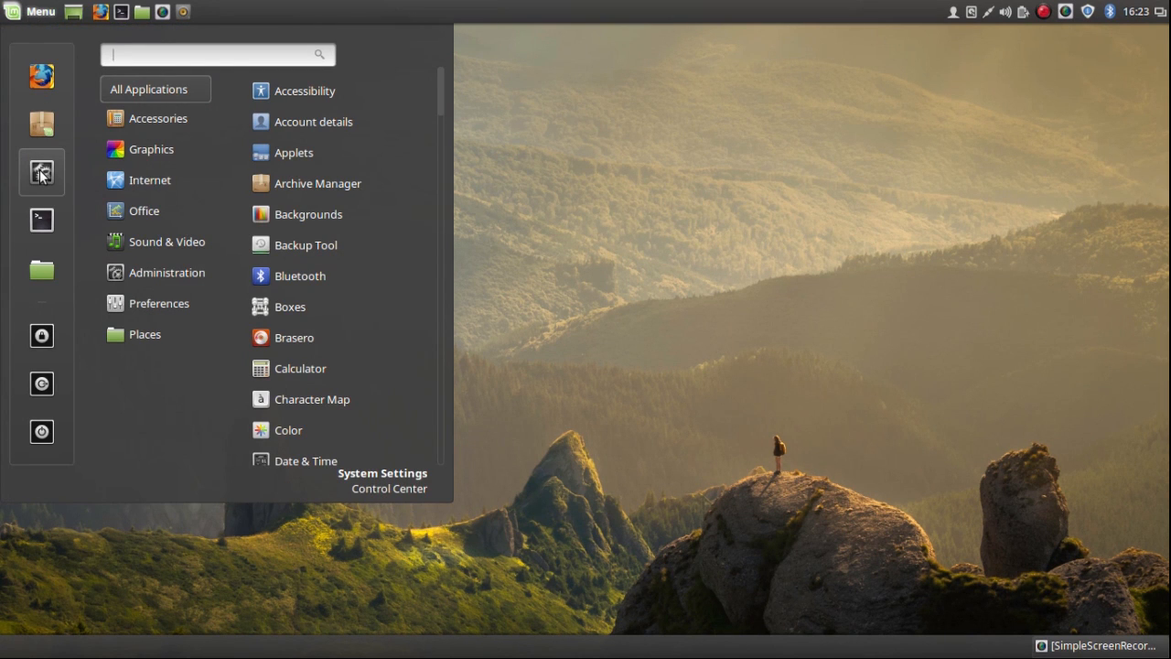
left_click(40, 175)
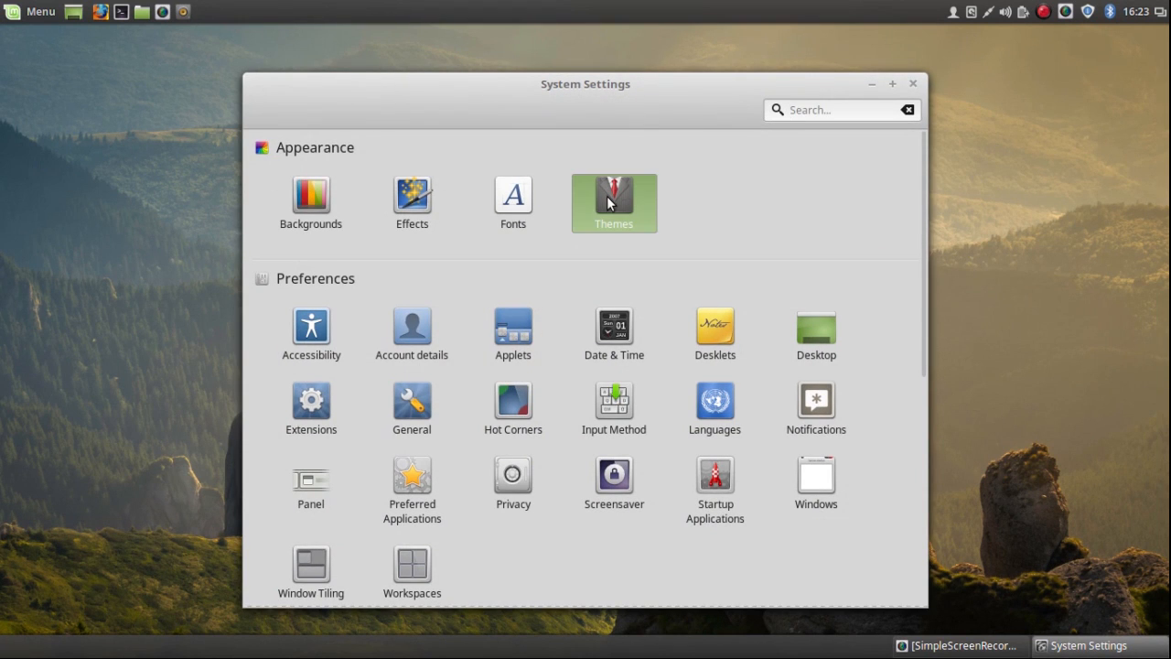
left_click(613, 201)
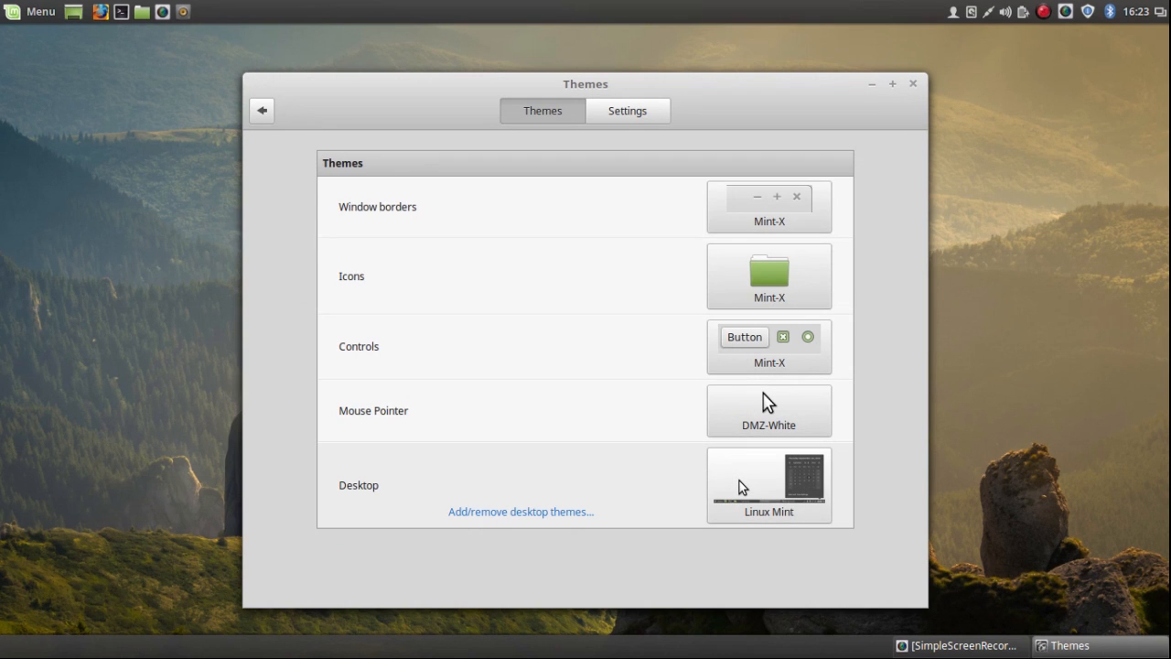
left_click(768, 485)
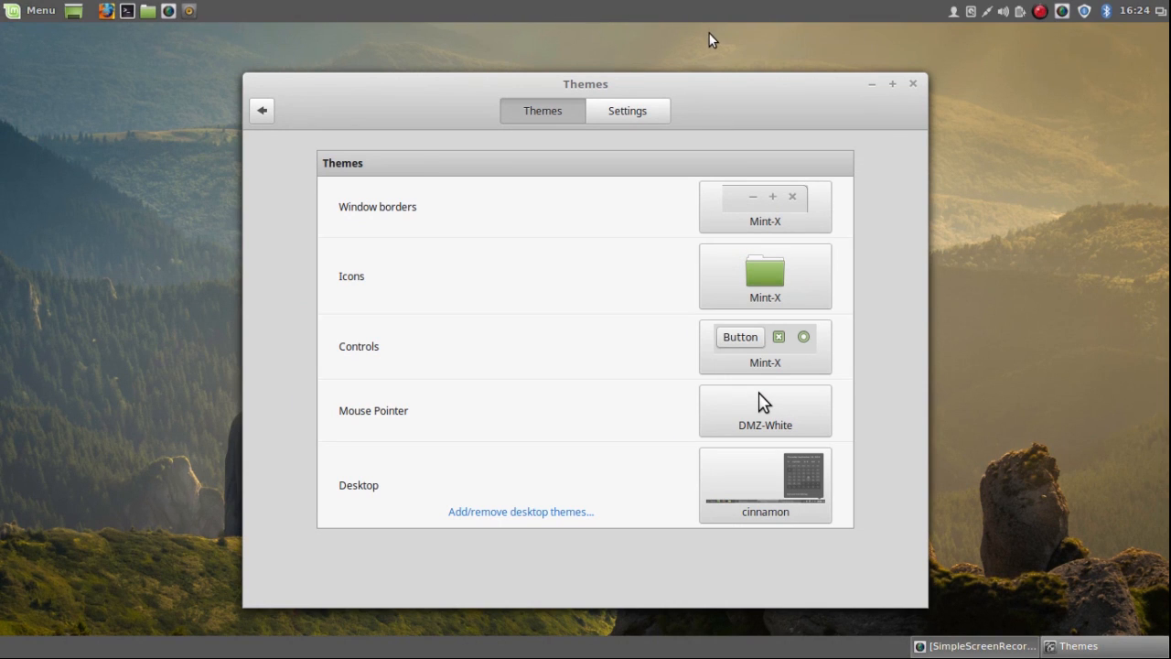
mouse_move(915, 83)
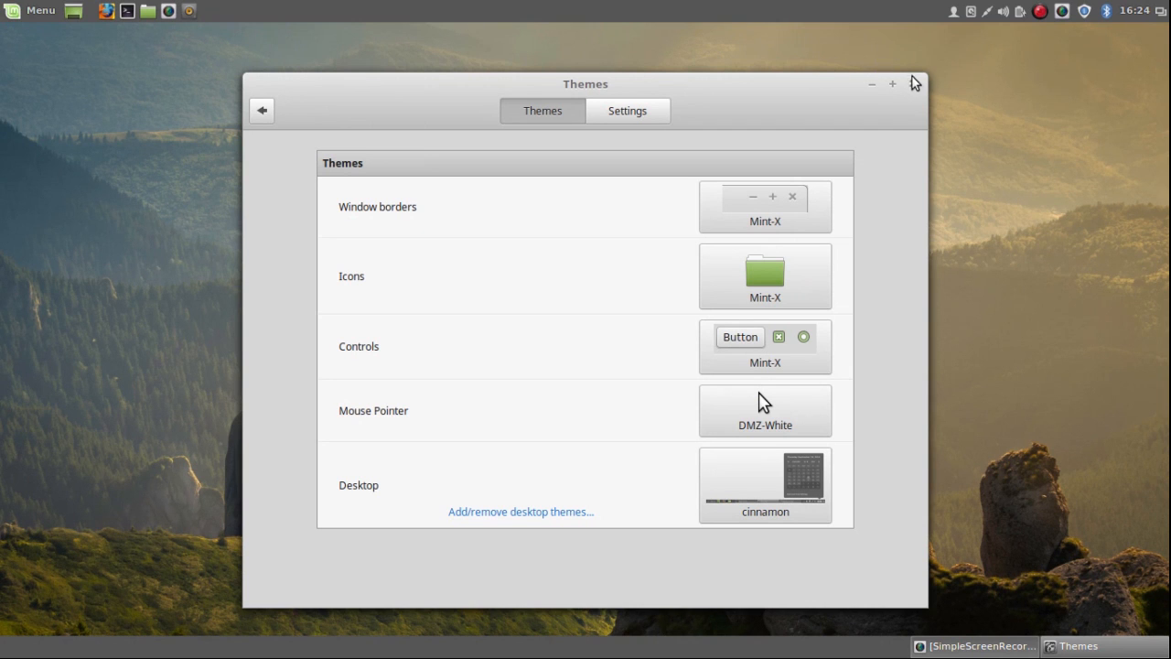
left_click(915, 85)
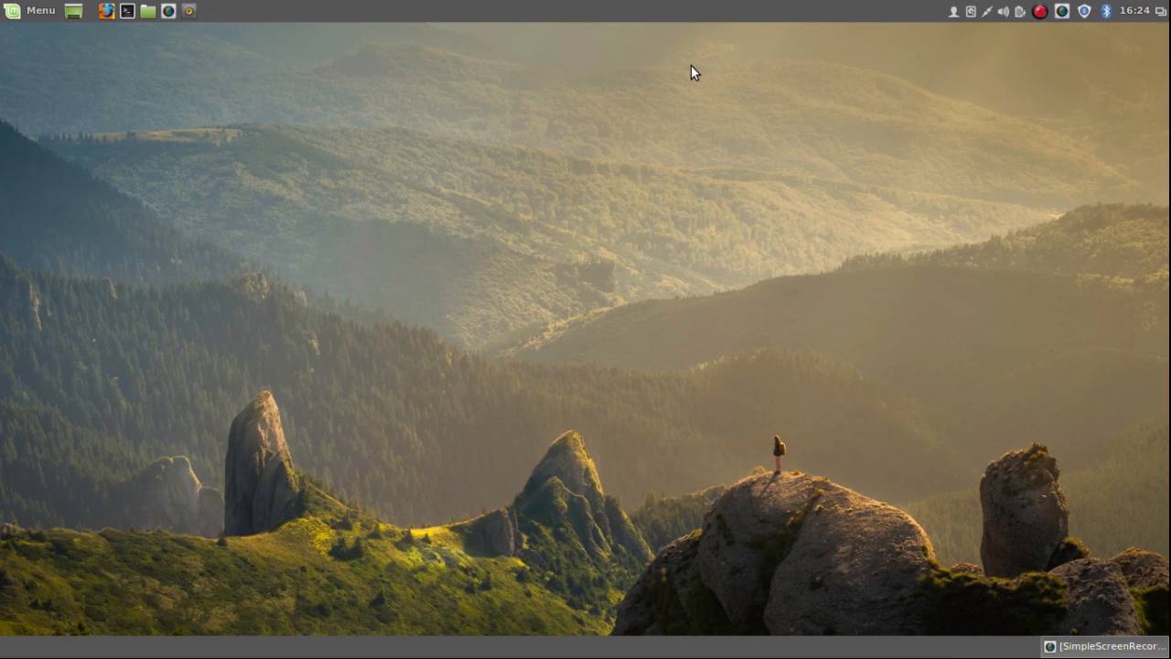
mouse_move(604, 18)
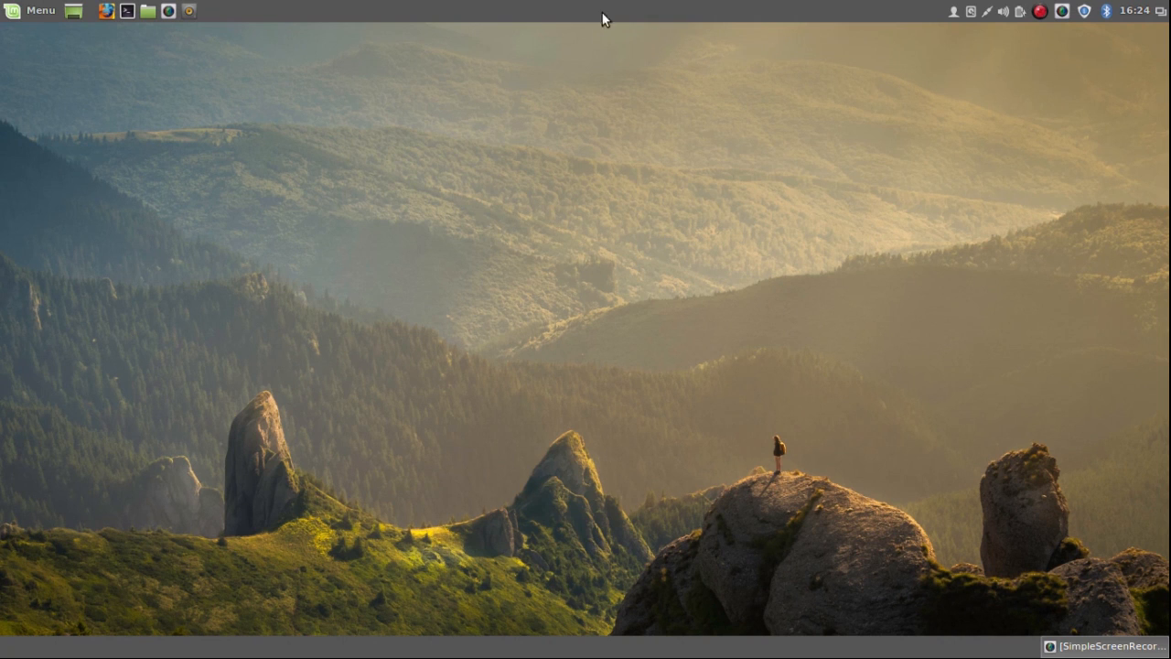
Bring up the applications menu again.
left_click(35, 11)
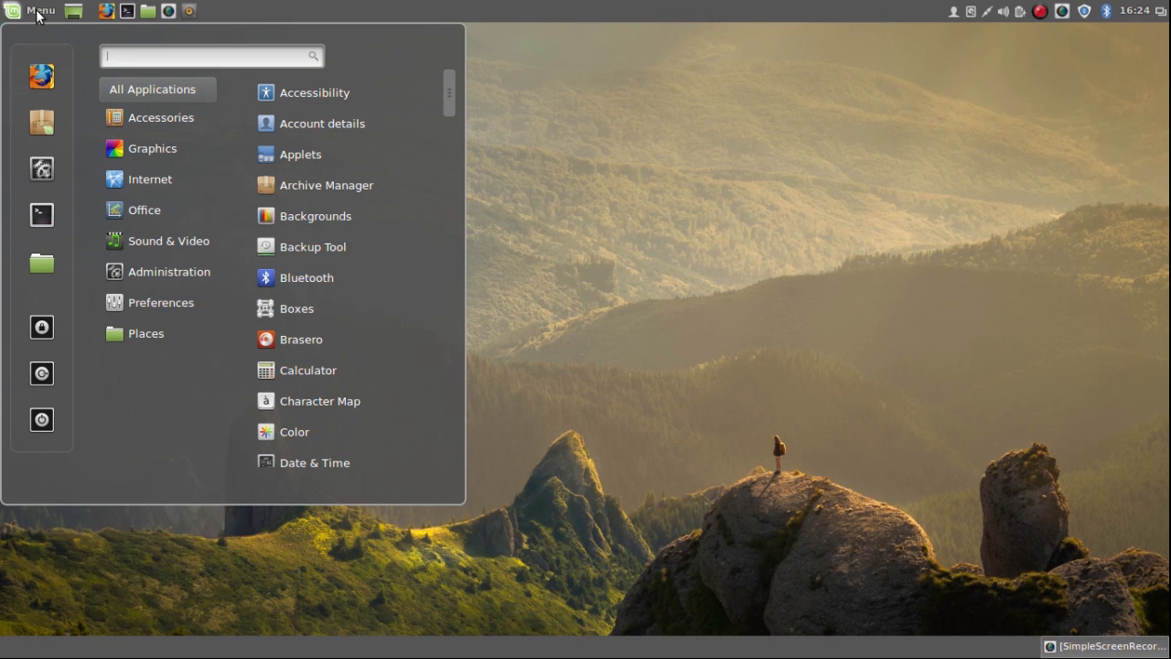
Launch Update Manager and choose the 'Always update everything' policy on its welcome screen.
left_click(35, 11)
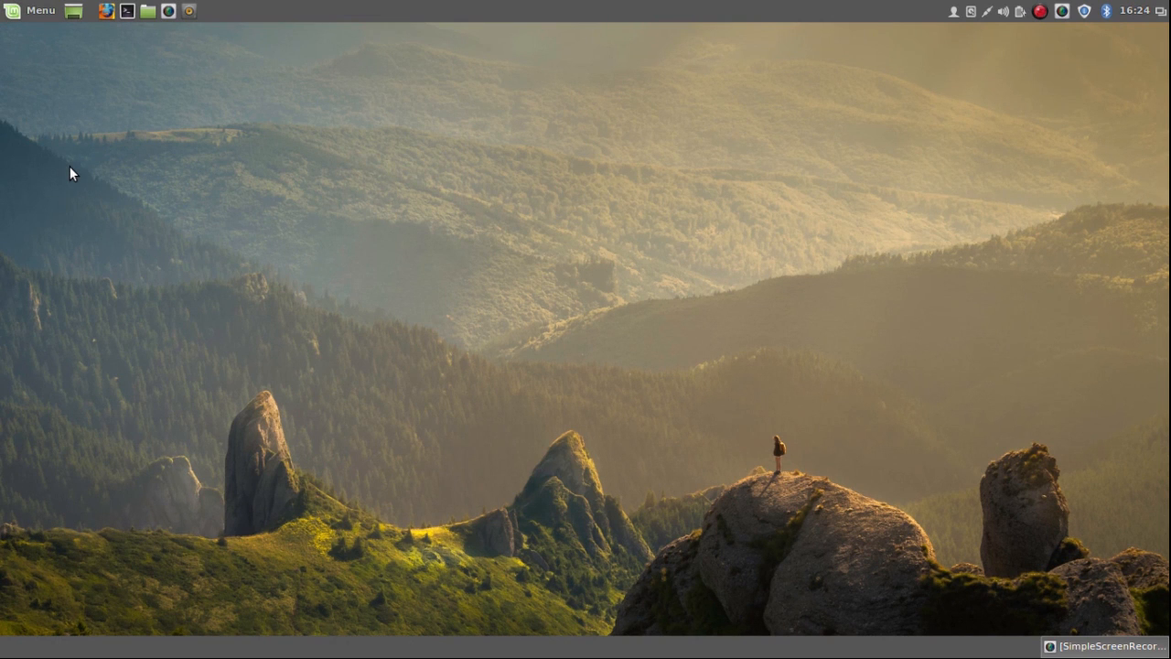
mouse_move(1087, 22)
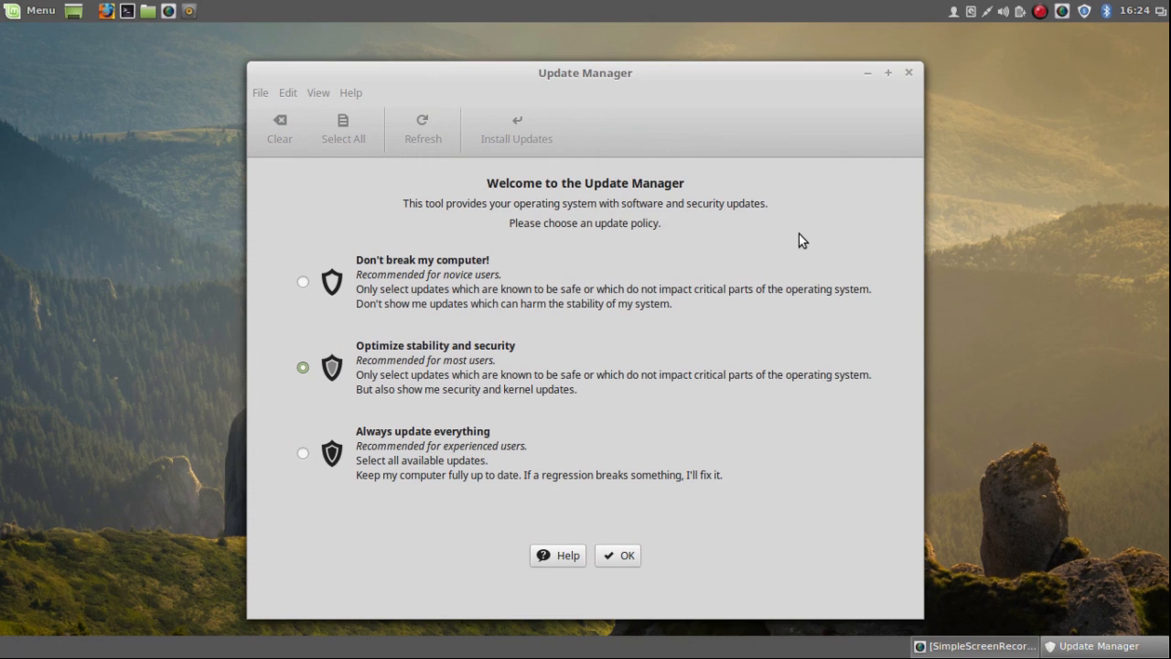
mouse_move(396, 238)
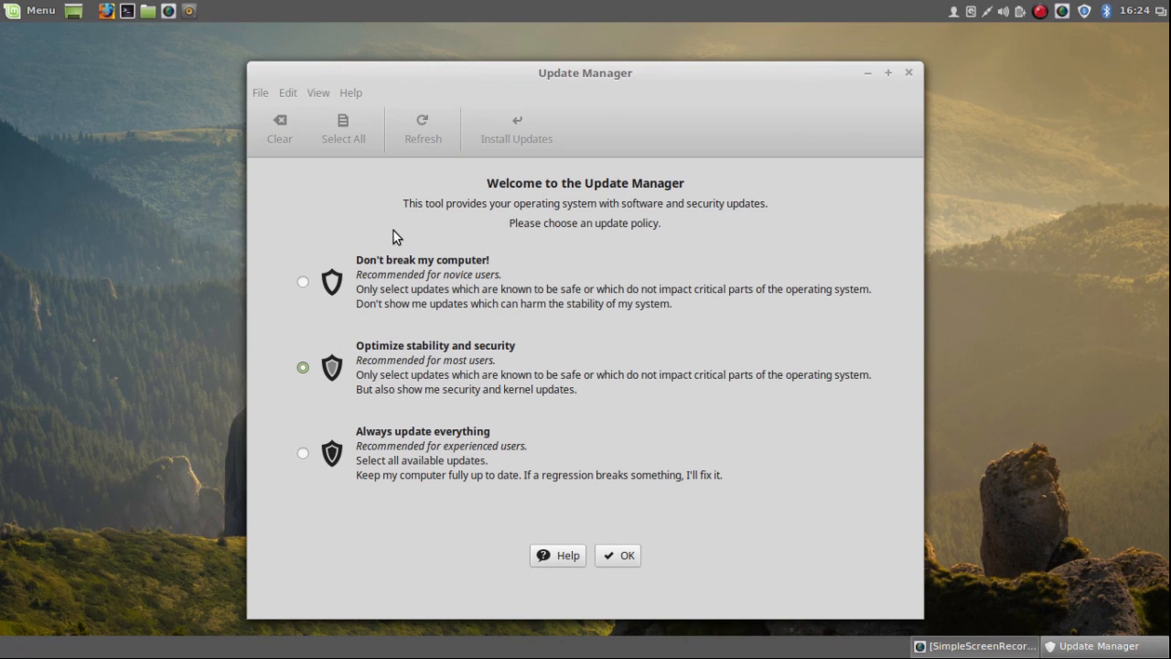
mouse_move(397, 377)
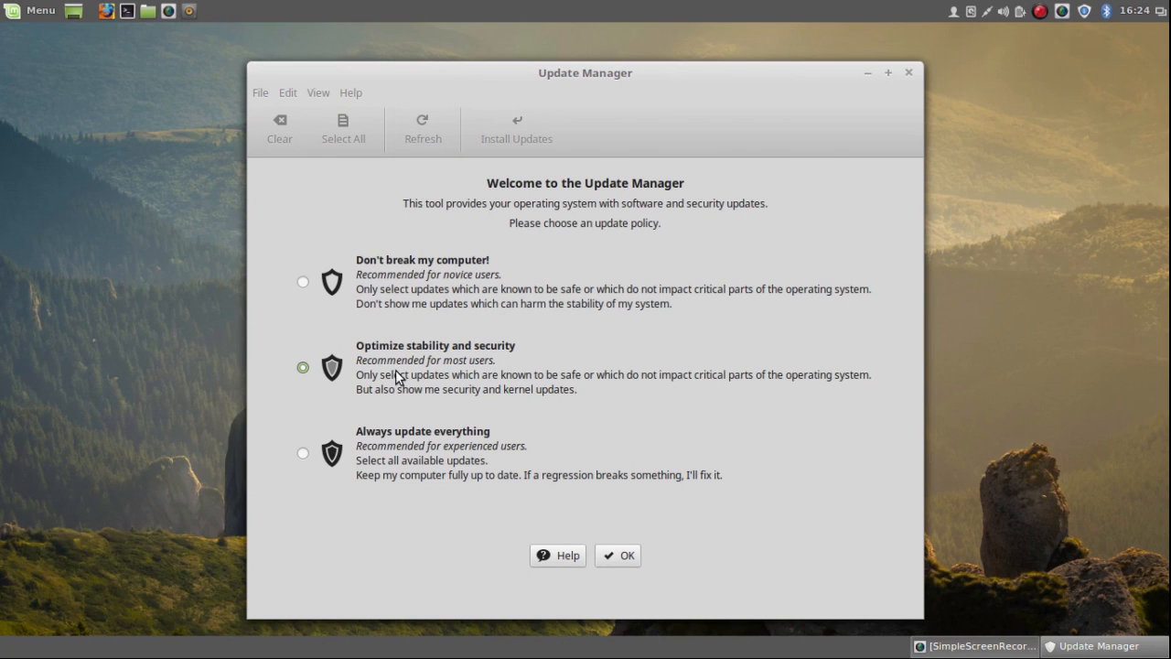
mouse_move(443, 333)
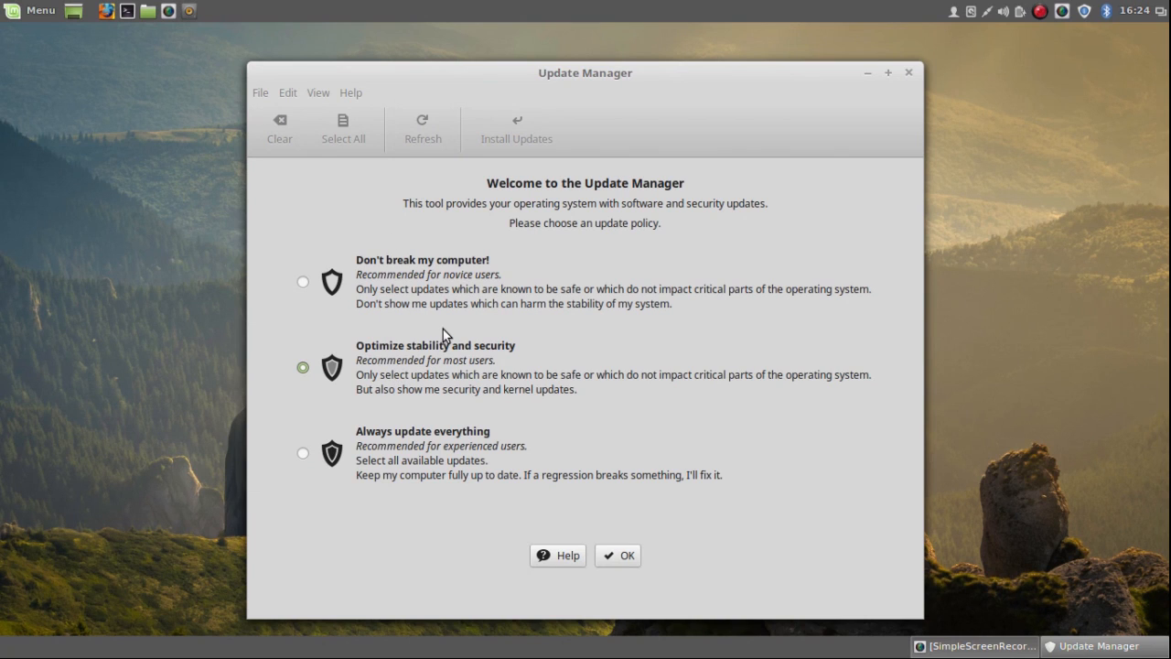
mouse_move(539, 384)
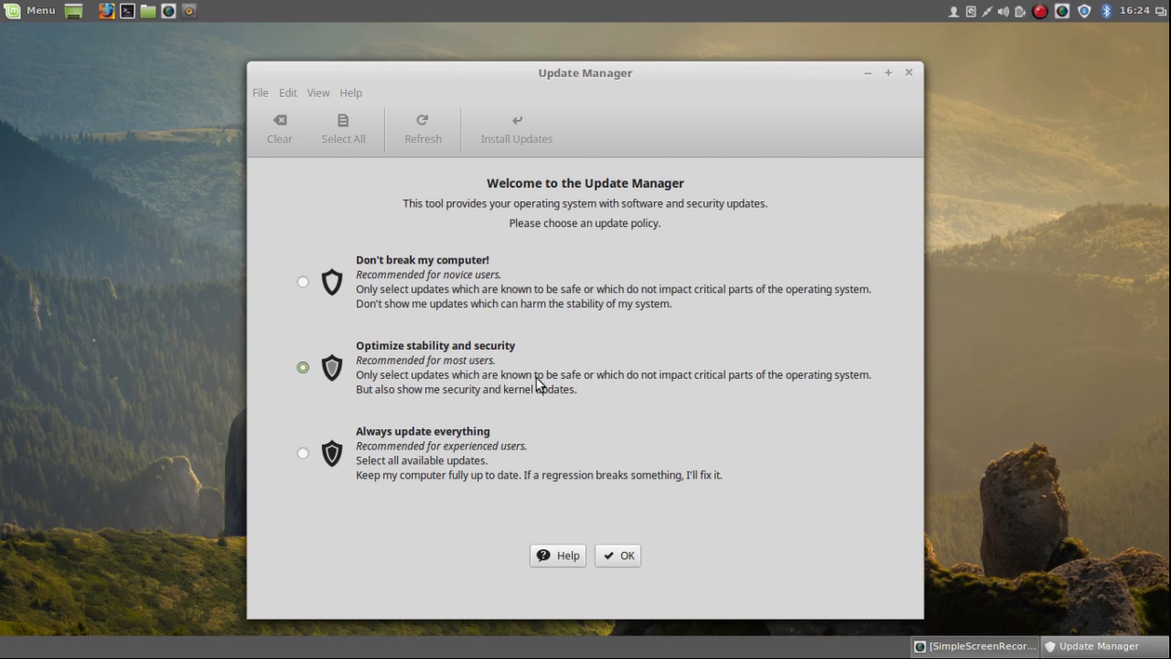
mouse_move(622, 382)
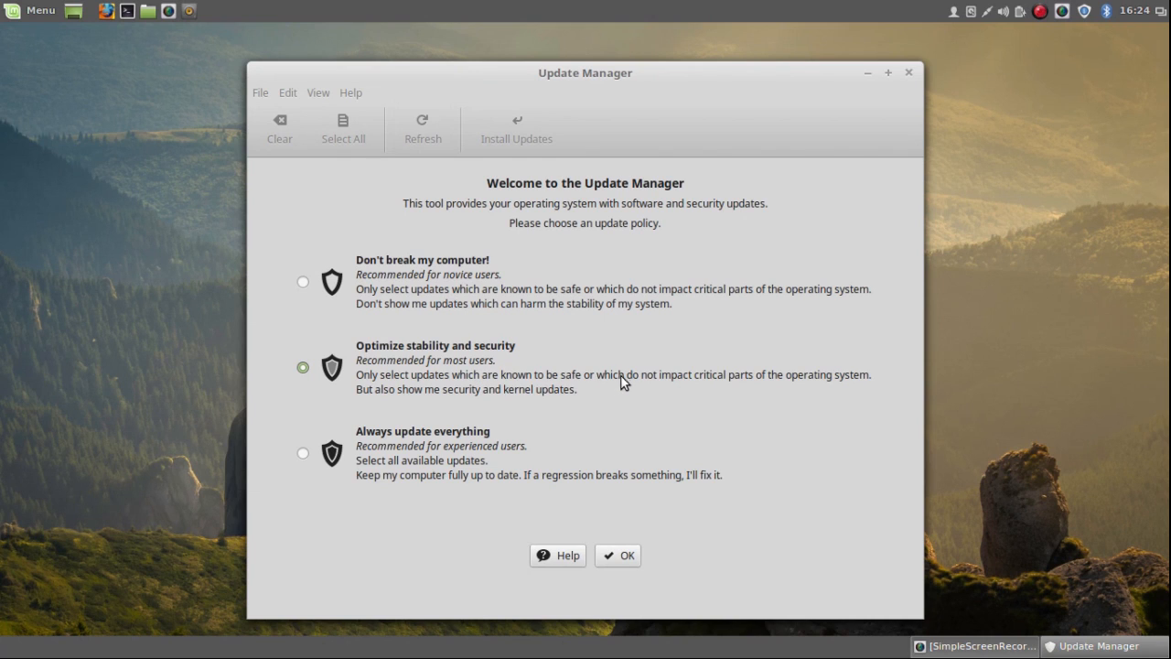
mouse_move(688, 384)
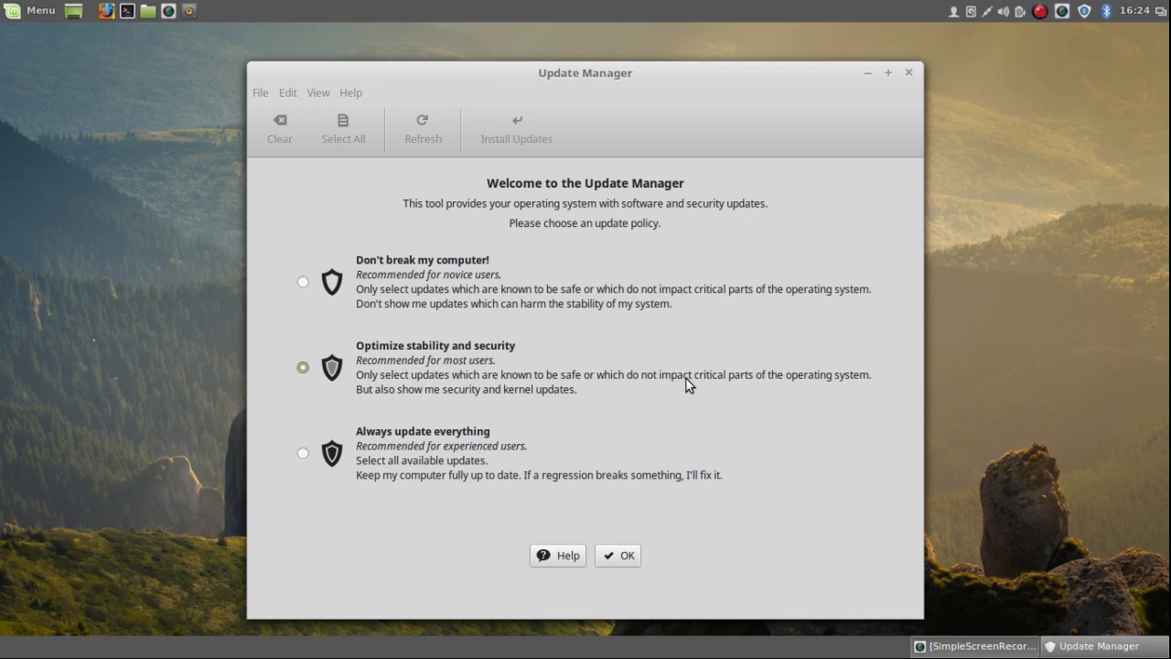
mouse_move(448, 405)
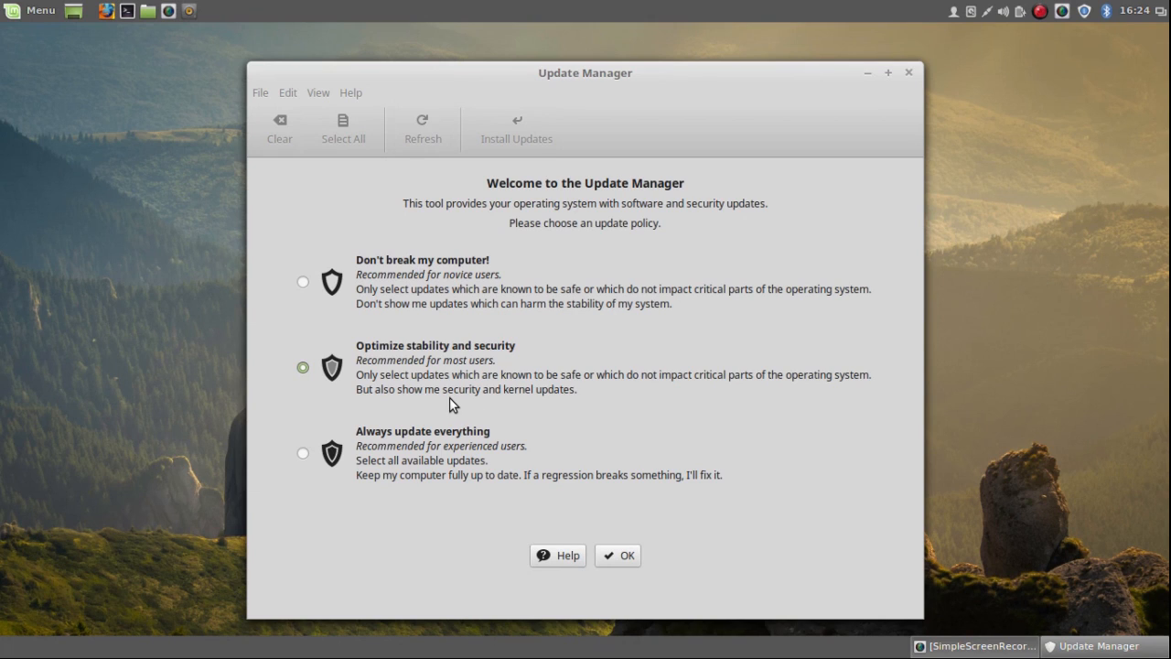
mouse_move(344, 419)
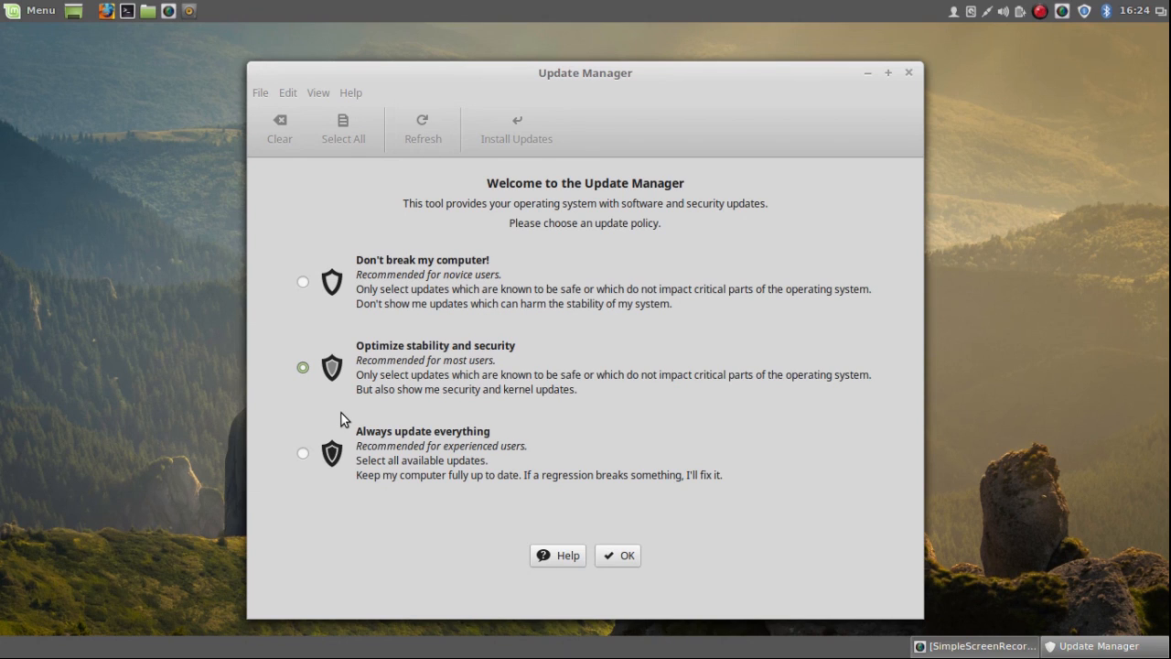
mouse_move(369, 414)
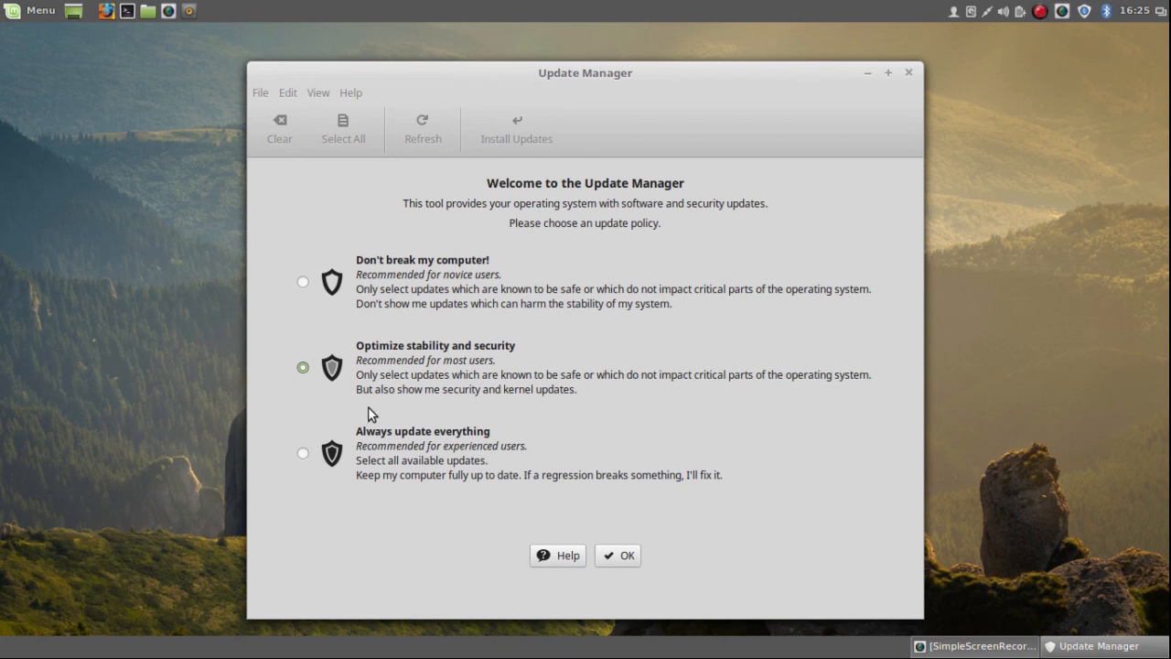
mouse_move(388, 412)
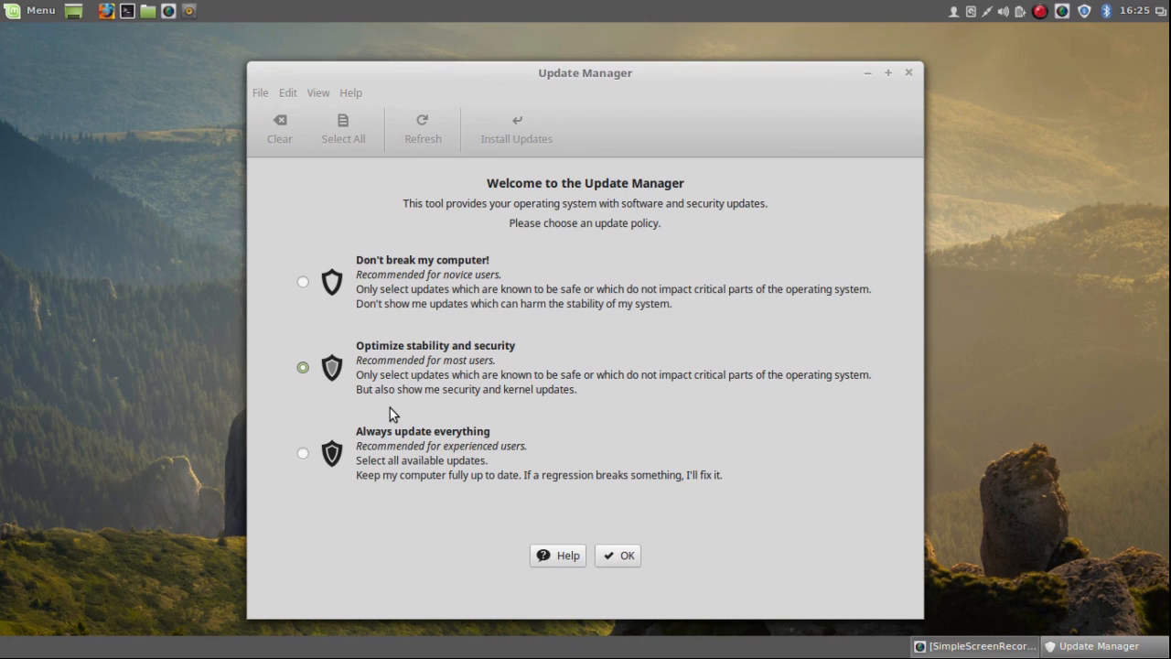
mouse_move(392, 419)
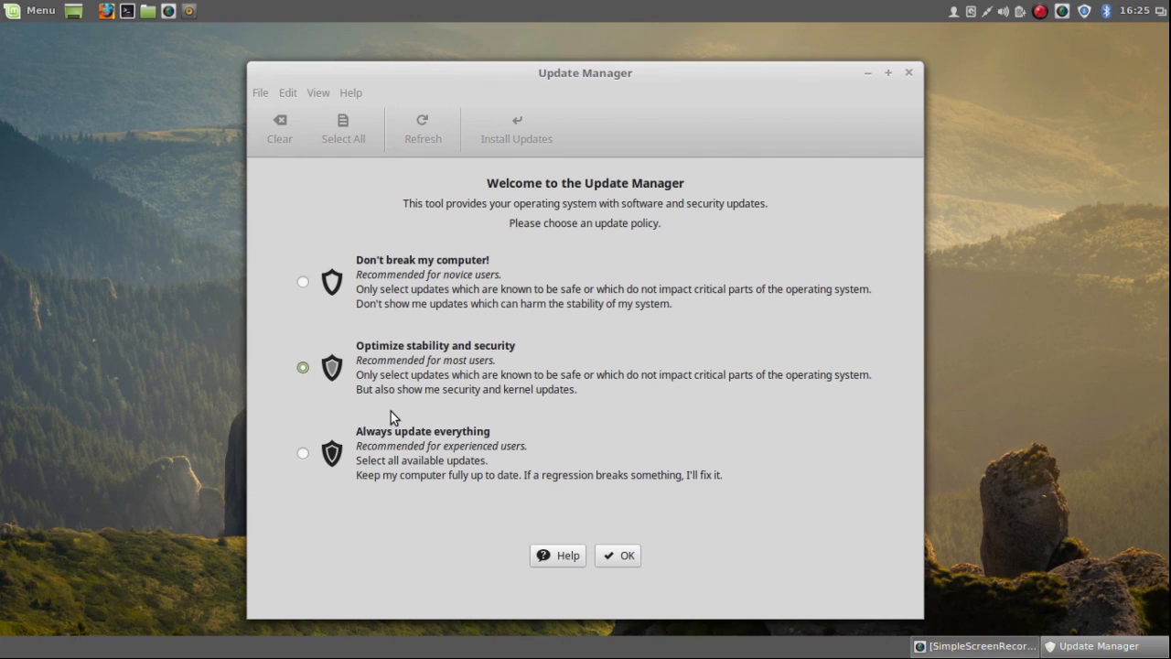
mouse_move(304, 450)
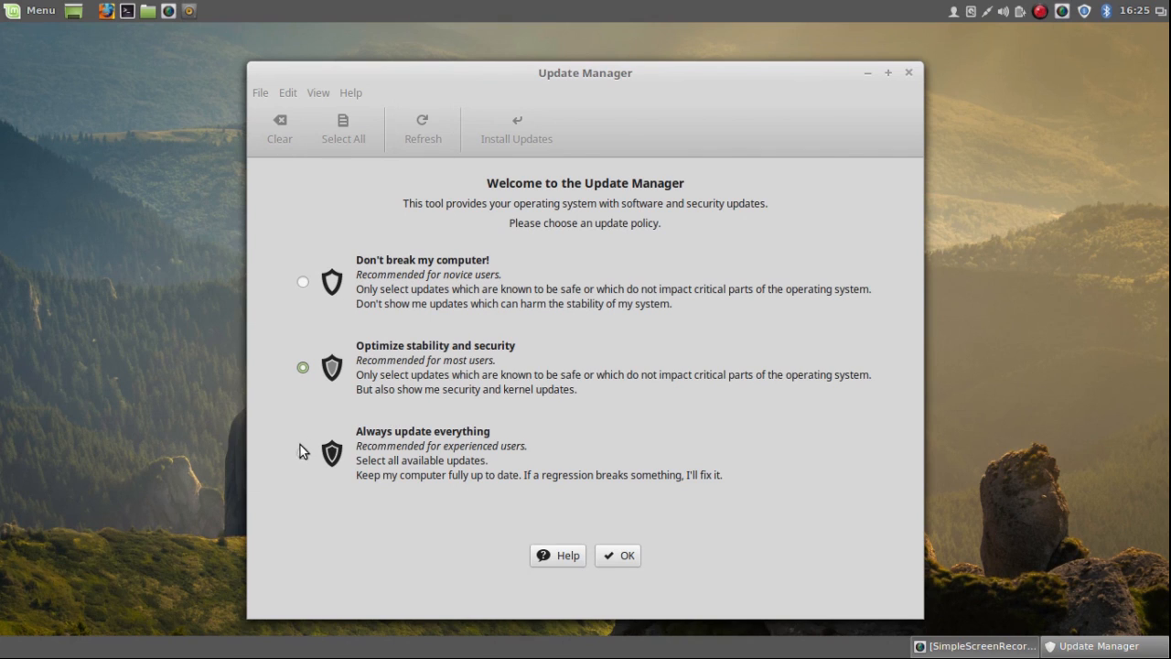
left_click(303, 453)
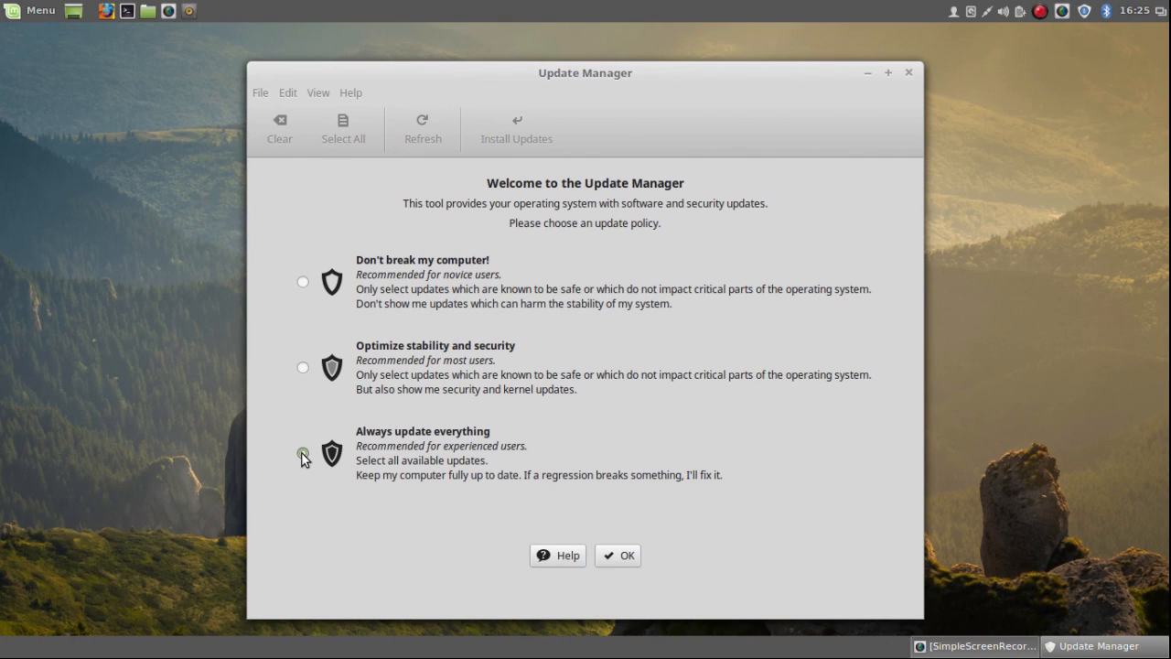
left_click(304, 454)
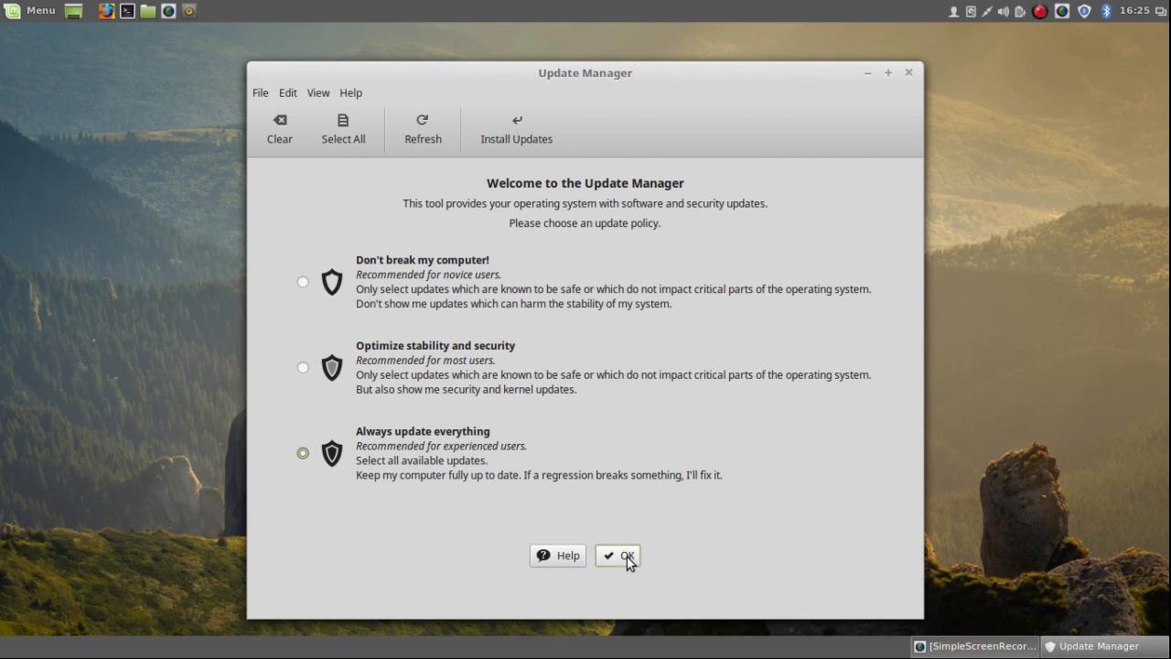
Apply the policy to list four recommended updates (85MB), accept a local mirror and enter the password.
left_click(618, 556)
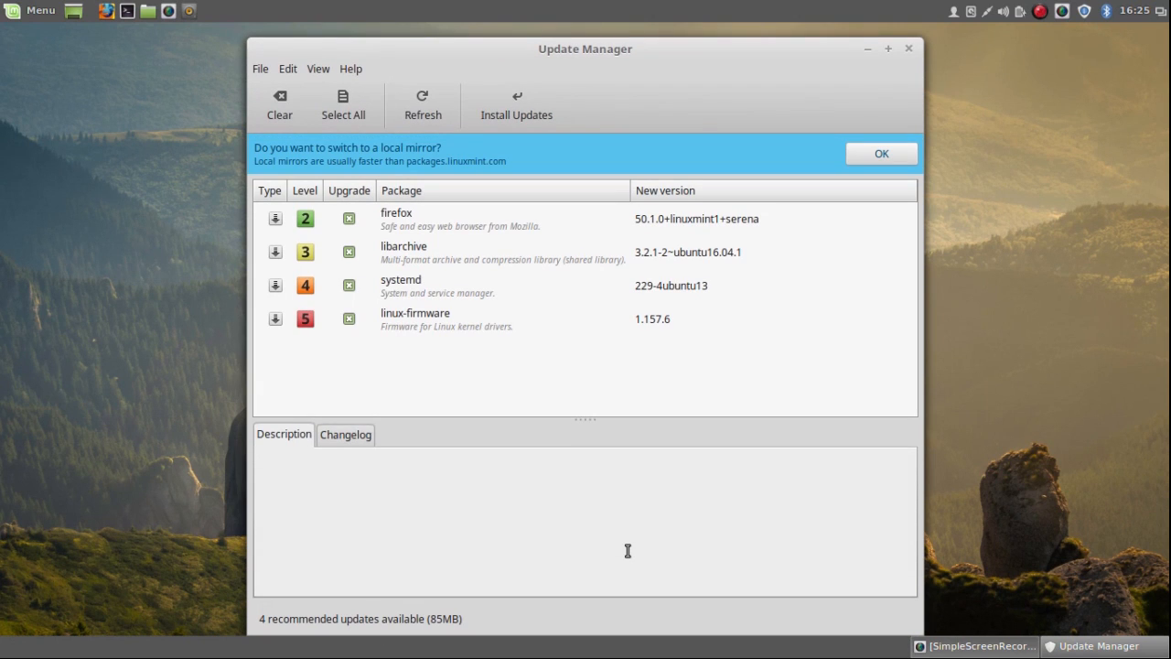
mouse_move(443, 393)
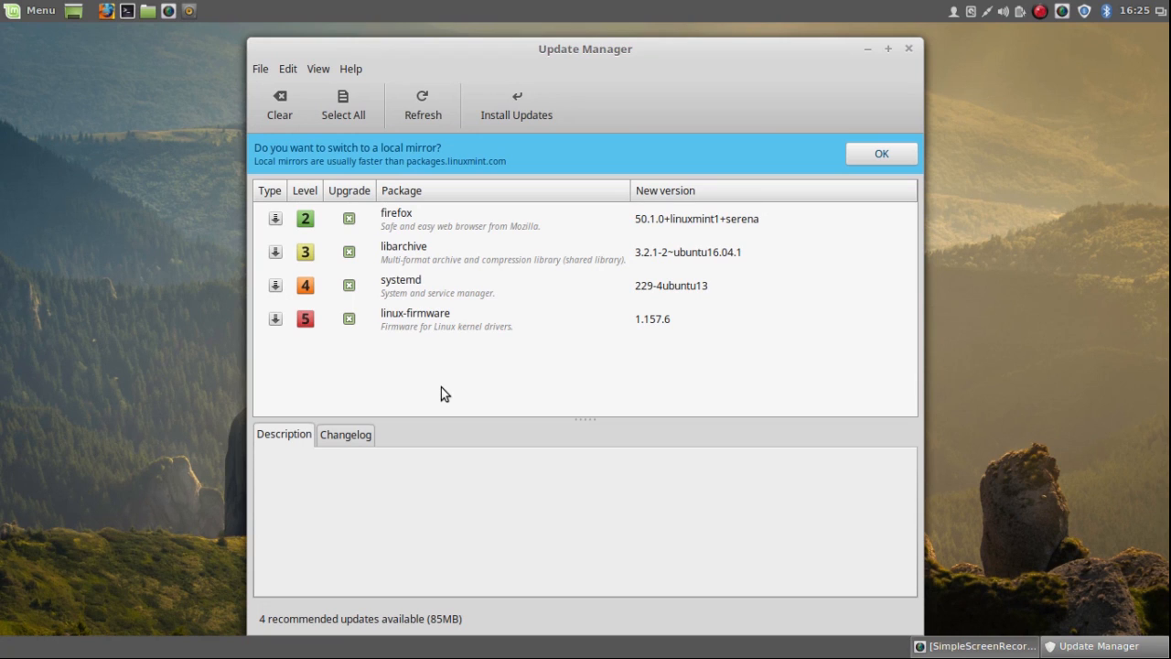
mouse_move(560, 238)
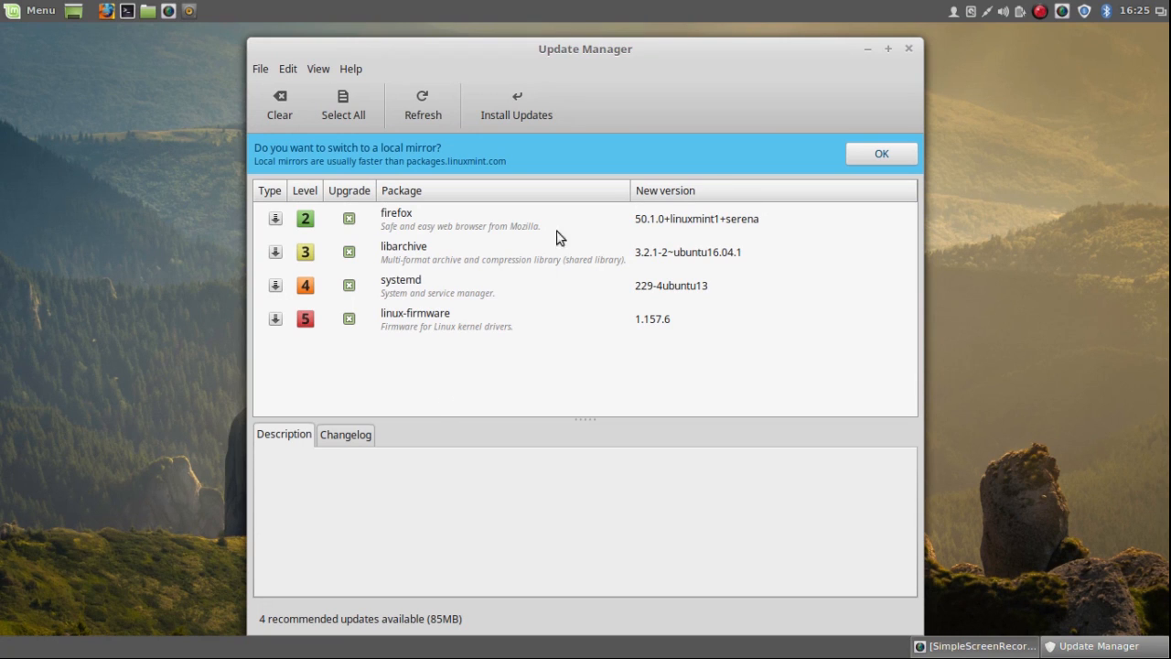
mouse_move(757, 153)
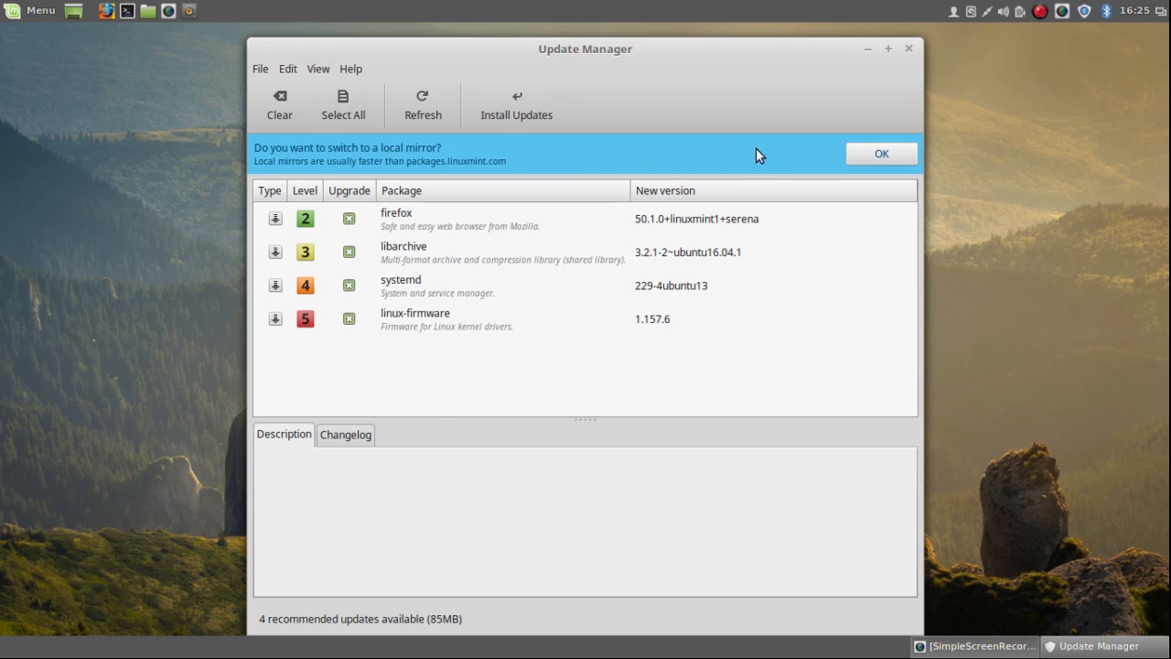
left_click(882, 153)
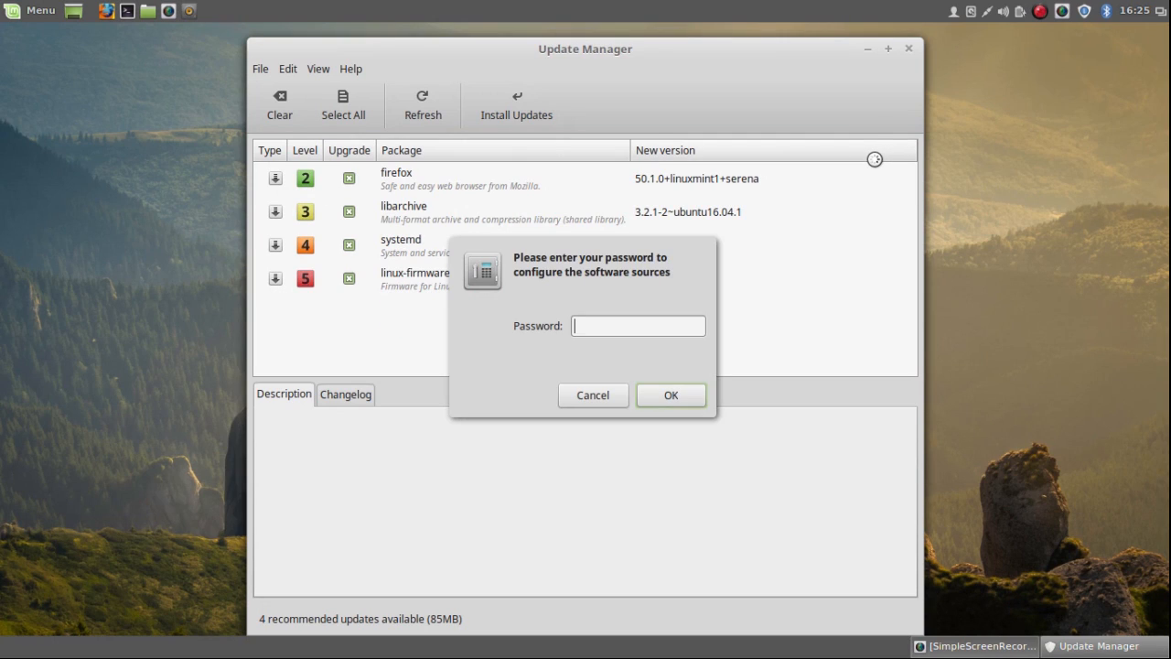
type("•")
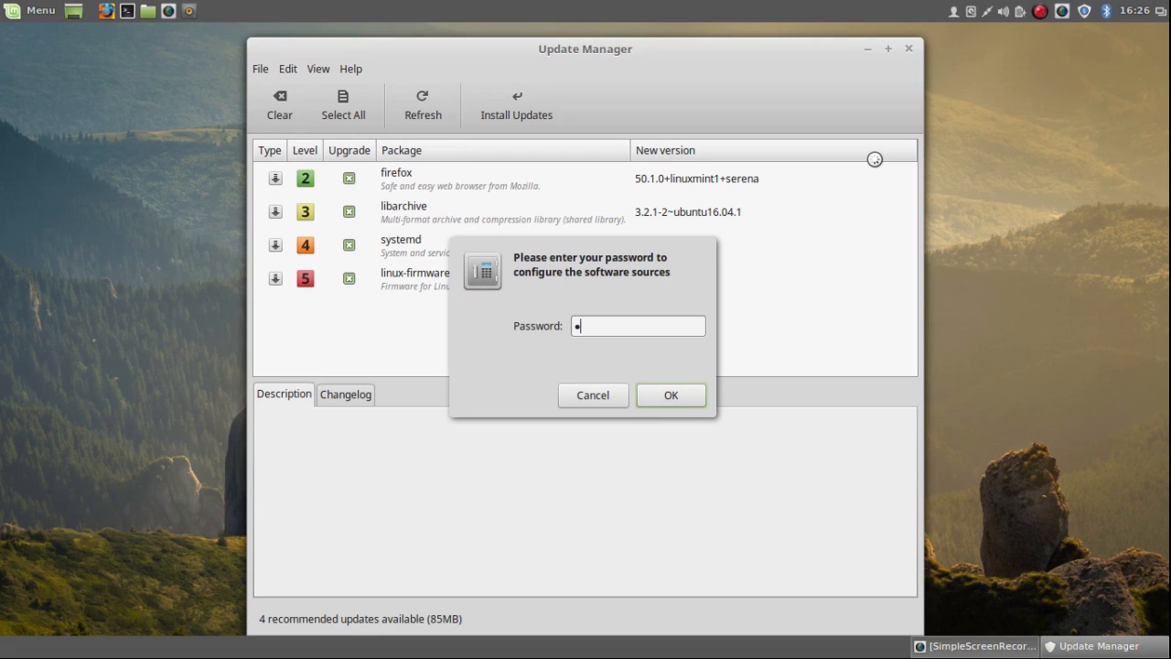
type("•••••")
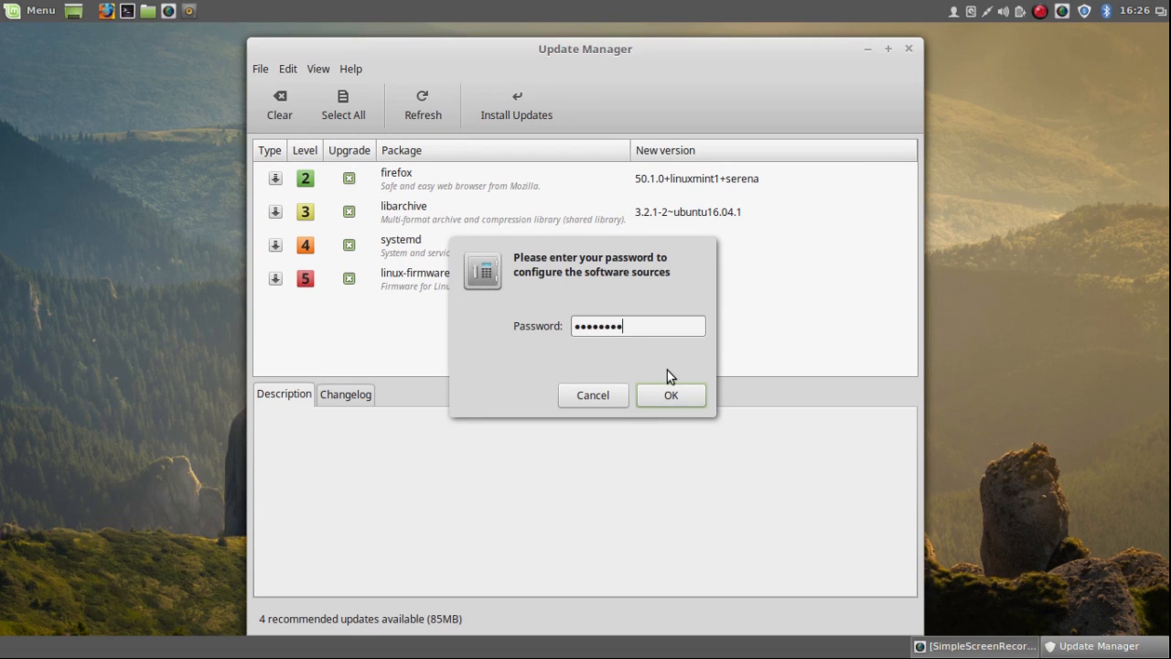
Authenticate into Software Sources and dismiss the mirror list, keeping packages.linuxmint.com as main mirror.
left_click(670, 395)
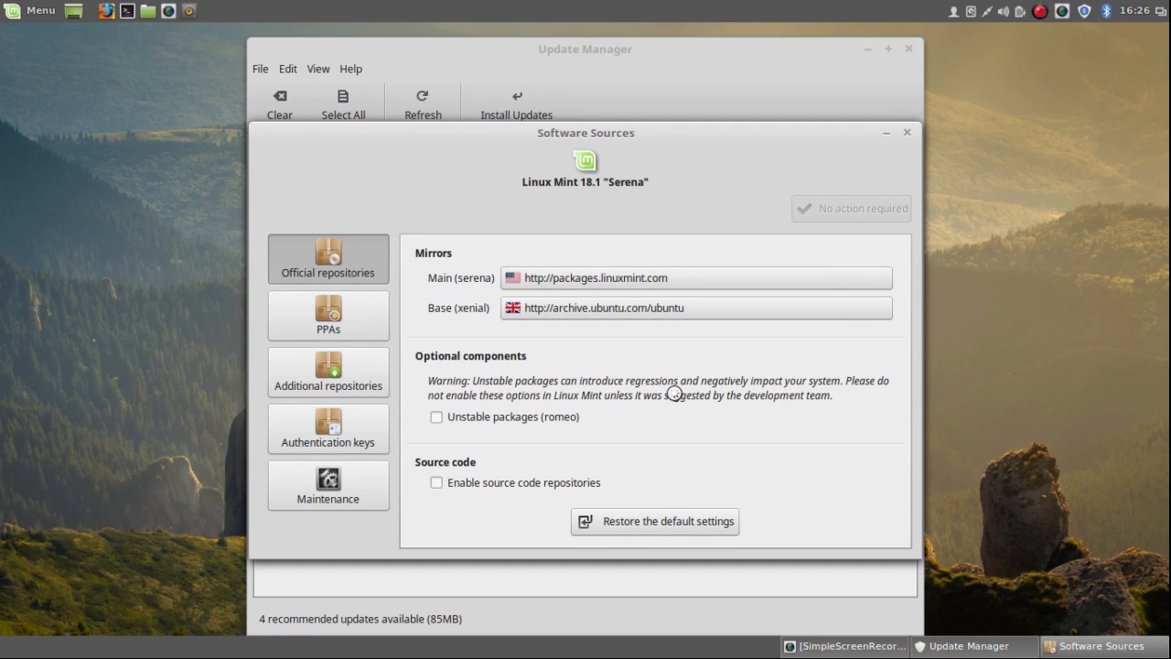
mouse_move(772, 282)
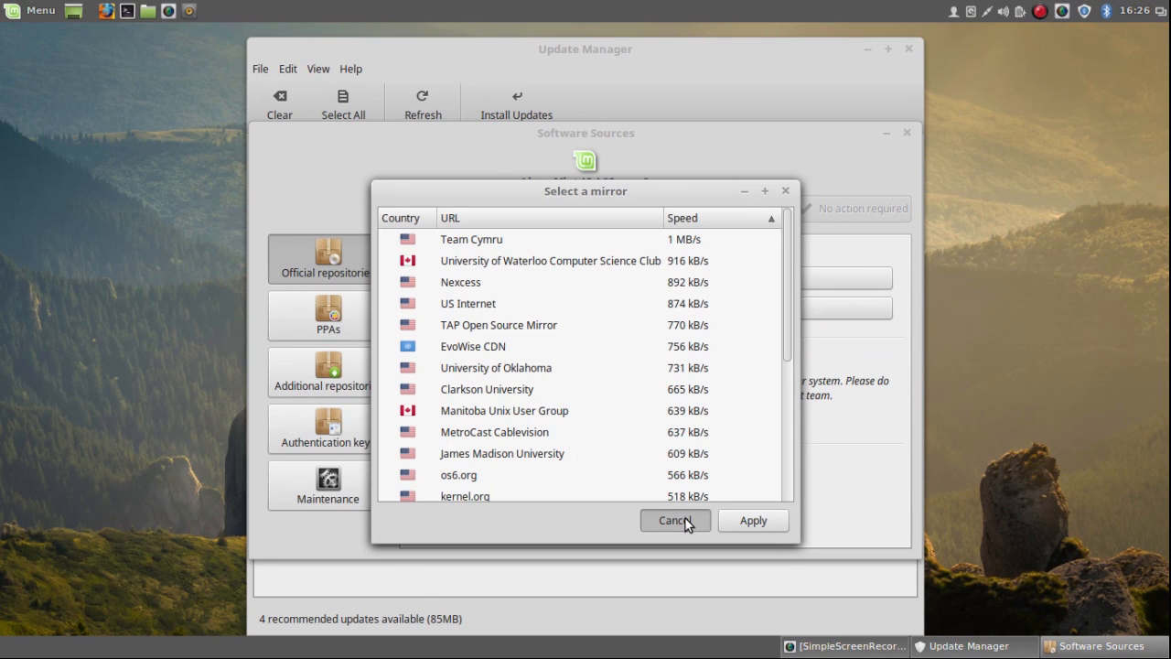
left_click(673, 519)
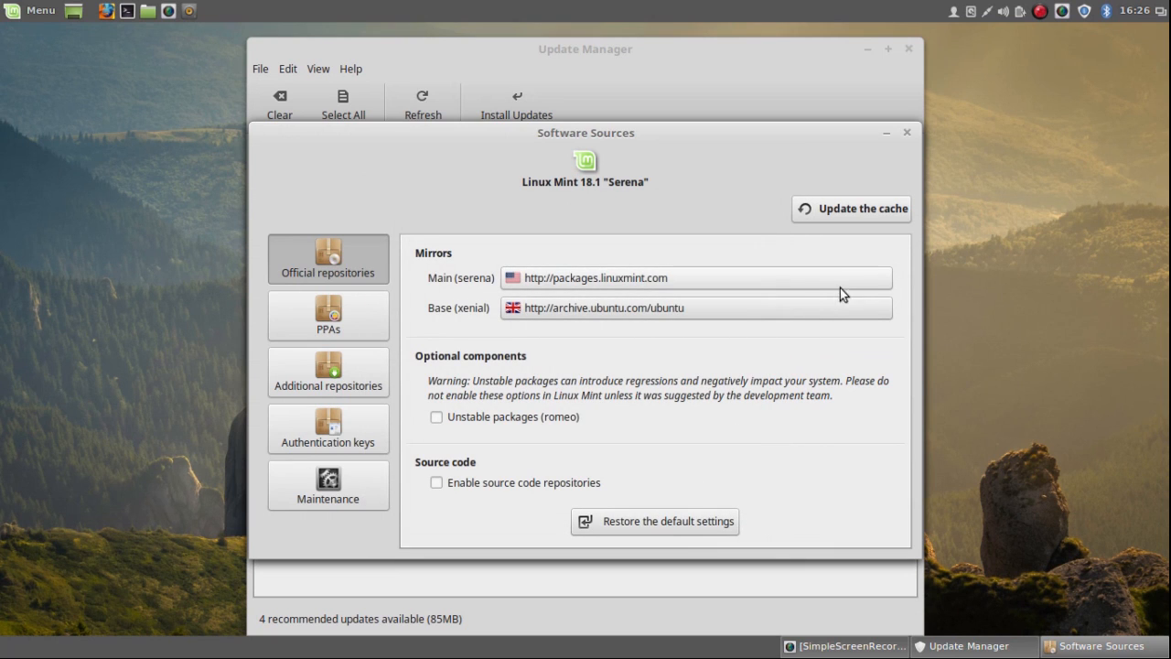
mouse_move(874, 307)
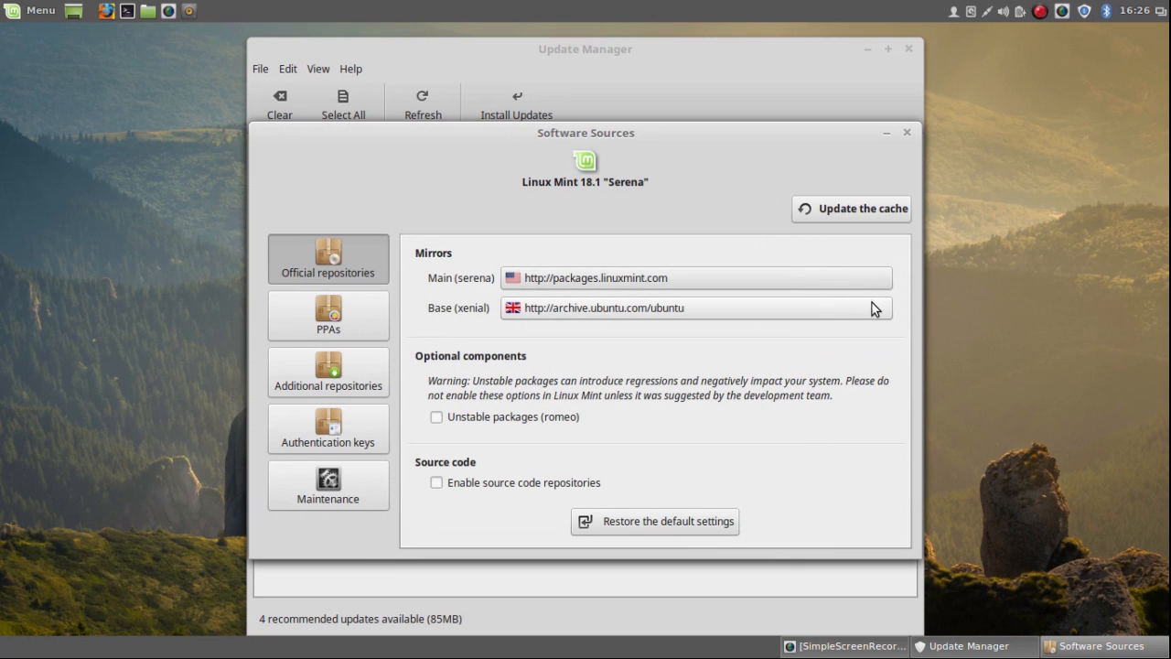
mouse_move(834, 313)
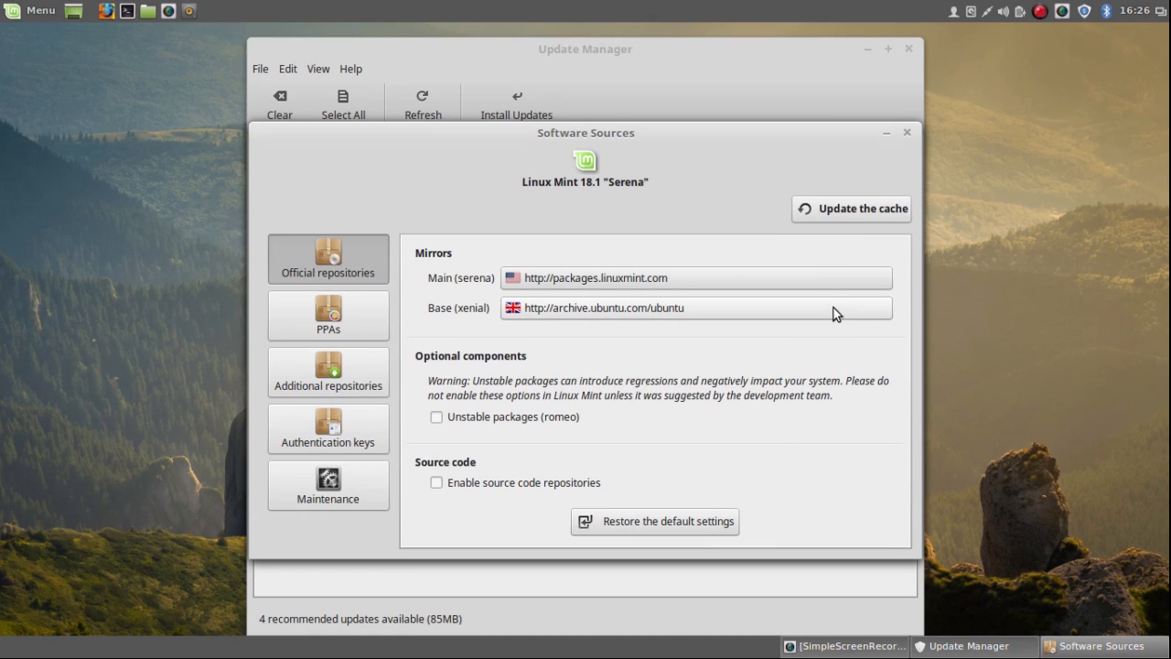
mouse_move(712, 320)
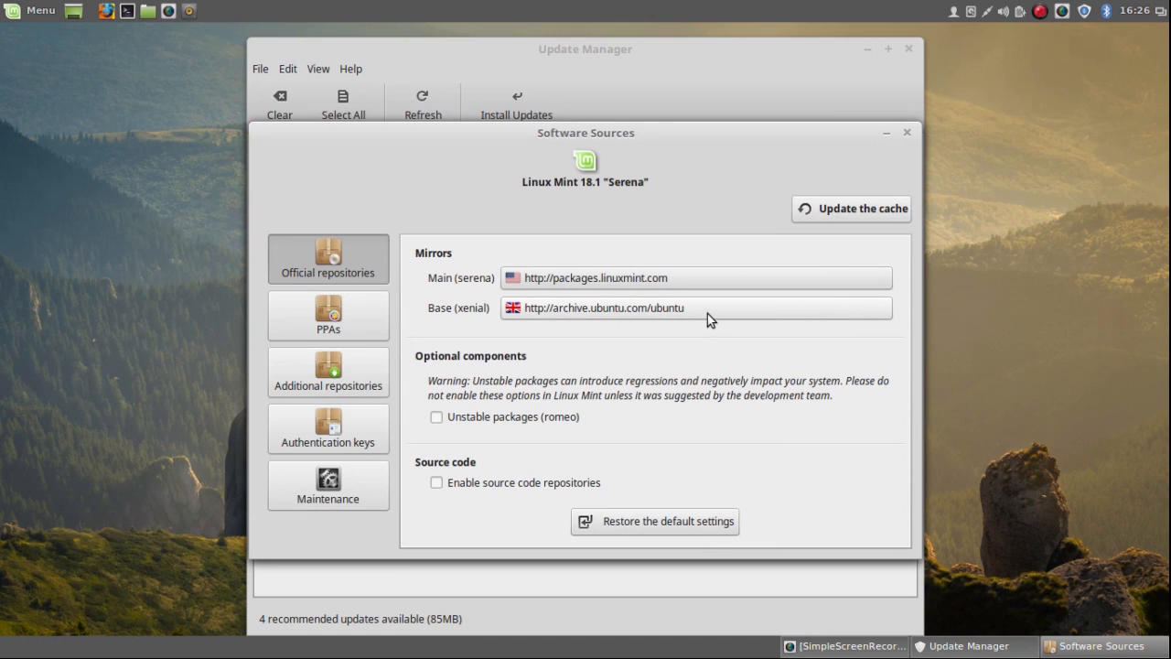
mouse_move(729, 314)
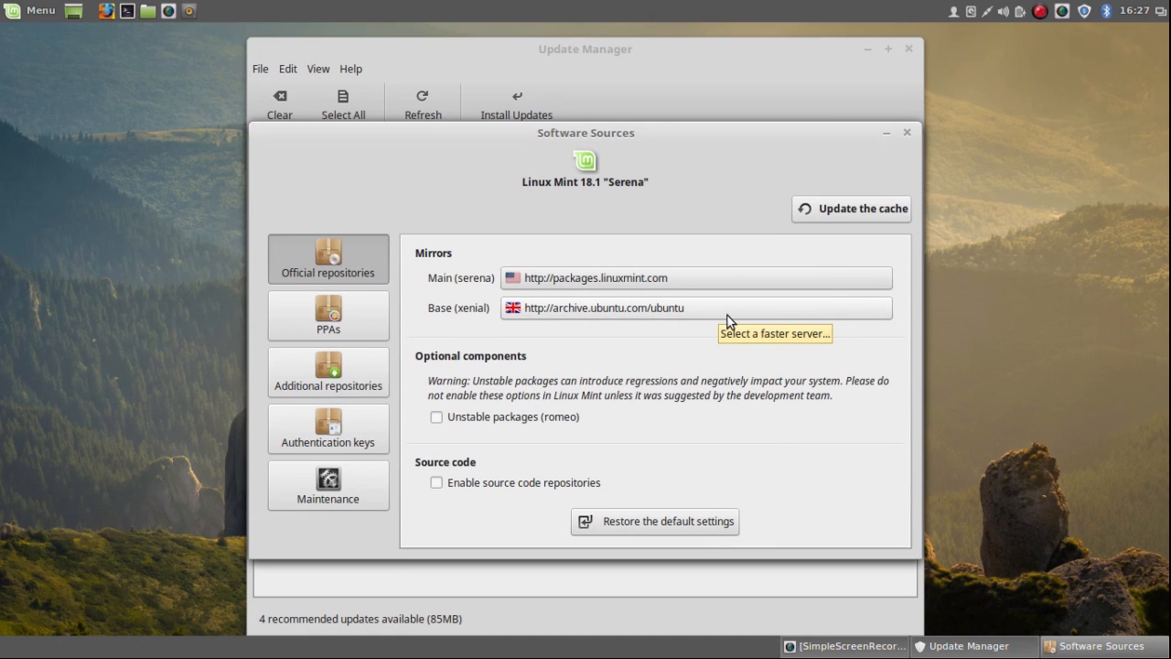
mouse_move(833, 313)
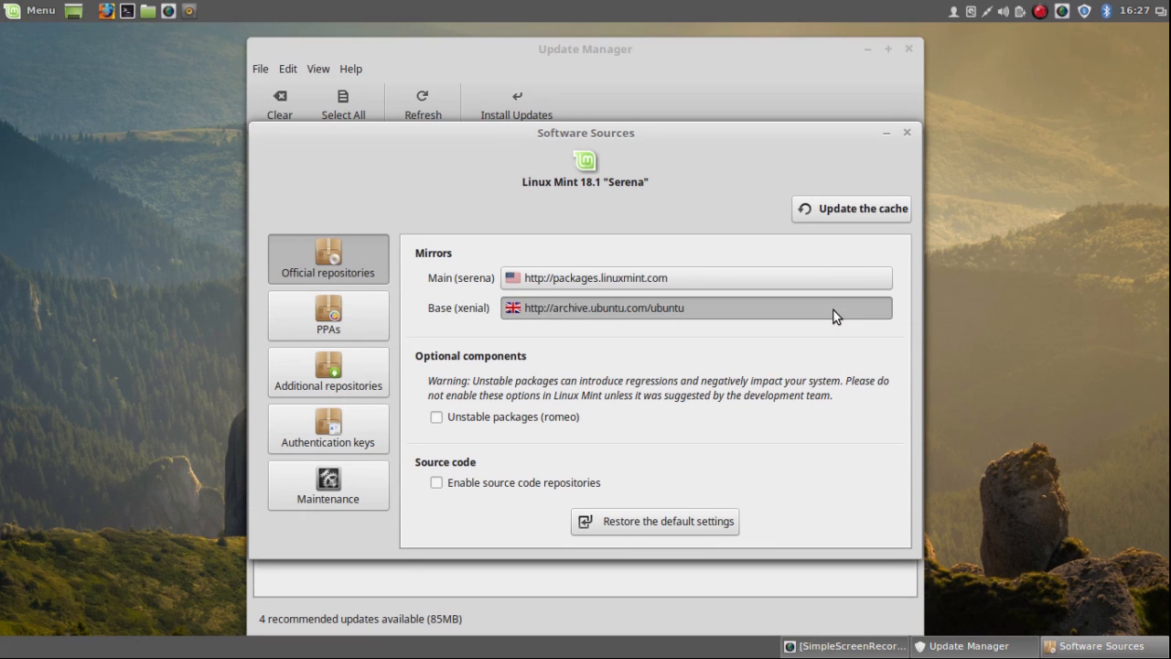
Choose cosmos.cites.illinois.edu from the speed-ranked list as the Ubuntu base (xenial) mirror and apply it.
left_click(695, 307)
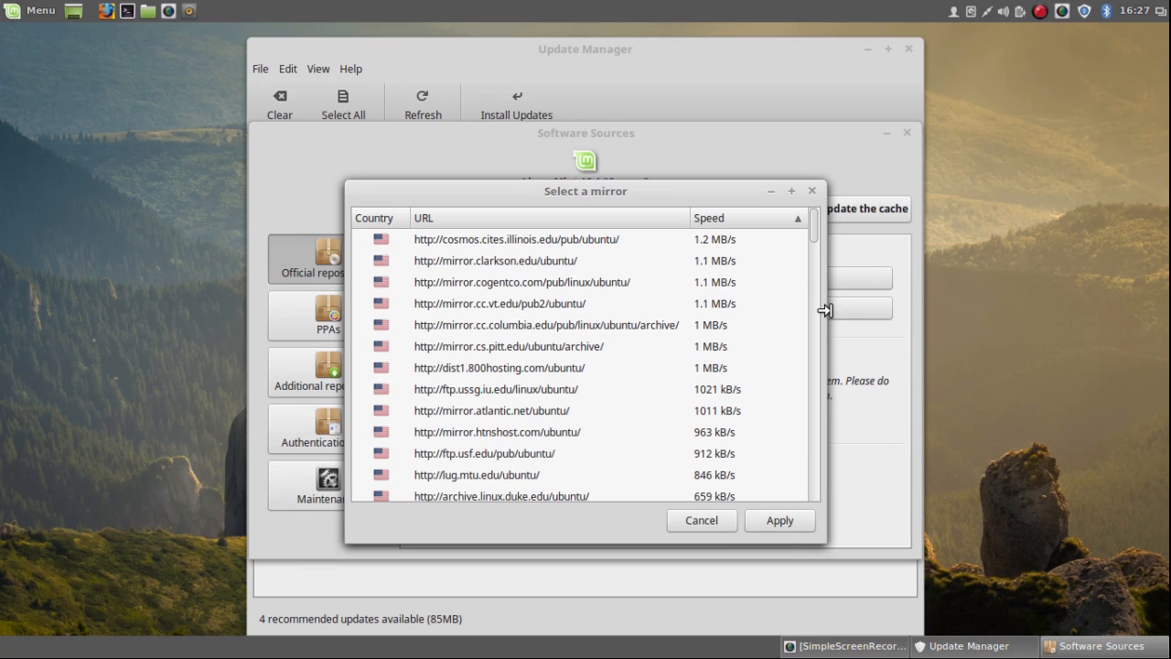
scroll("down", 3)
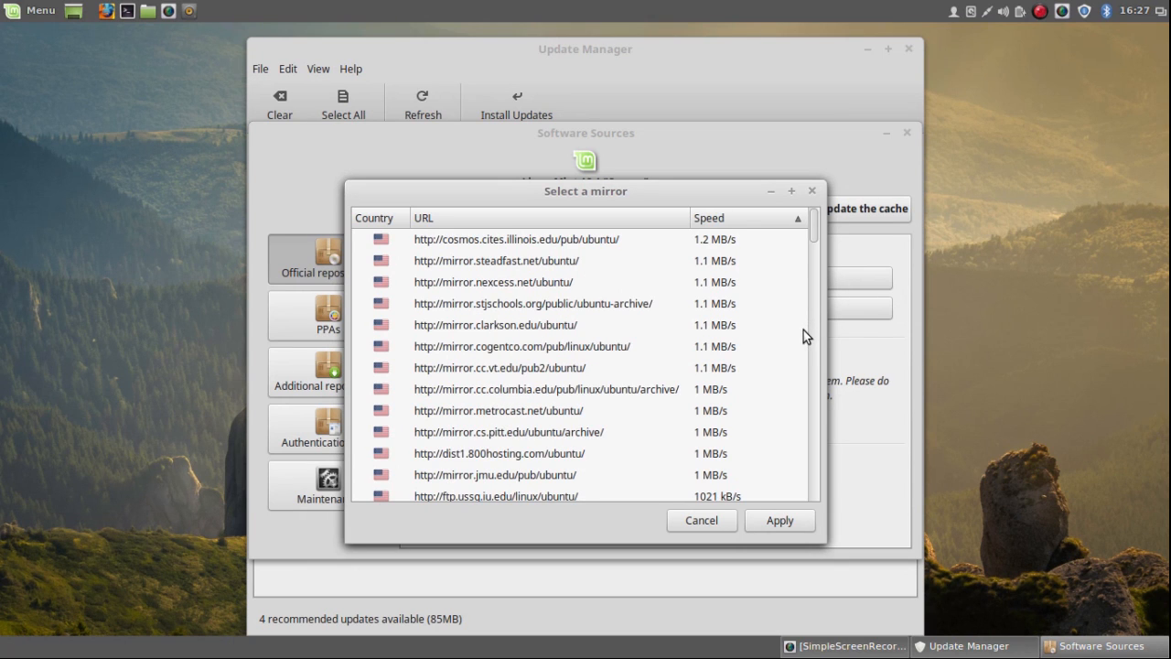
scroll("down", 3)
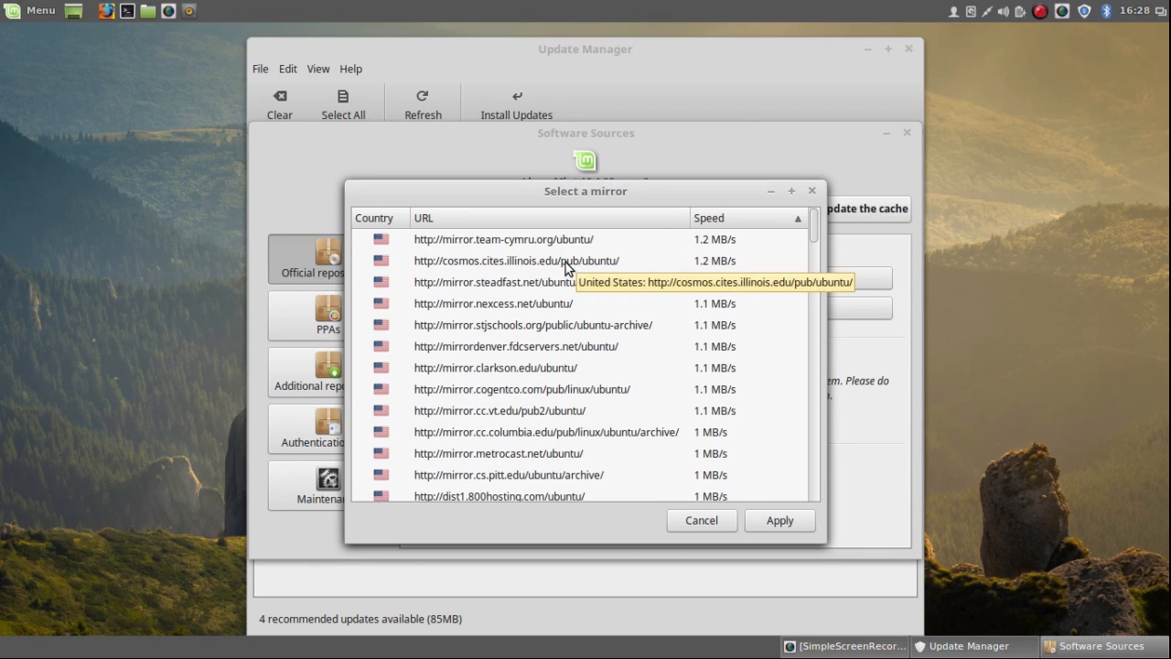
left_click(516, 260)
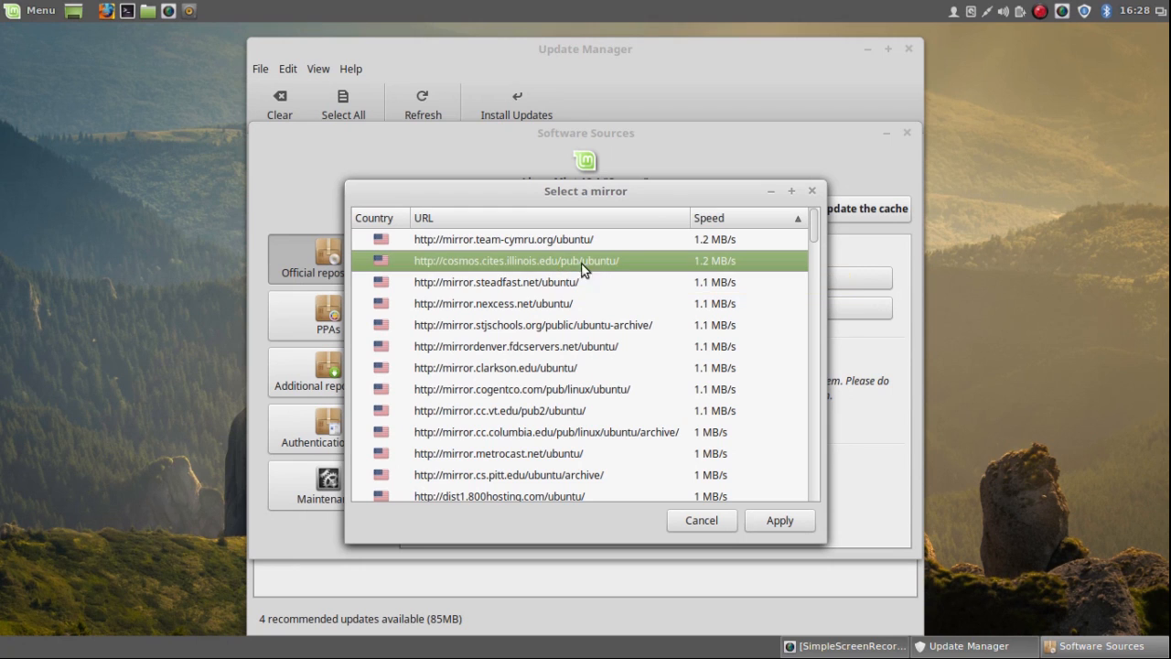
left_click(779, 520)
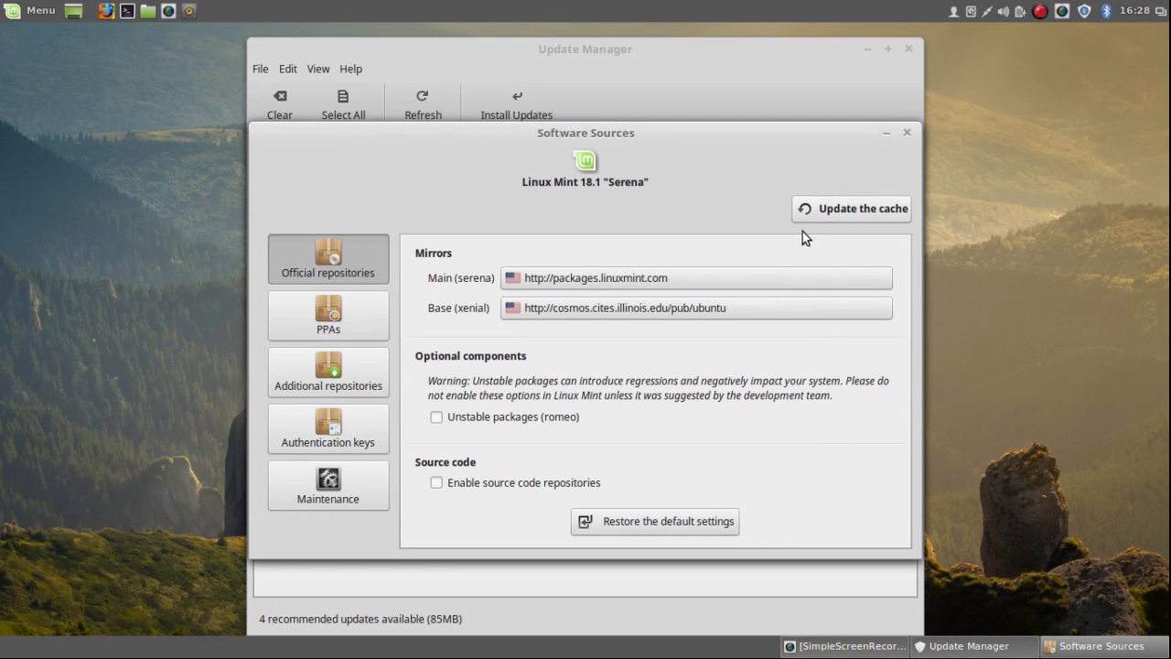
Update the package cache from the new mirrors, then close Software Sources.
left_click(851, 208)
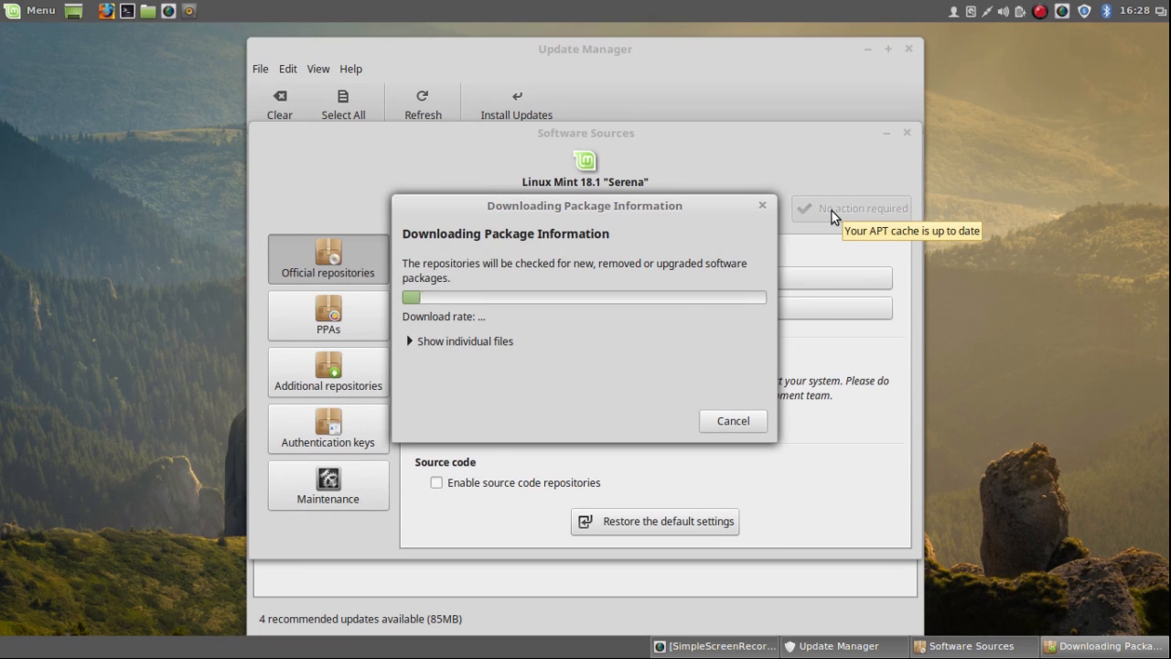
mouse_move(992, 212)
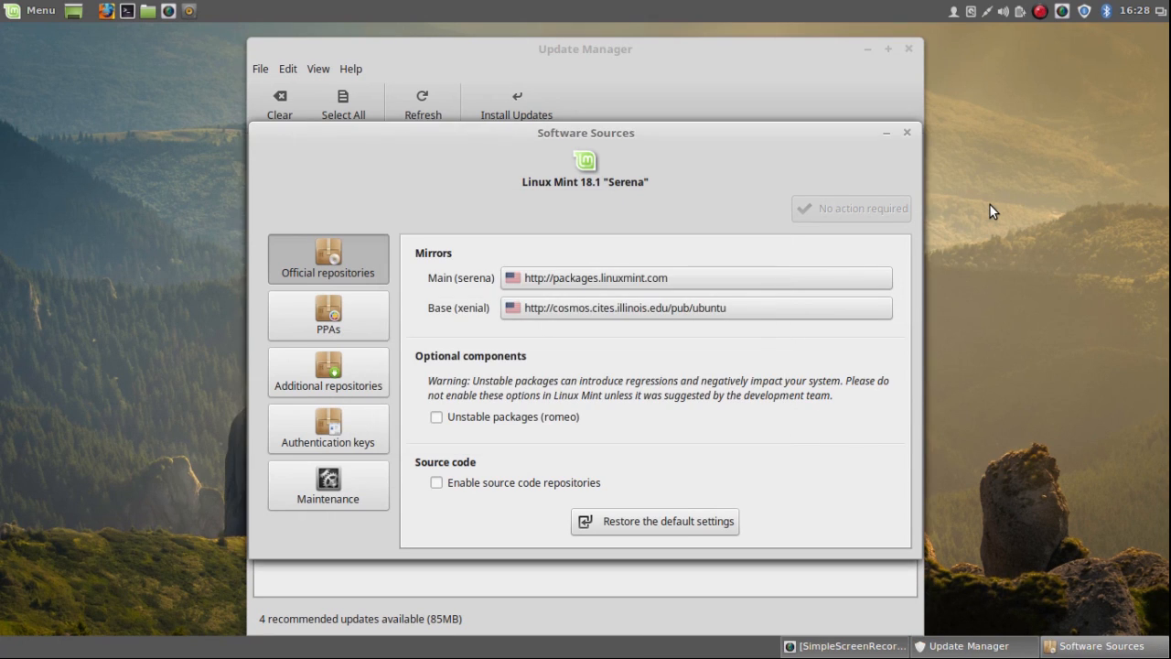
mouse_move(1043, 183)
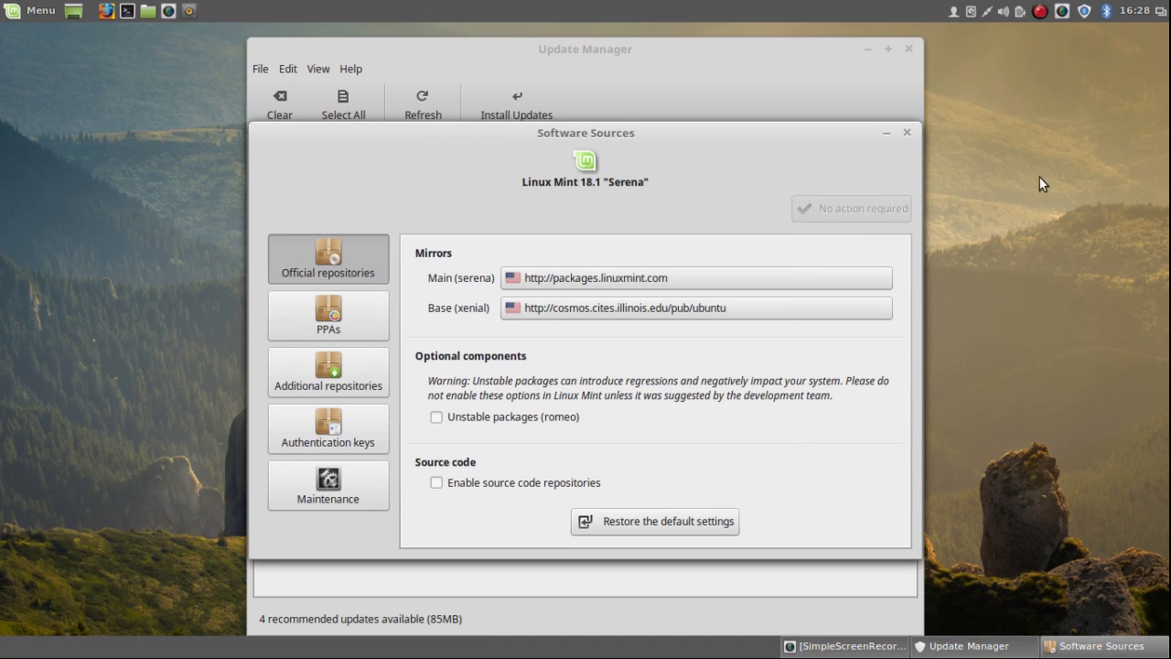
mouse_move(902, 138)
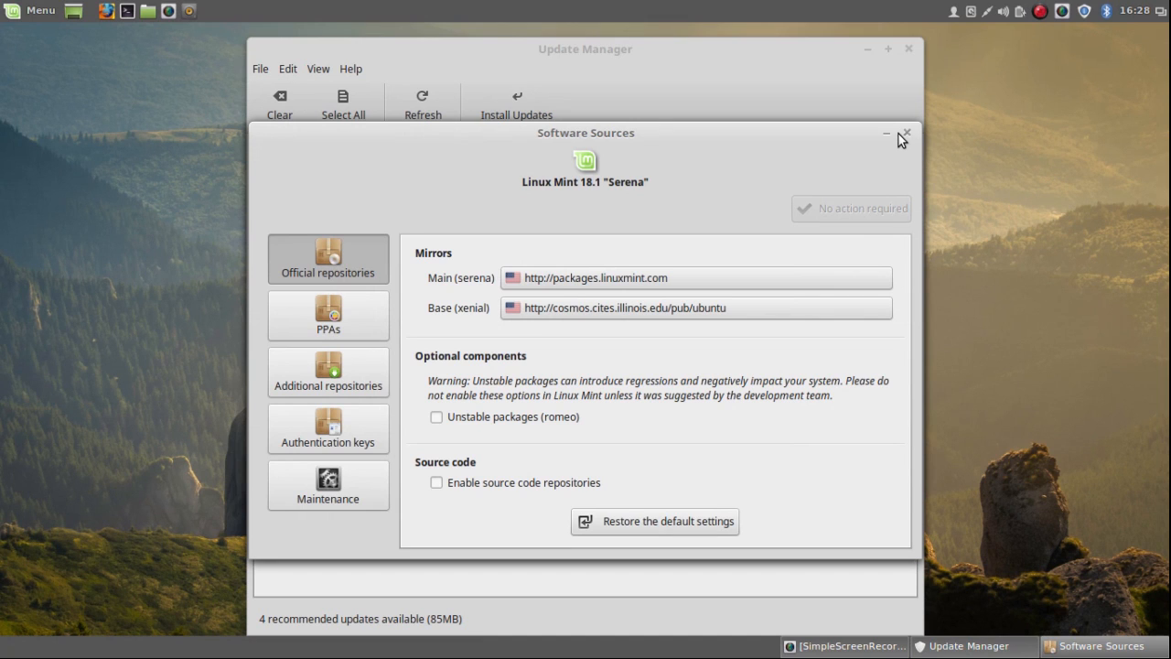
left_click(905, 136)
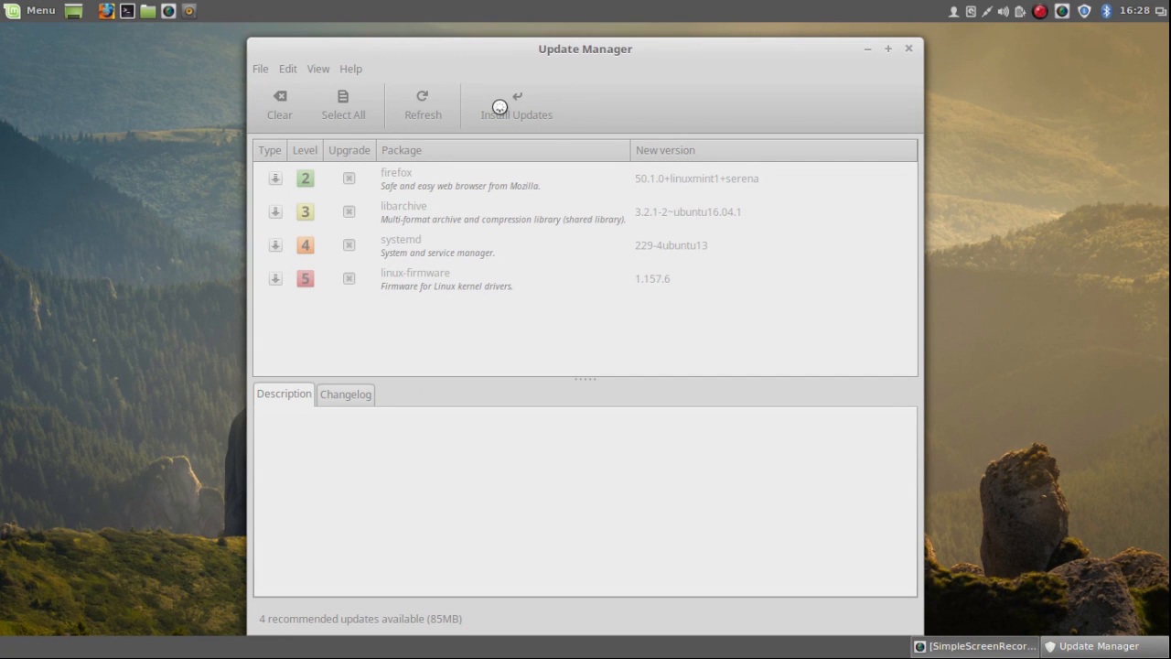
Start installing the four recommended updates and authenticate with the administrator password.
left_click(516, 104)
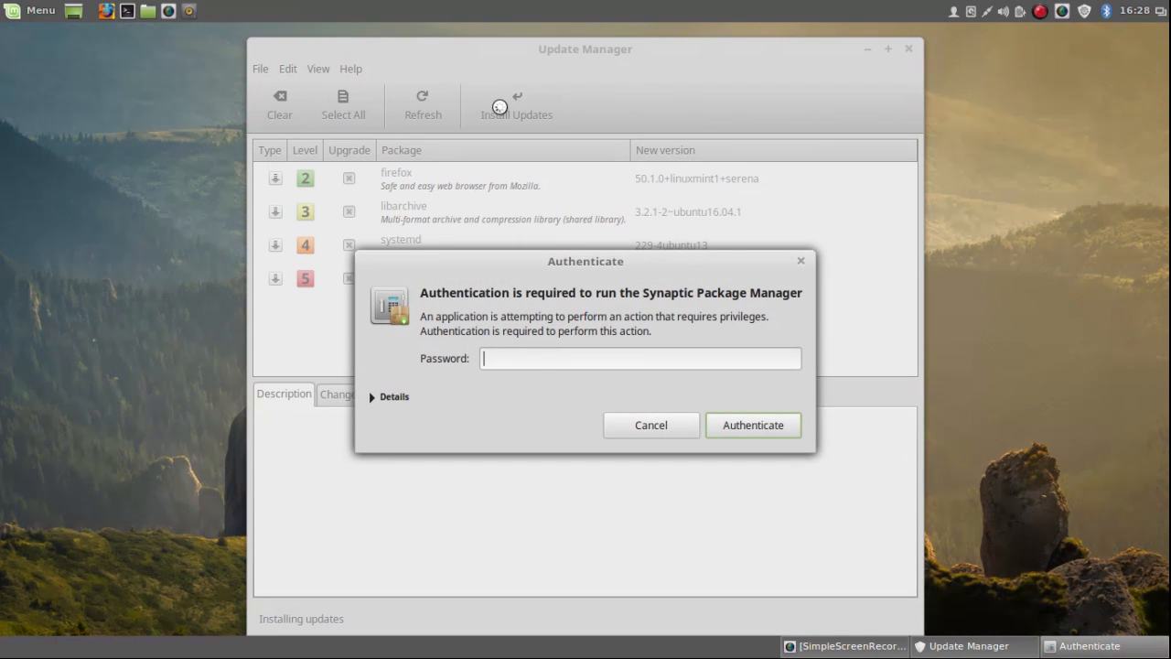
type("•")
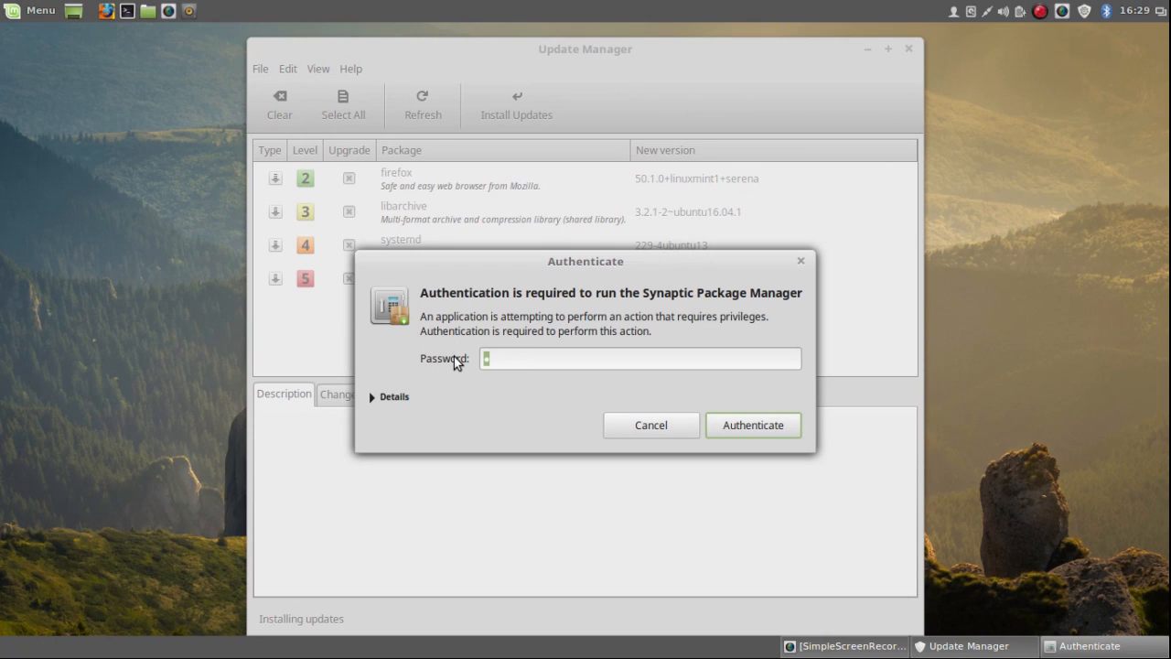
type("••••")
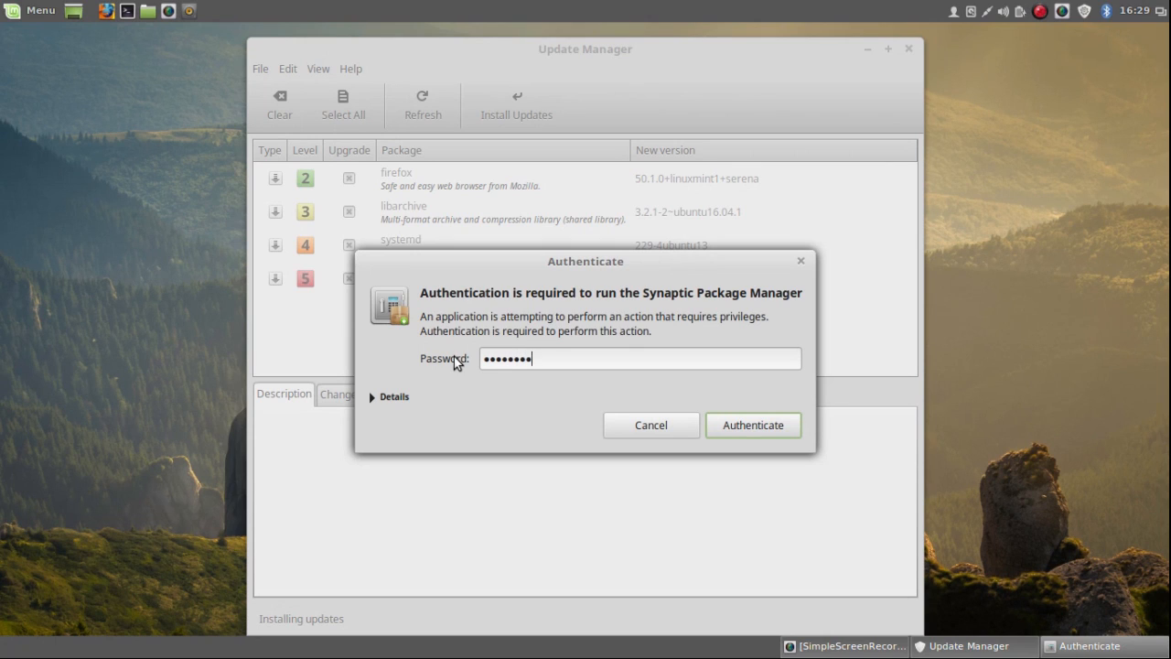
left_click(752, 424)
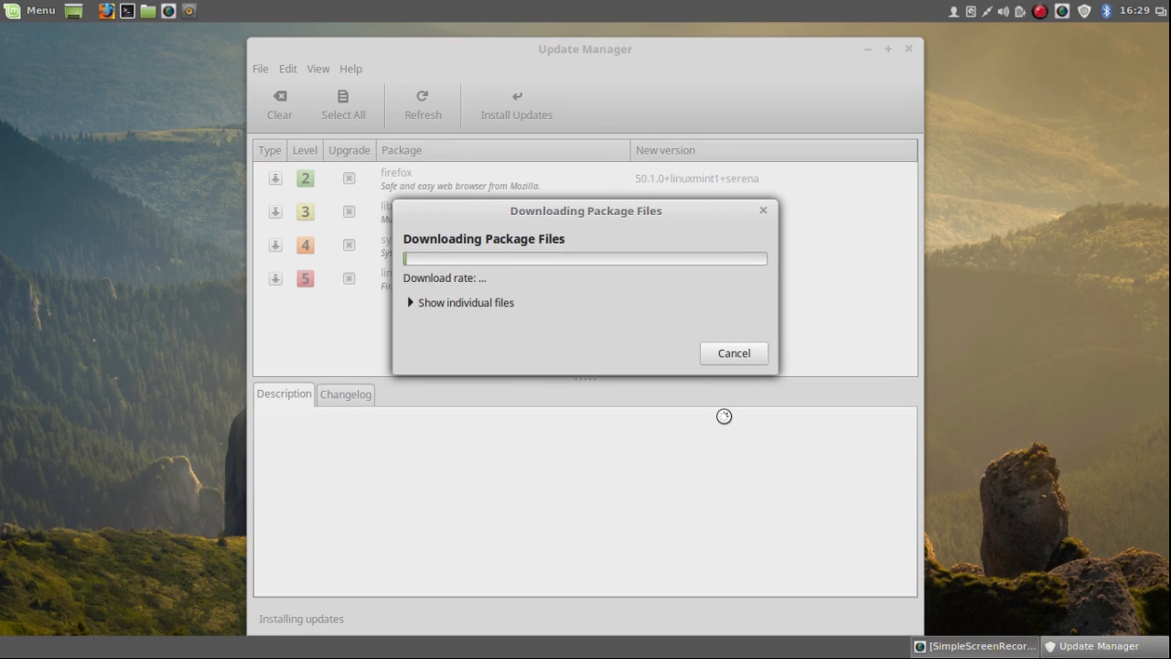
mouse_move(476, 311)
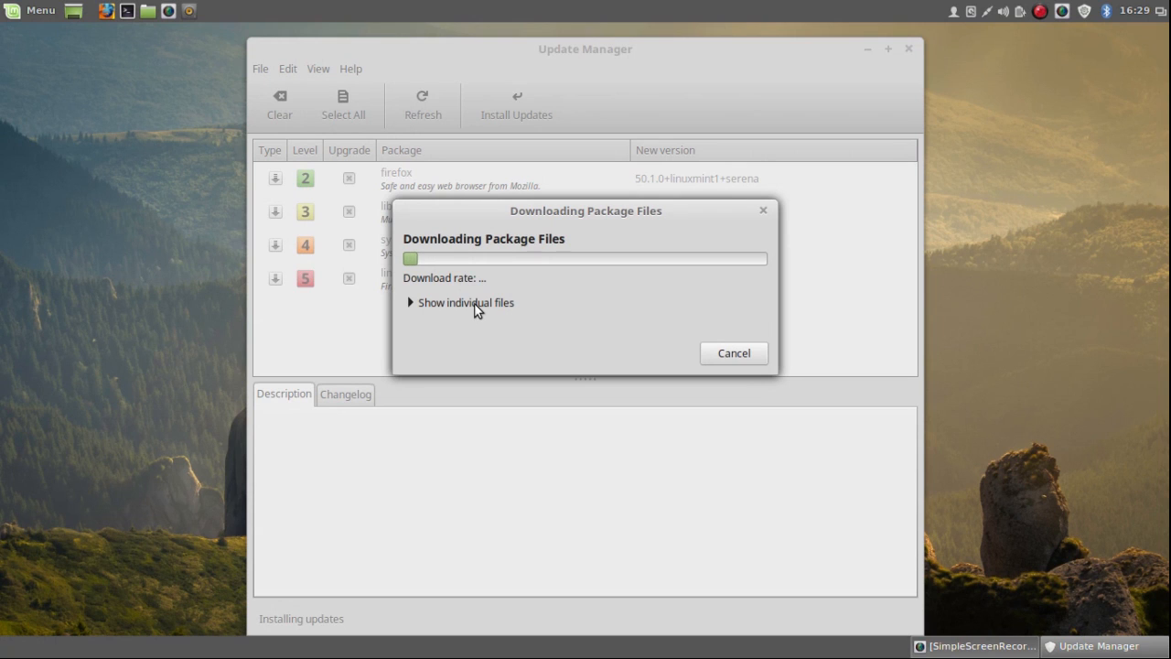
Let the package download and installation run until the 'Update is complete' dialog appears.
left_click(410, 302)
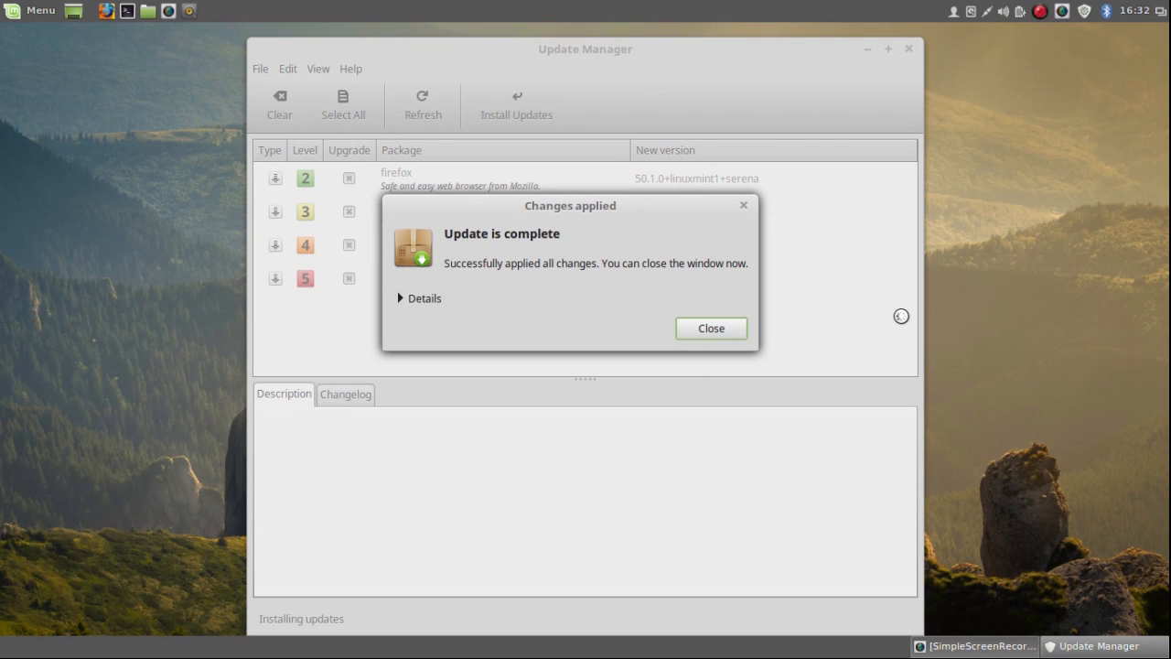
mouse_move(746, 343)
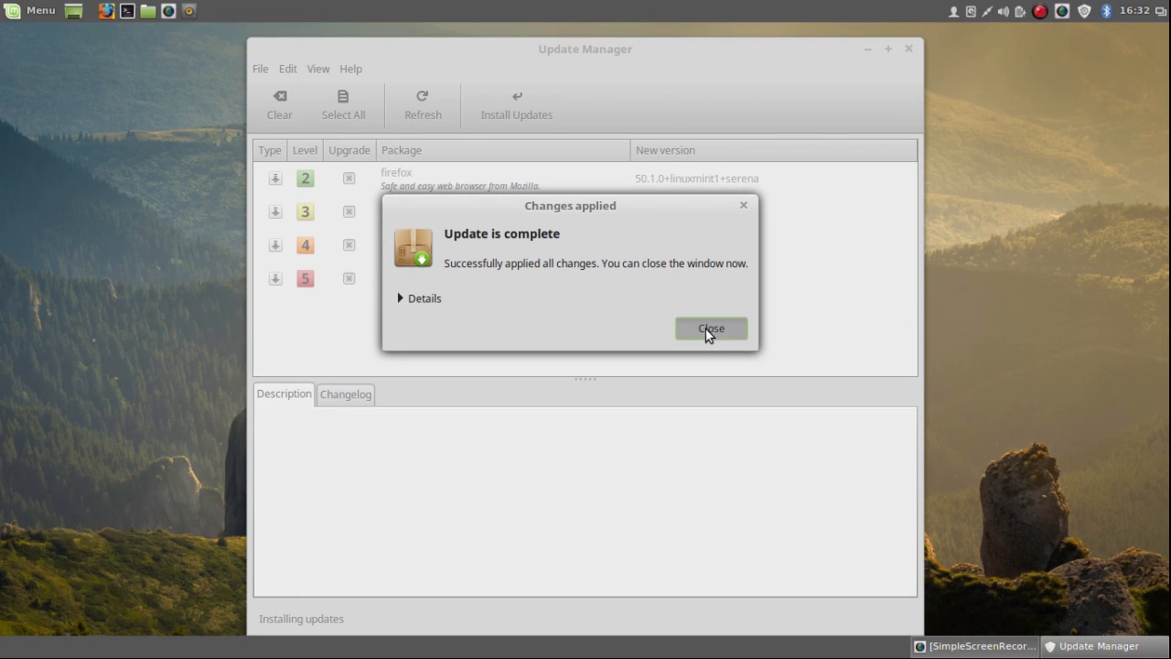
Close the Changes applied notice and the Update Manager window, leaving the system up to date.
left_click(710, 327)
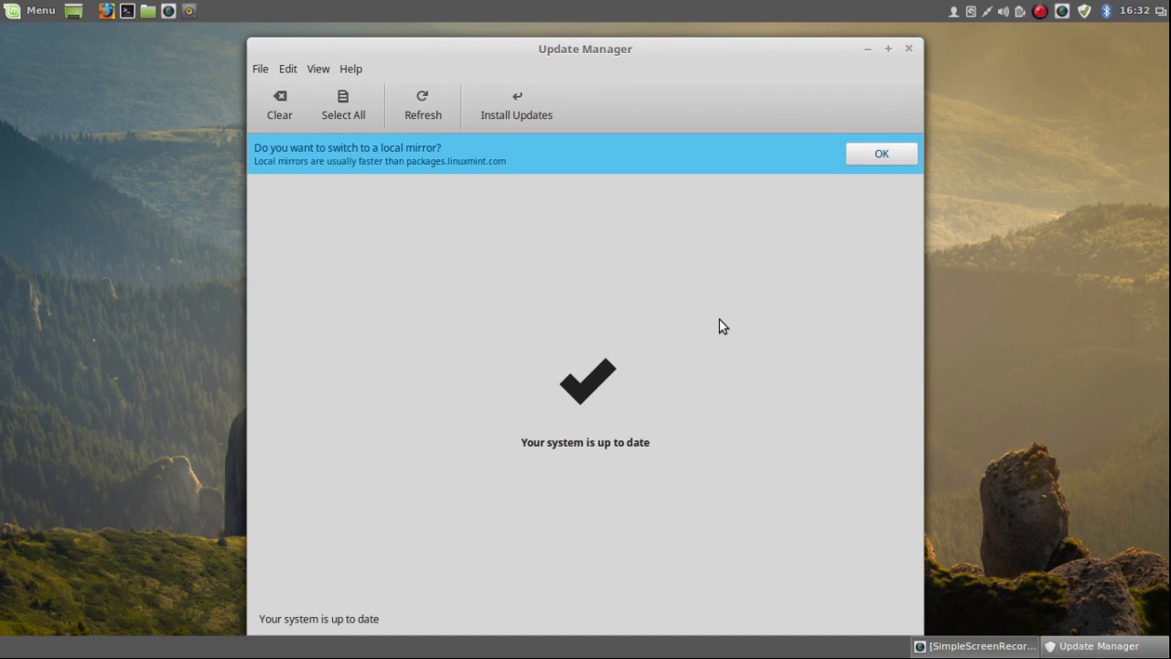
mouse_move(721, 320)
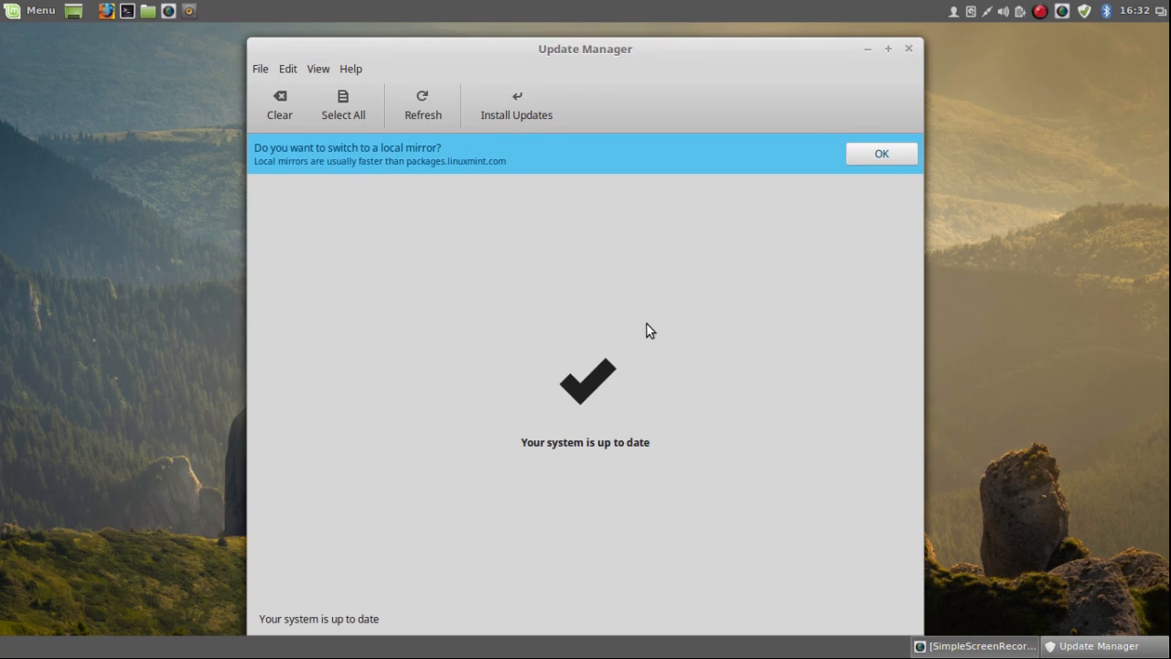
mouse_move(781, 267)
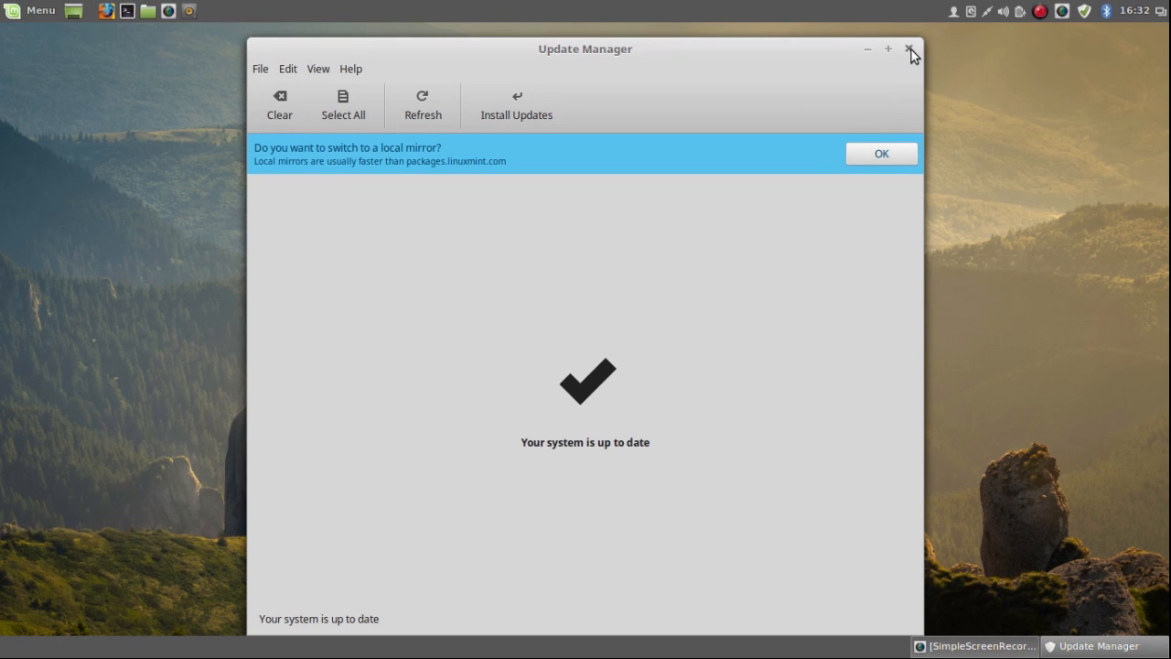
left_click(911, 48)
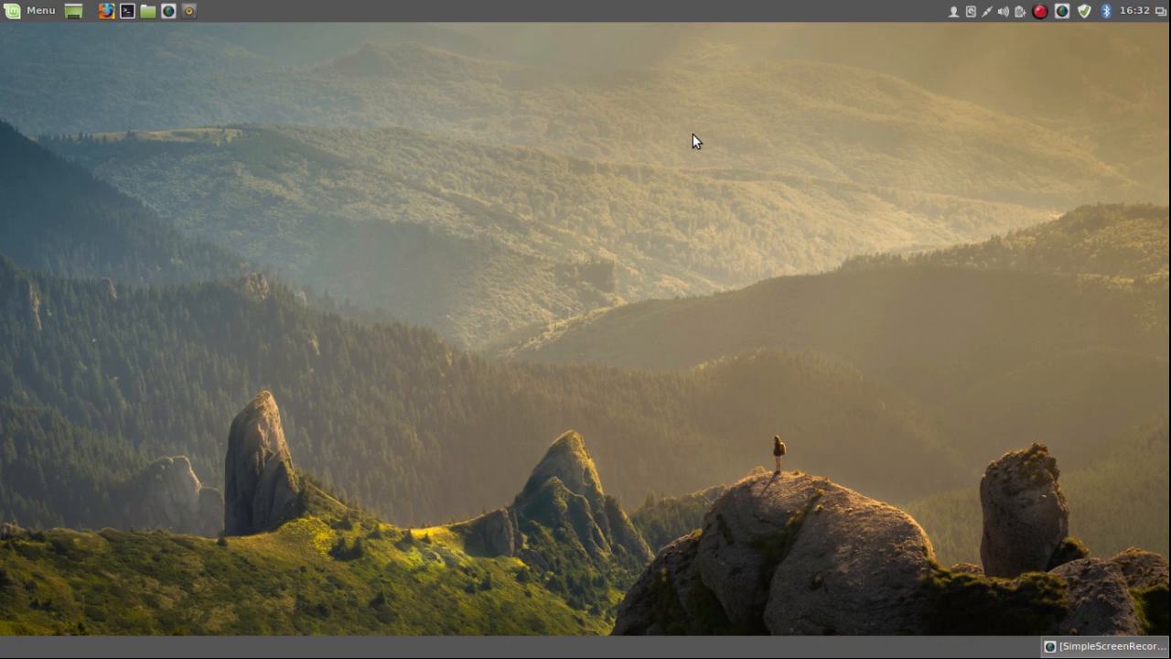